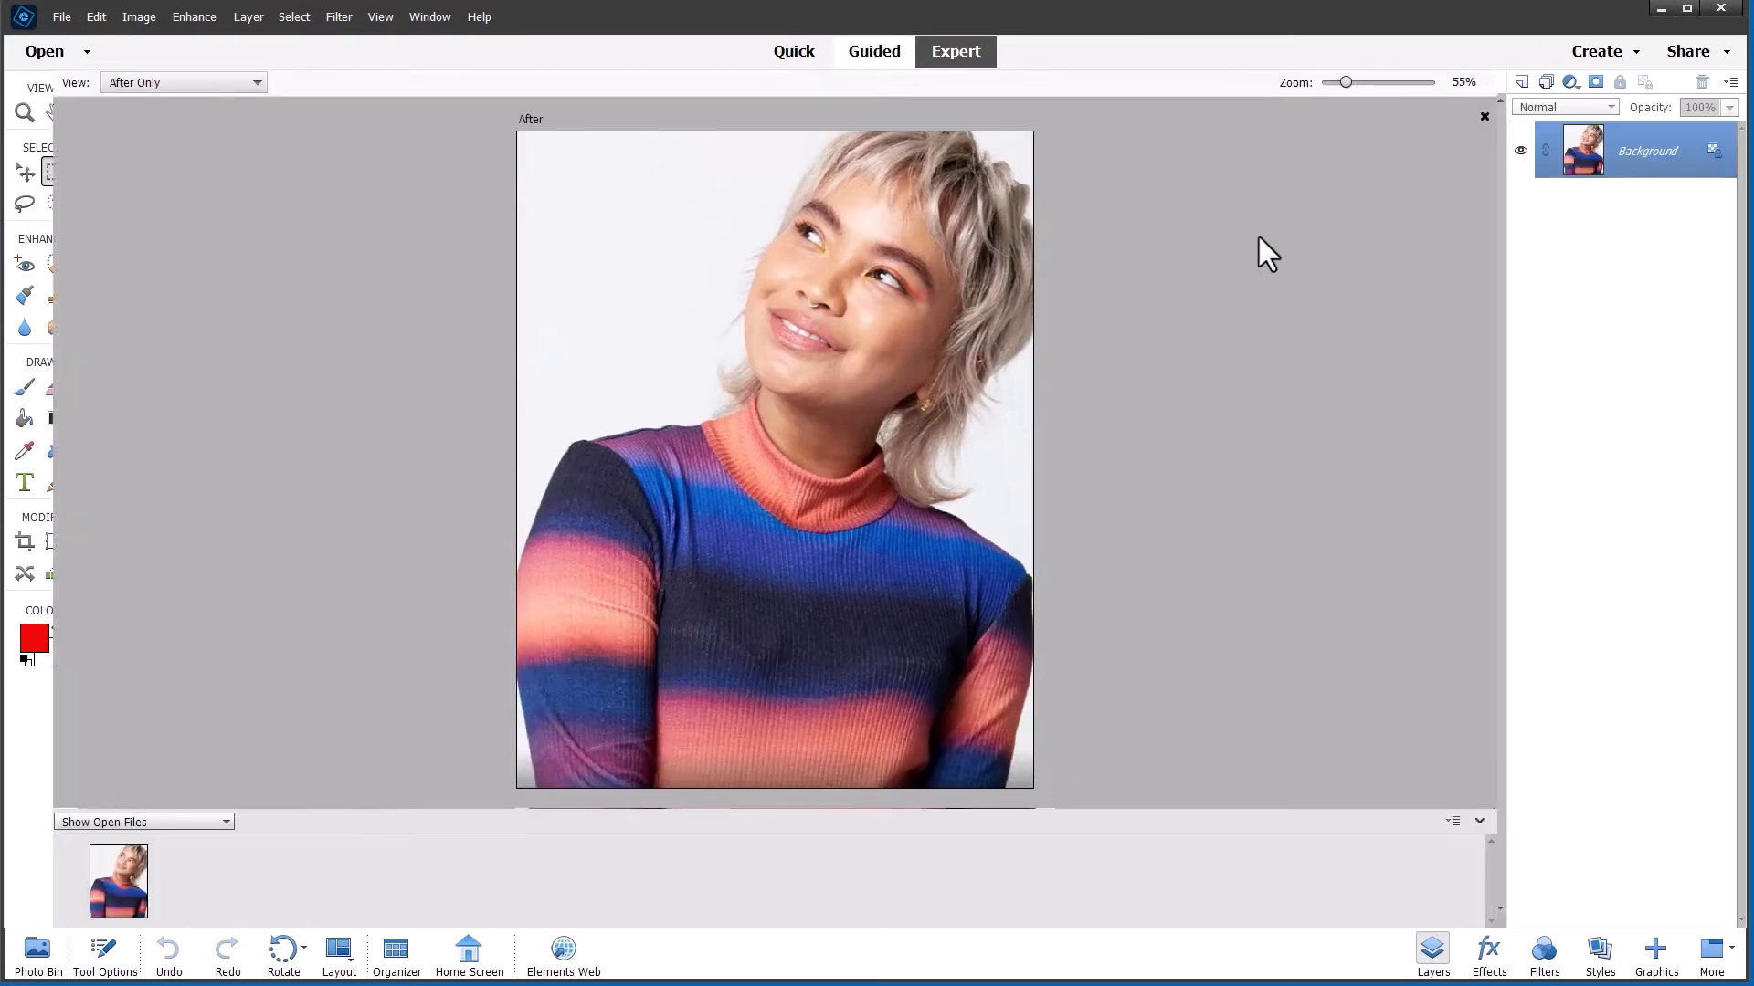
Step: Switch to Guided mode and browse to the Replace Background special edit
{"action": "left_click", "coordinate": [874, 51]}
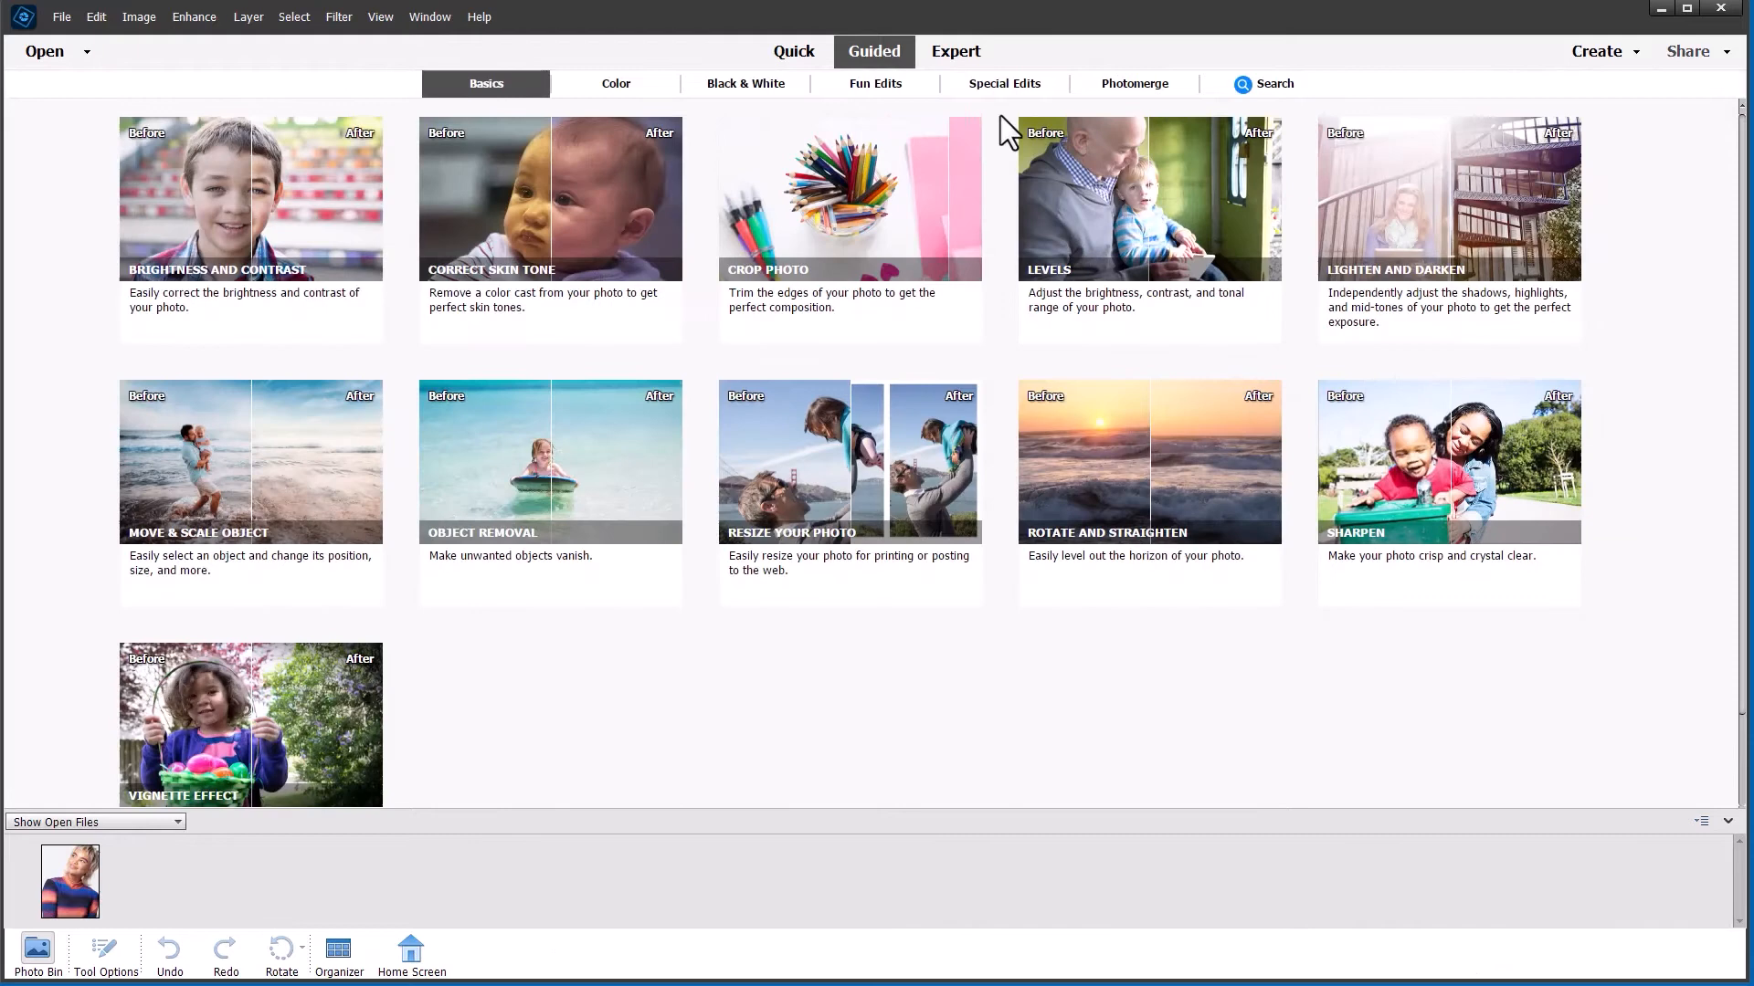
{"action": "left_click", "coordinate": [1004, 84]}
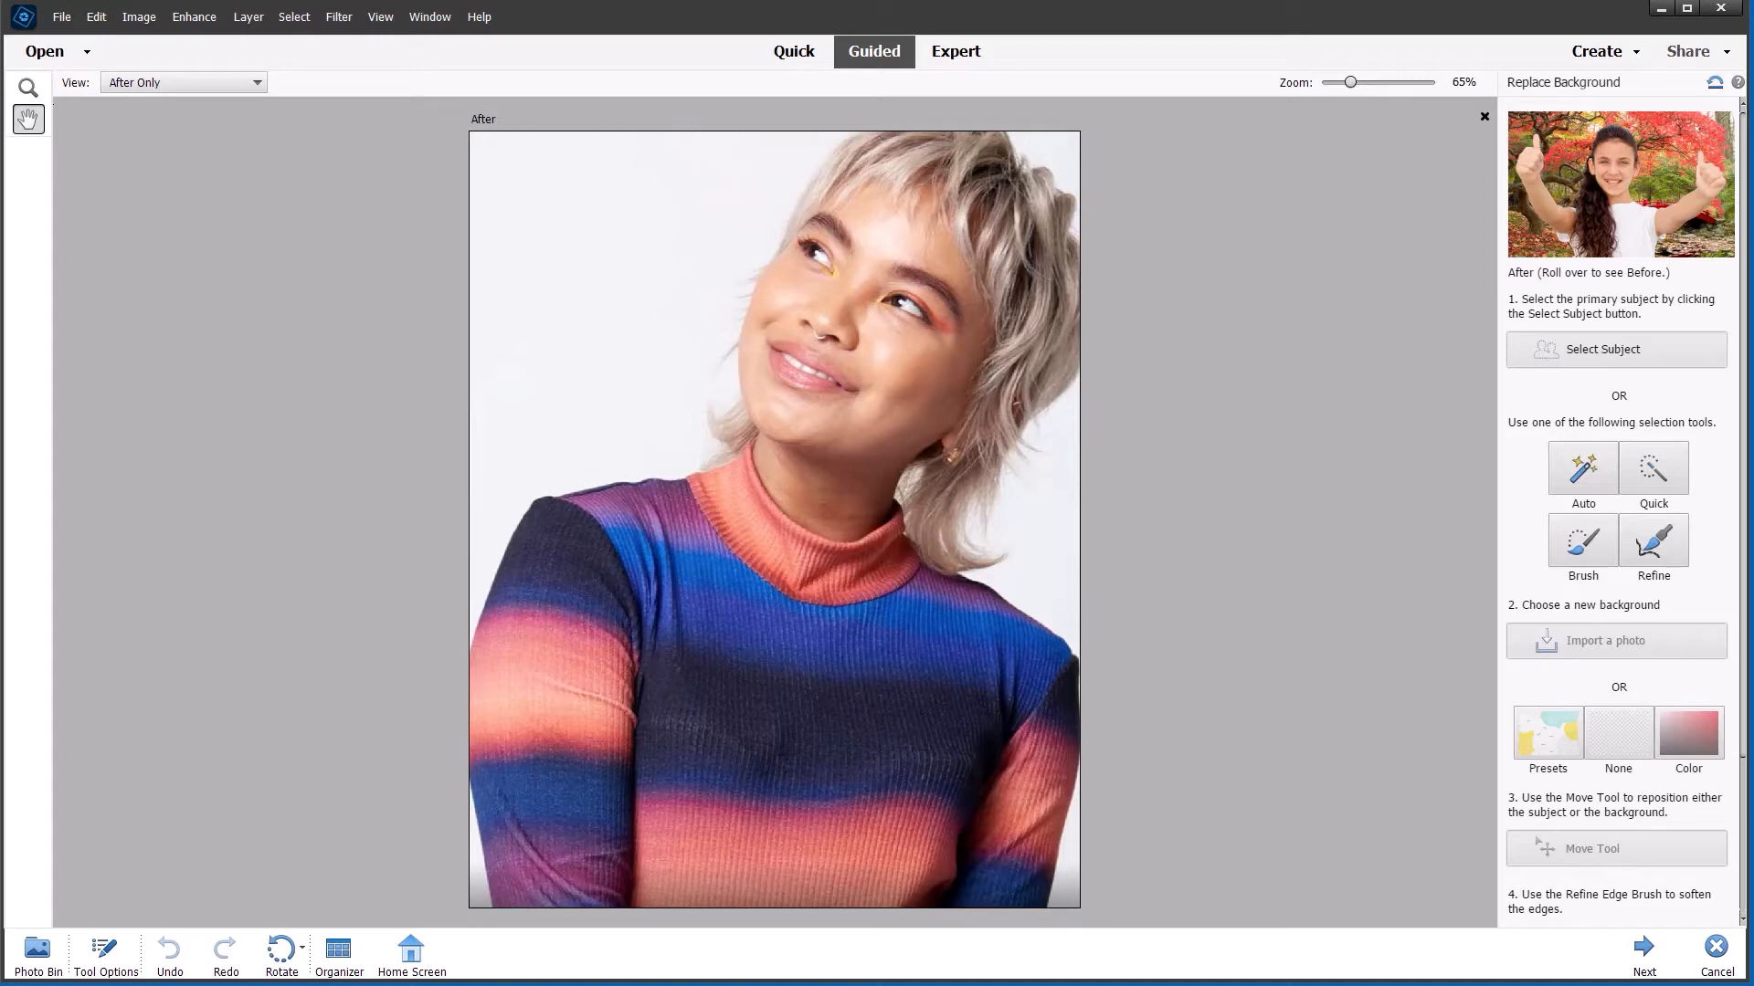
{"action": "mouse_move", "coordinate": [782, 391]}
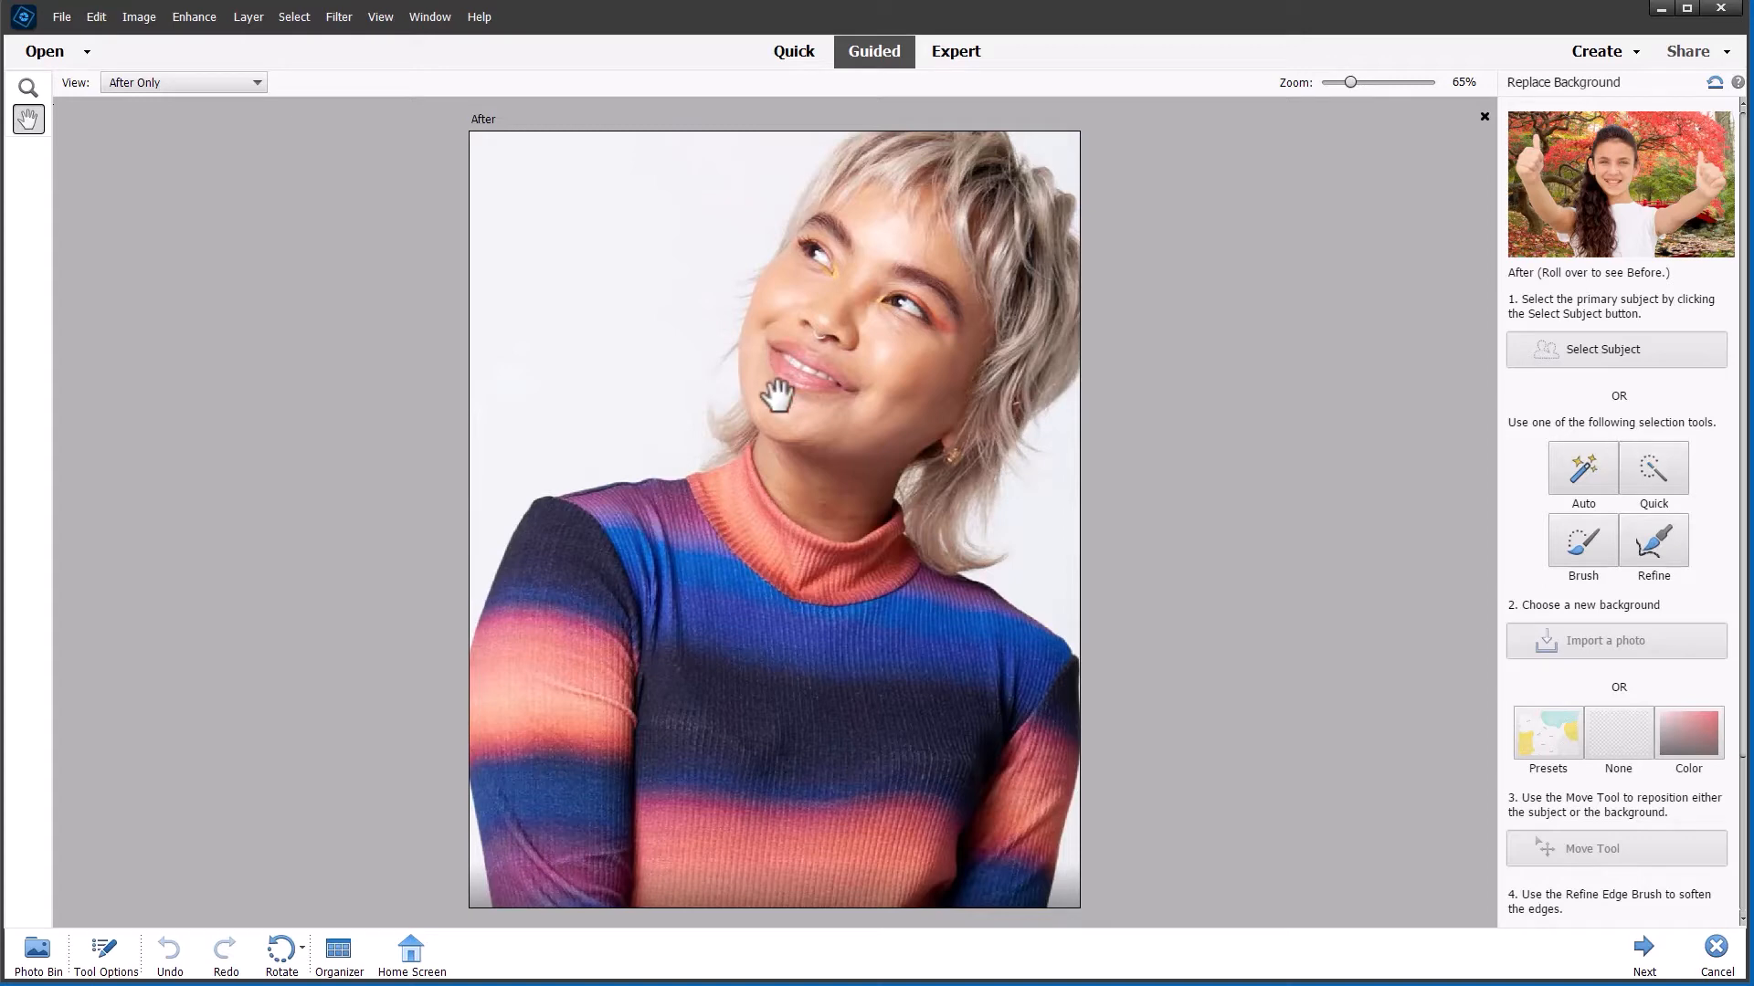
{"action": "mouse_move", "coordinate": [1249, 580]}
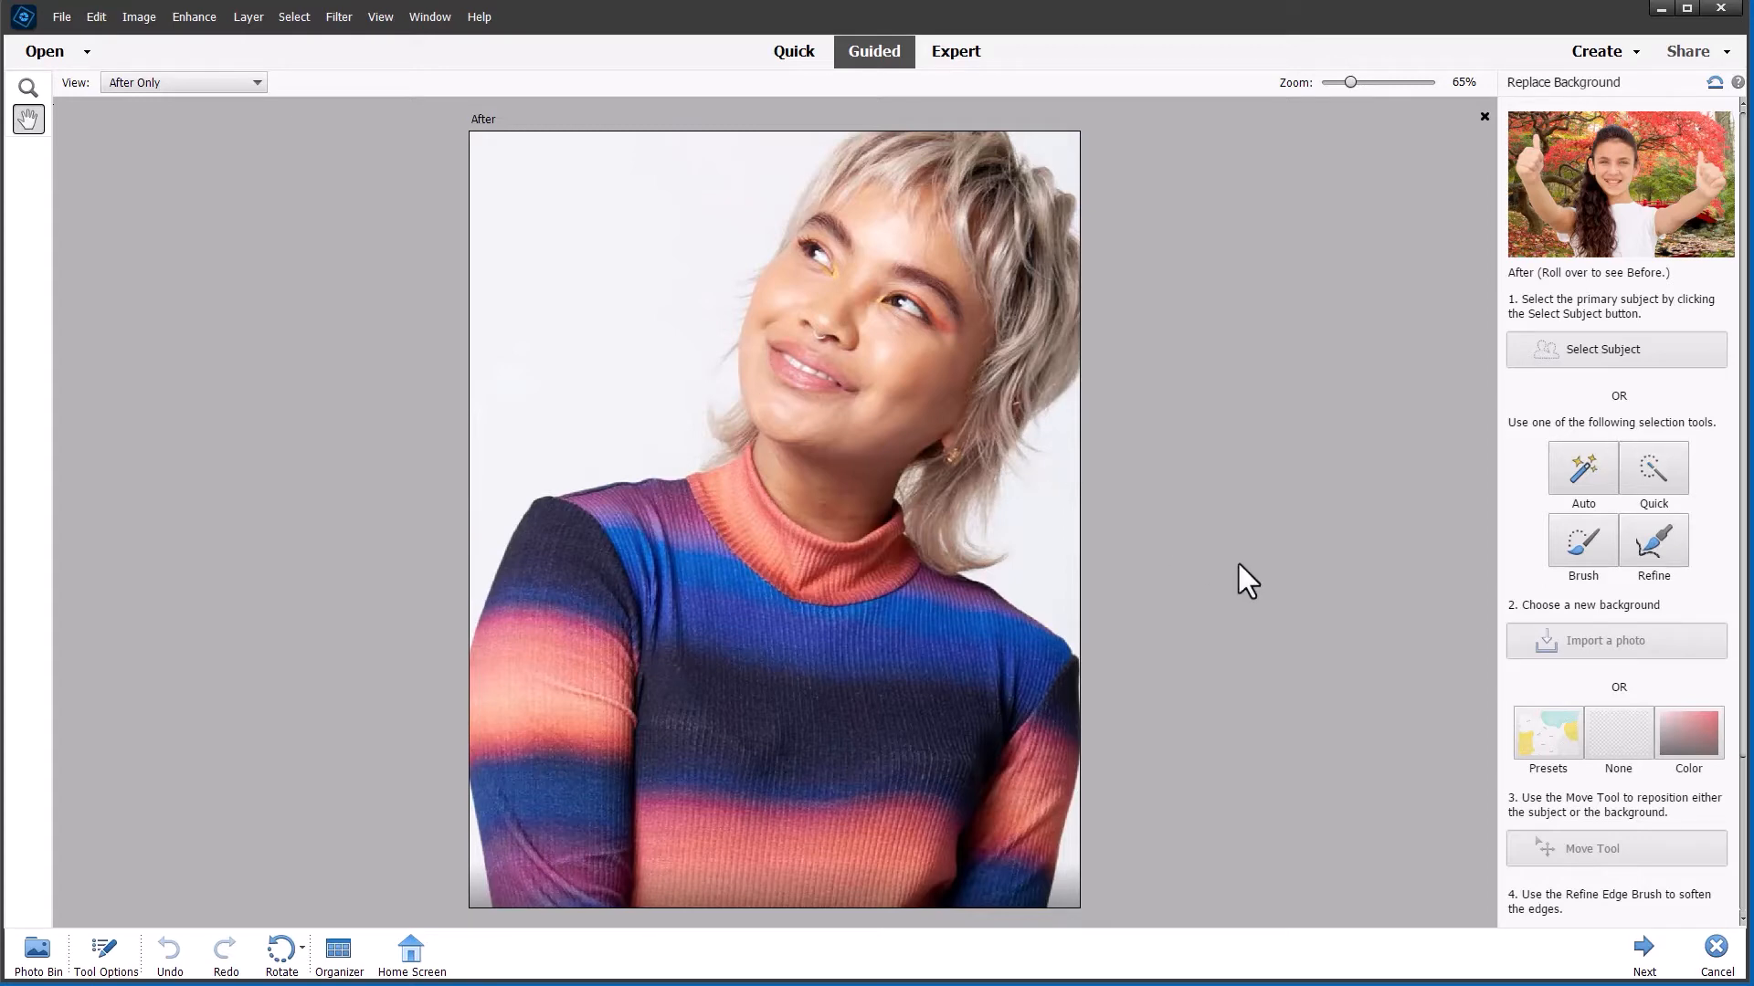
{"action": "mouse_move", "coordinate": [1232, 526]}
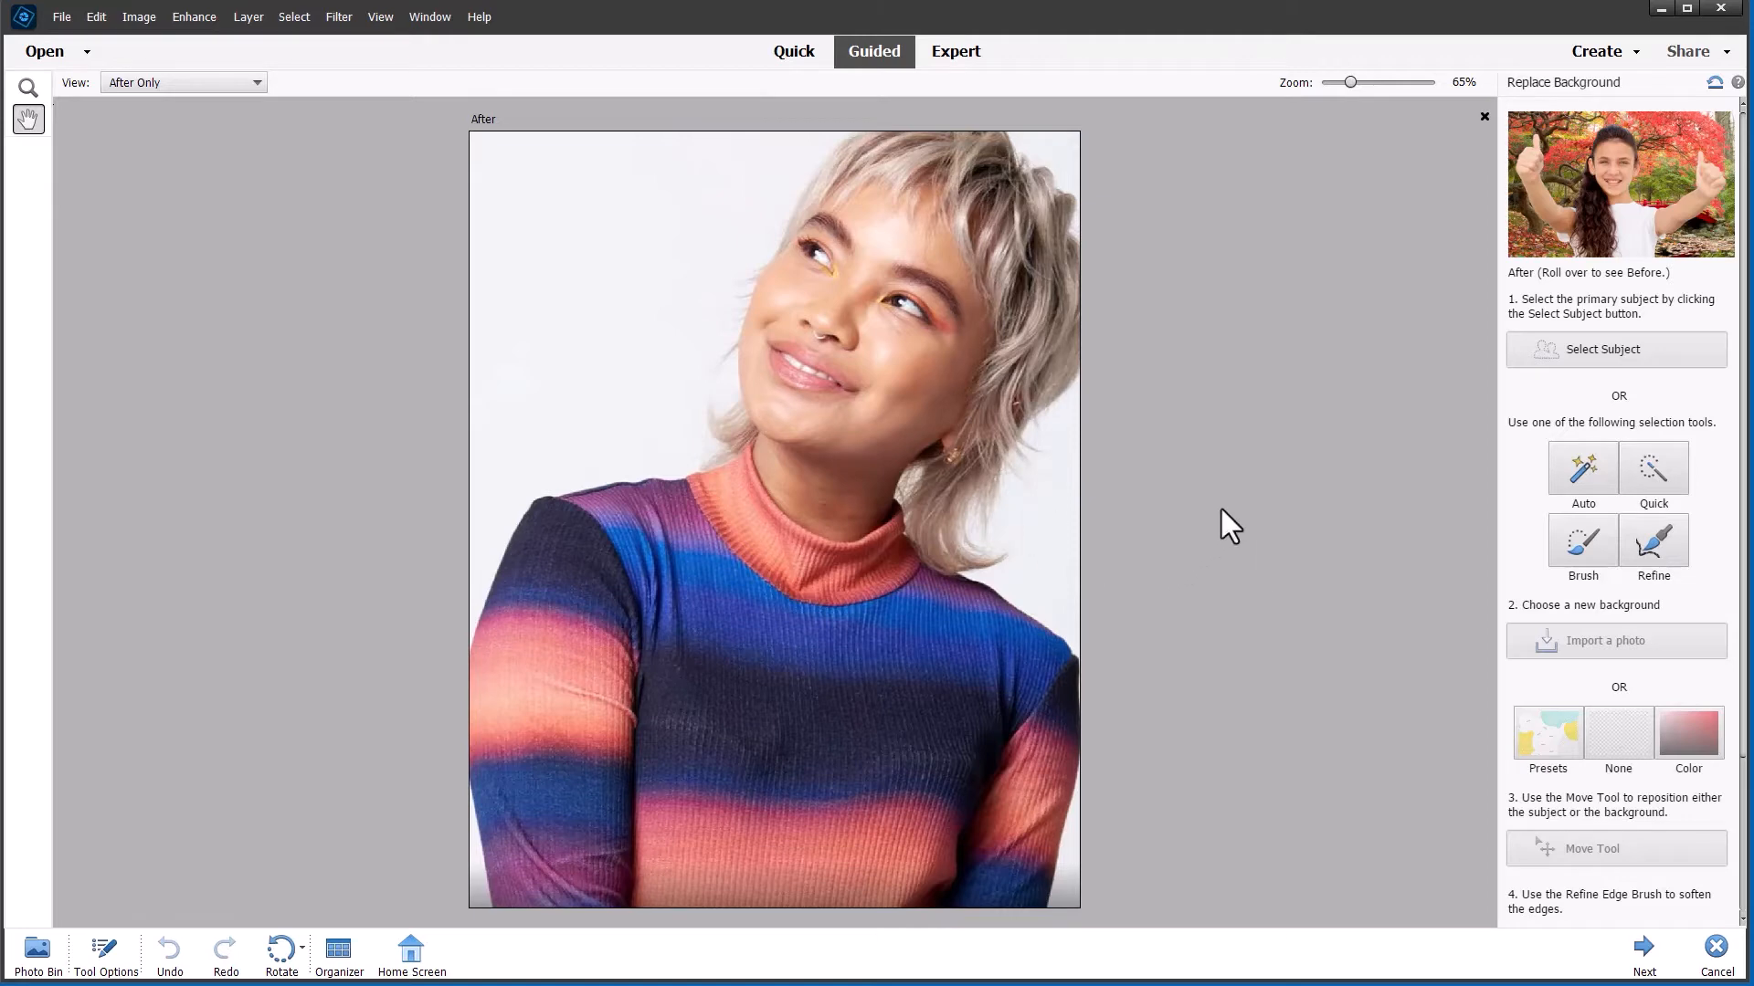
{"action": "mouse_move", "coordinate": [1440, 351]}
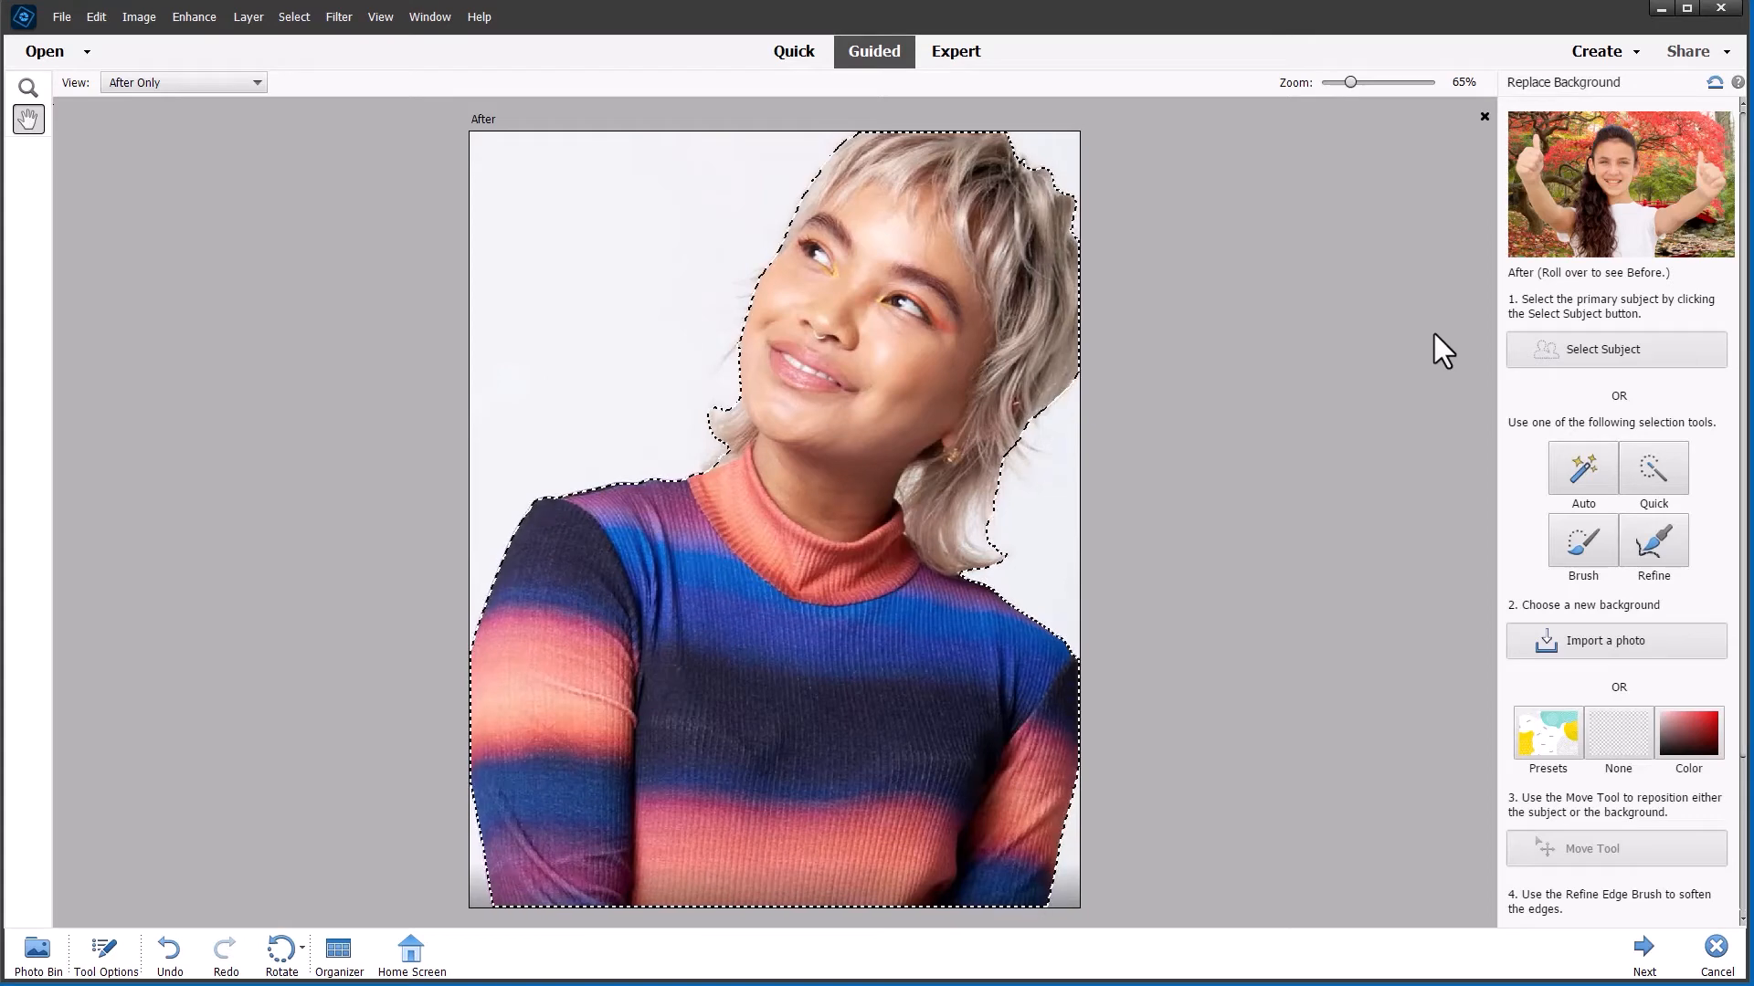
{"action": "mouse_move", "coordinate": [1596, 665]}
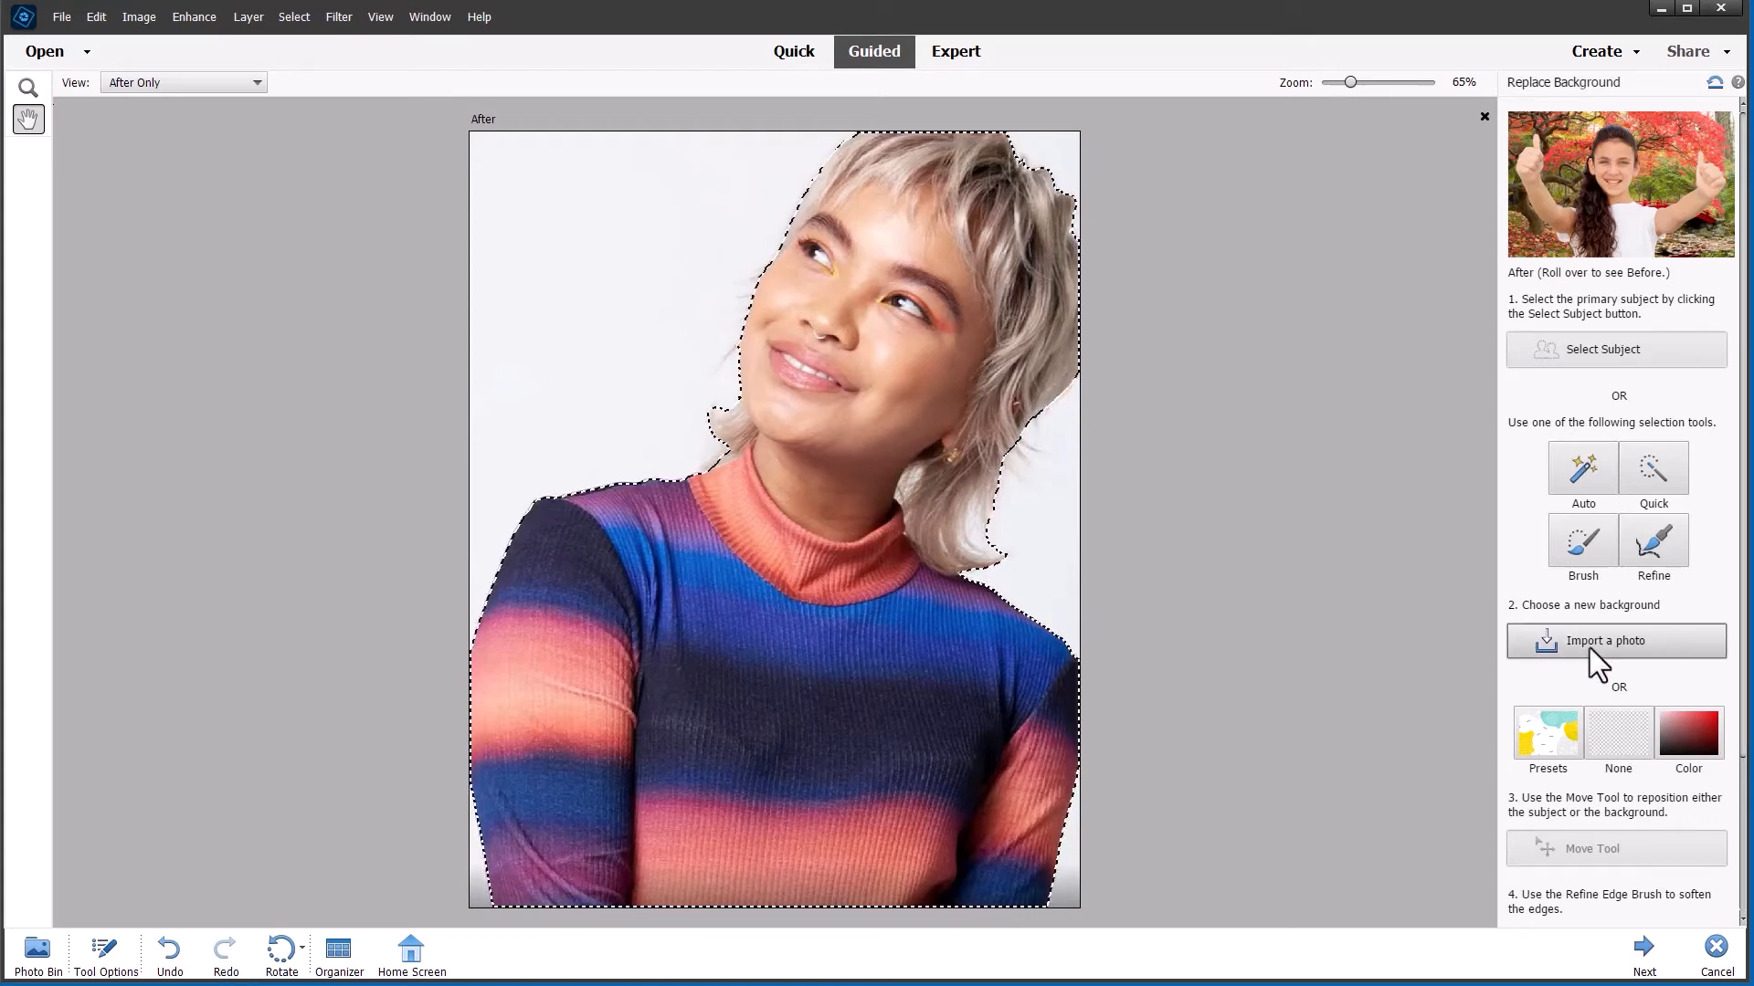
Step: Try the teal-yellow abstract, orange gradient, pink watercolour and sunburst preset backdrops
{"action": "left_click", "coordinate": [1548, 736]}
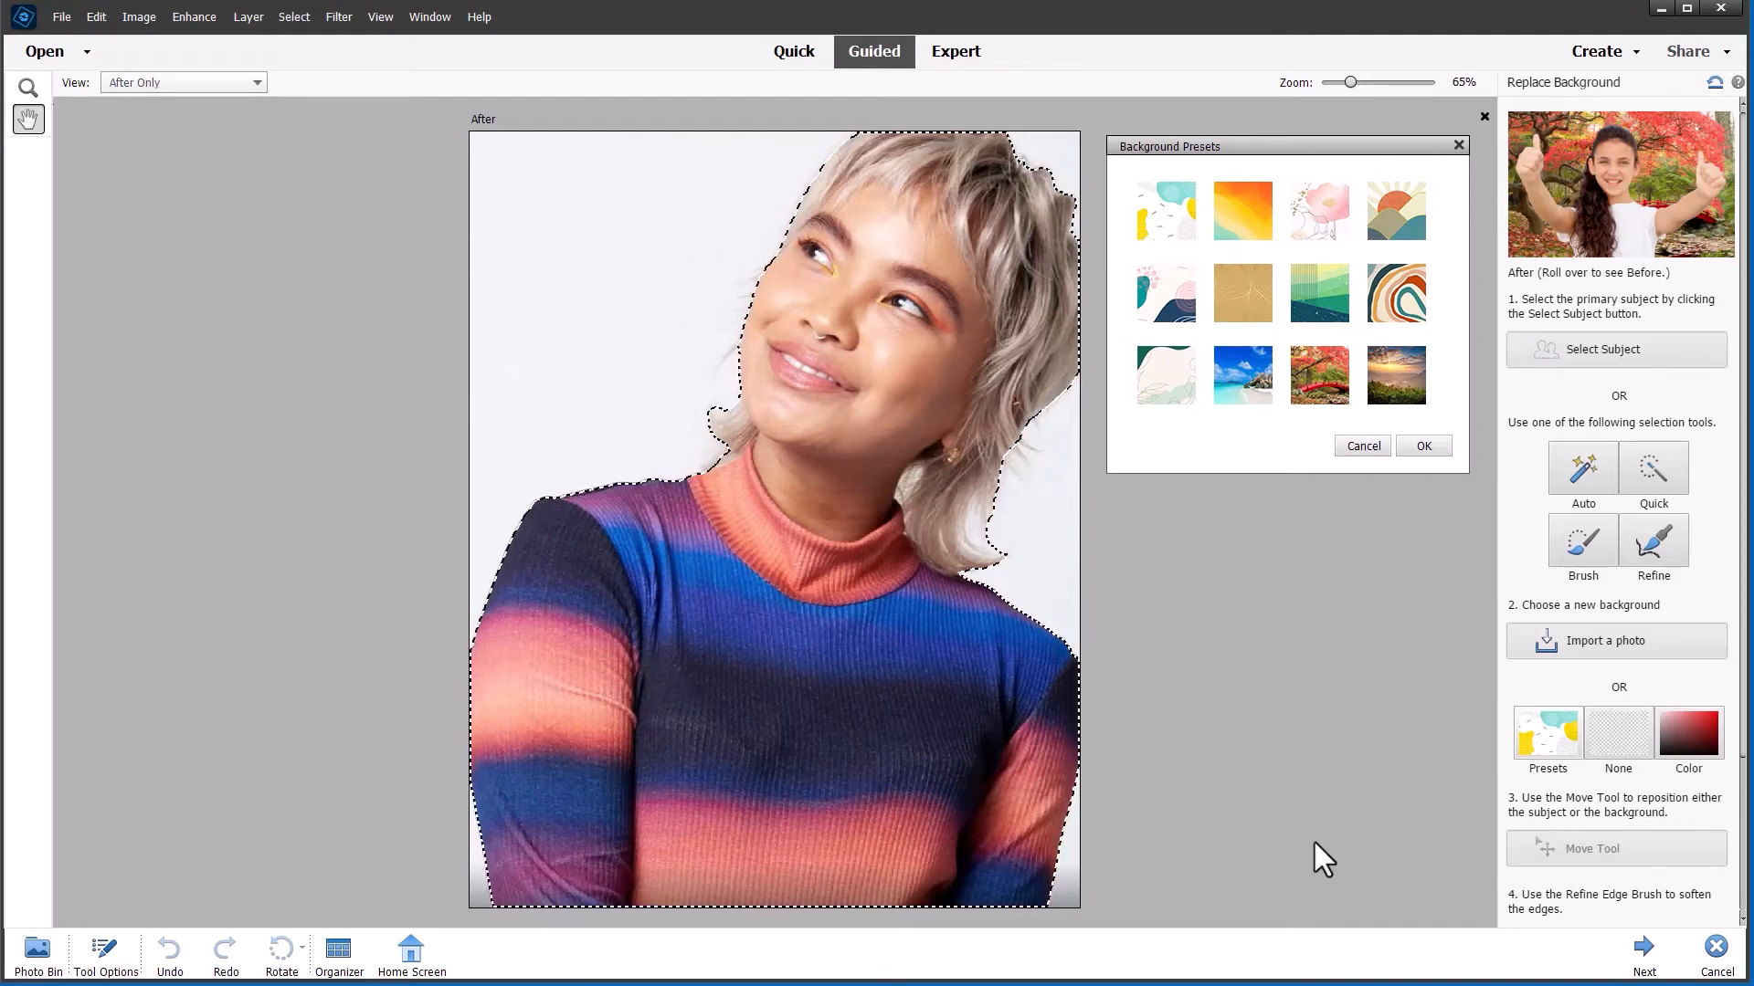
{"action": "mouse_move", "coordinate": [1208, 837]}
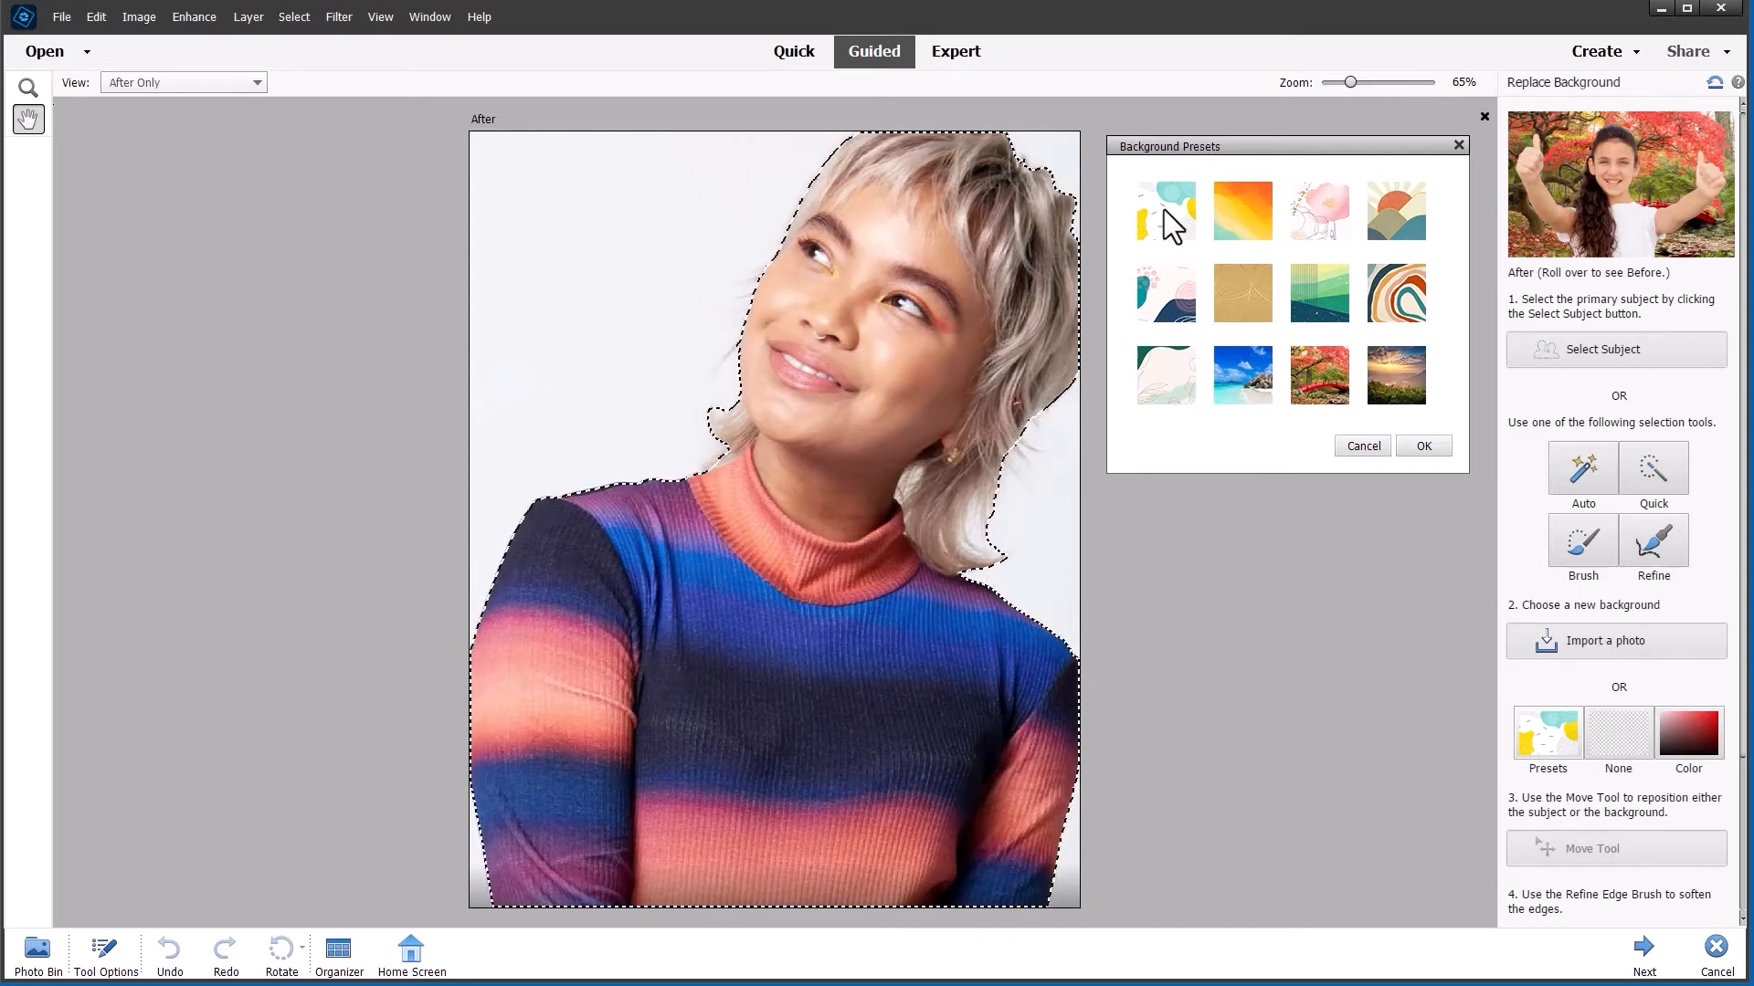
{"action": "left_click", "coordinate": [1166, 212]}
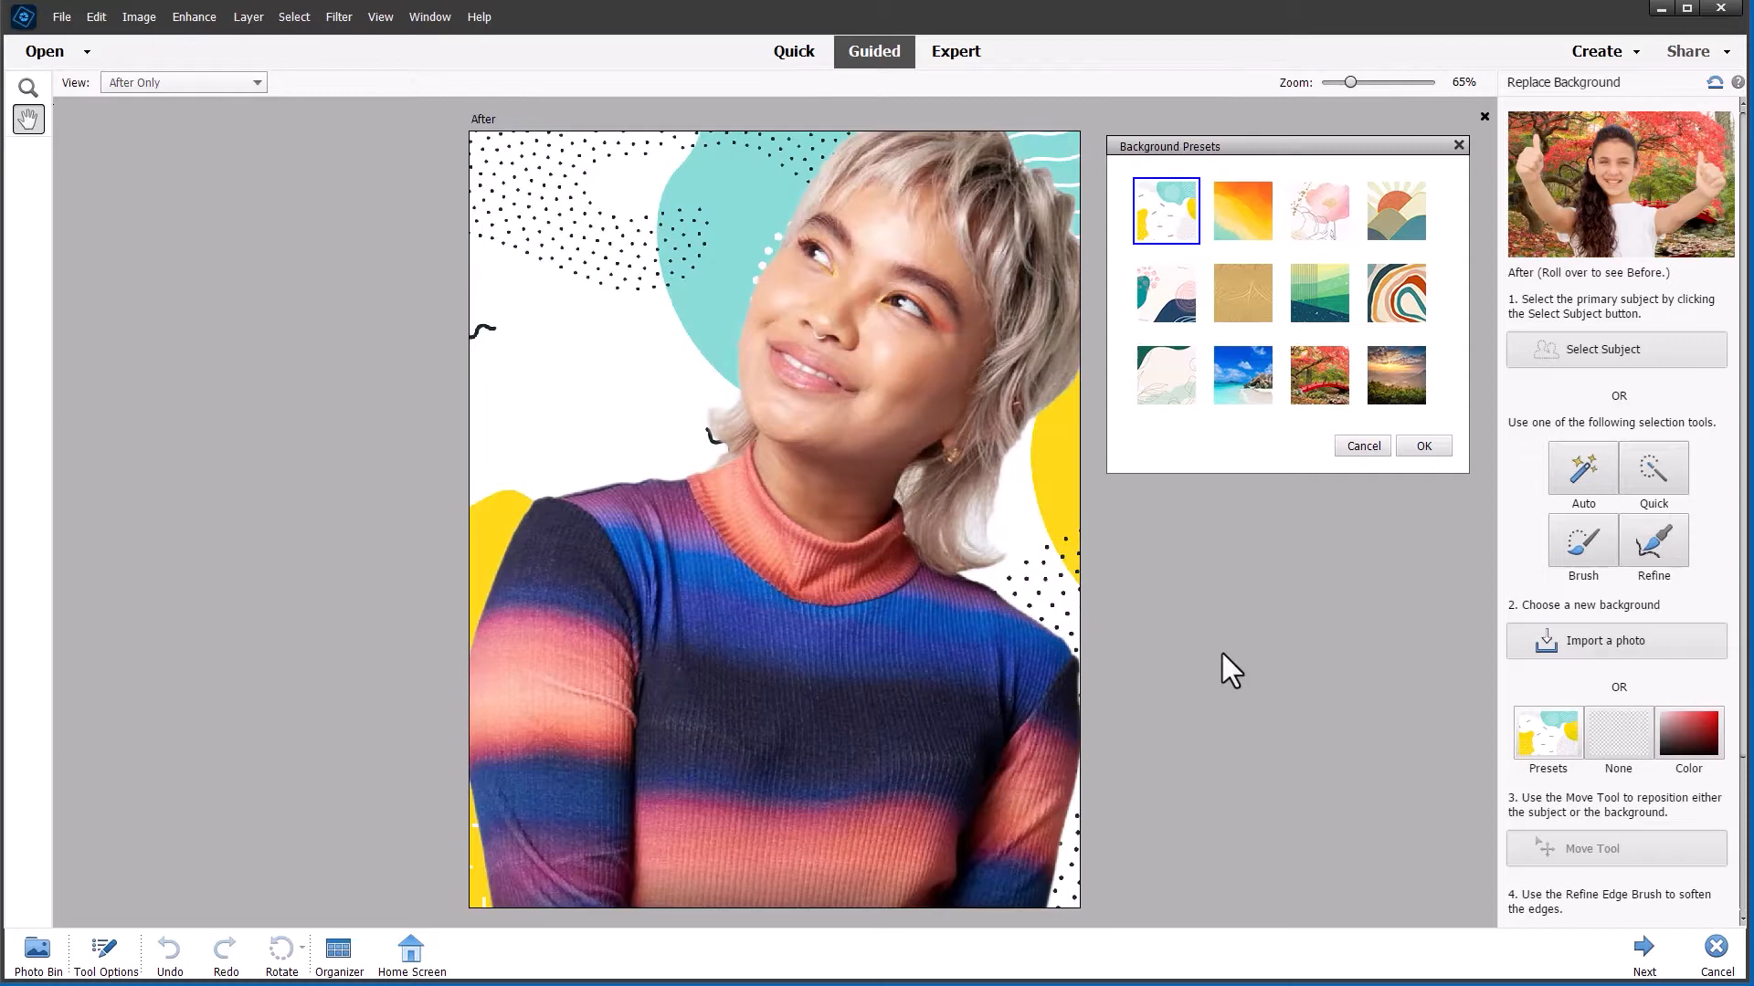
{"action": "left_click", "coordinate": [1243, 212]}
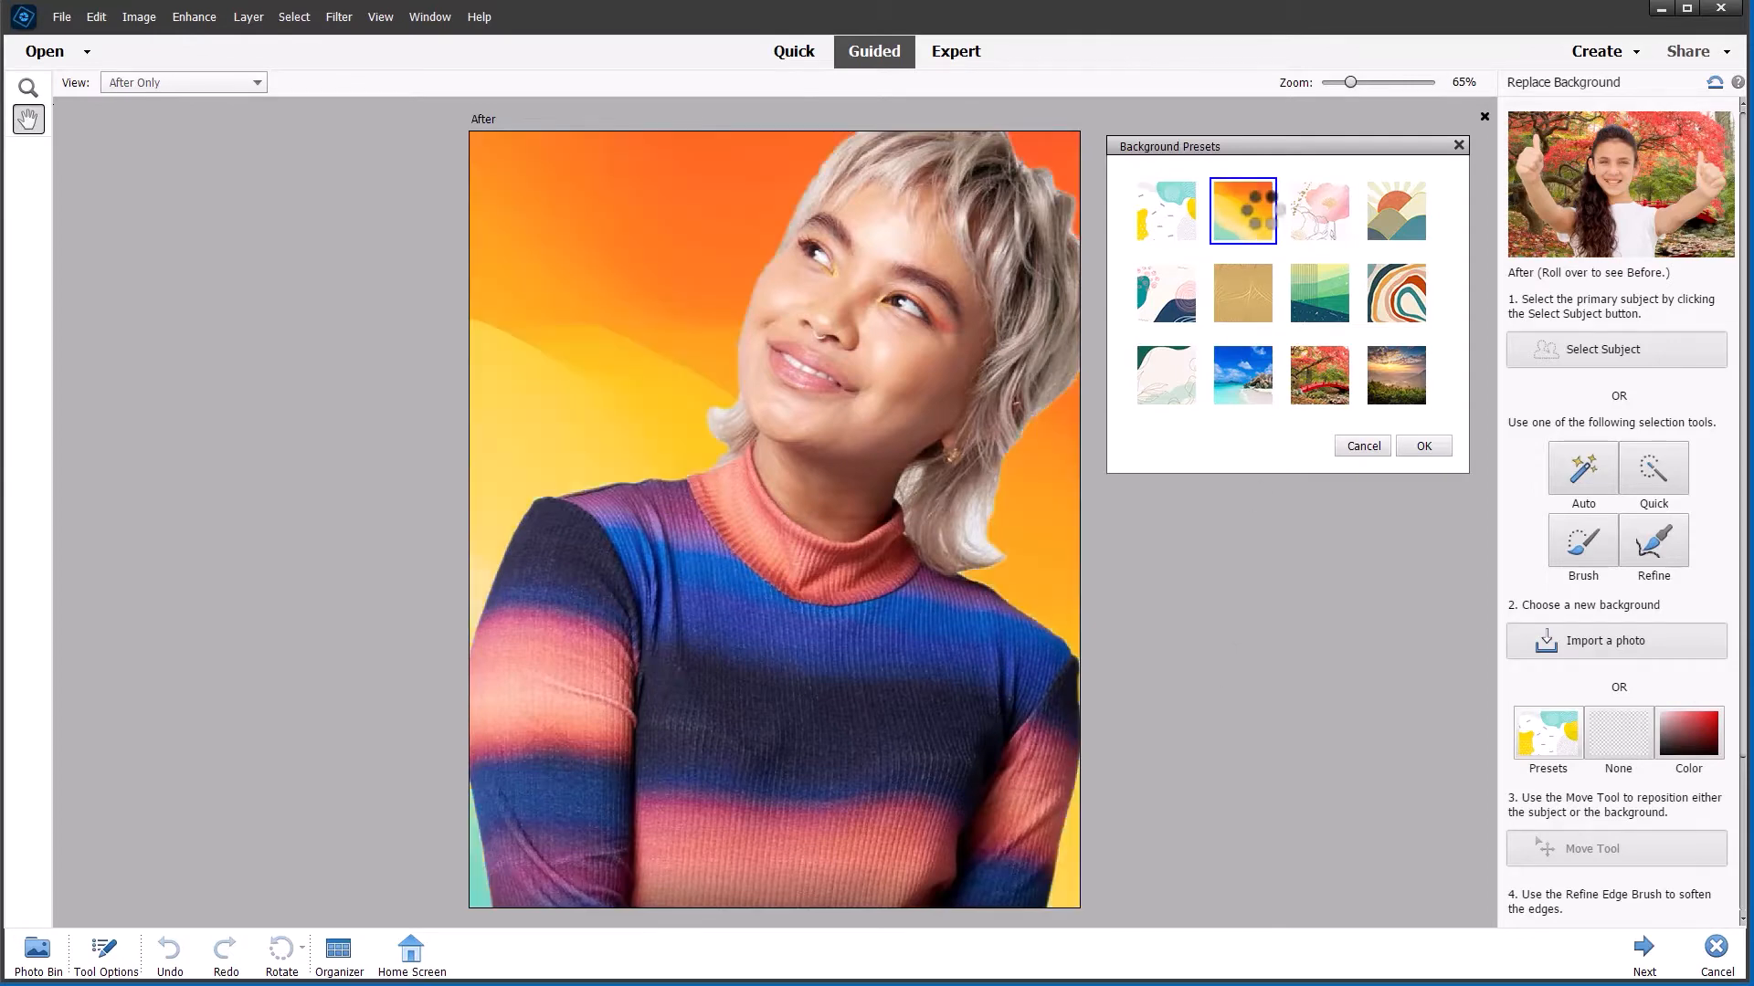
{"action": "left_click", "coordinate": [1319, 212]}
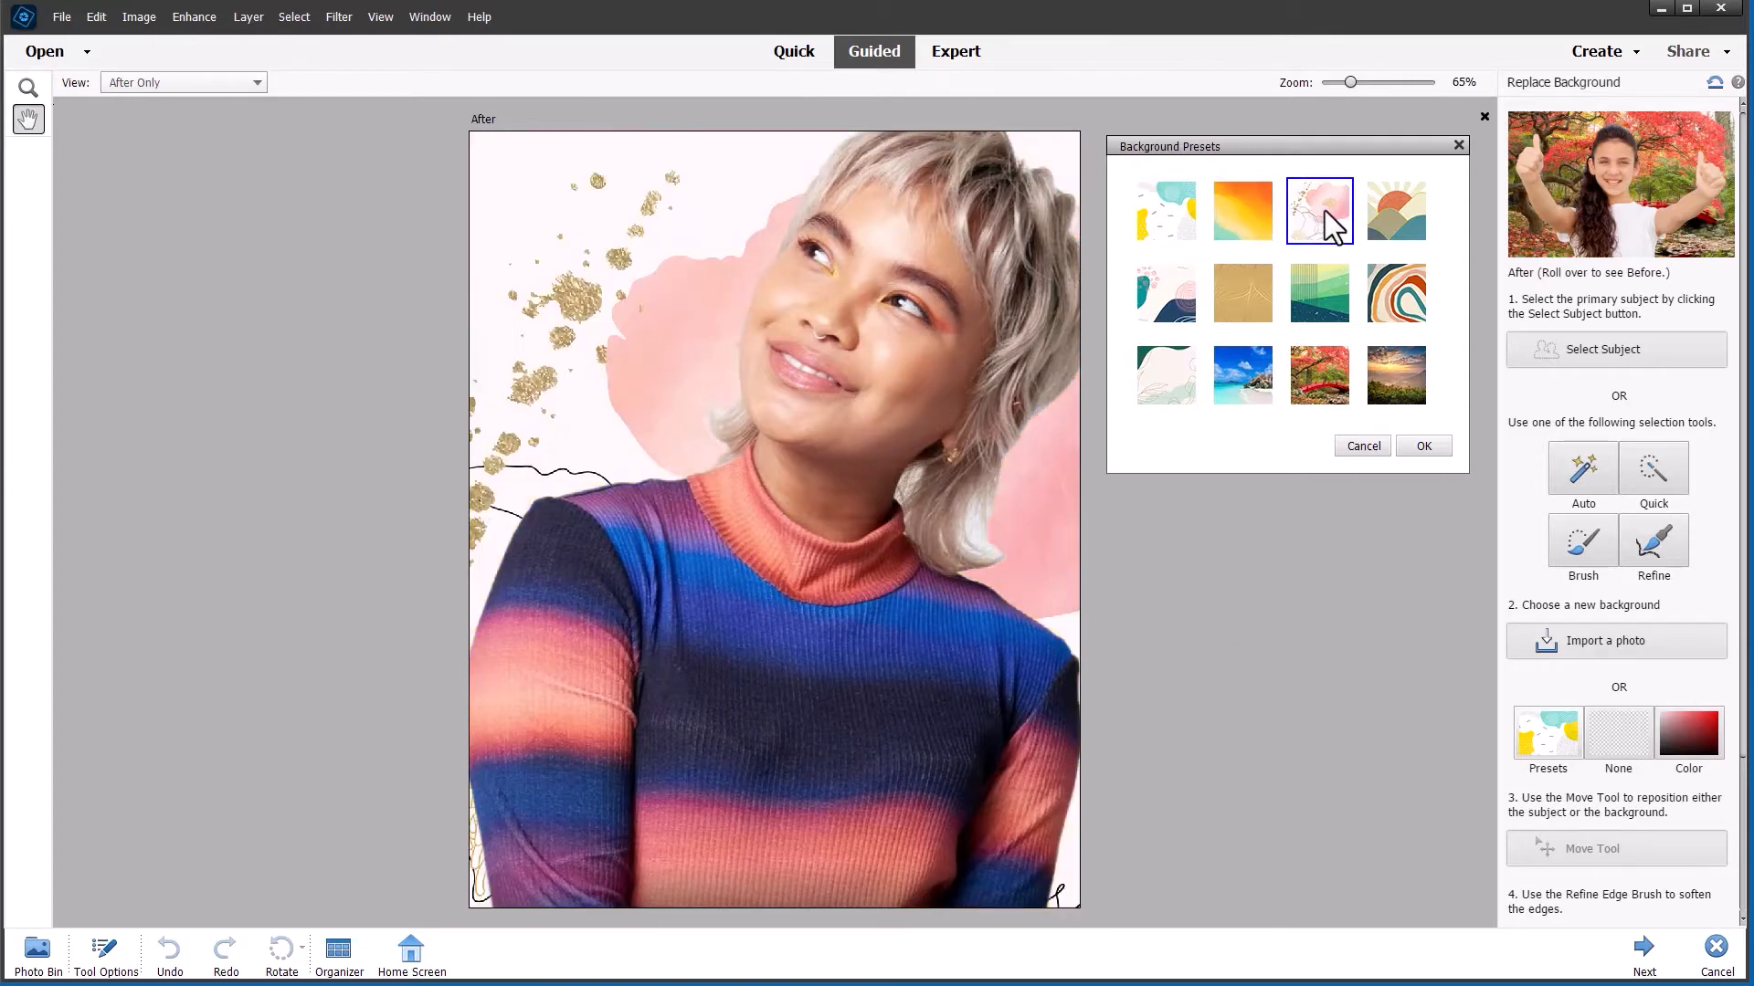
{"action": "left_click", "coordinate": [1396, 212]}
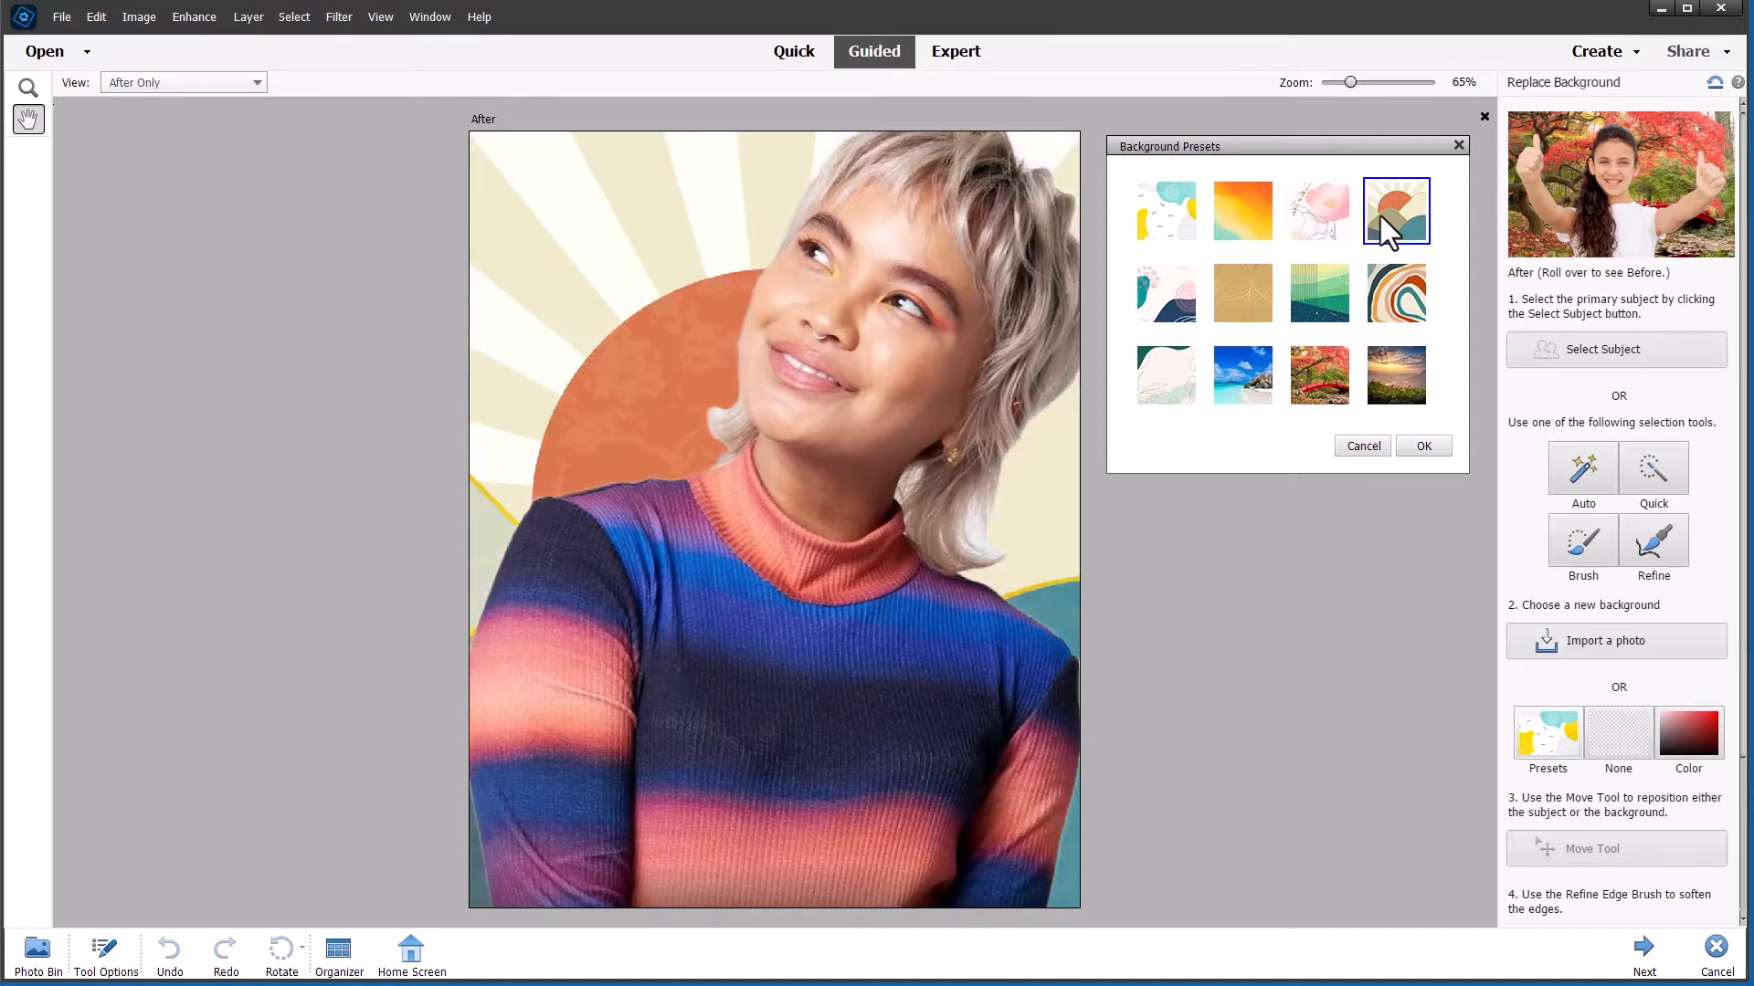
{"action": "mouse_move", "coordinate": [1181, 307]}
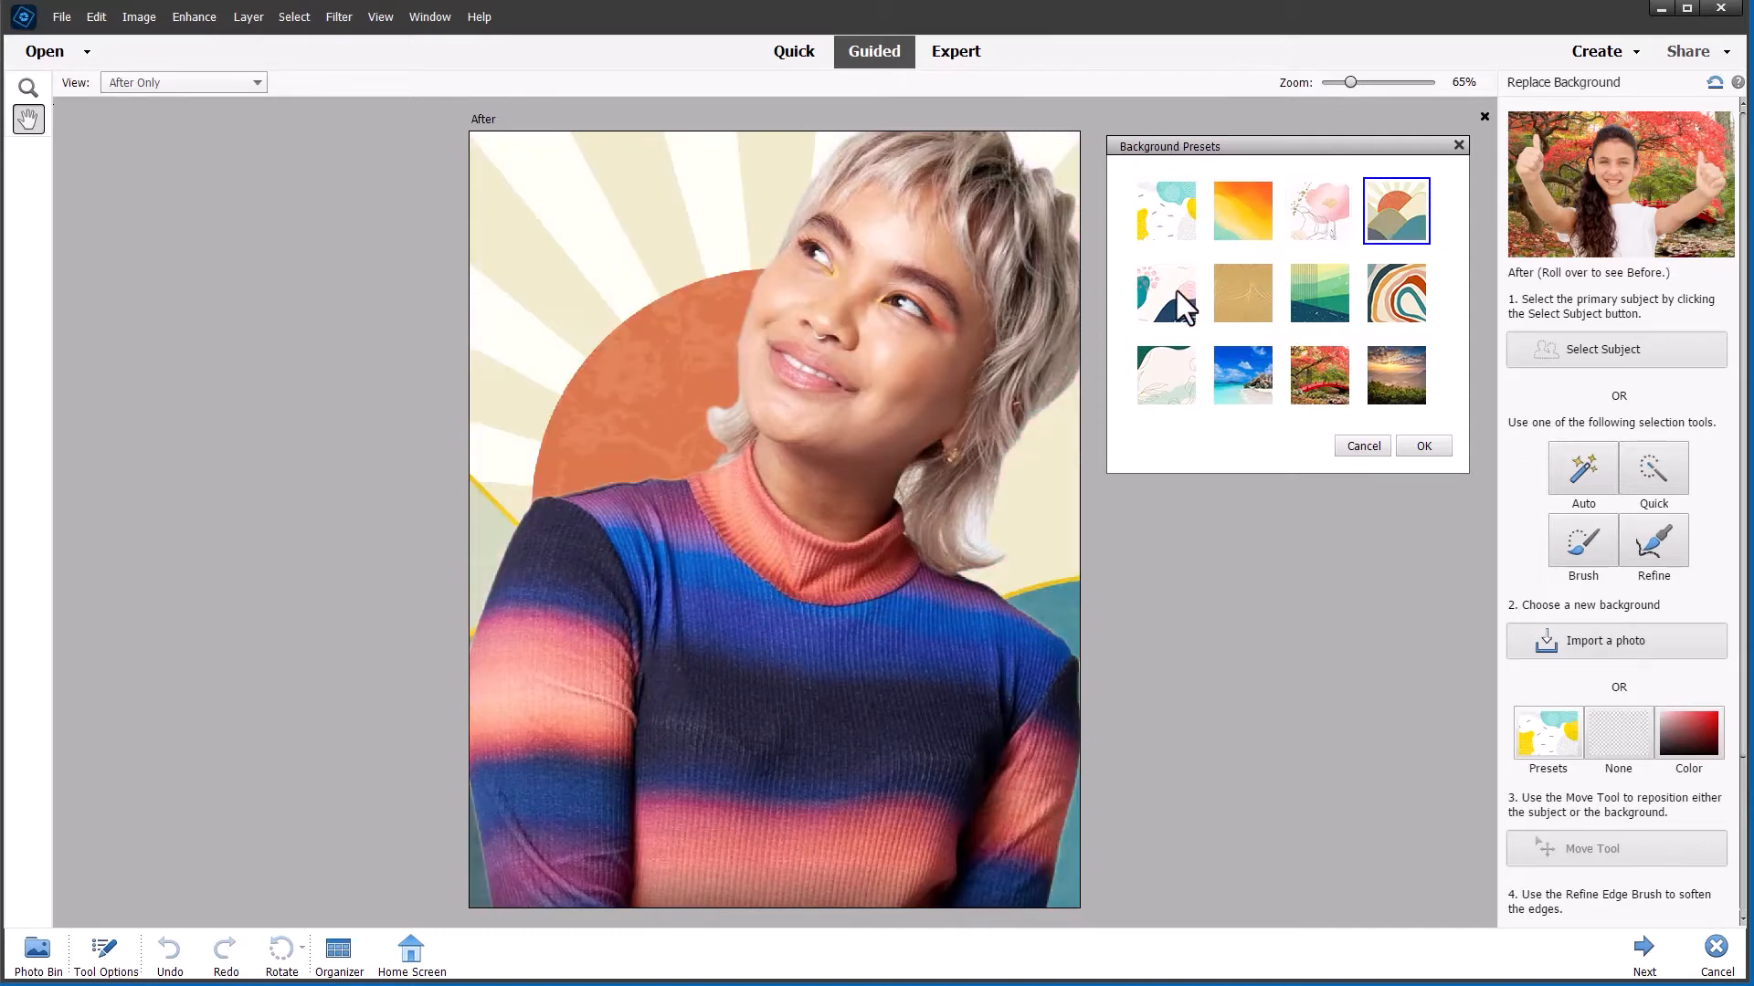
Step: Try the golden lines, green stripes, rainbow-arc and cream presets, then settle on the pink swirl backdrop
{"action": "left_click", "coordinate": [1242, 292]}
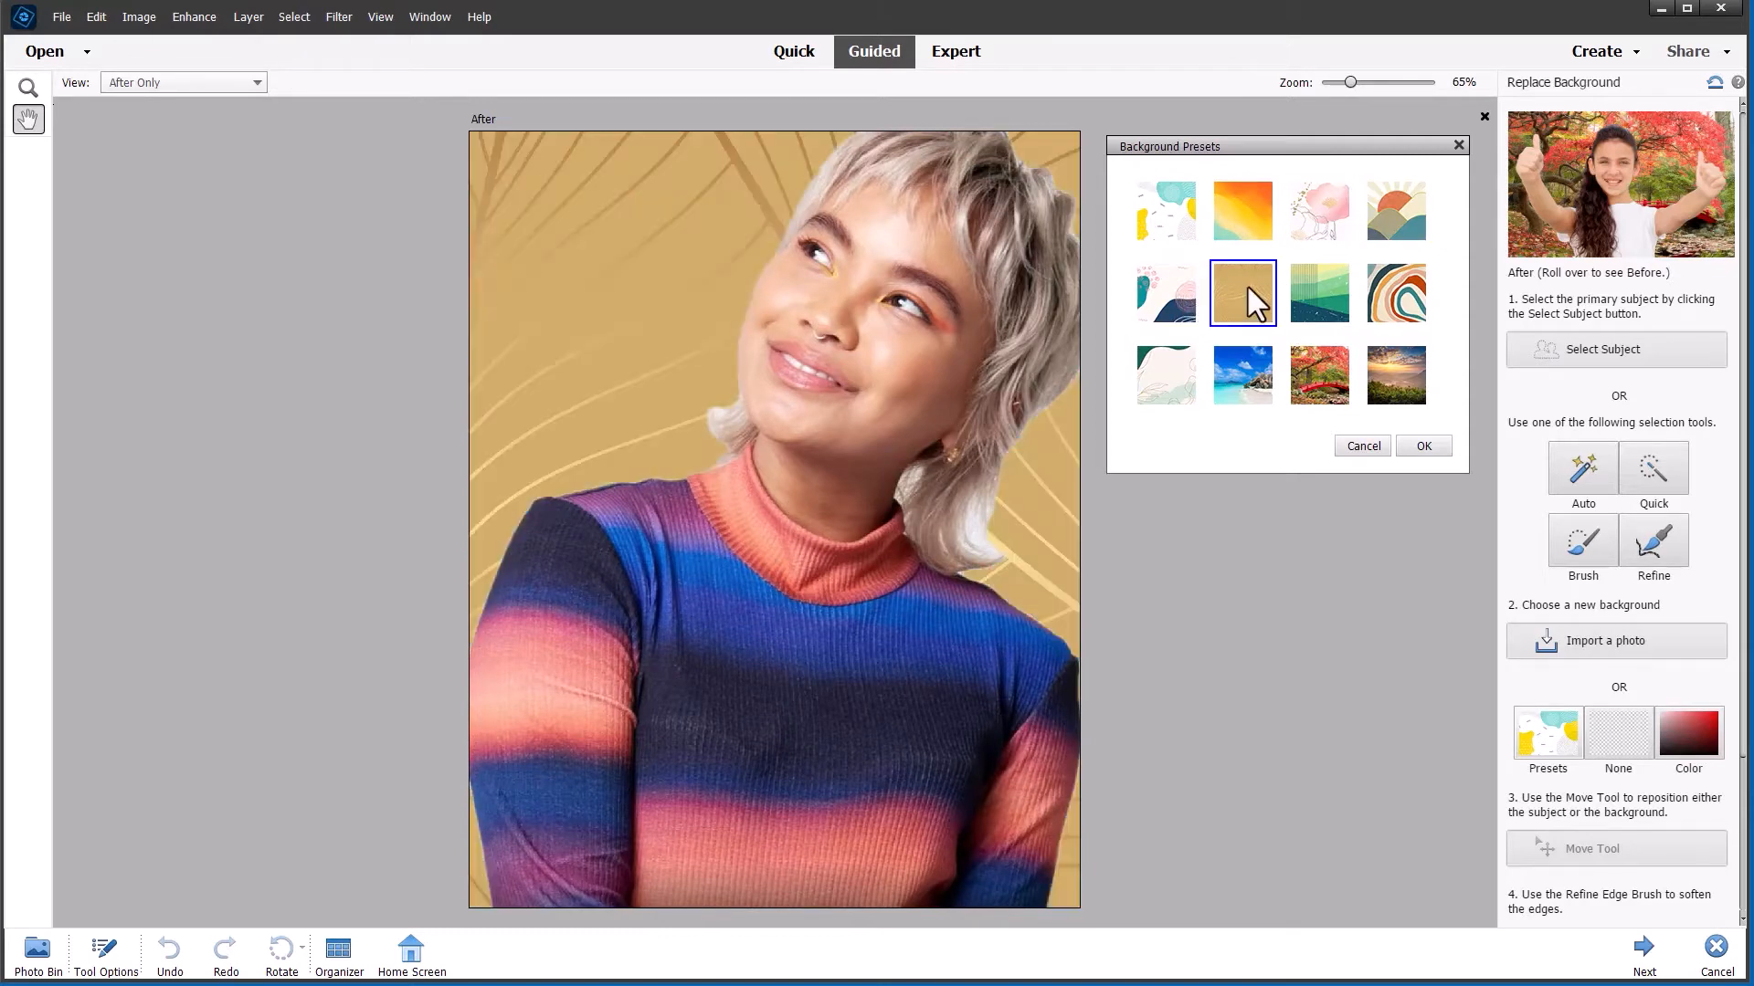
{"action": "left_click", "coordinate": [1319, 292]}
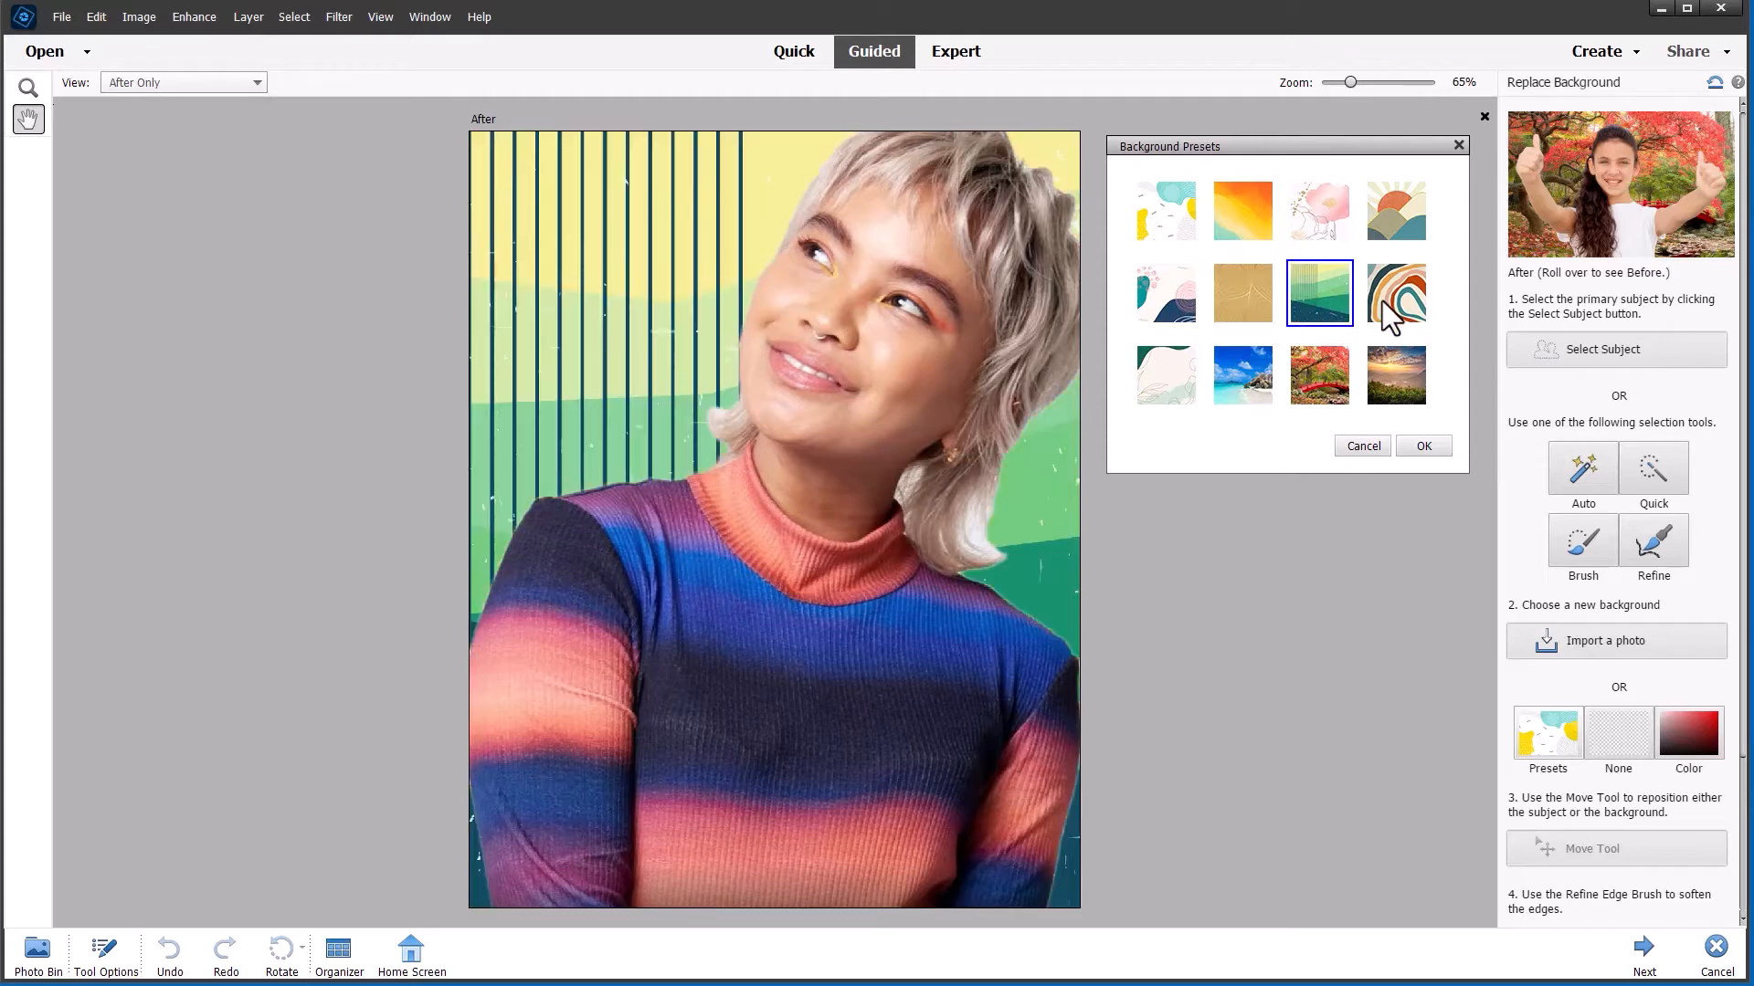
{"action": "left_click", "coordinate": [1396, 292]}
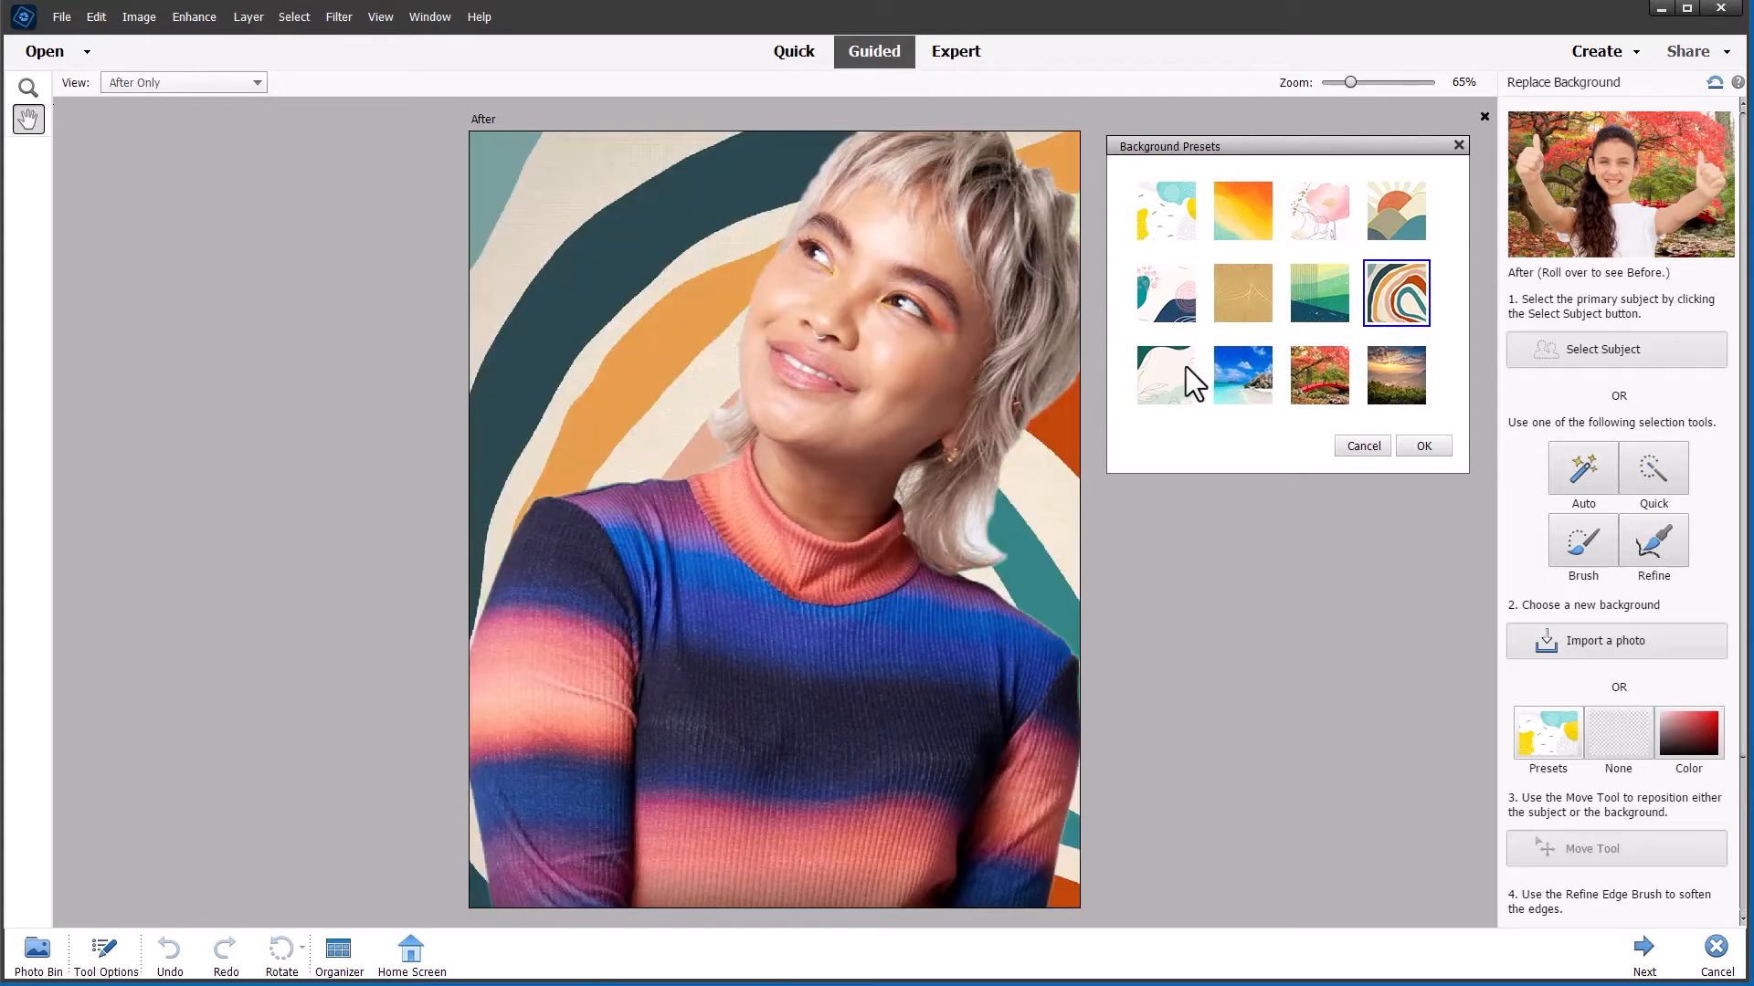
{"action": "left_click", "coordinate": [1166, 376]}
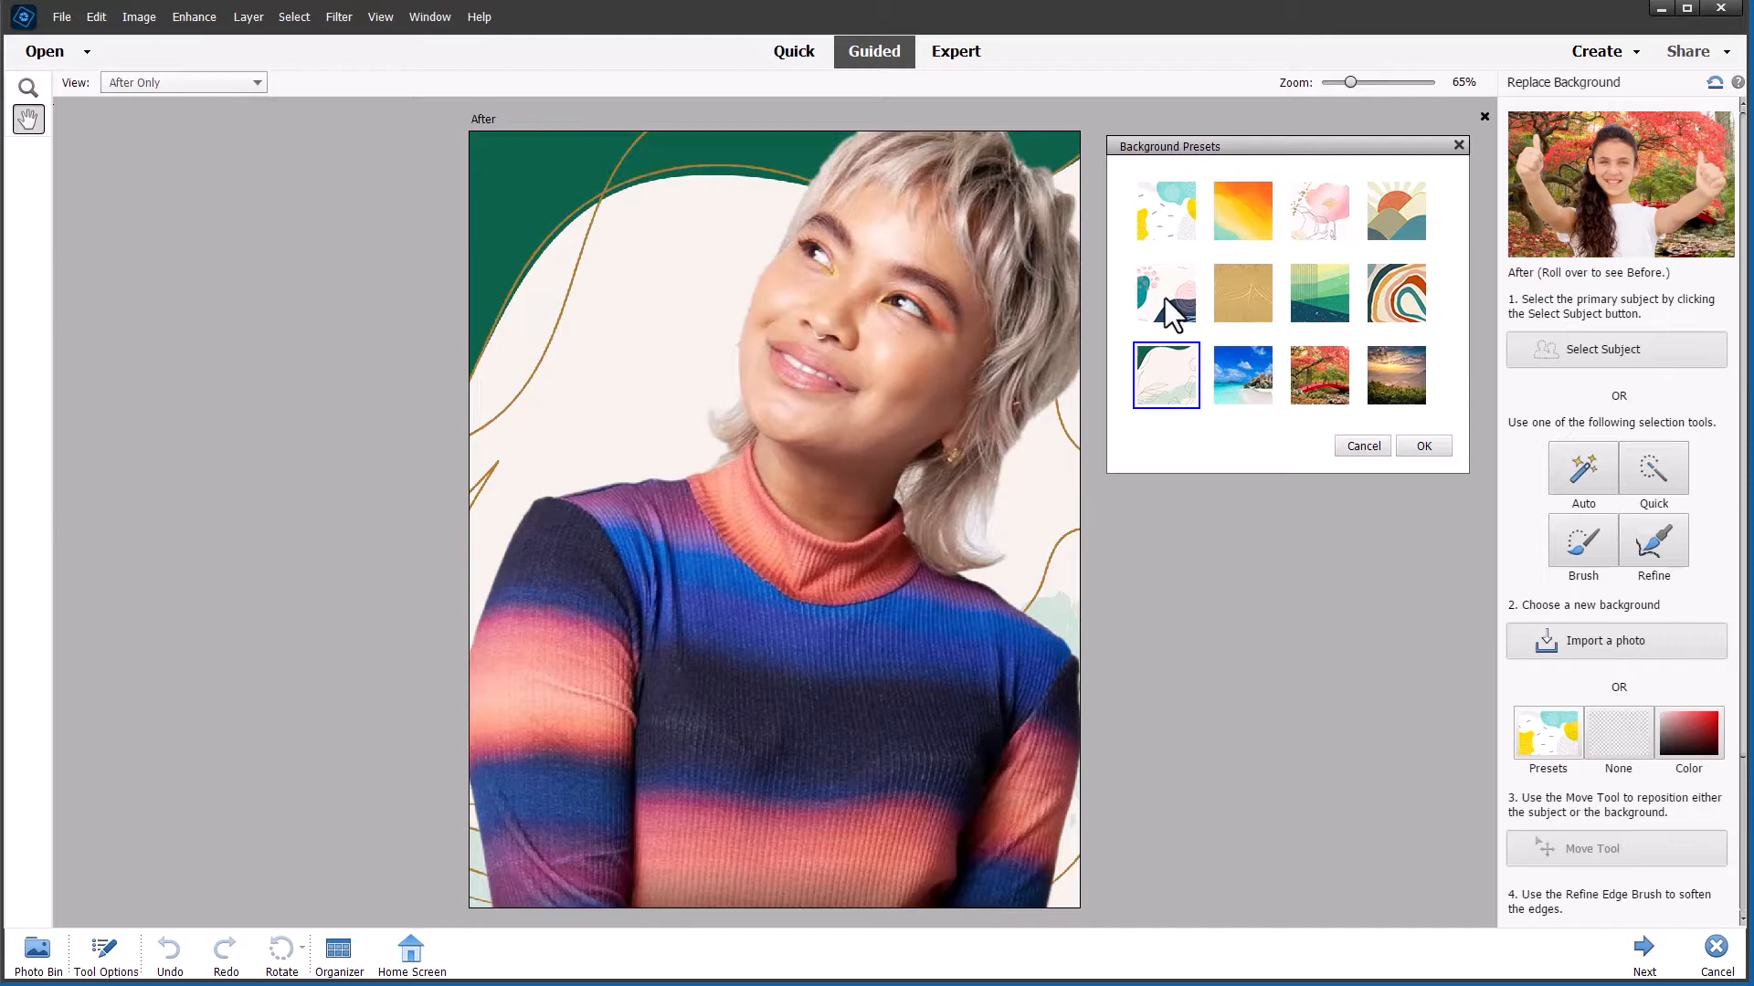
{"action": "left_click", "coordinate": [1166, 292]}
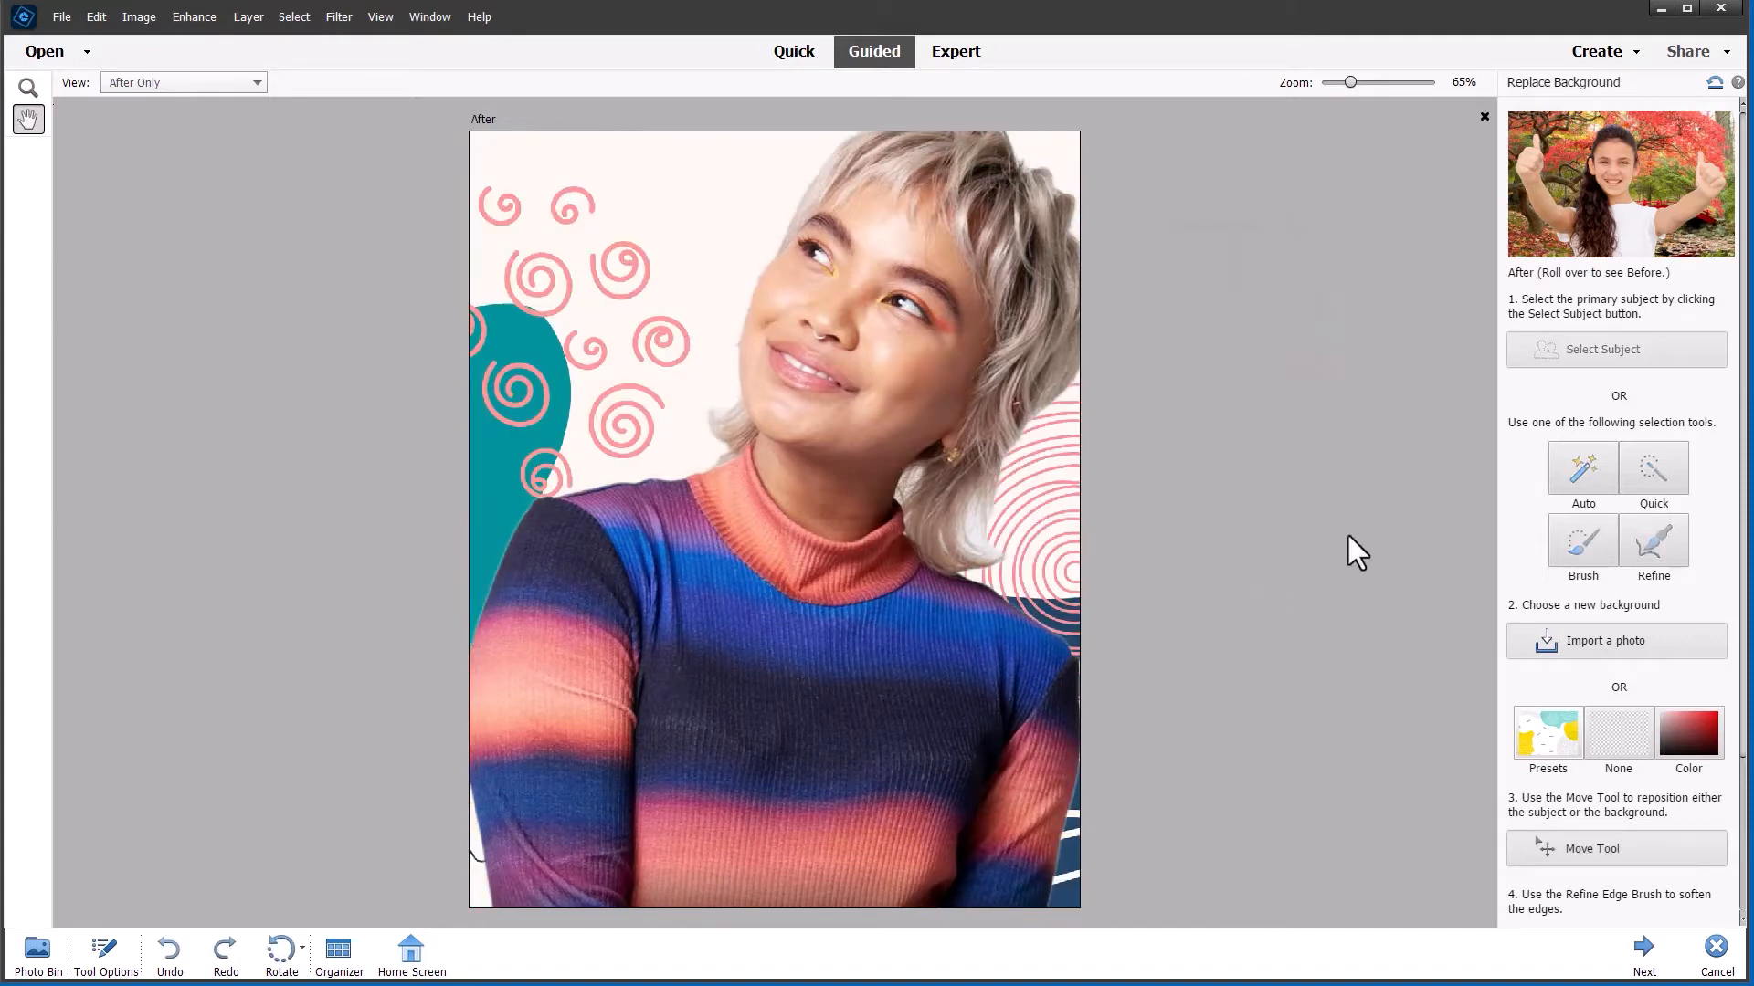
{"action": "mouse_move", "coordinate": [1224, 672]}
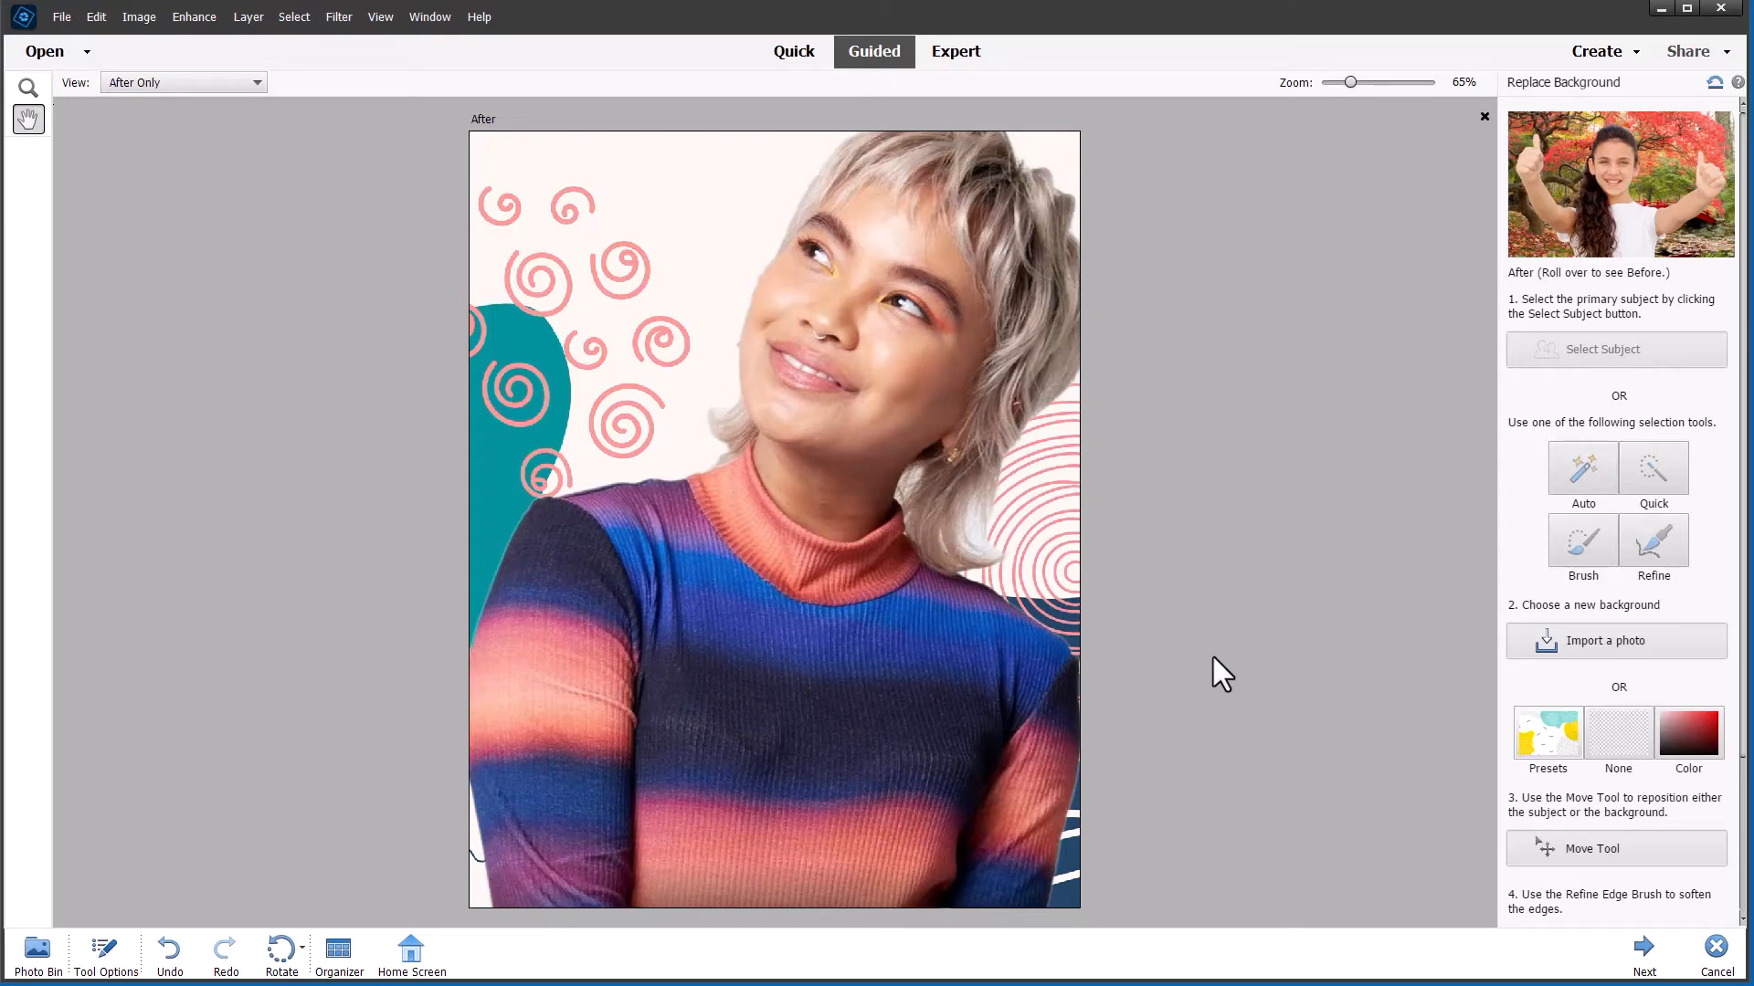
{"action": "mouse_move", "coordinate": [353, 603]}
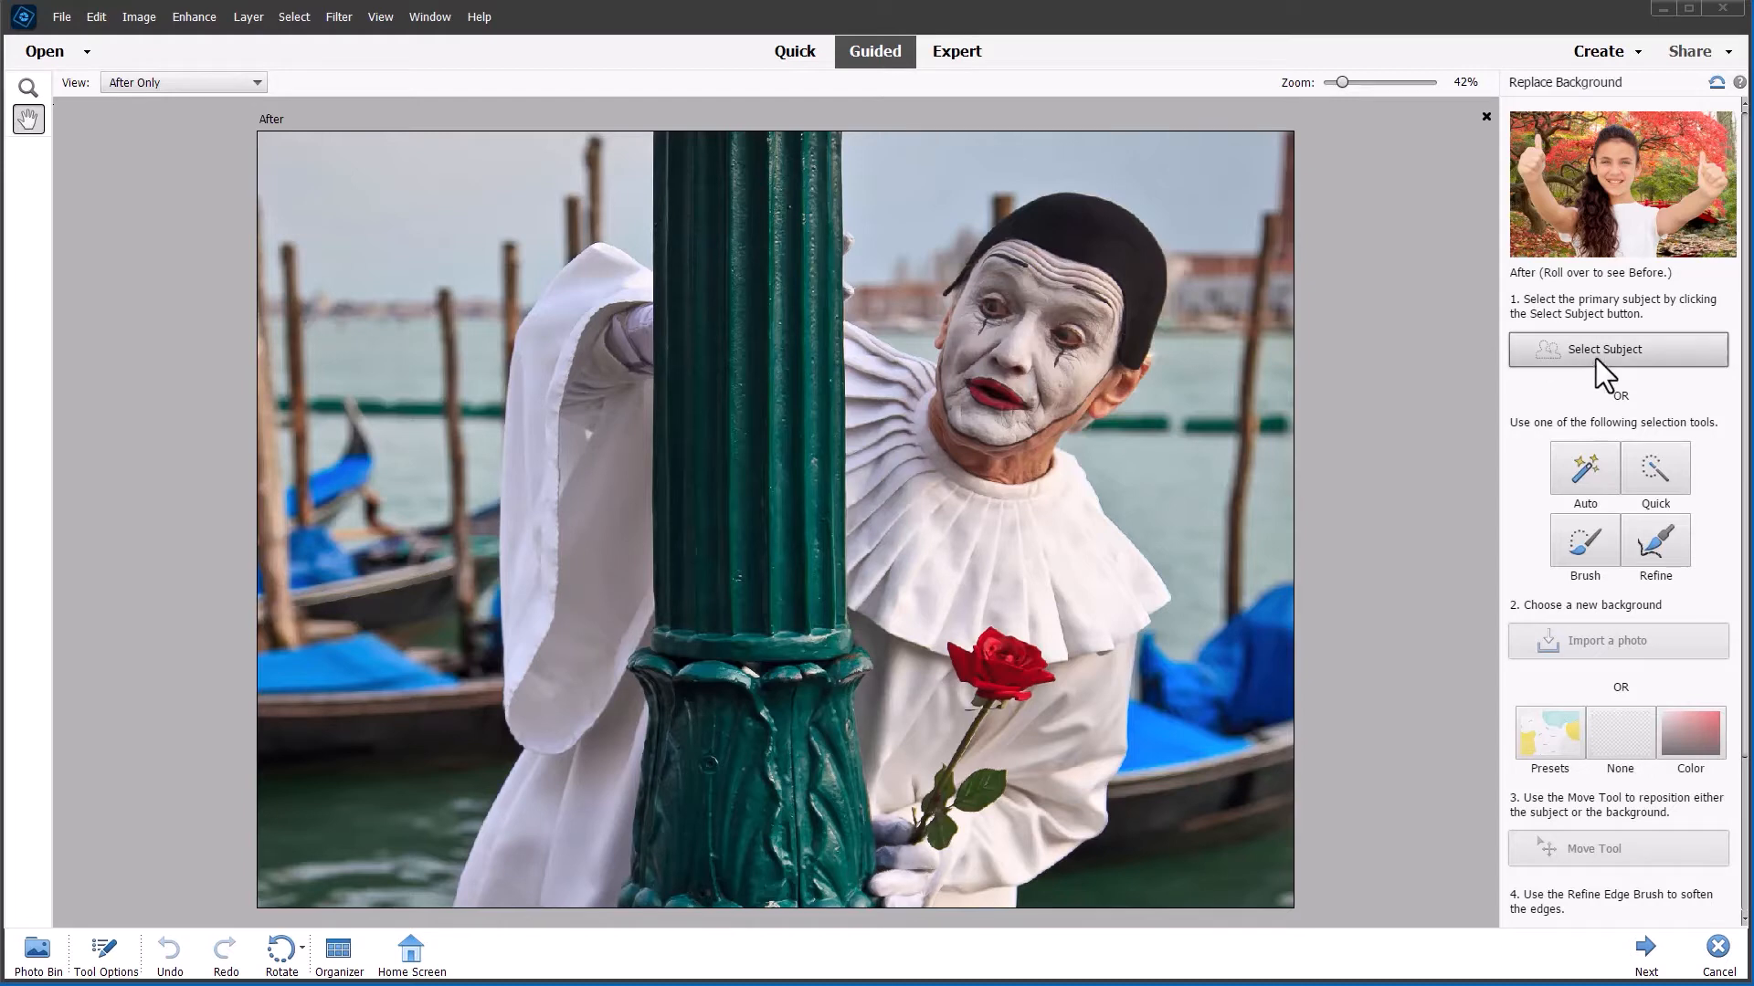
{"action": "mouse_move", "coordinate": [1403, 365]}
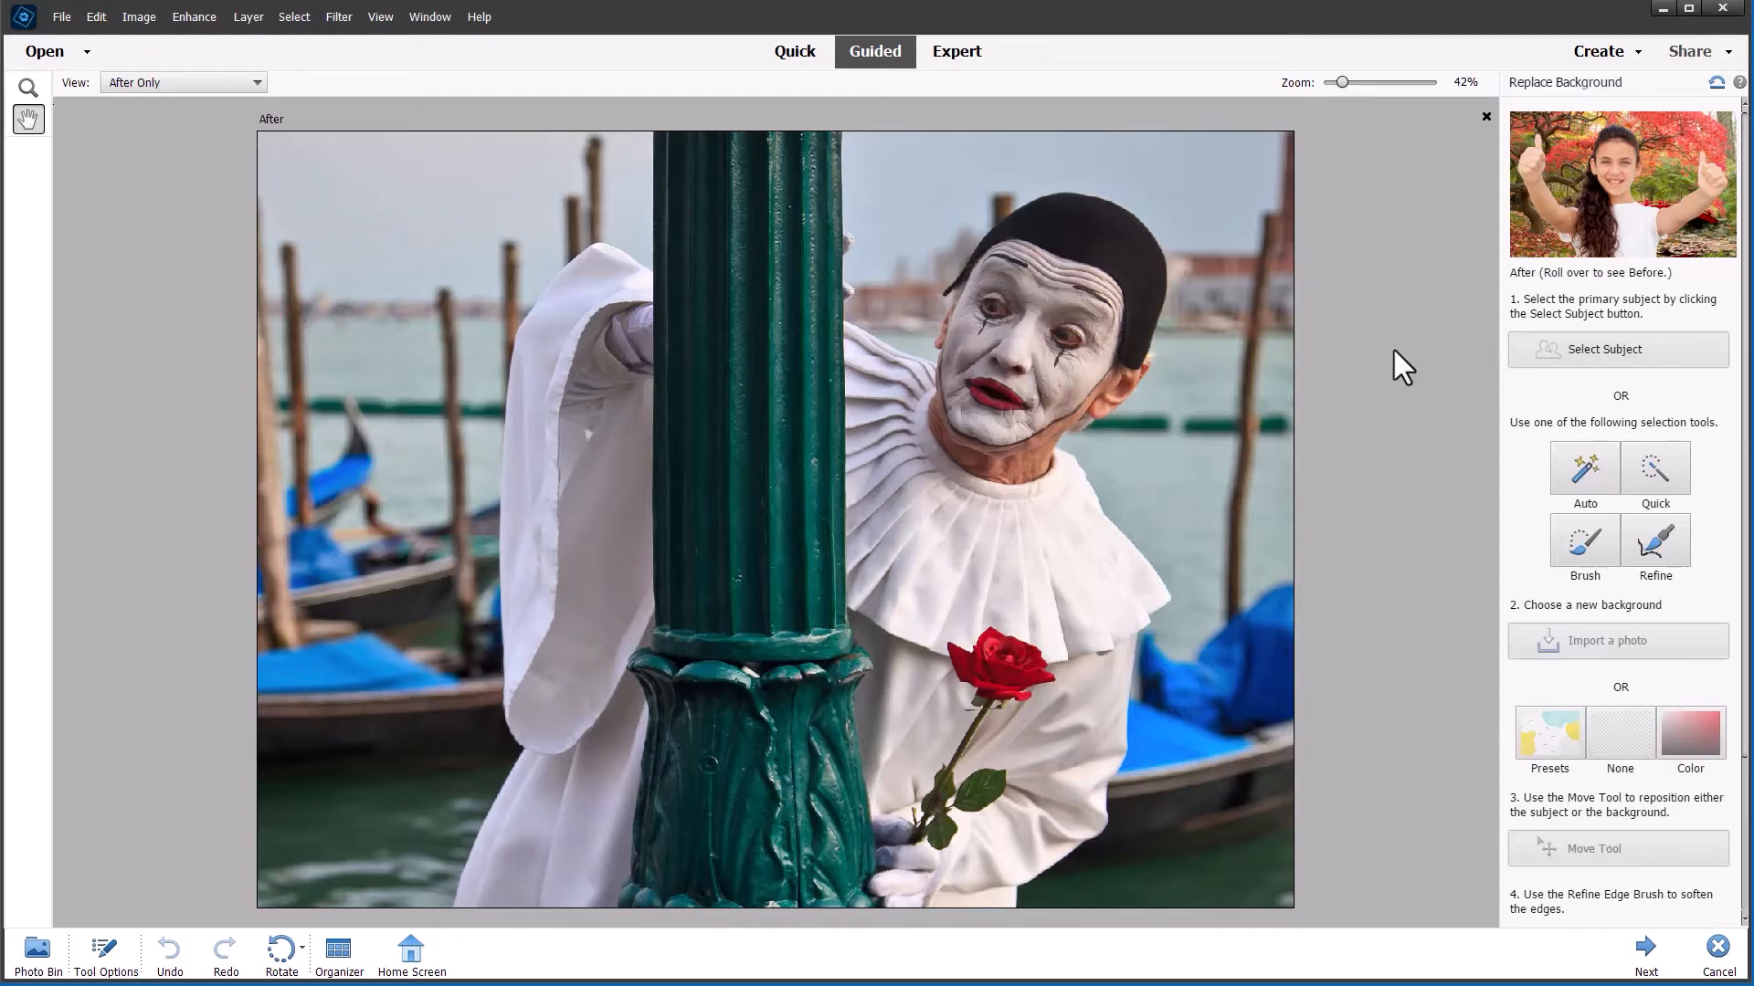
Step: Auto-select the mime as the main subject, then switch to hand-painted selection
{"action": "left_click", "coordinate": [1618, 349]}
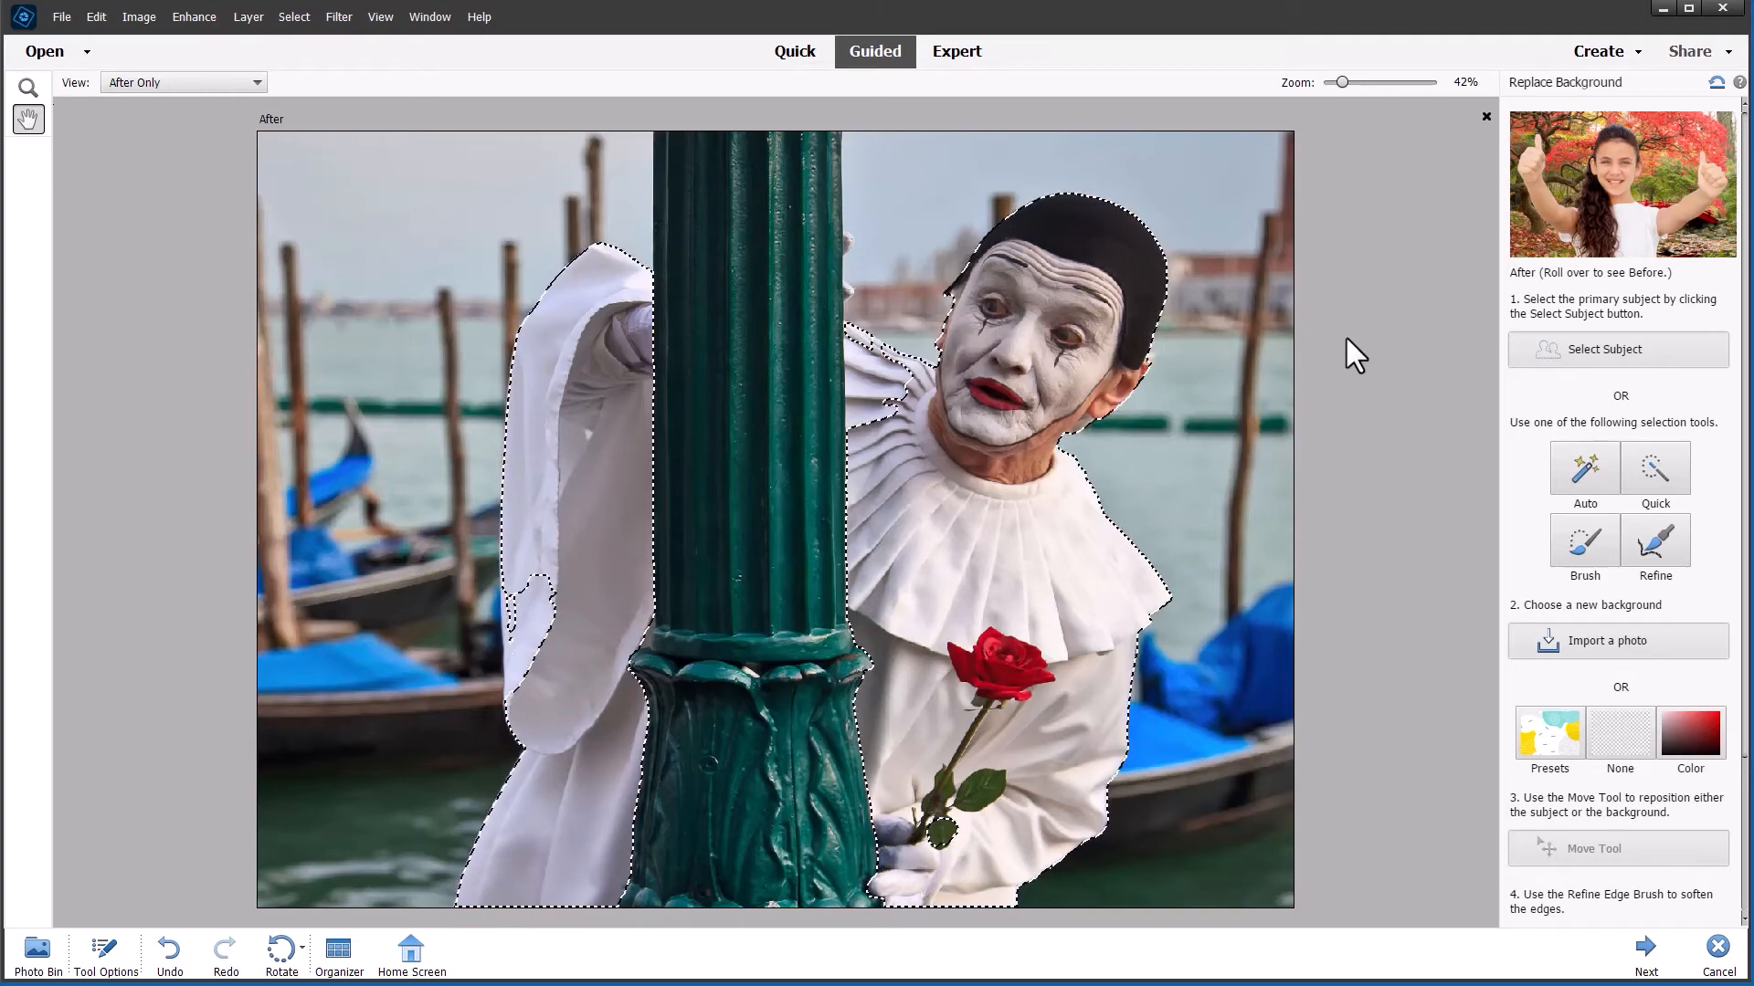
{"action": "left_click", "coordinate": [1656, 467]}
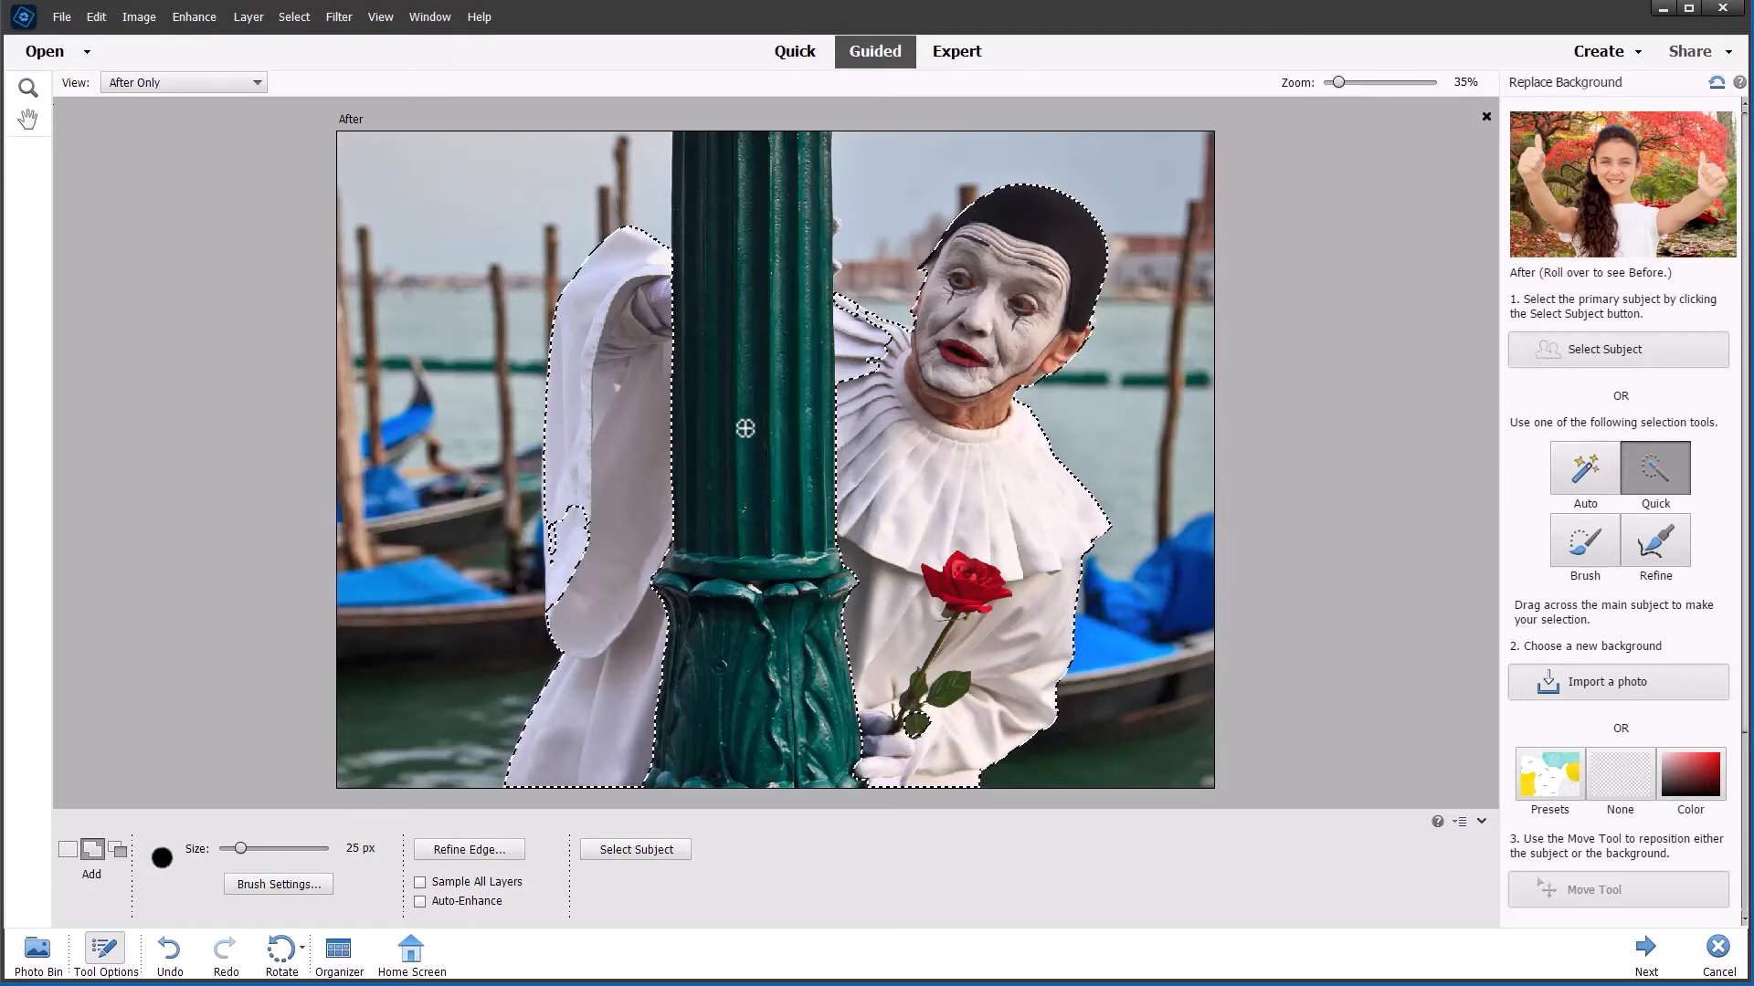
Step: Paint over the green lamppost to add it to the mime's selection
{"action": "left_click_drag", "start_coordinate": [242, 849], "coordinate": [266, 849]}
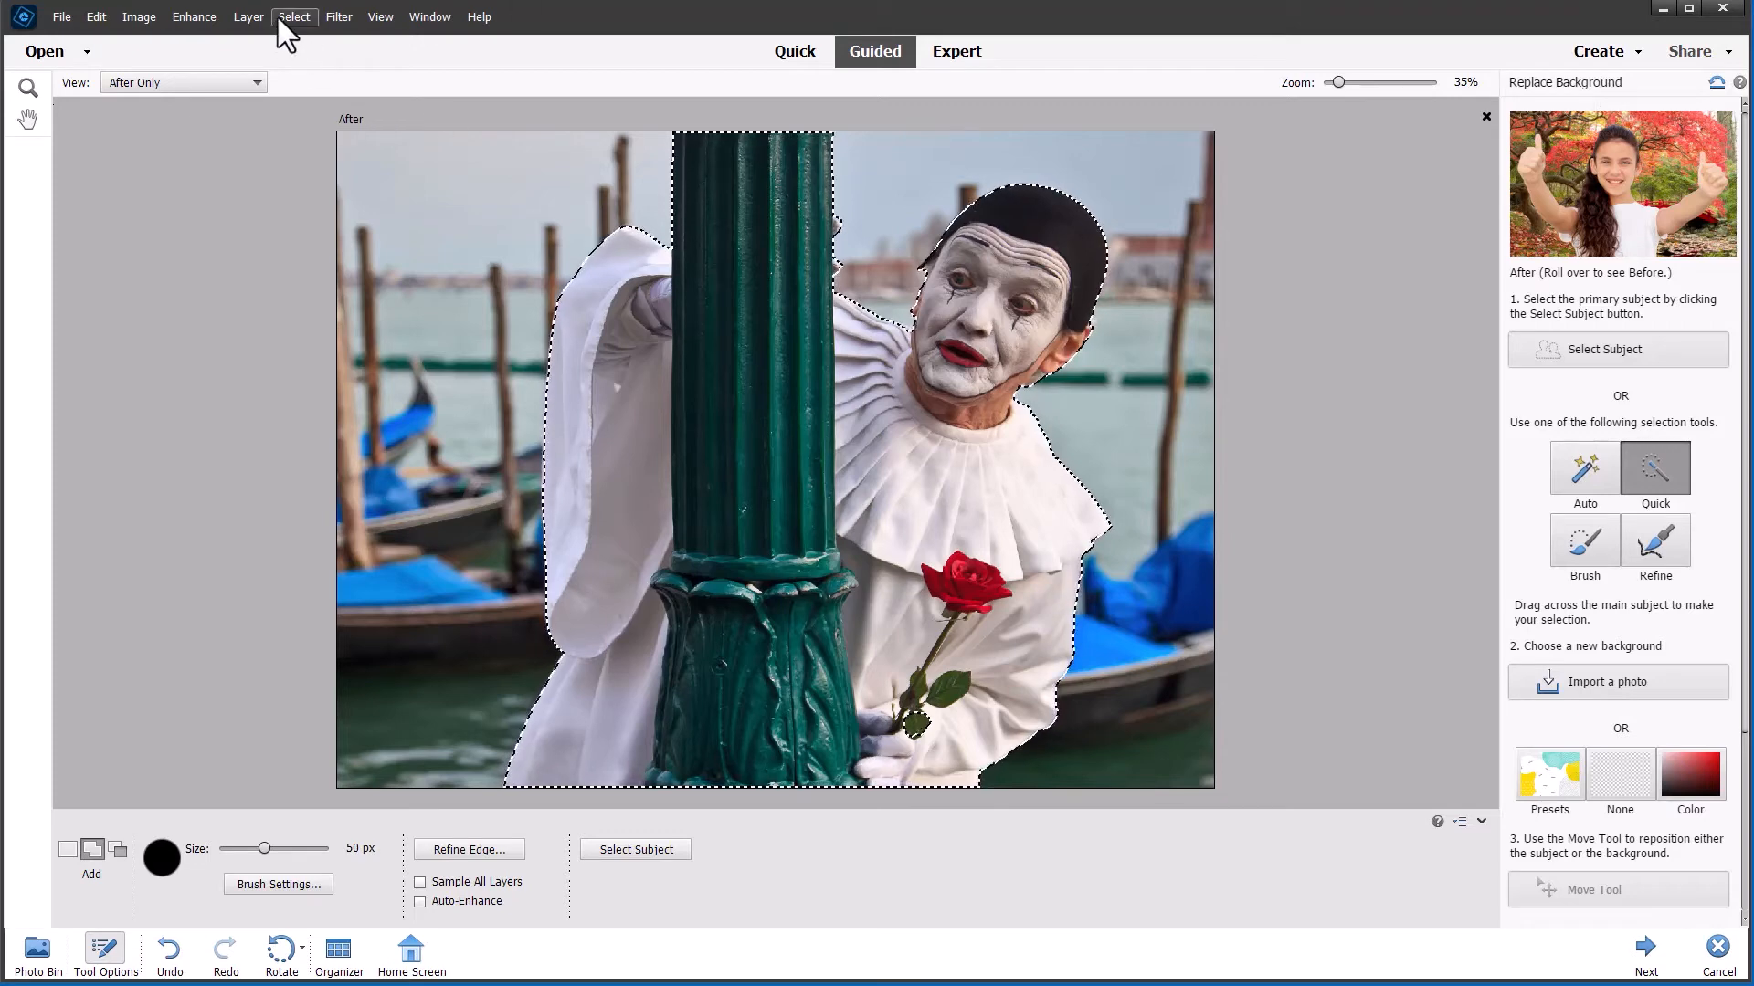
Step: Contract the mime's selection inward by 1 pixel via Select > Modify > Contract
{"action": "left_click", "coordinate": [292, 16]}
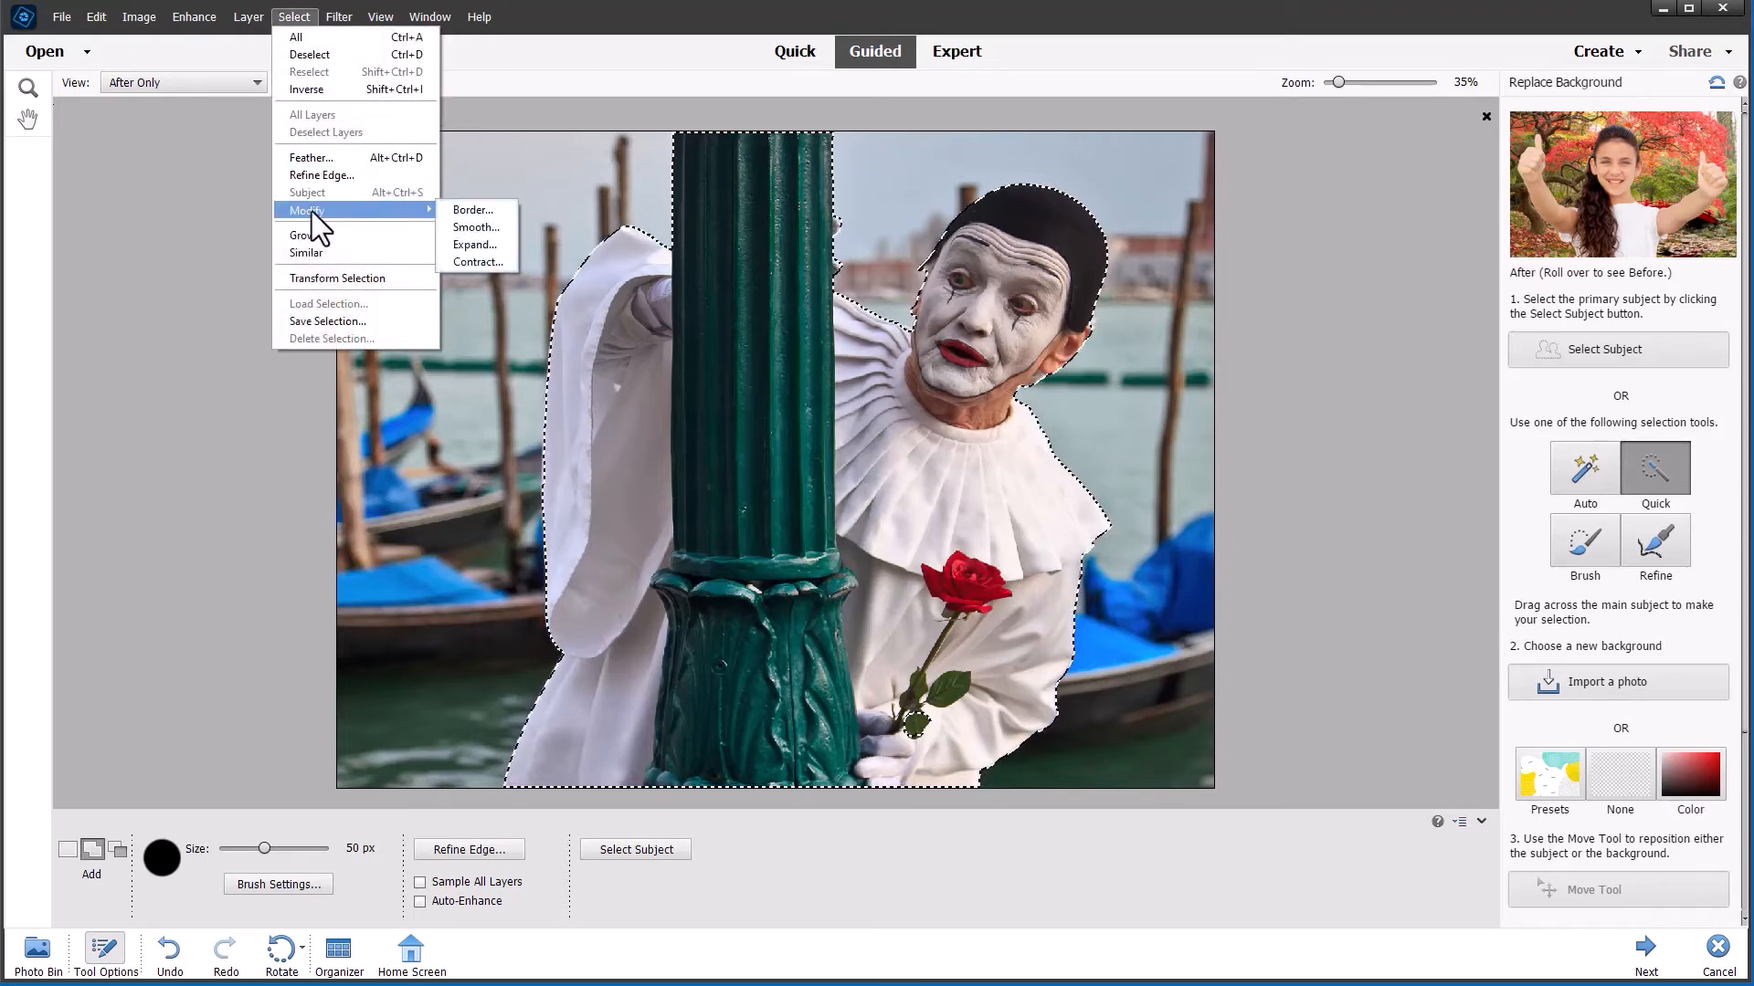
{"action": "left_click", "coordinate": [477, 263]}
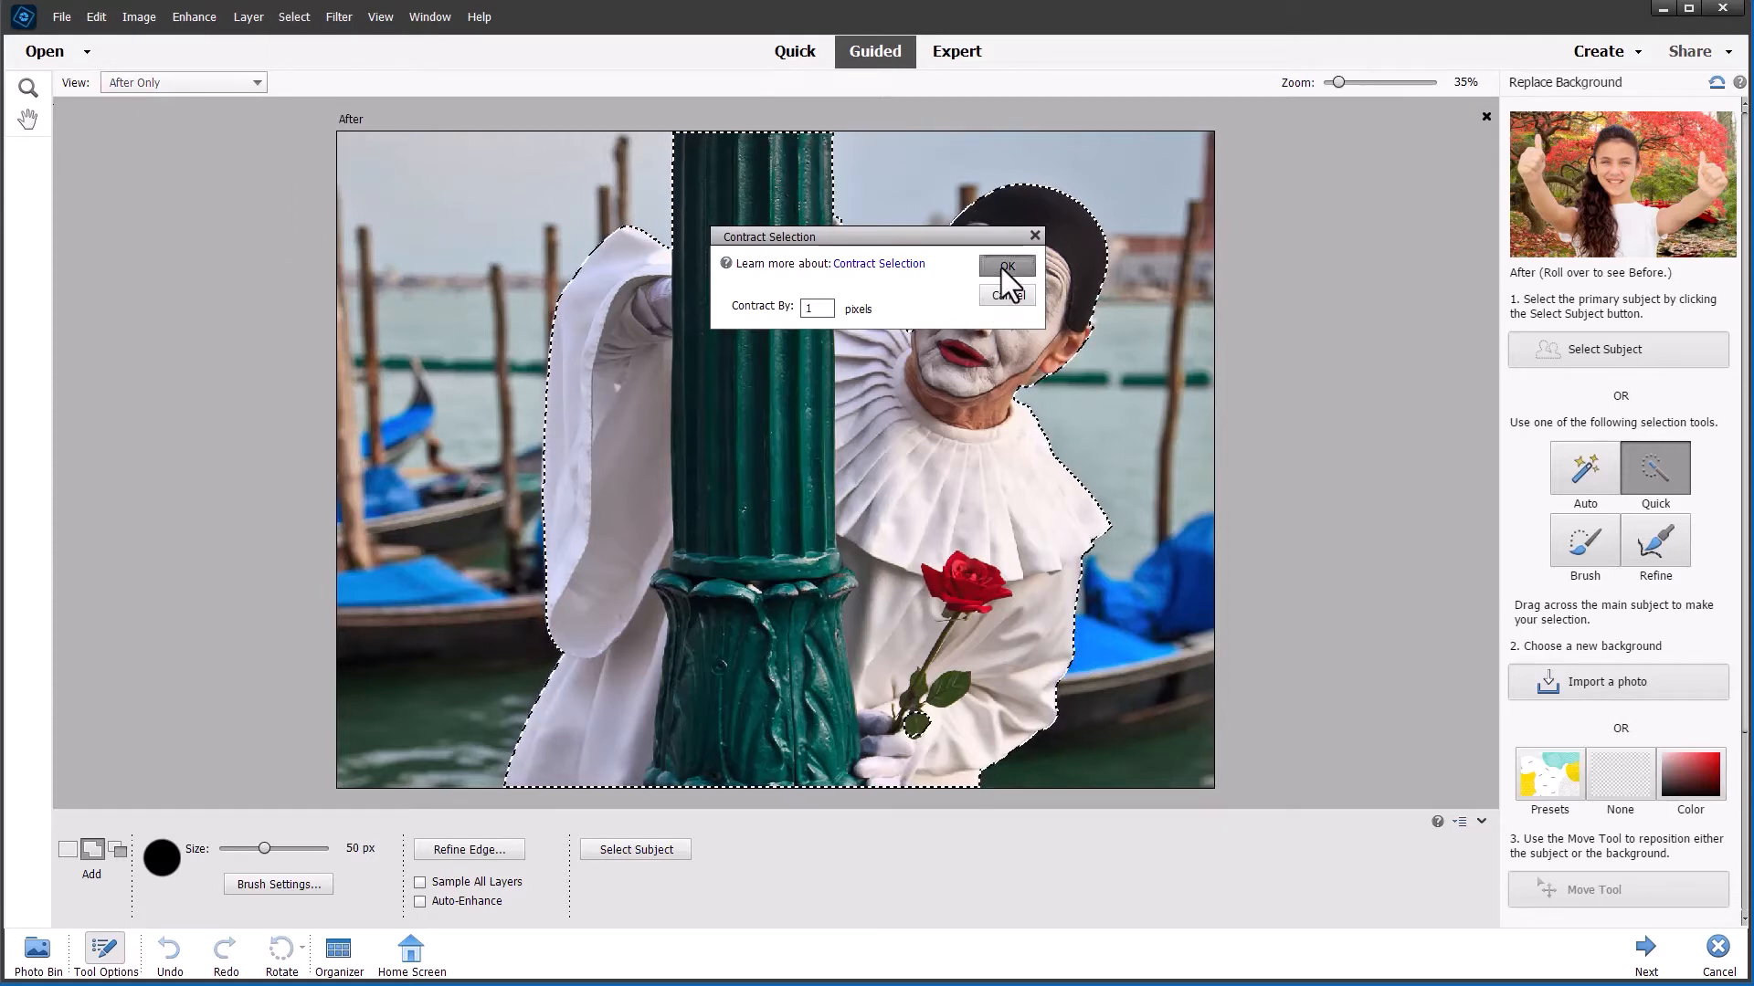
{"action": "left_click", "coordinate": [1007, 267]}
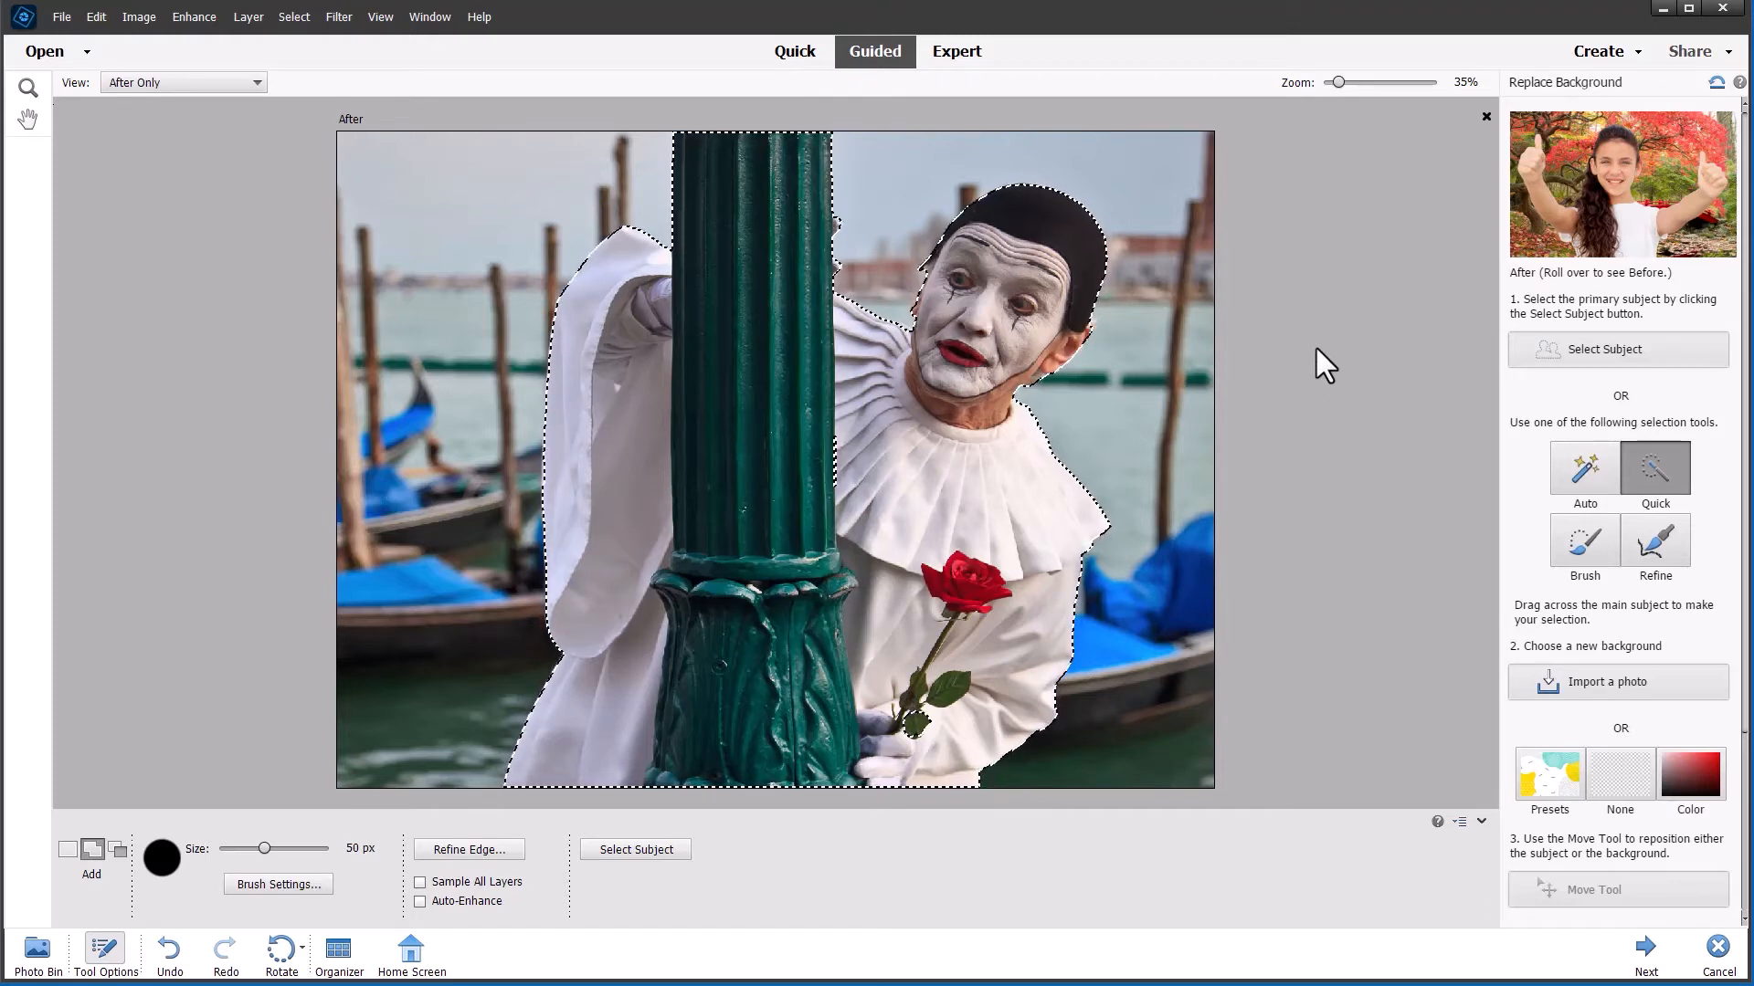
{"action": "mouse_move", "coordinate": [1259, 349]}
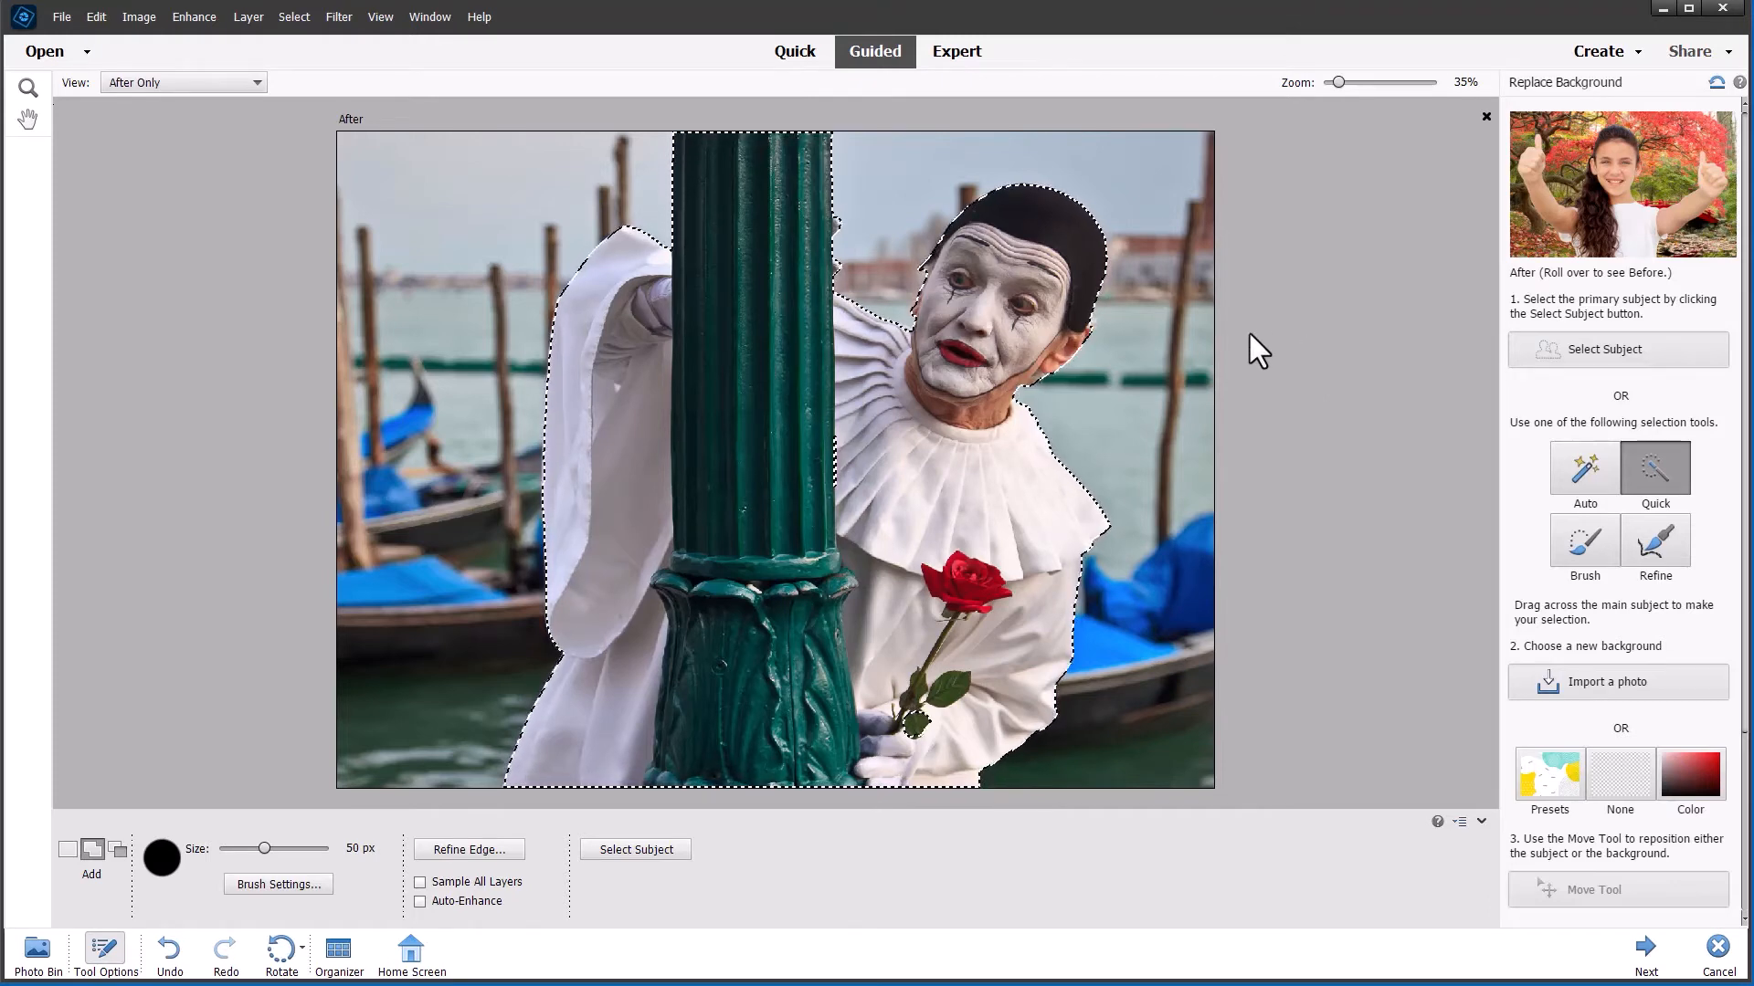
Step: Replace the Venice canal behind the mime with the green geometric preset background
{"action": "left_click", "coordinate": [1549, 773]}
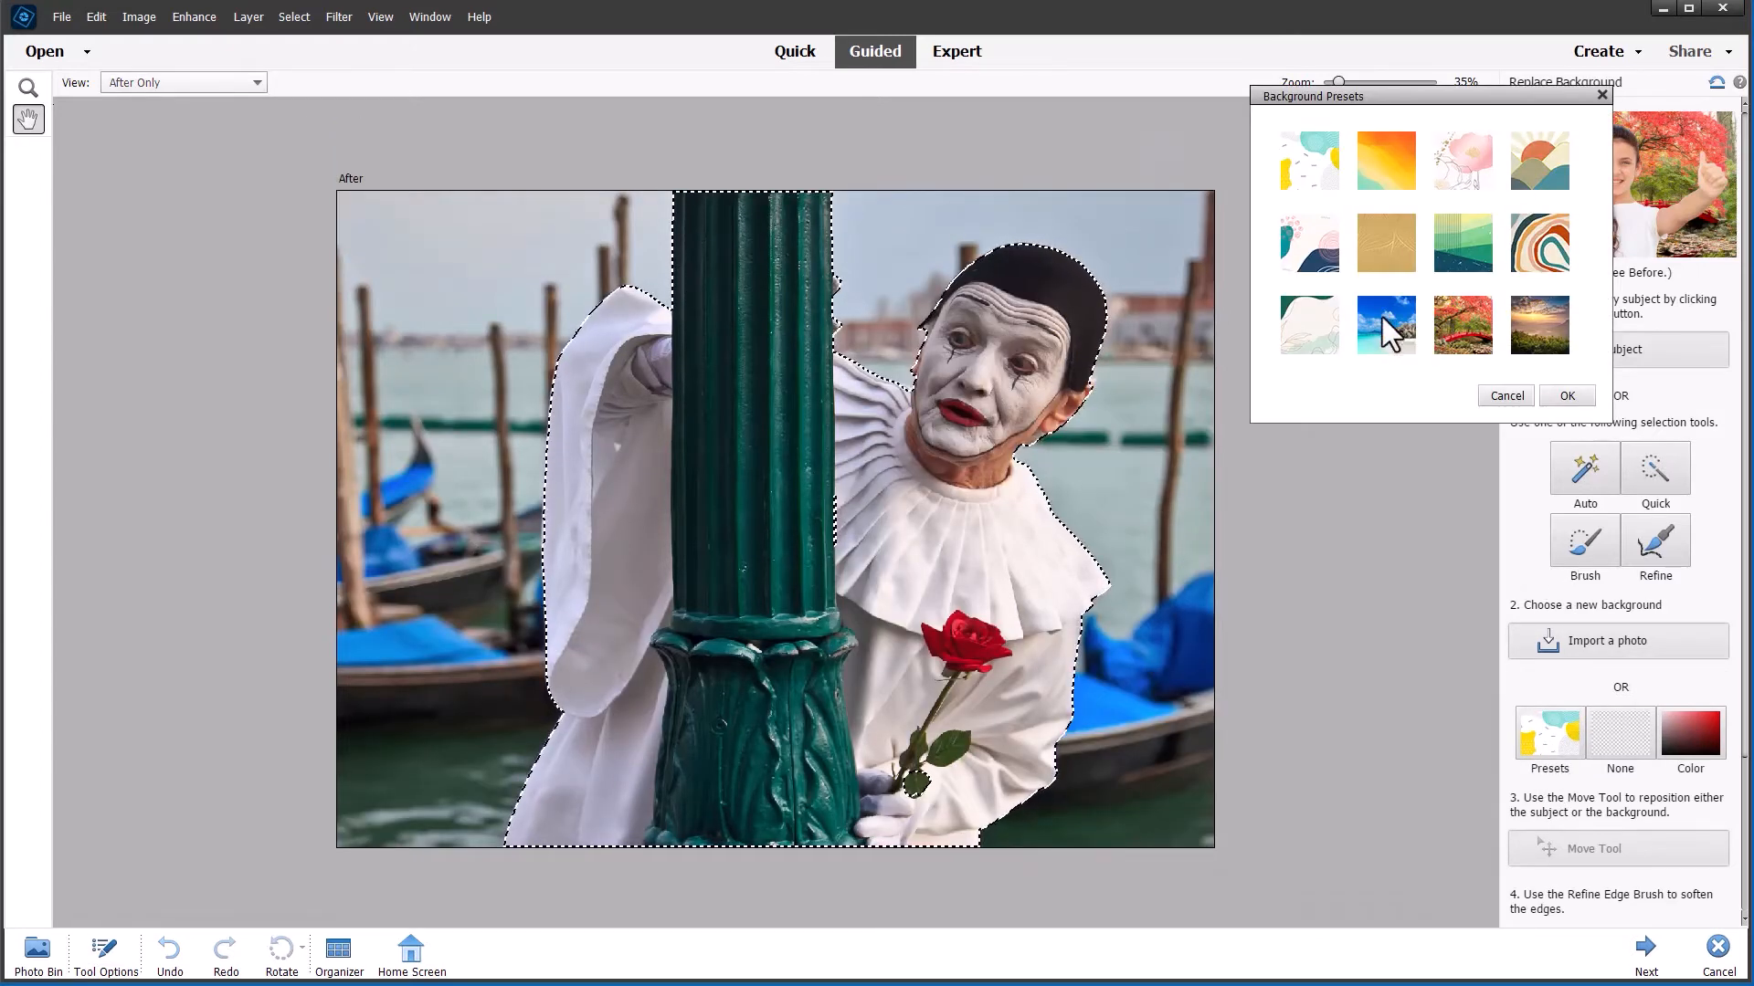
{"action": "left_click", "coordinate": [1461, 243]}
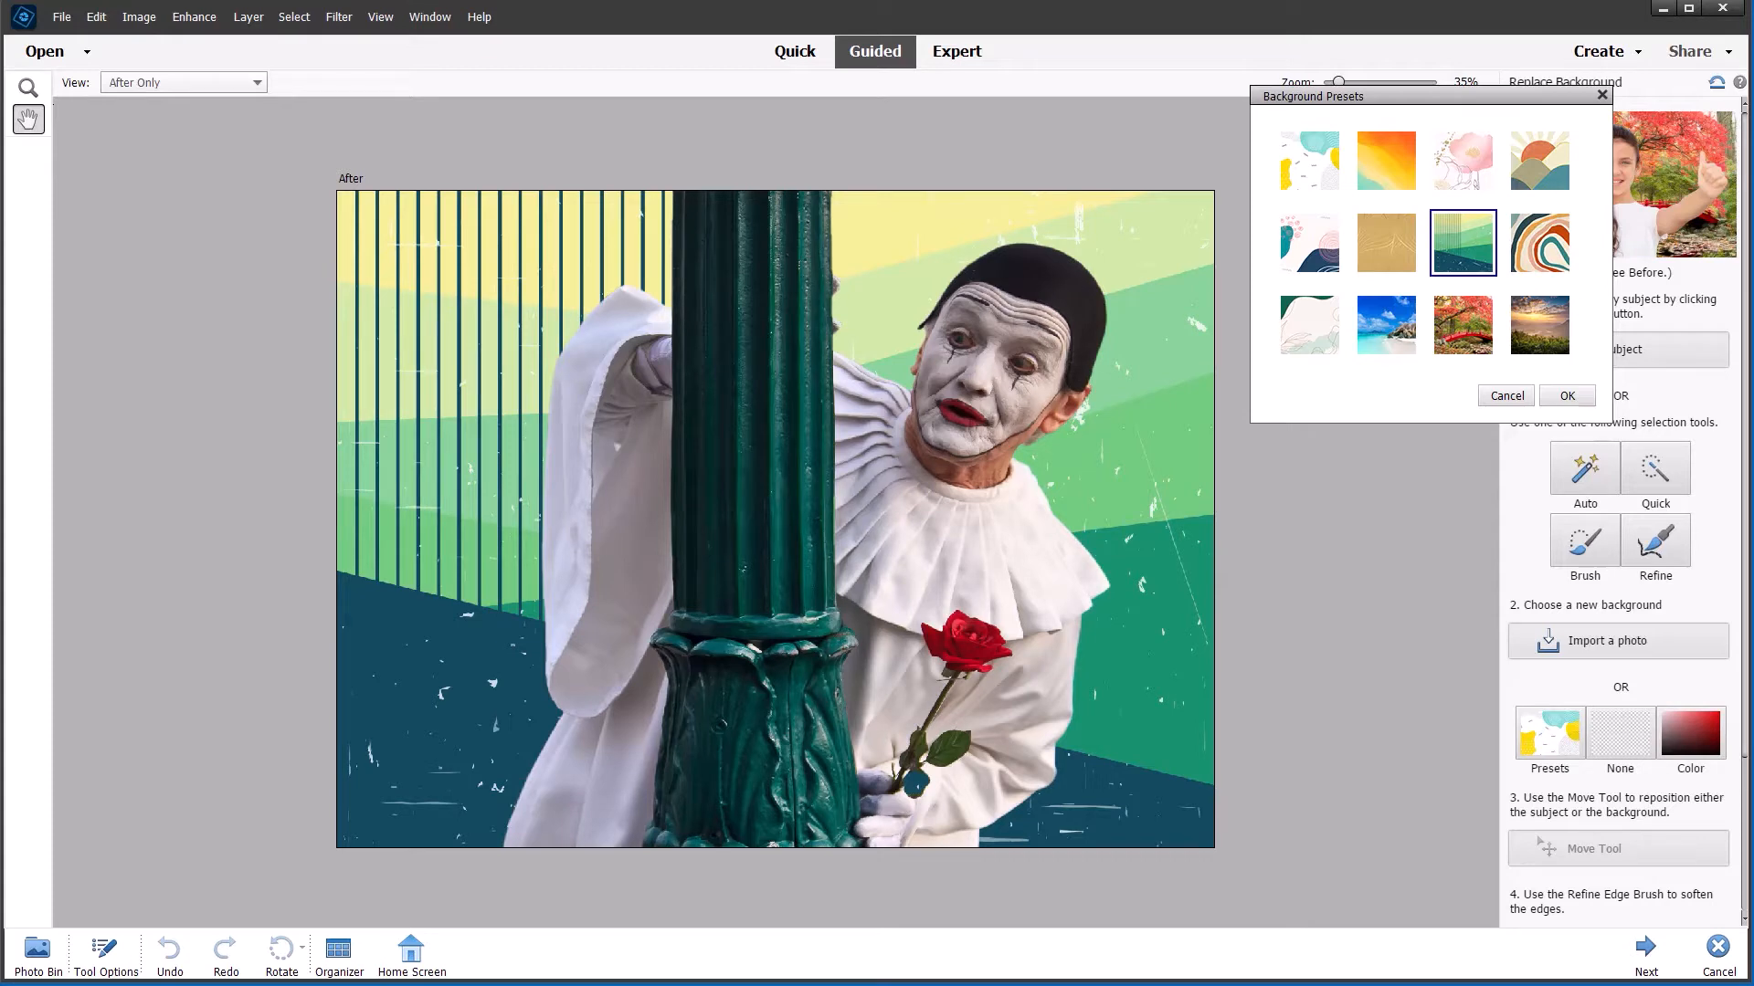
{"action": "mouse_move", "coordinate": [1586, 256]}
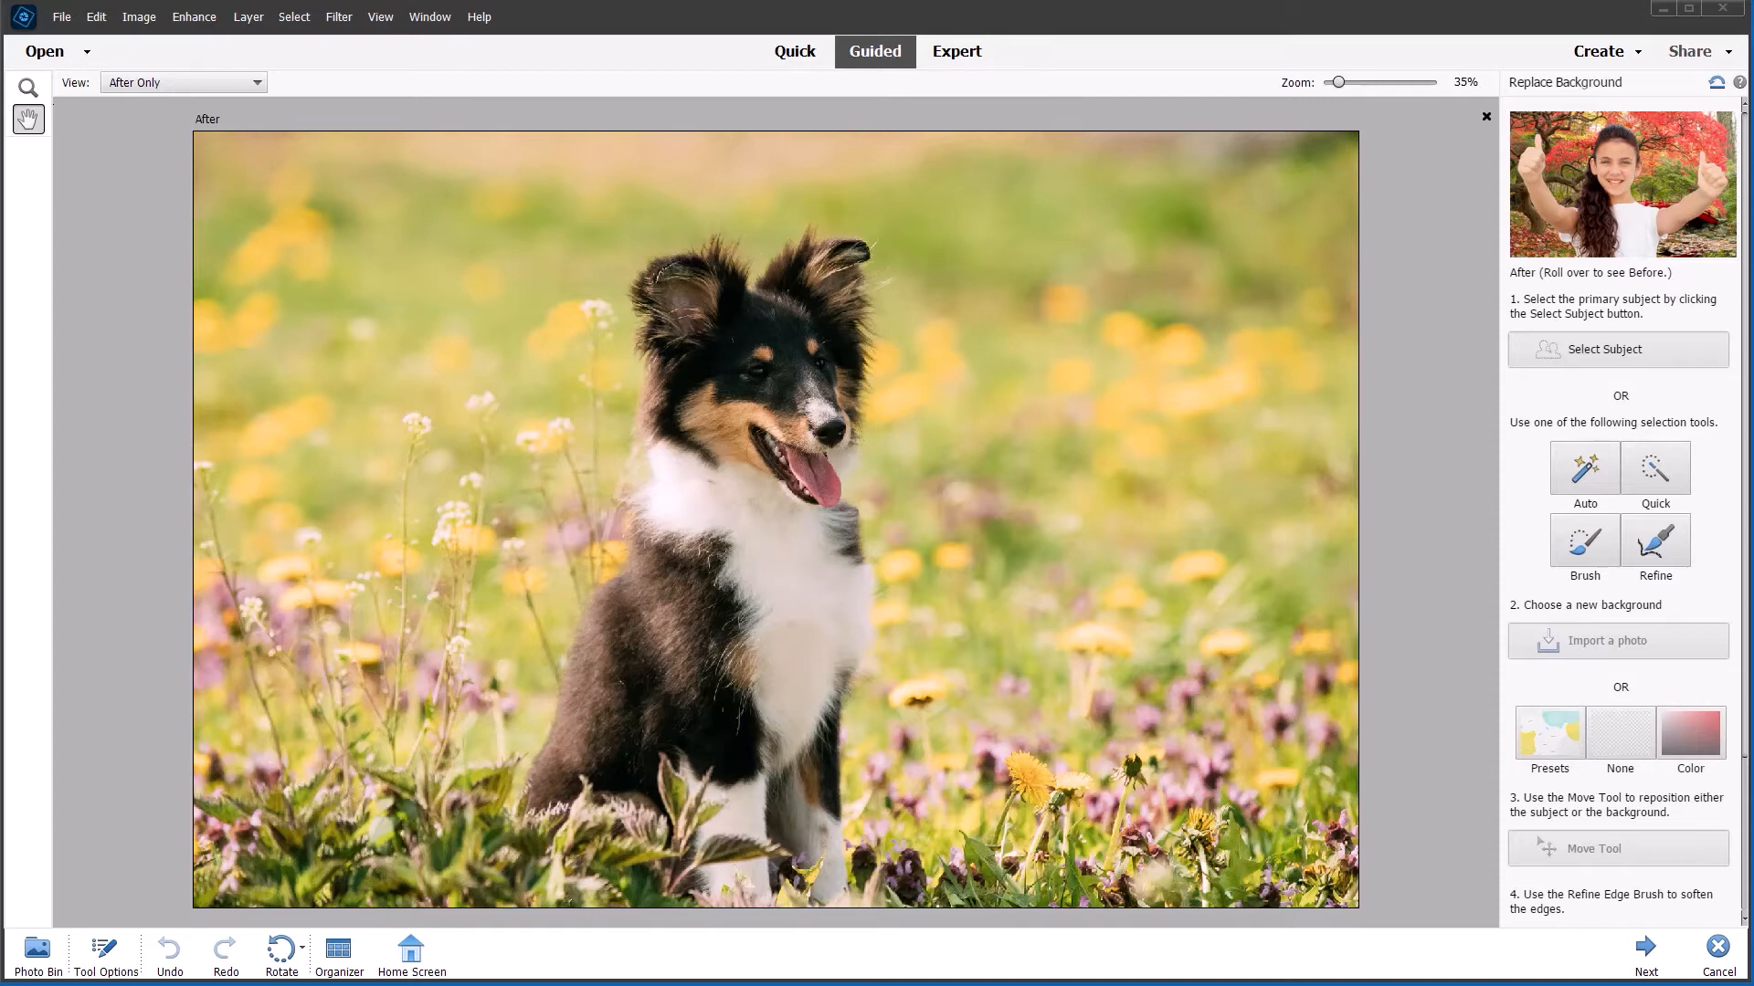
{"action": "mouse_move", "coordinate": [745, 698]}
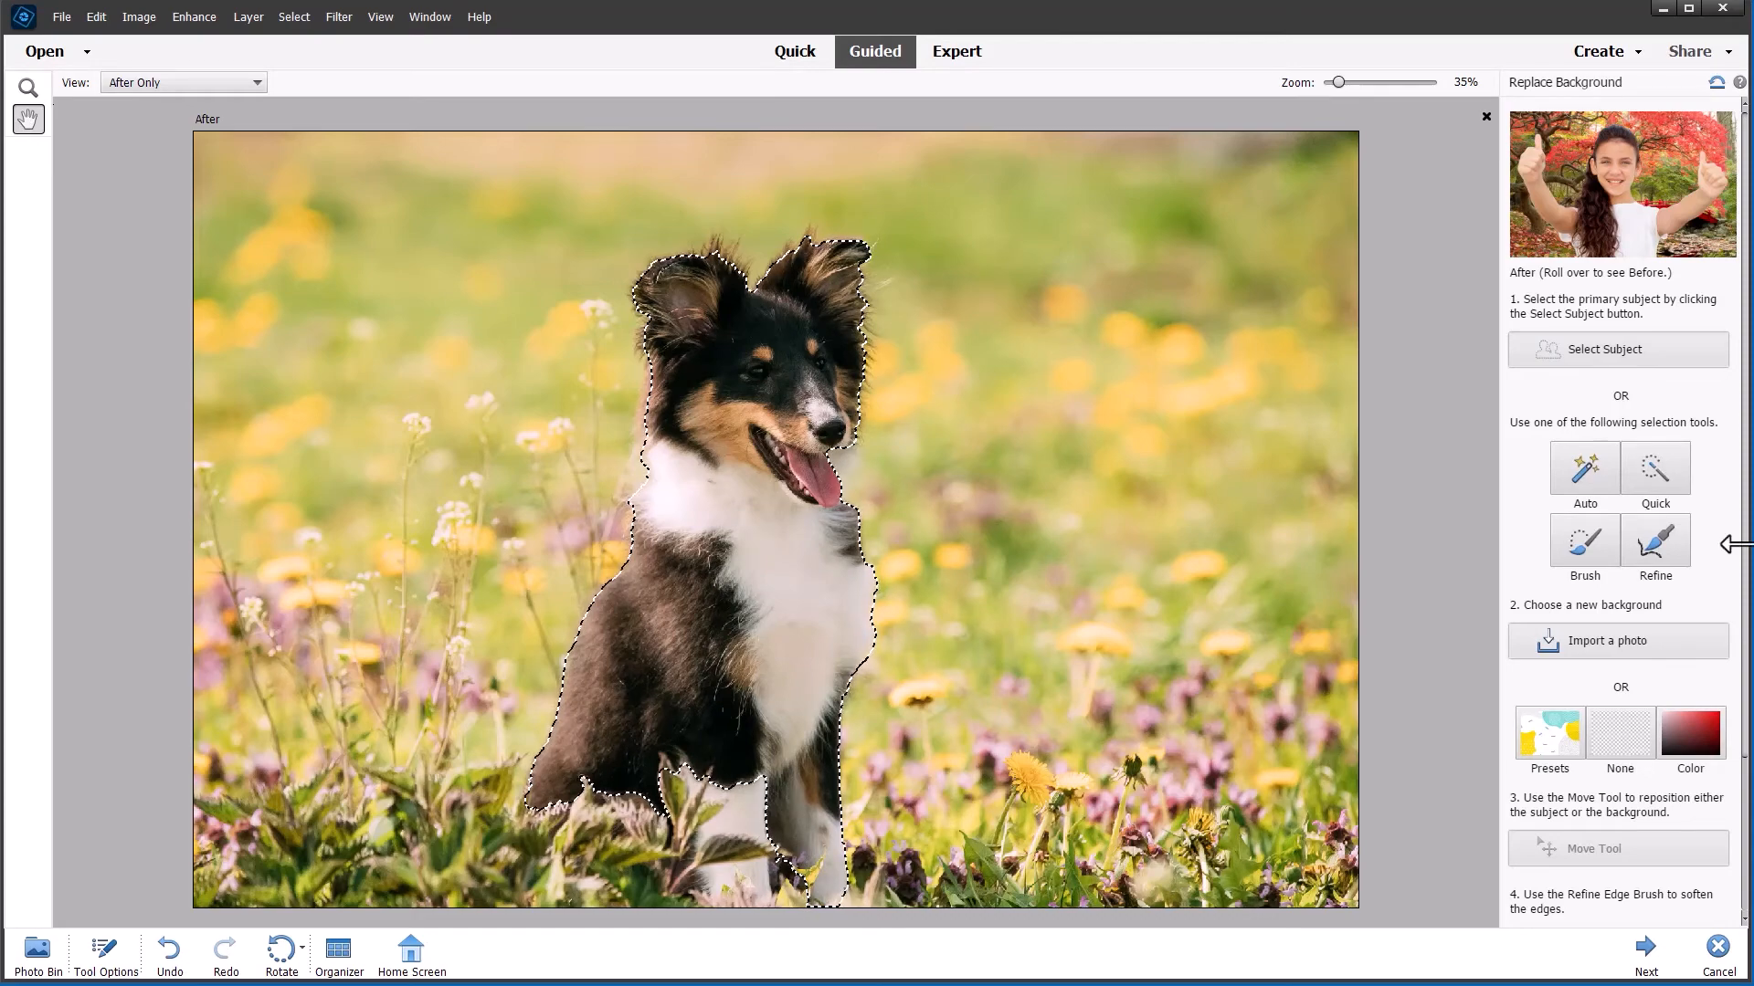
Step: Refine the dog's selection edges, trimming stray background around its head
{"action": "left_click", "coordinate": [1655, 539]}
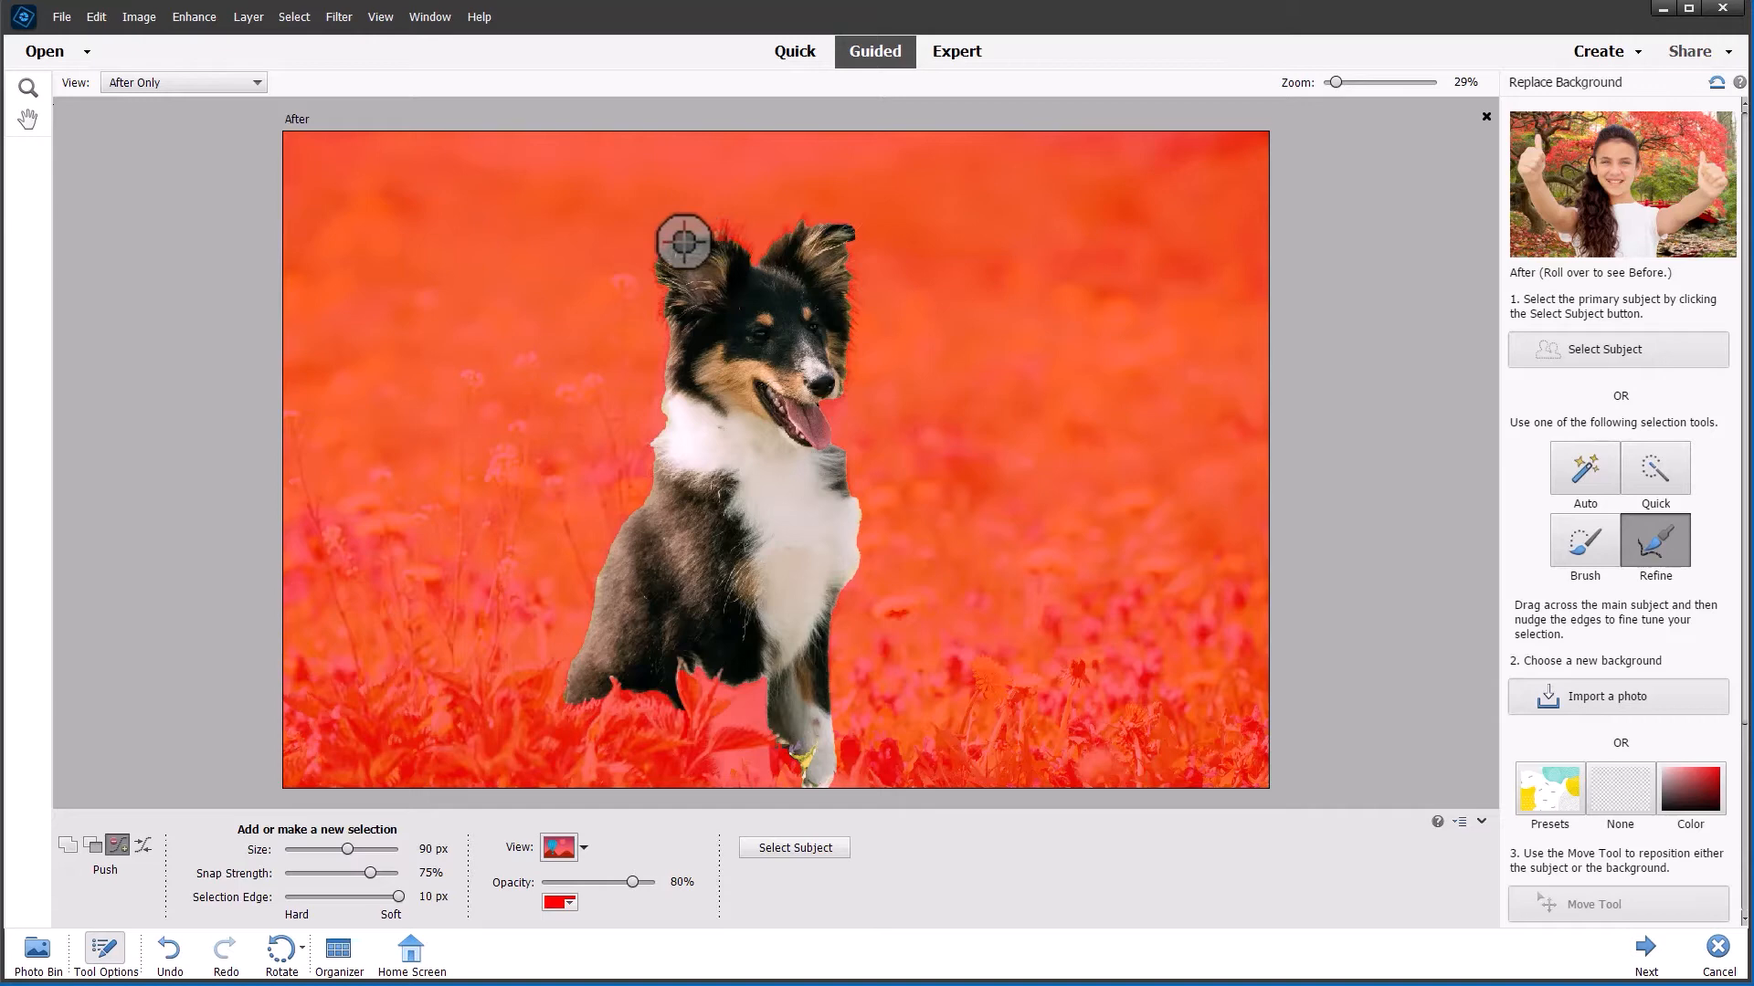
{"action": "right_click", "coordinate": [685, 241]}
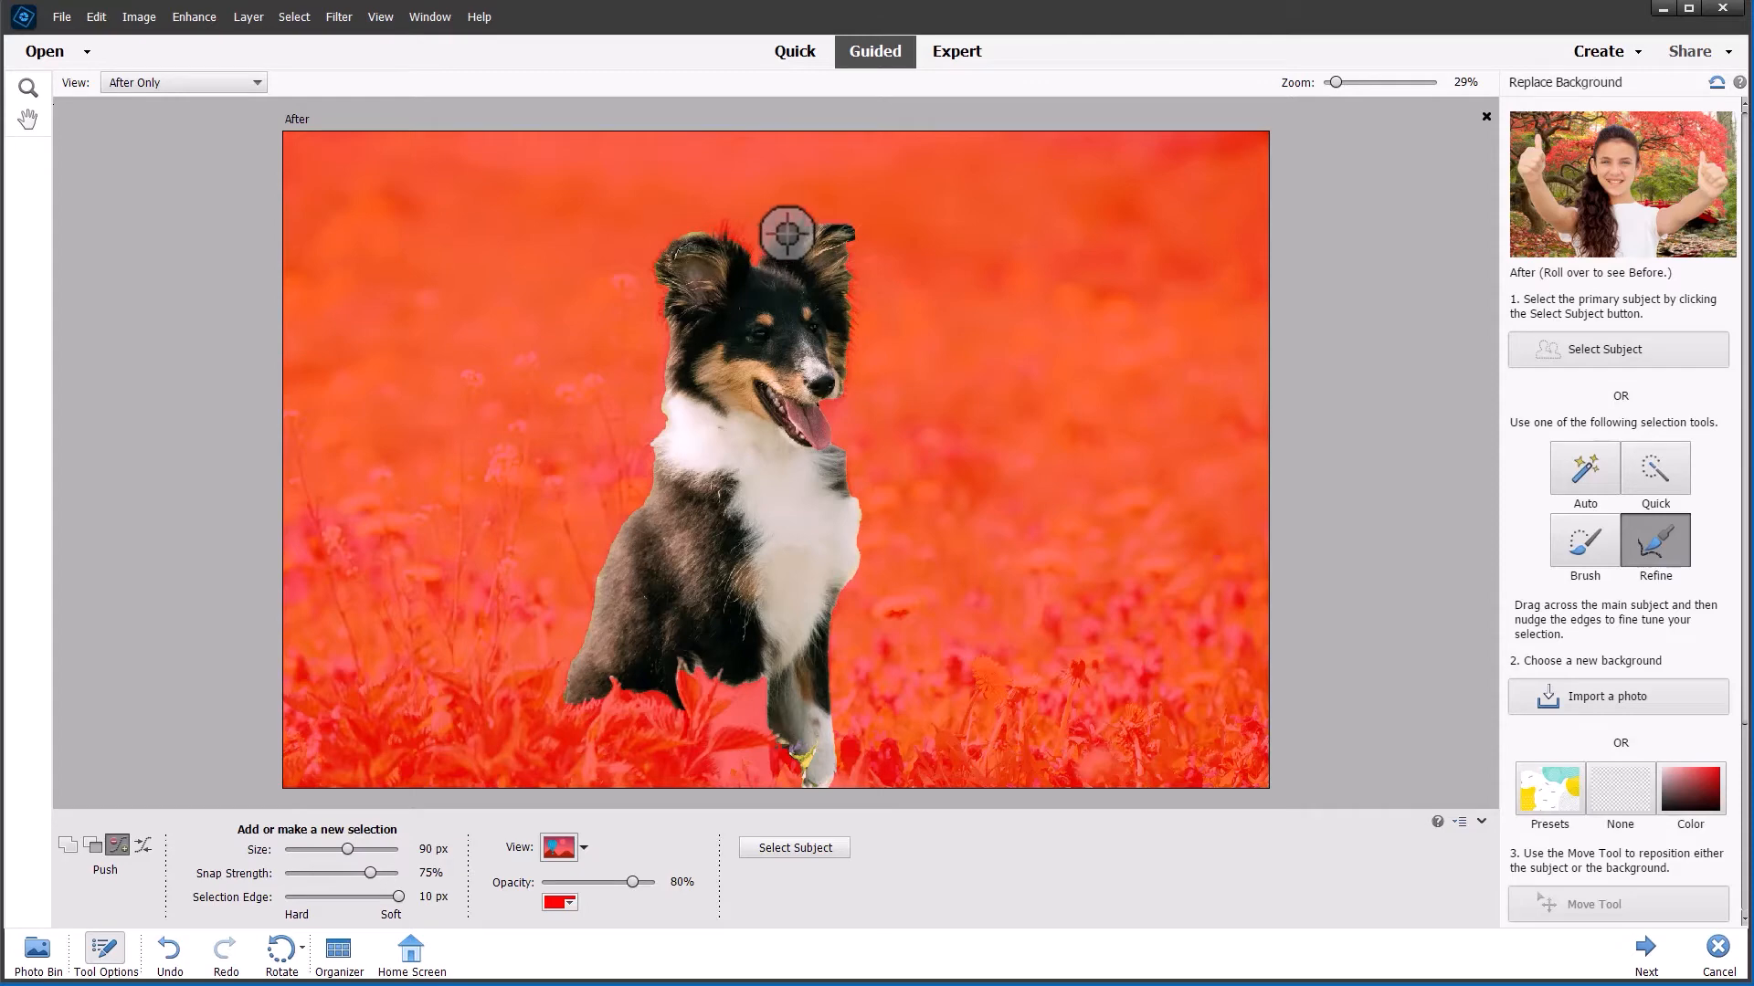
{"action": "mouse_move", "coordinate": [804, 246]}
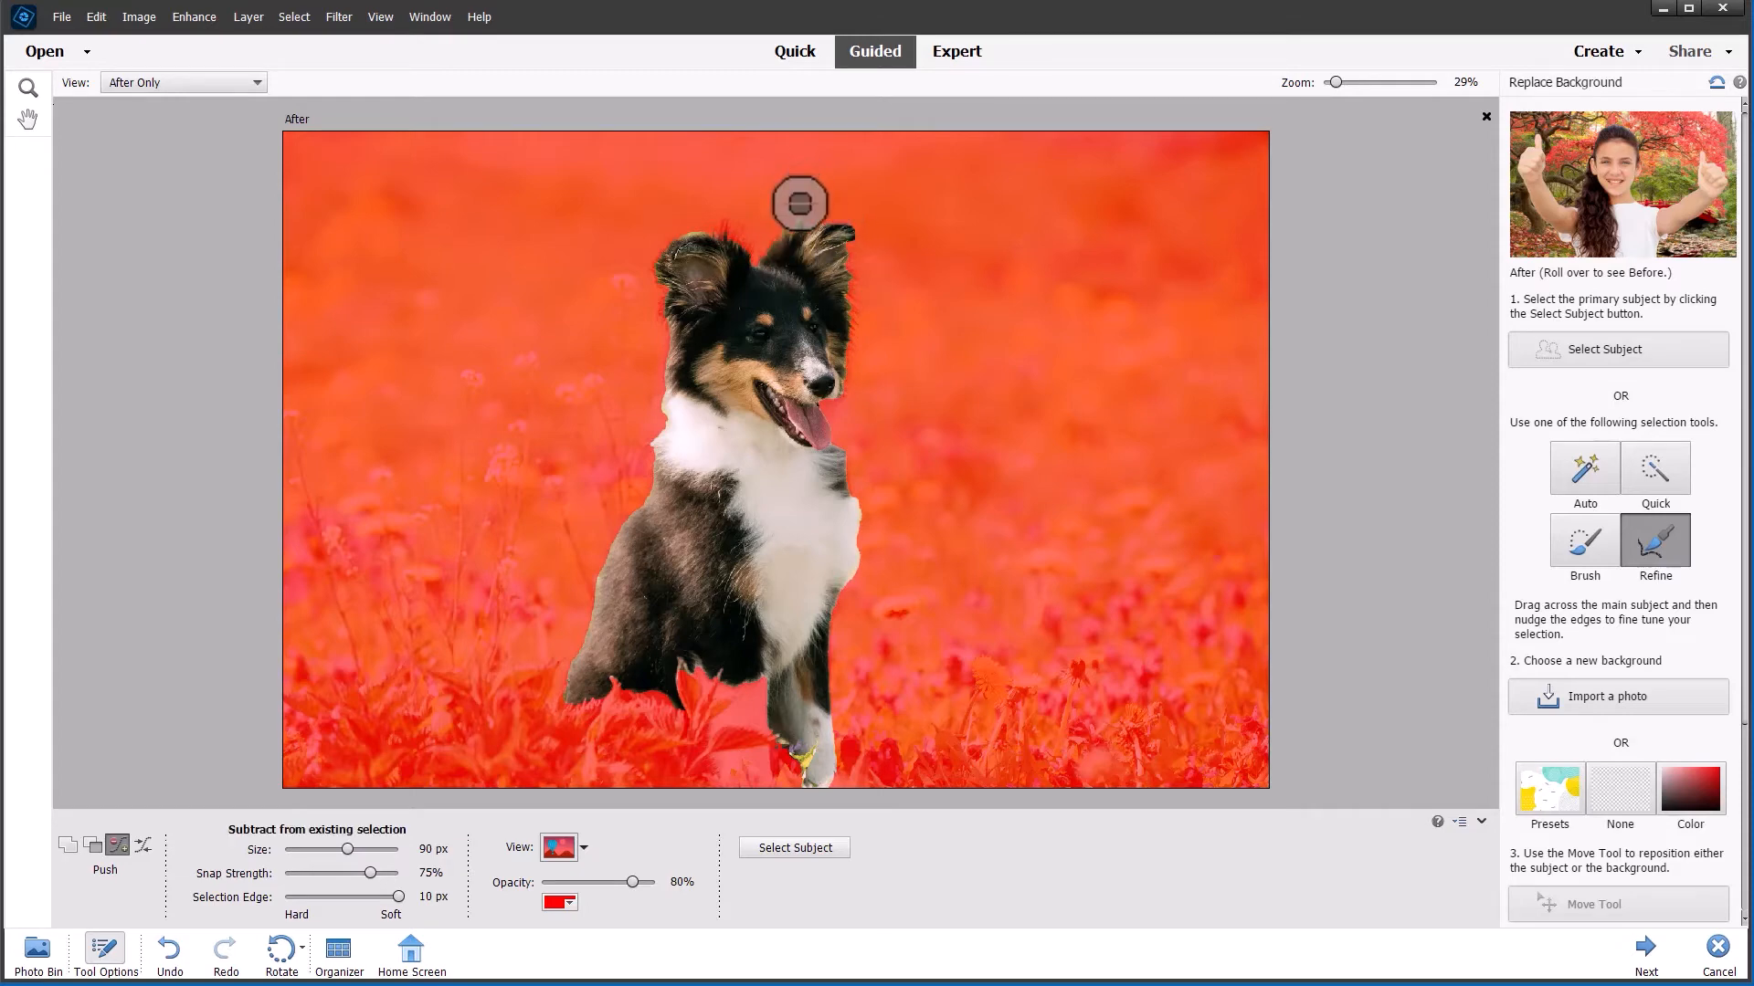
{"action": "left_click_drag", "start_coordinate": [800, 203], "coordinate": [833, 188]}
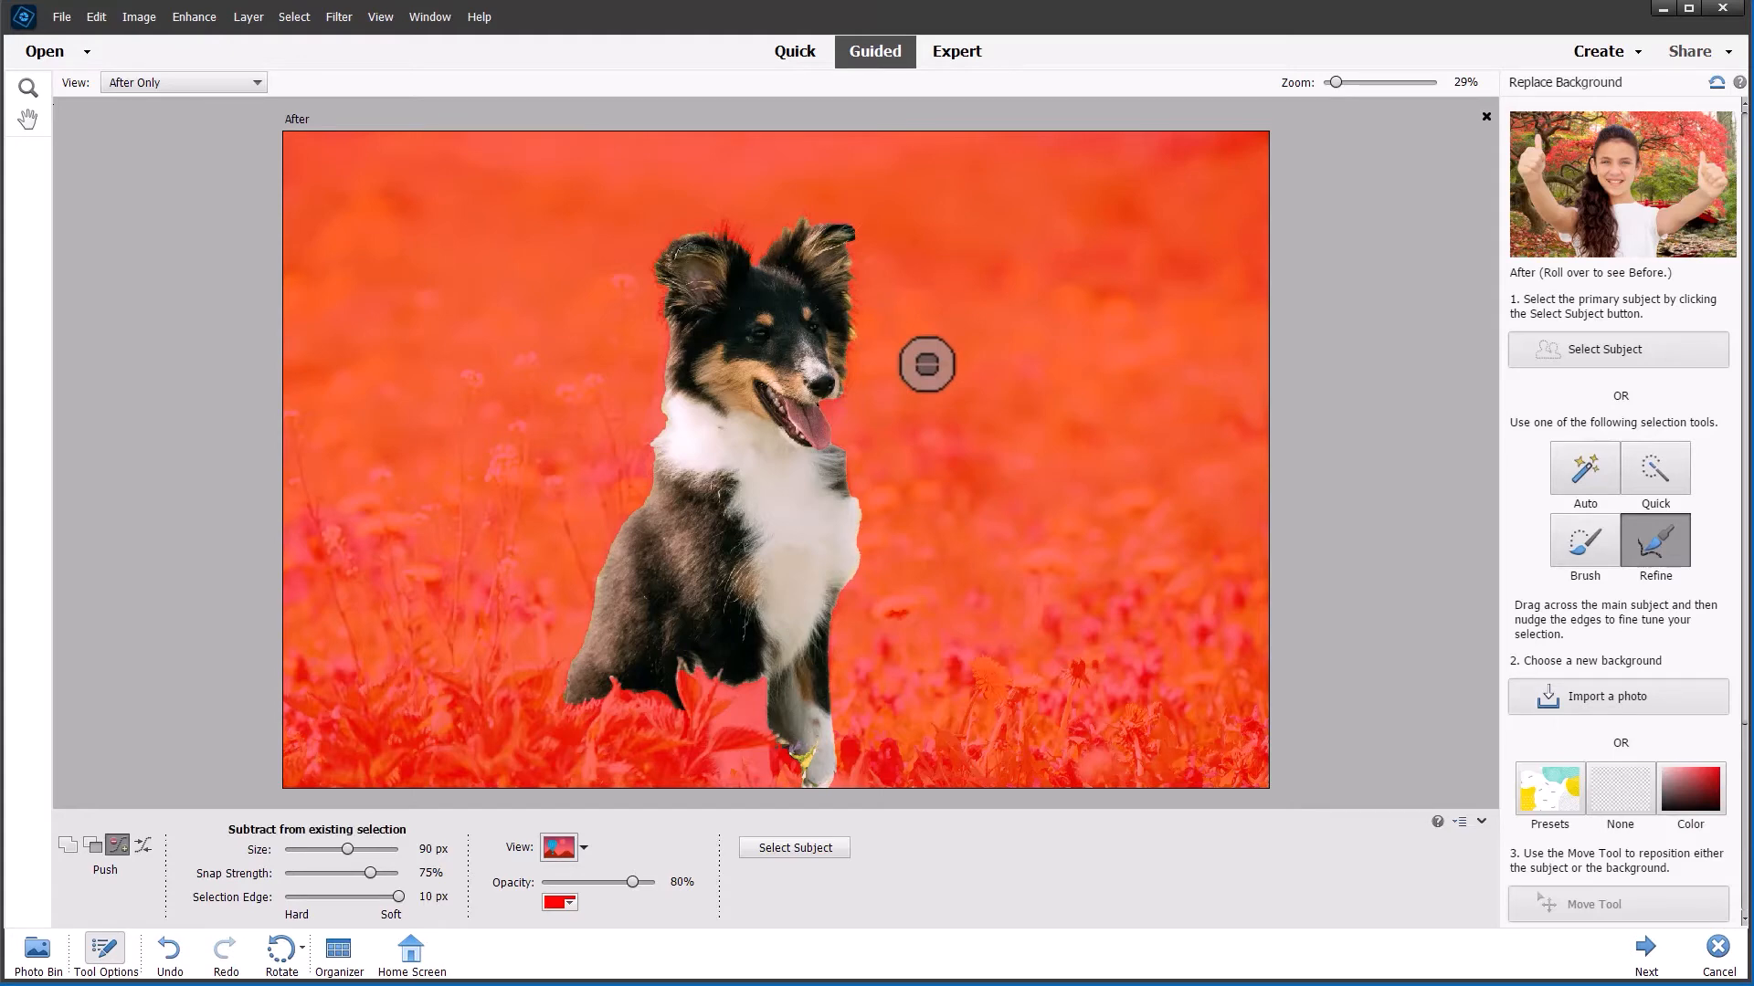
{"action": "mouse_move", "coordinate": [826, 468]}
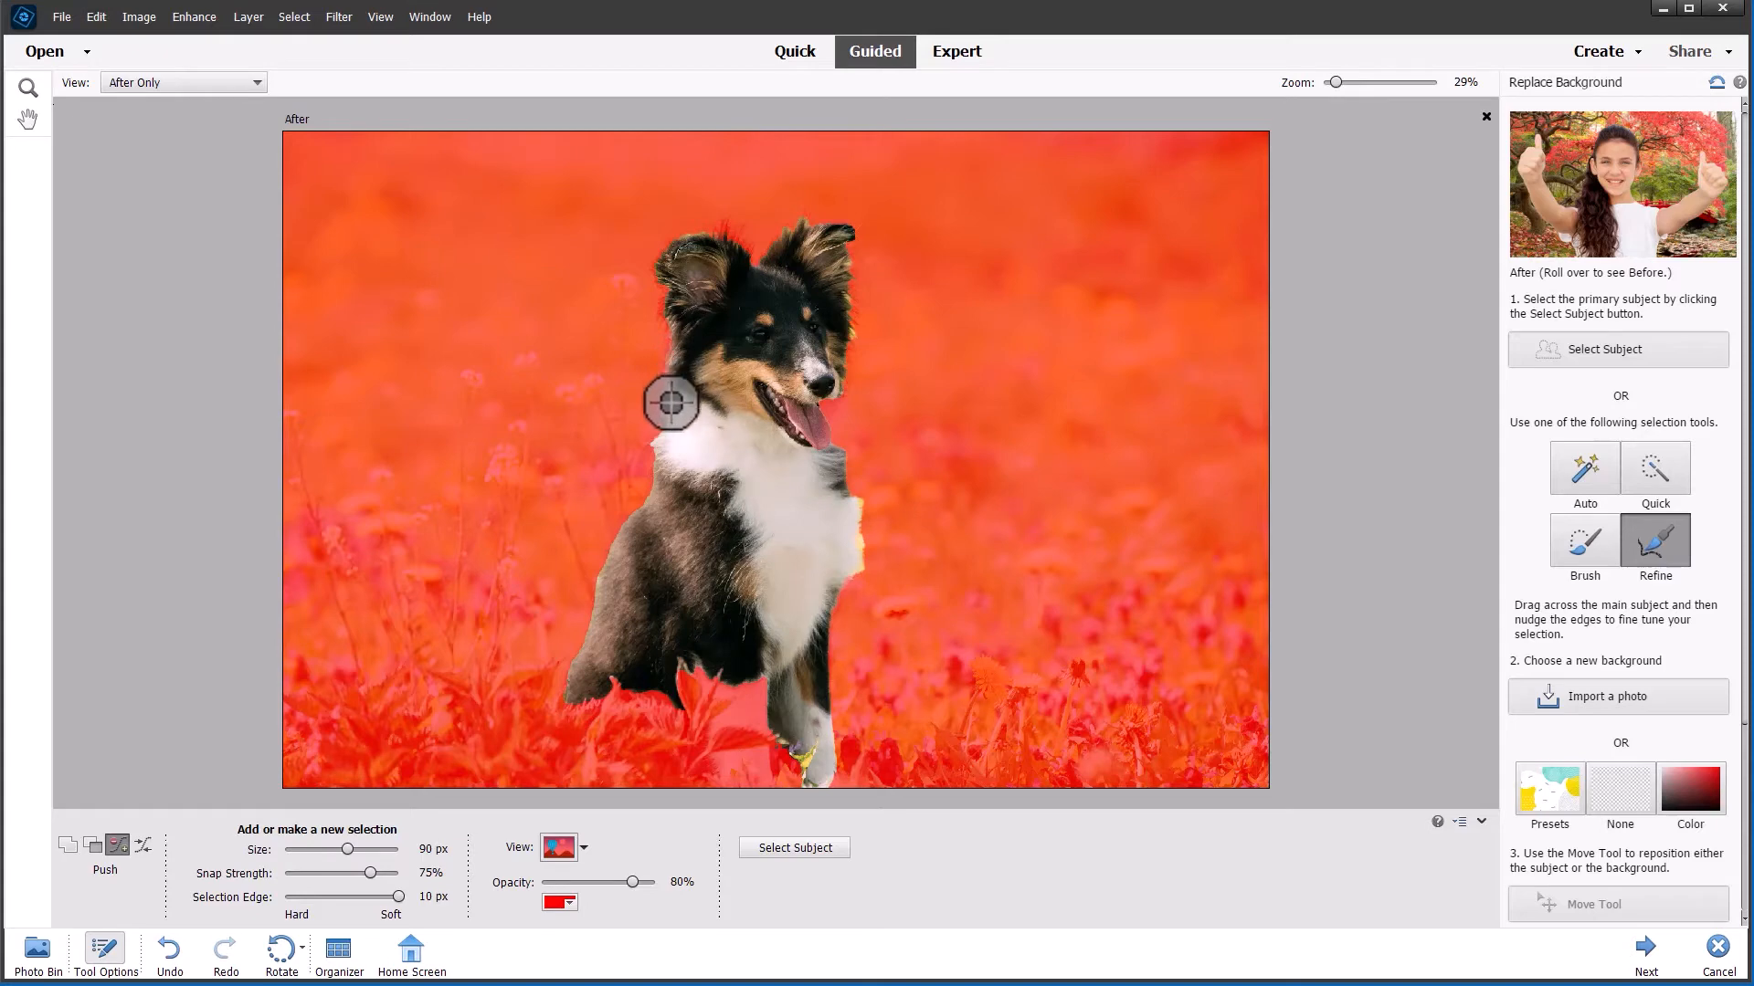
{"action": "mouse_move", "coordinate": [673, 424]}
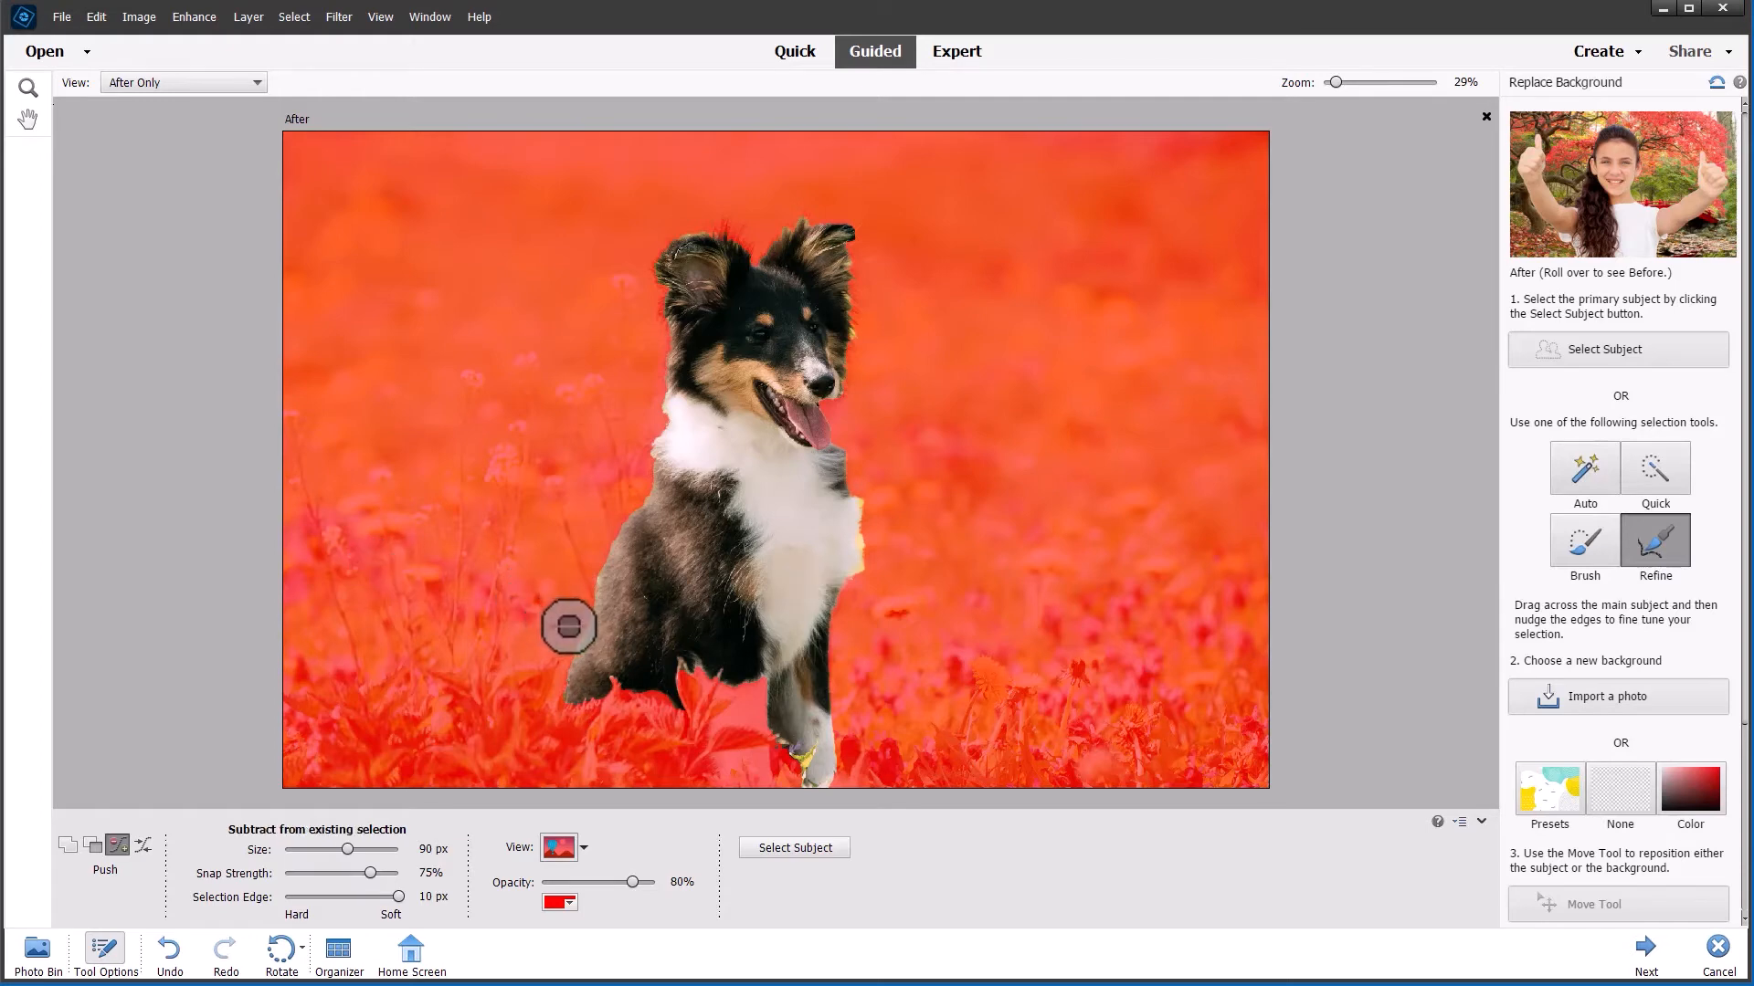
{"action": "mouse_move", "coordinate": [567, 650]}
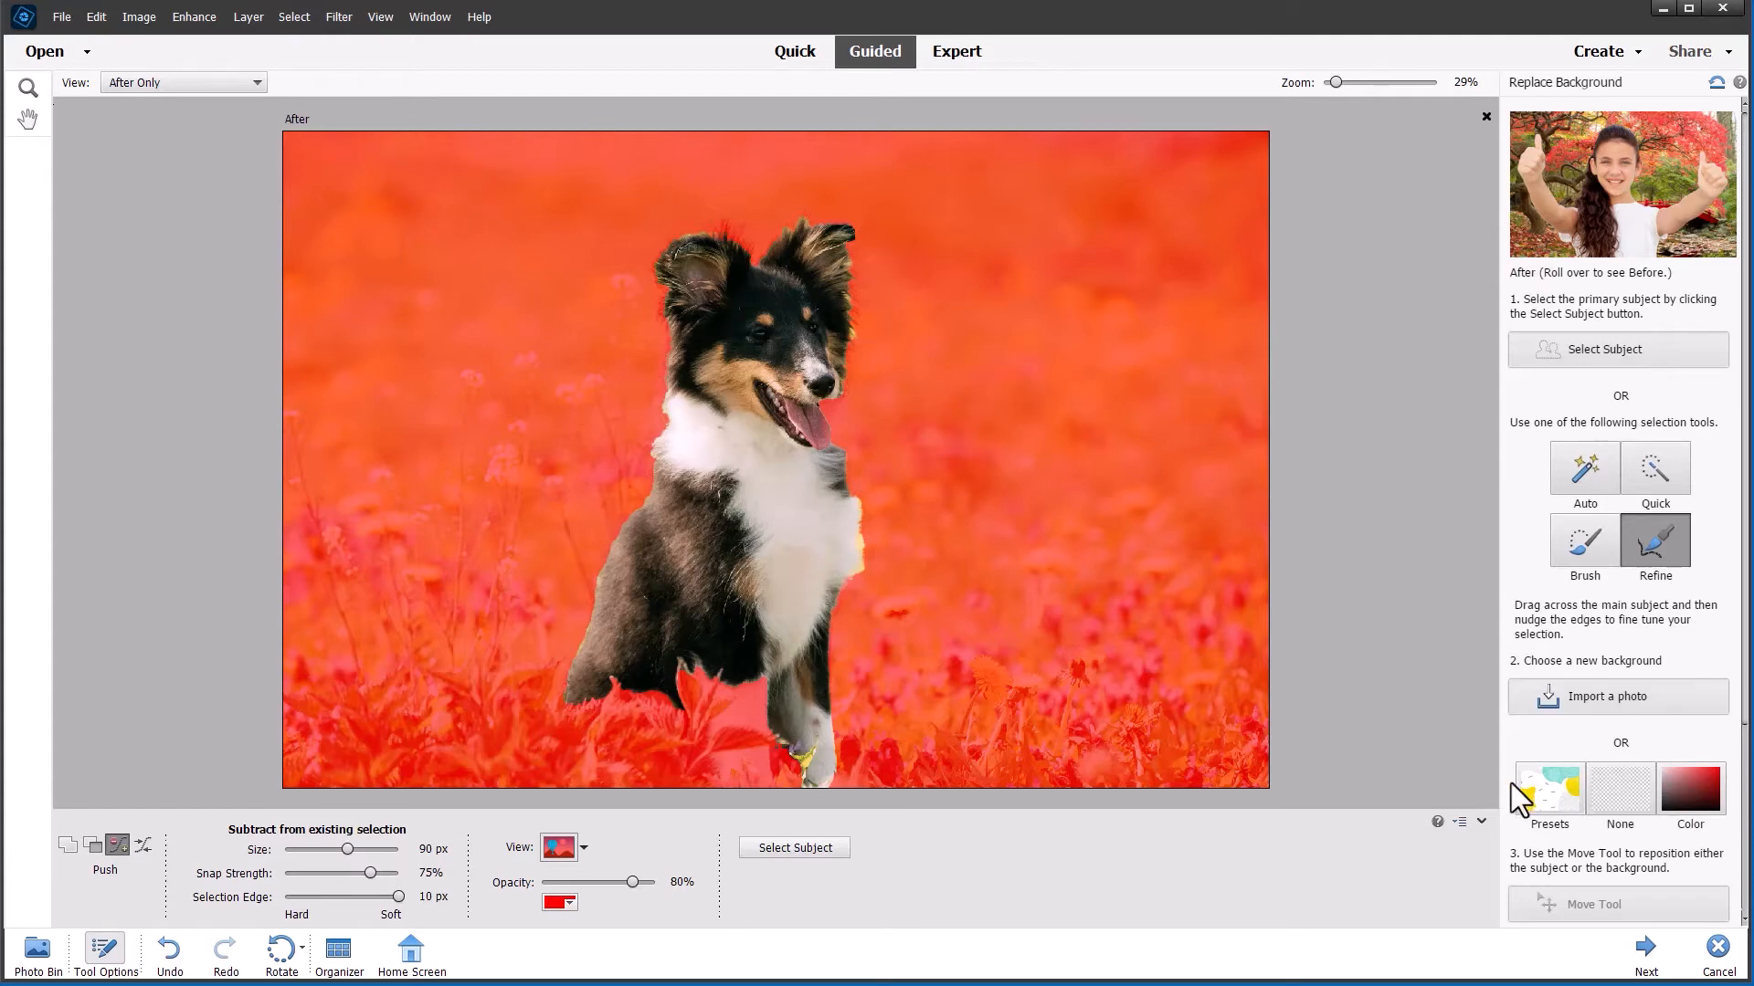
Step: Place the dog on the teal-and-yellow patterned preset instead of the flower meadow
{"action": "left_click", "coordinate": [1549, 789]}
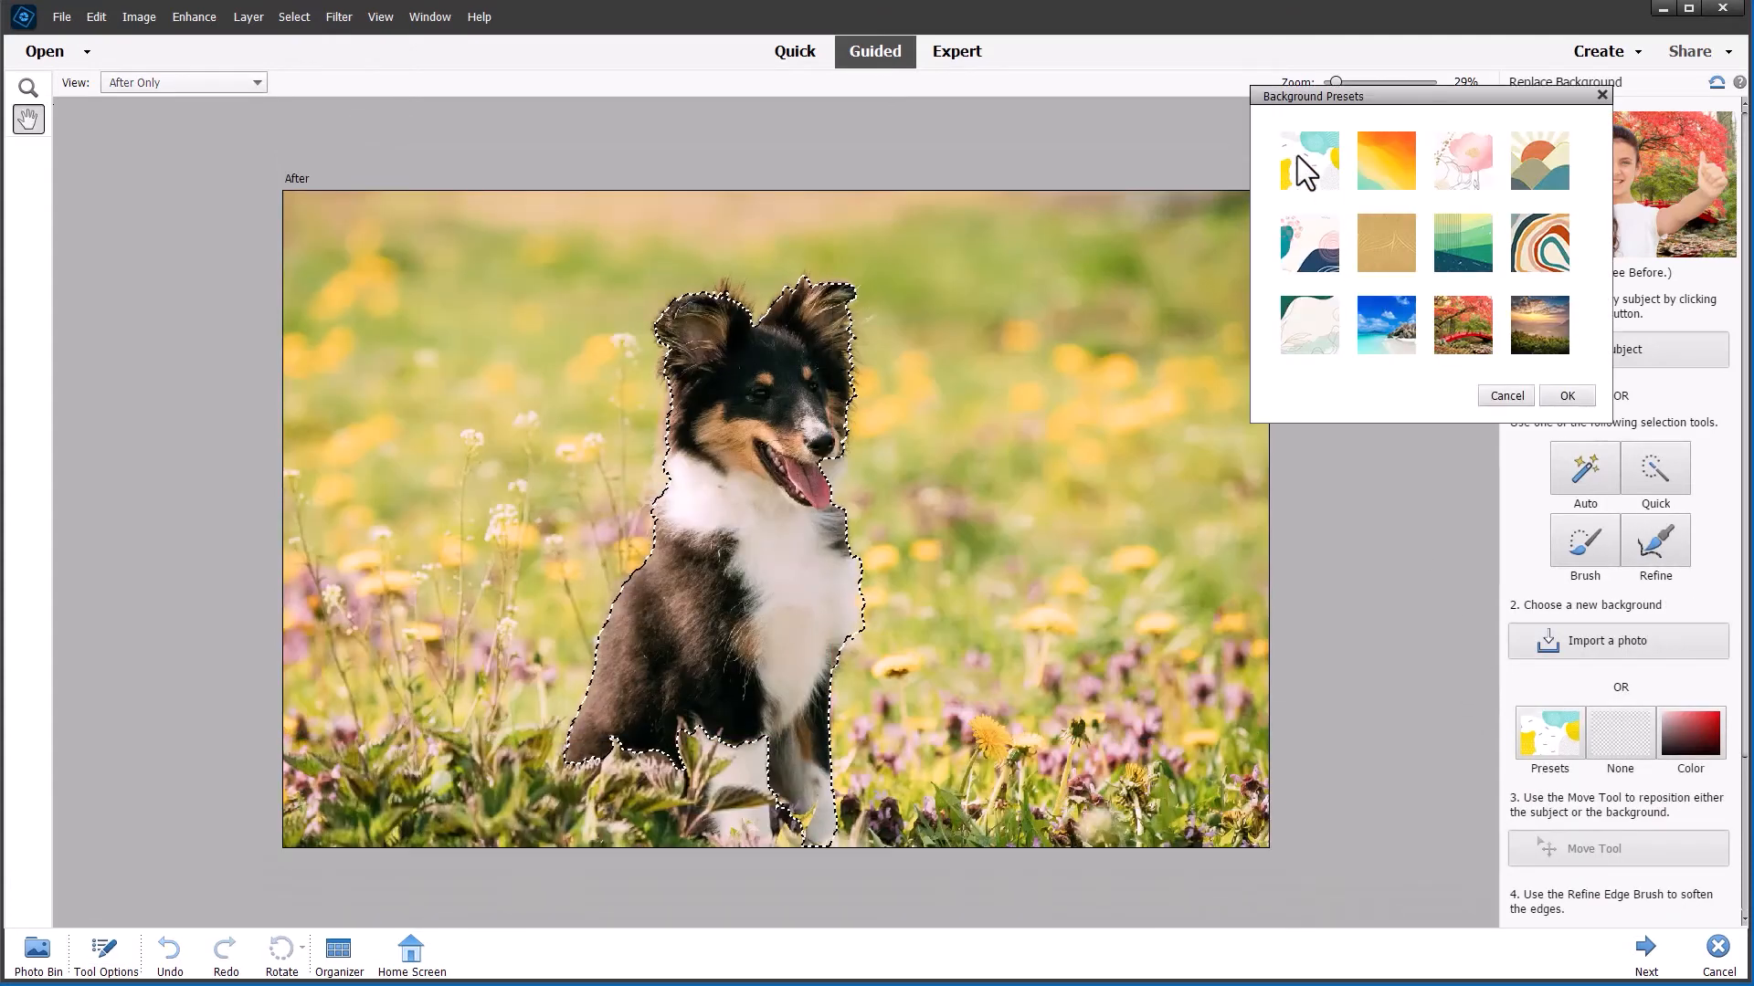
{"action": "left_click", "coordinate": [1308, 160]}
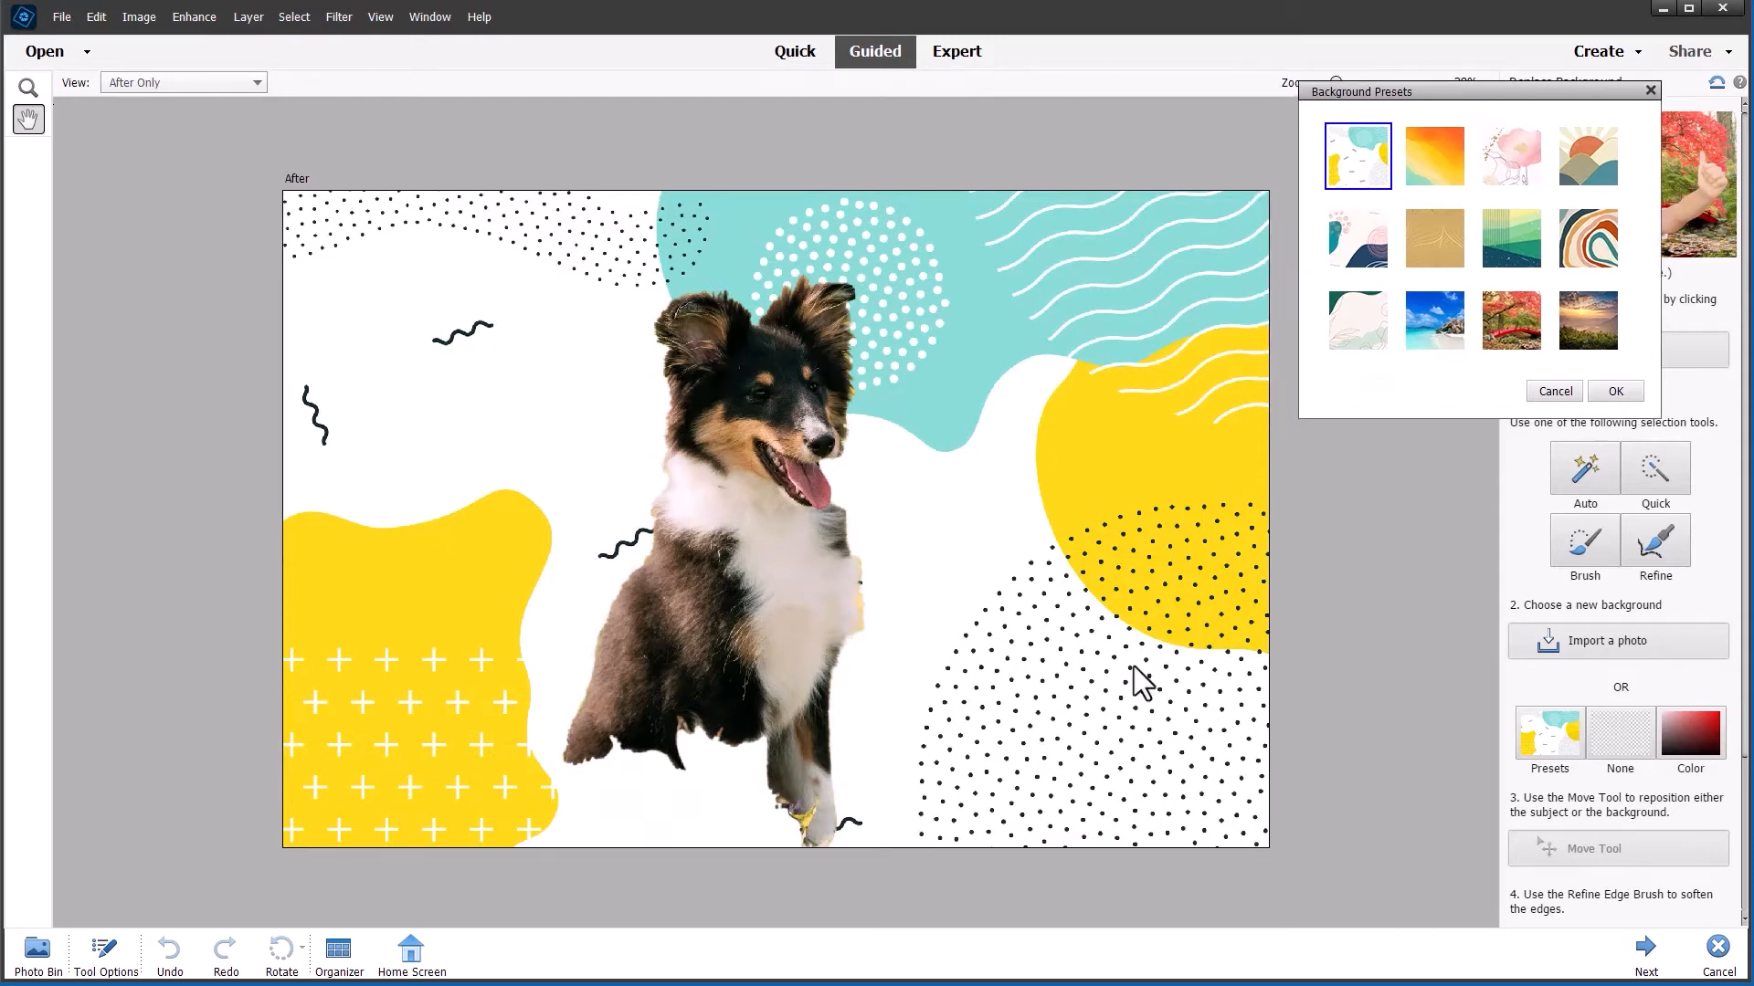
{"action": "mouse_move", "coordinate": [1387, 661]}
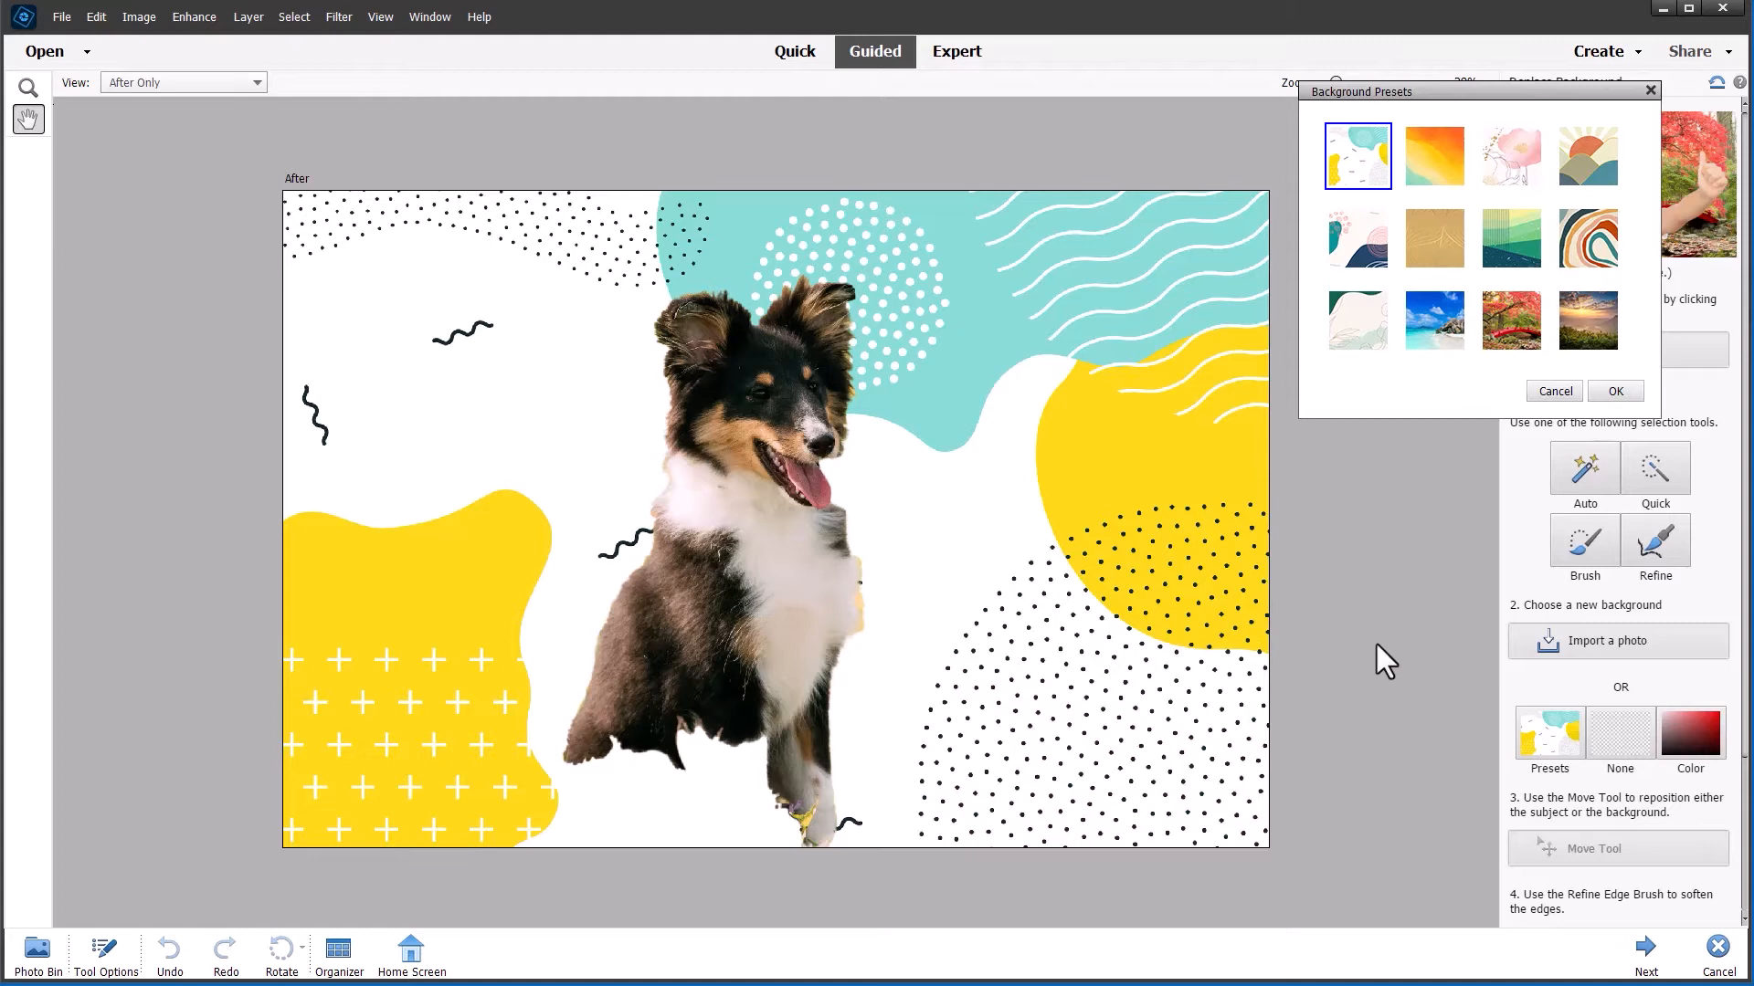
{"action": "mouse_move", "coordinate": [1614, 397]}
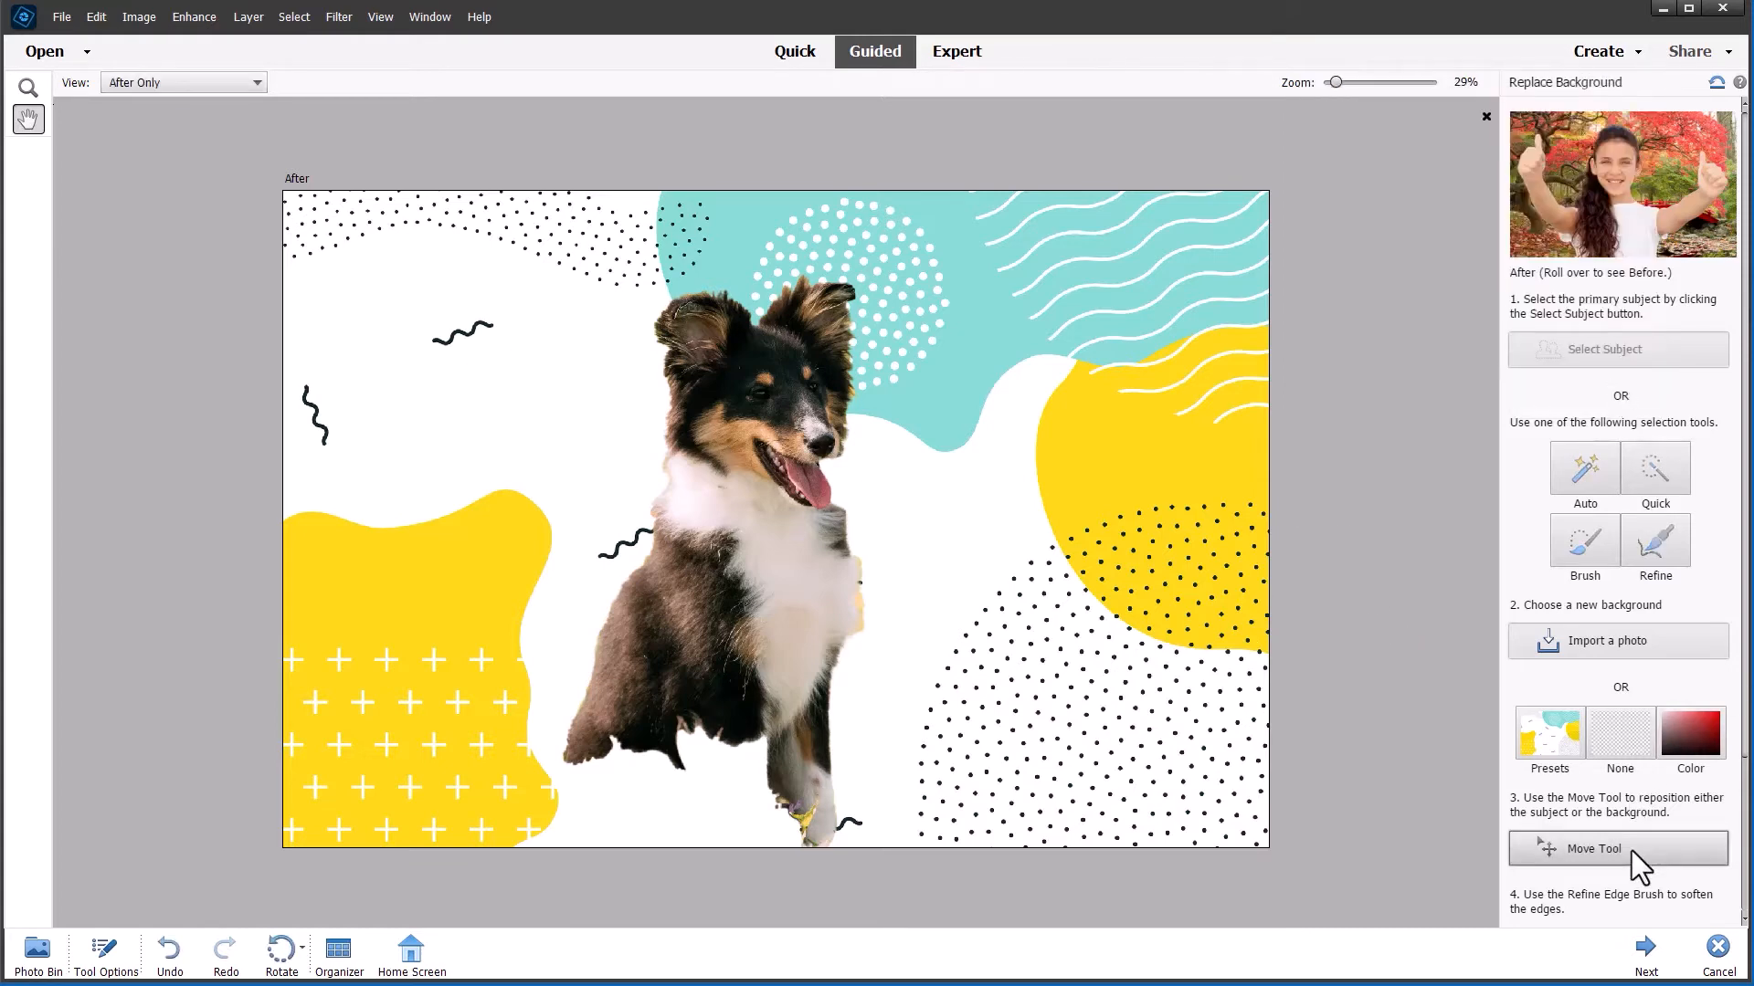
Step: Reposition the dog to the lower left with the Move Tool and finish the guided edit
{"action": "left_click", "coordinate": [1619, 848]}
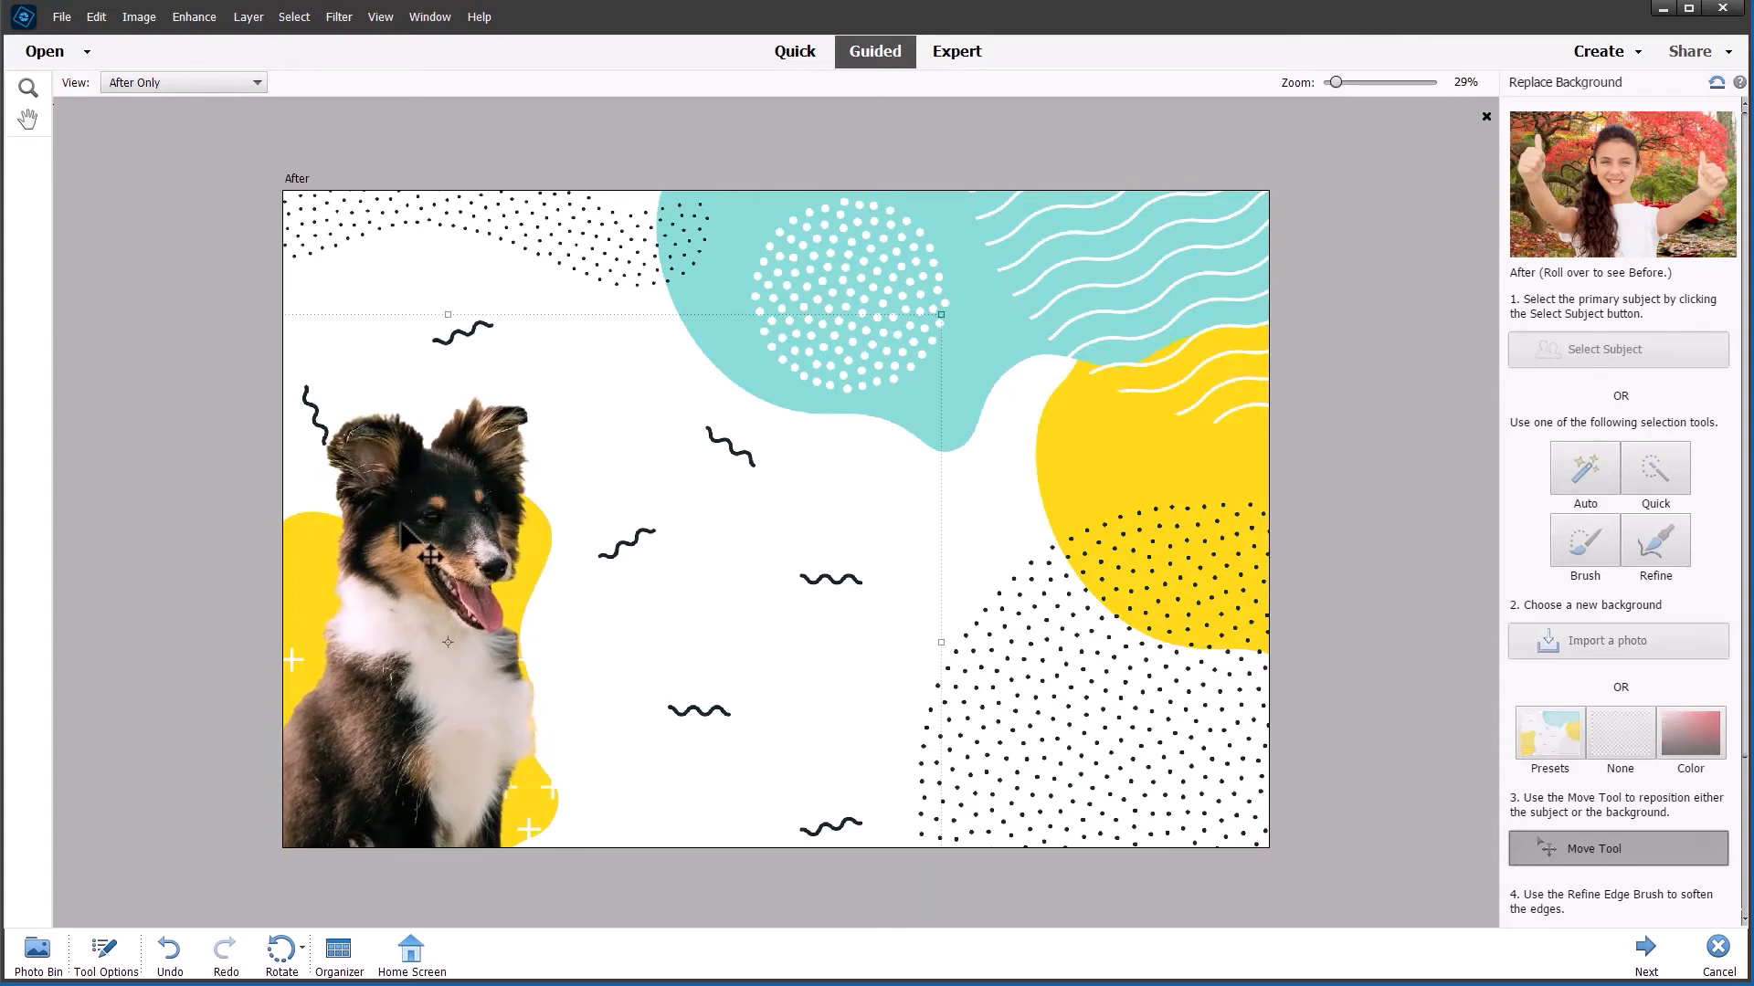
{"action": "mouse_move", "coordinate": [769, 533]}
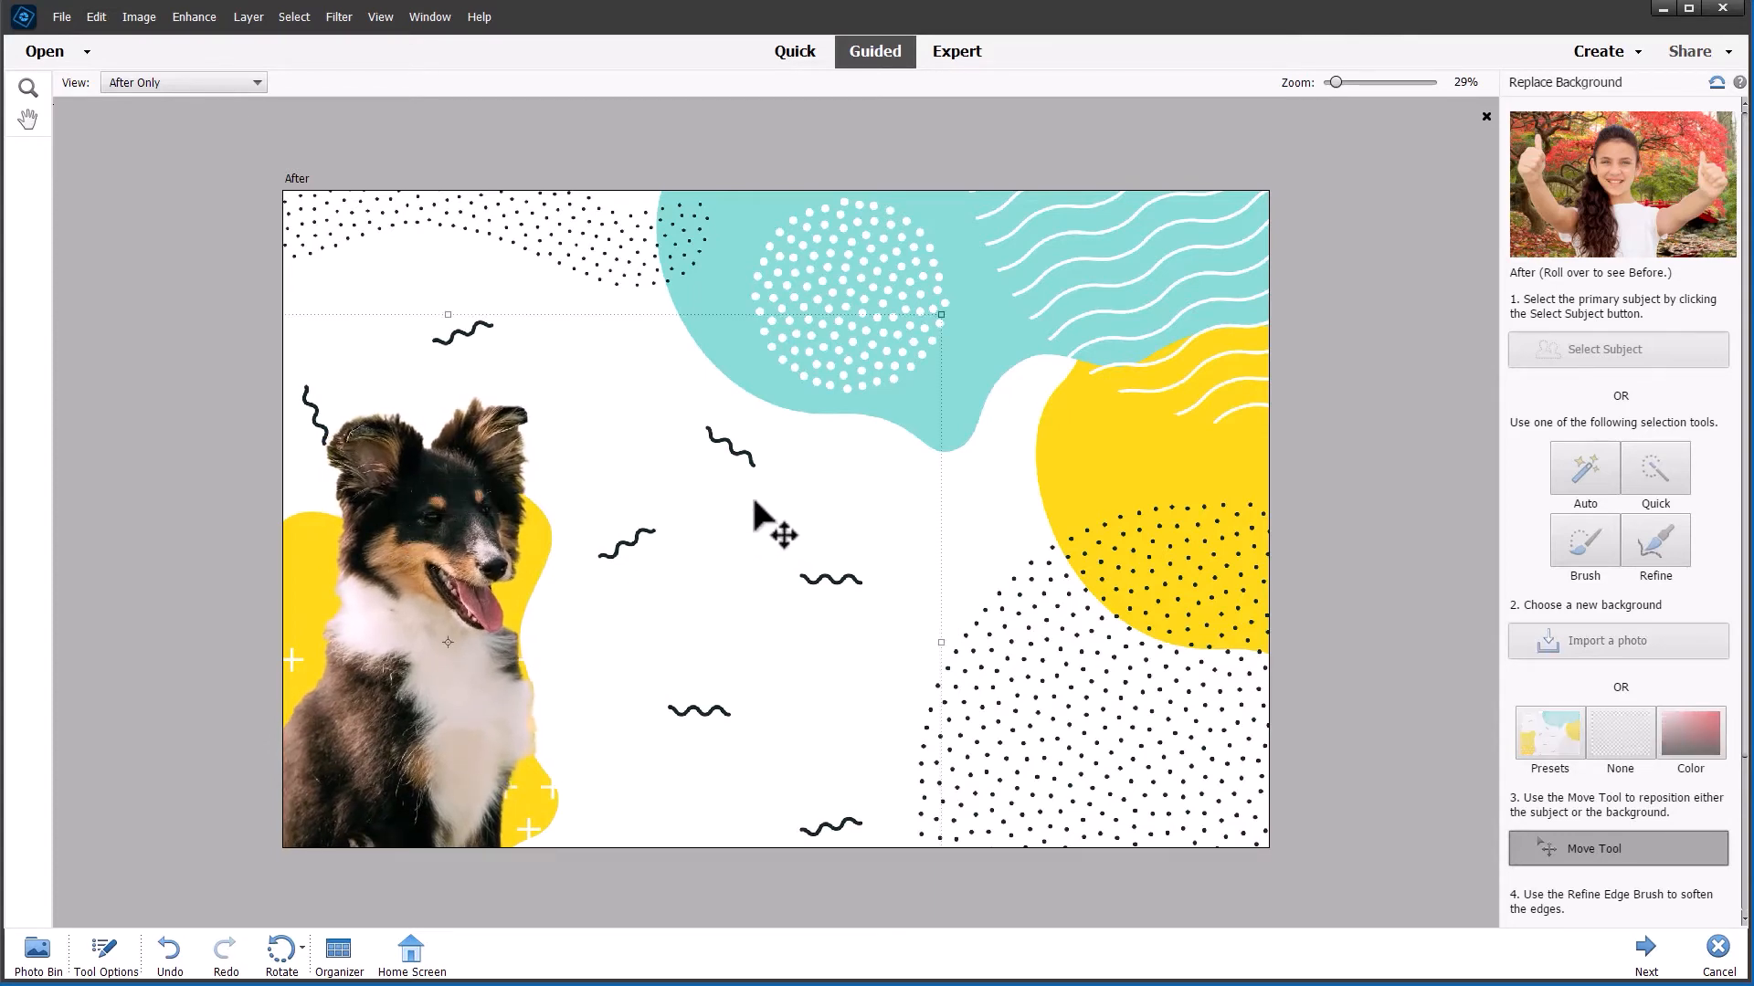
{"action": "mouse_move", "coordinate": [28, 143]}
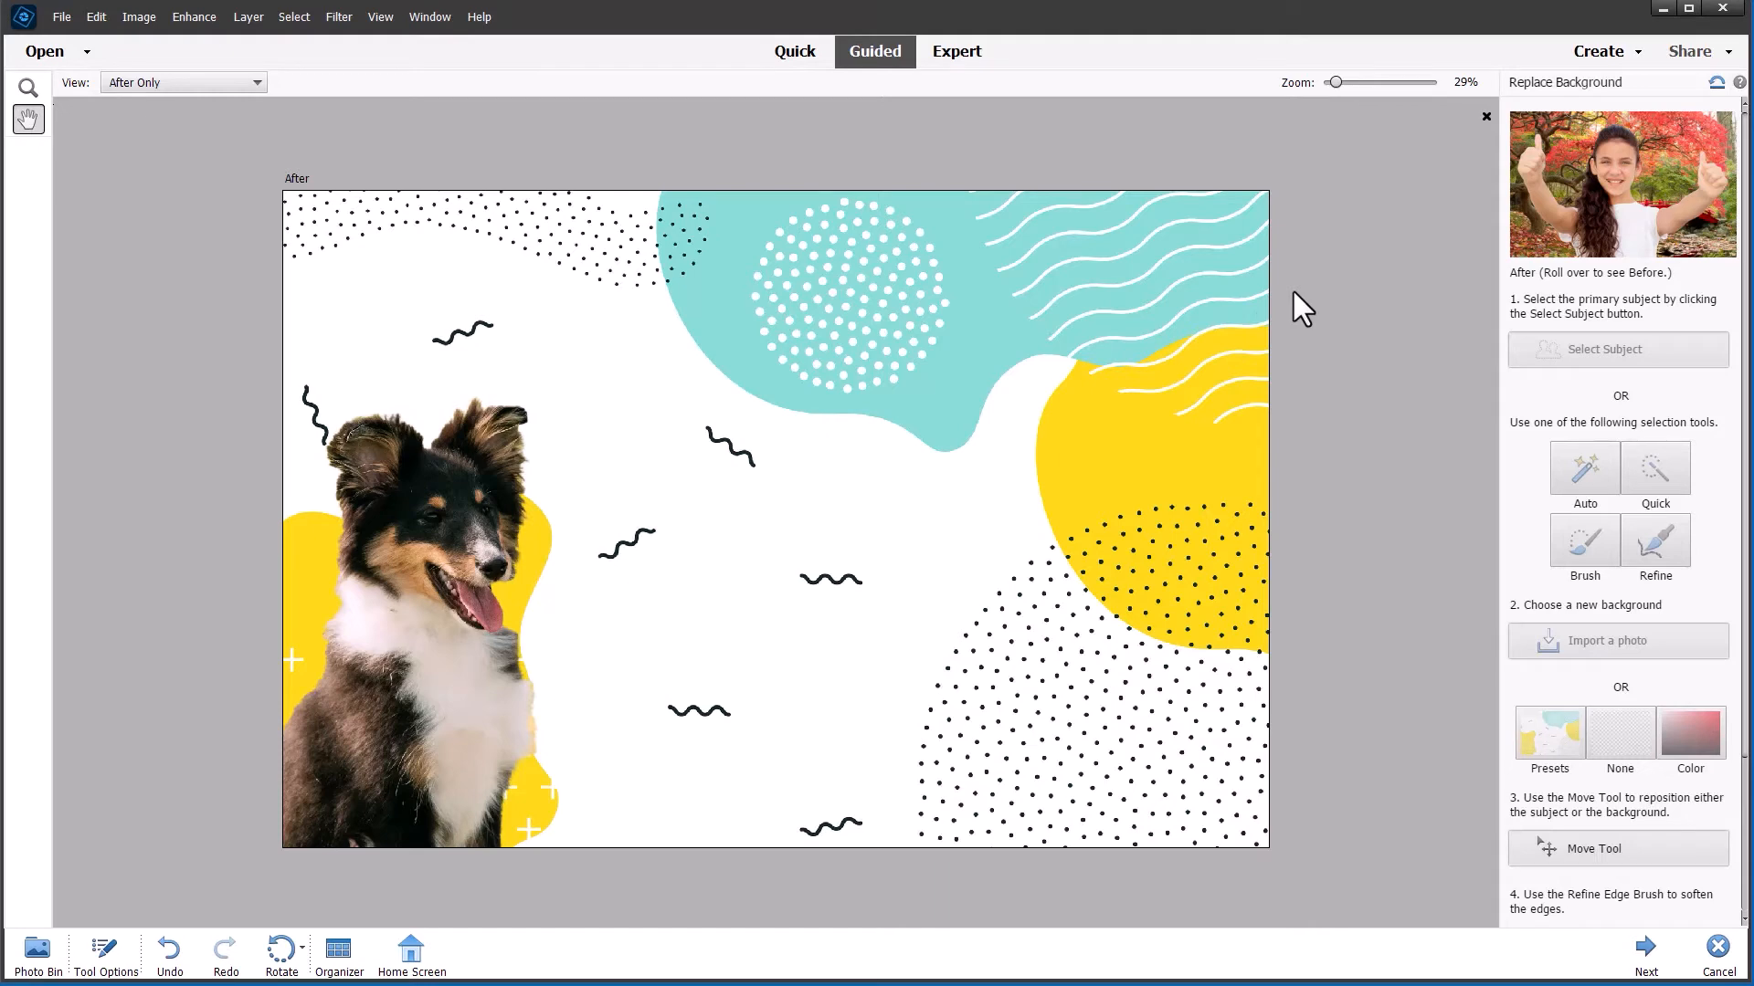
{"action": "left_click", "coordinate": [1641, 950]}
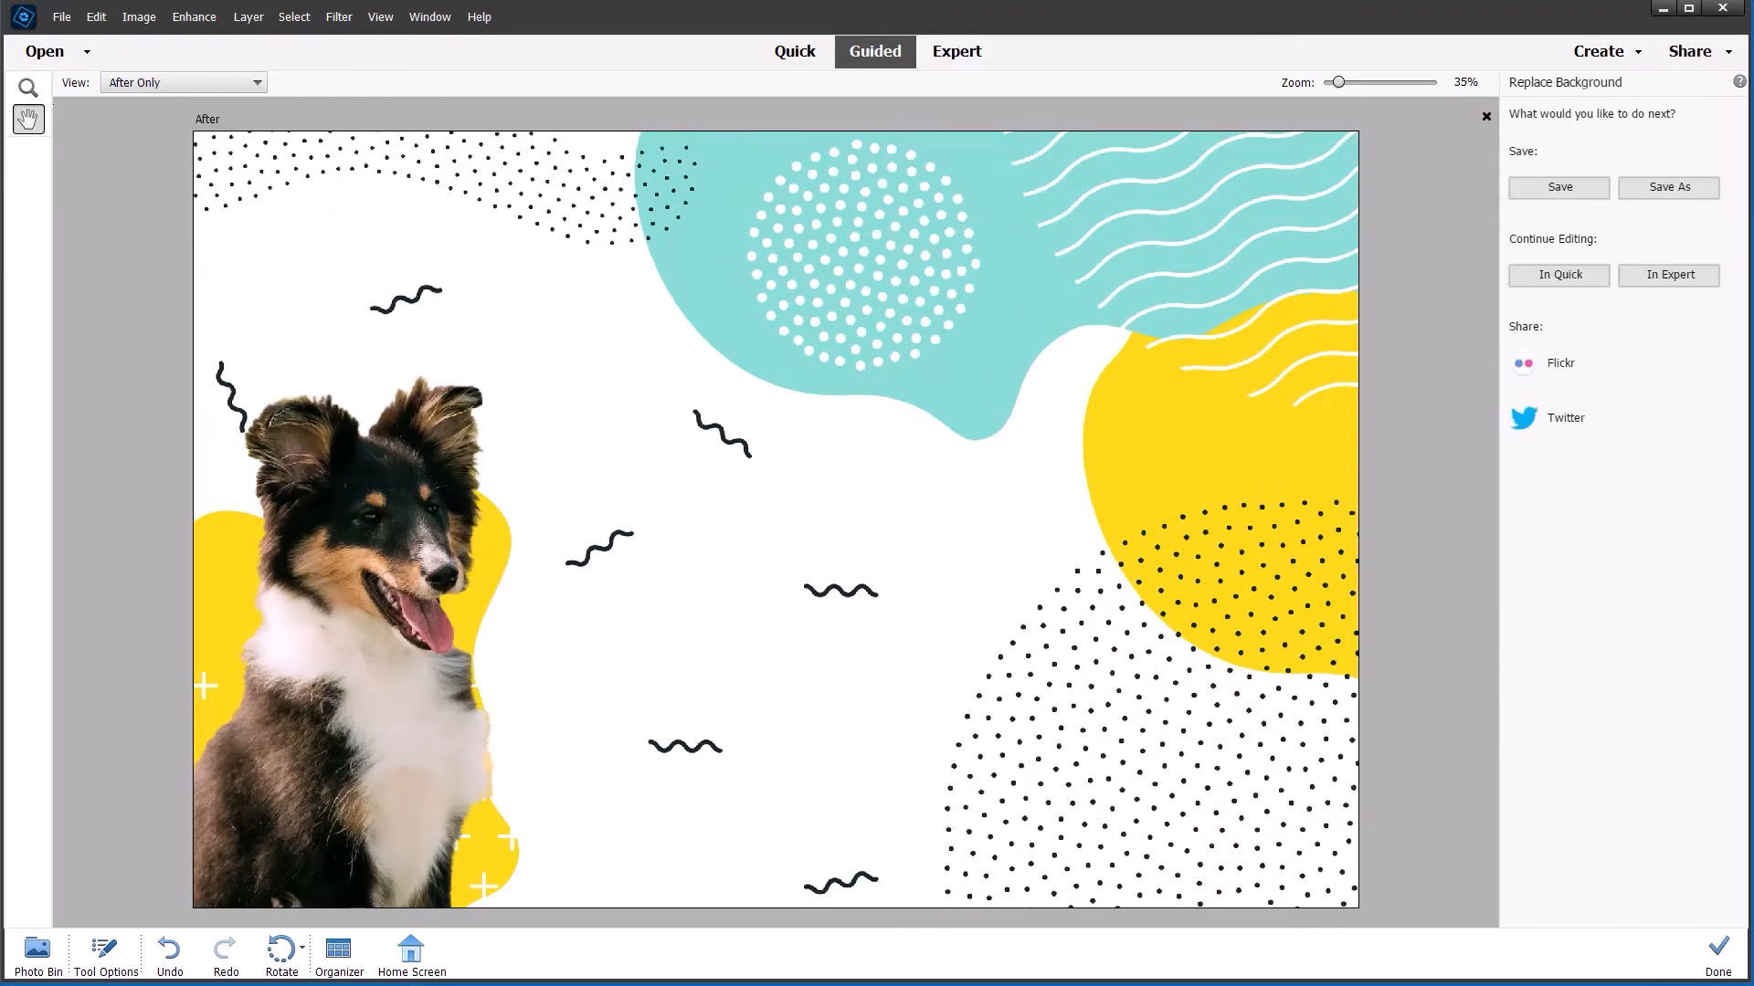
Step: Continue in Expert mode, flatten the dog composite's layers and pick the Dodge tool
{"action": "left_click", "coordinate": [956, 51]}
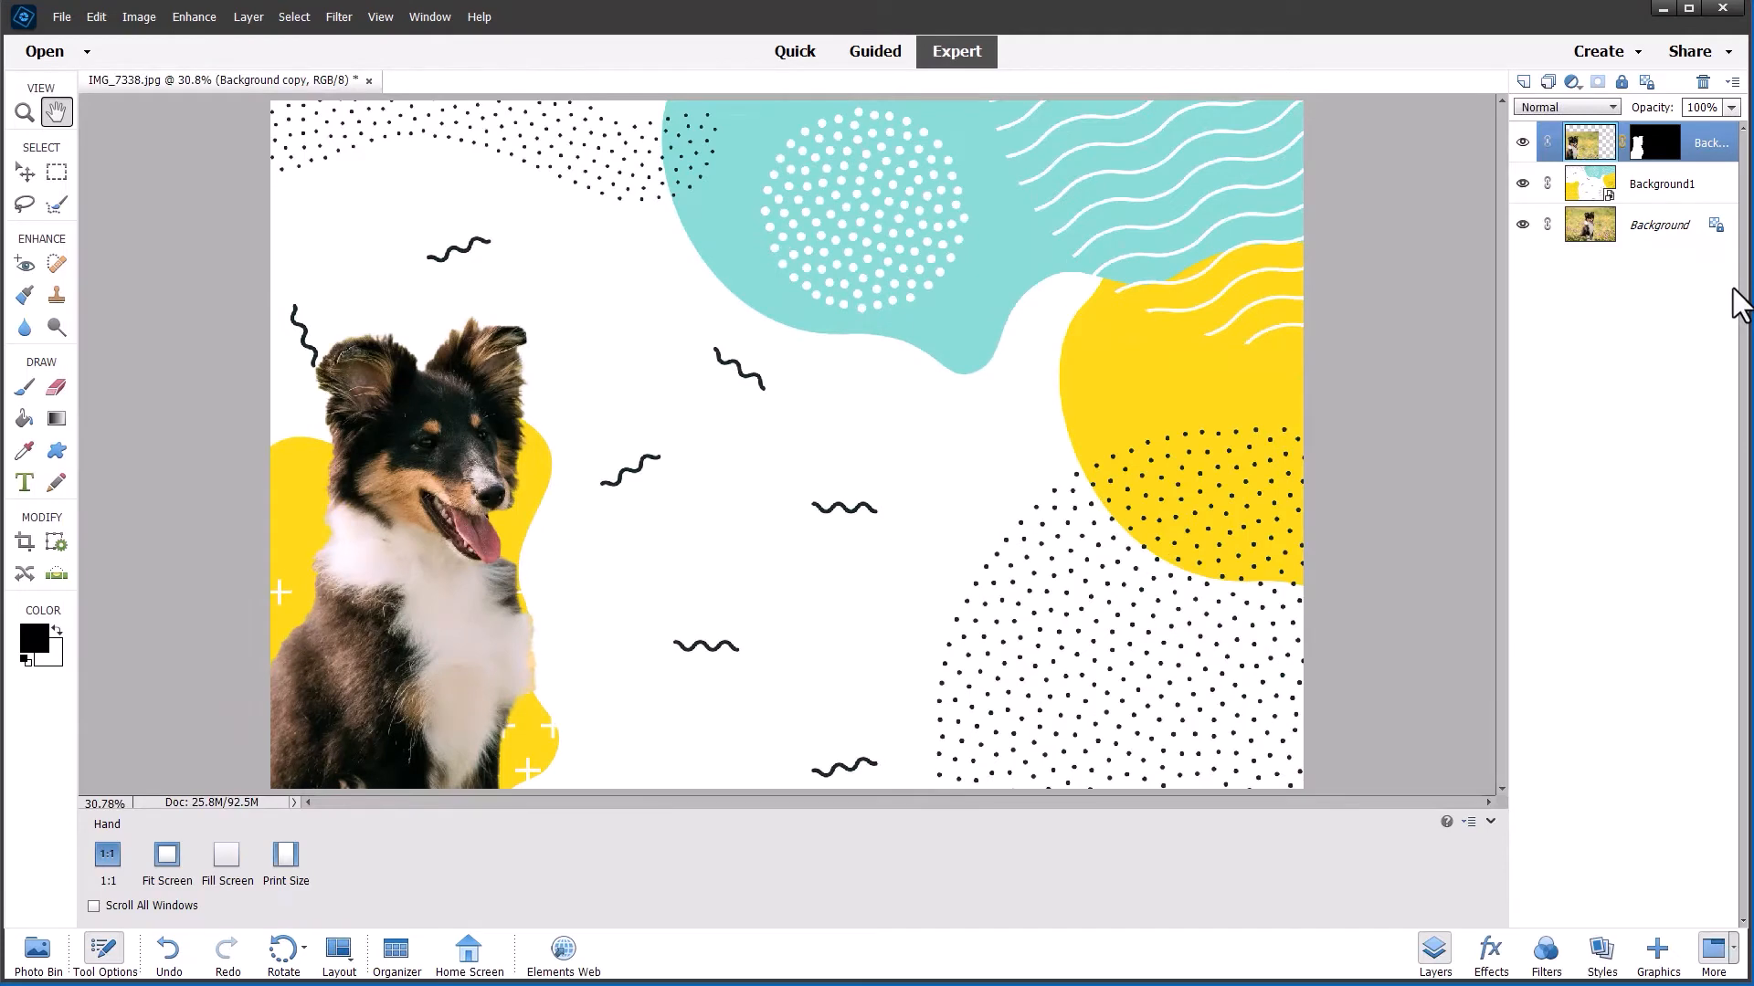
{"action": "mouse_move", "coordinate": [1433, 201]}
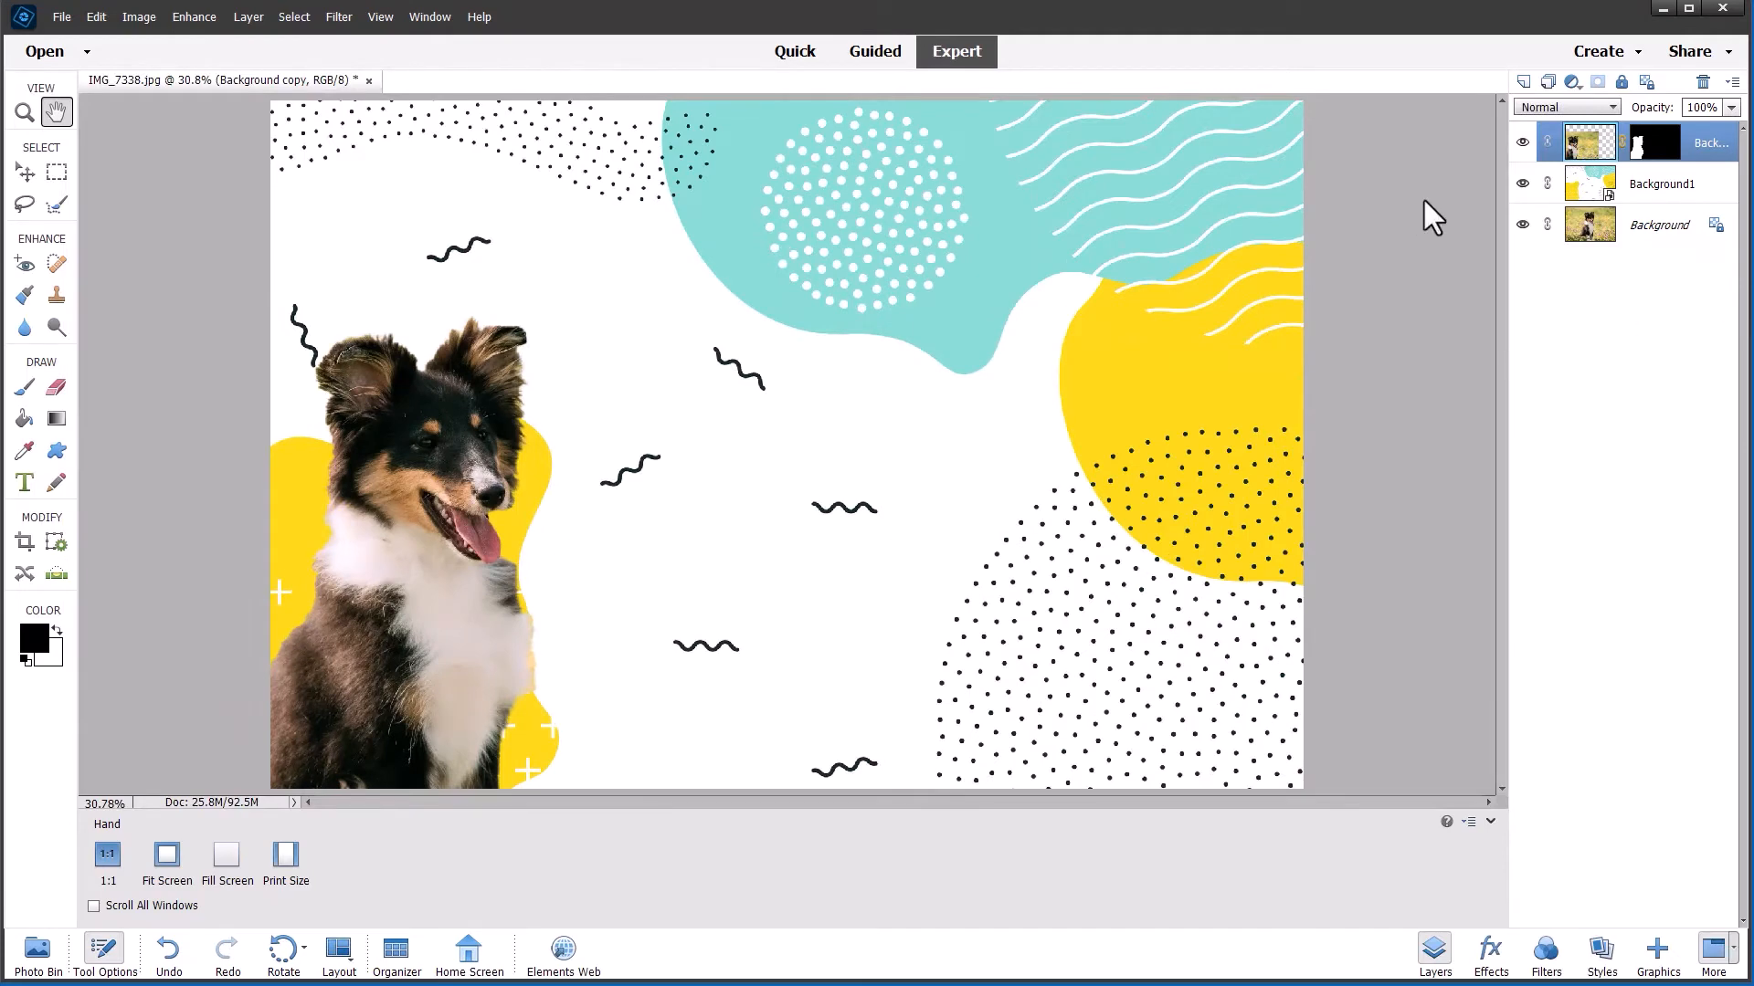
{"action": "left_click", "coordinate": [248, 16]}
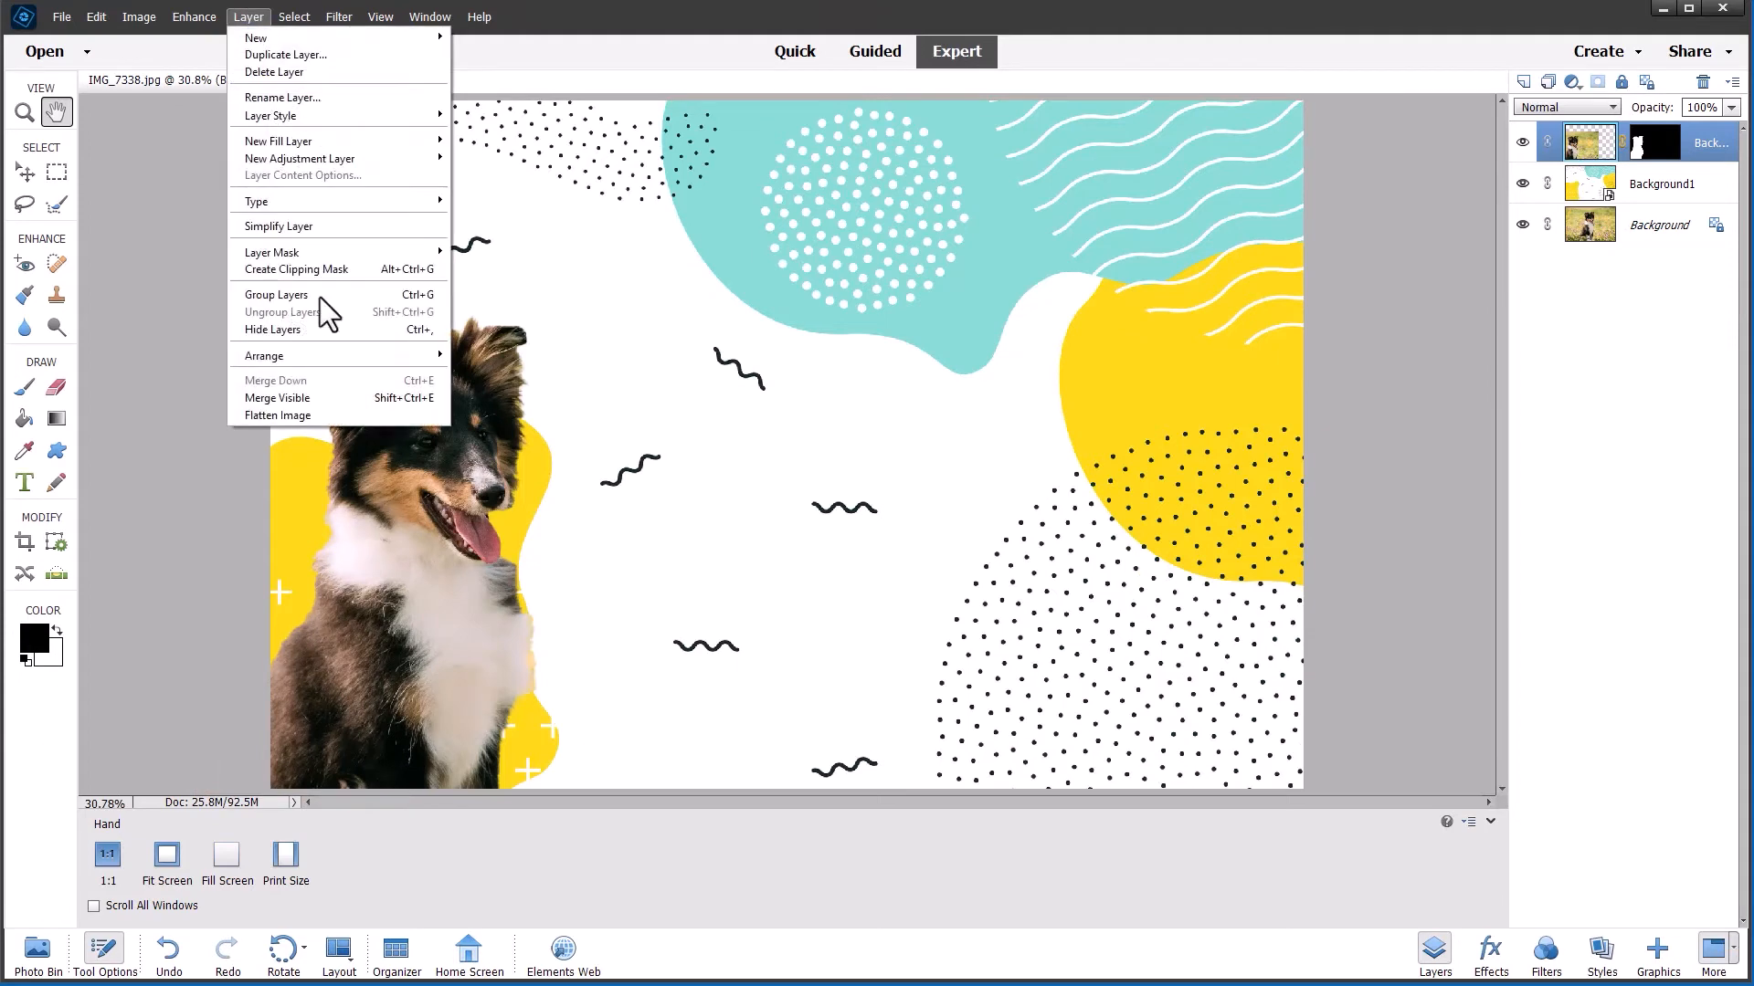
{"action": "left_click", "coordinate": [278, 414]}
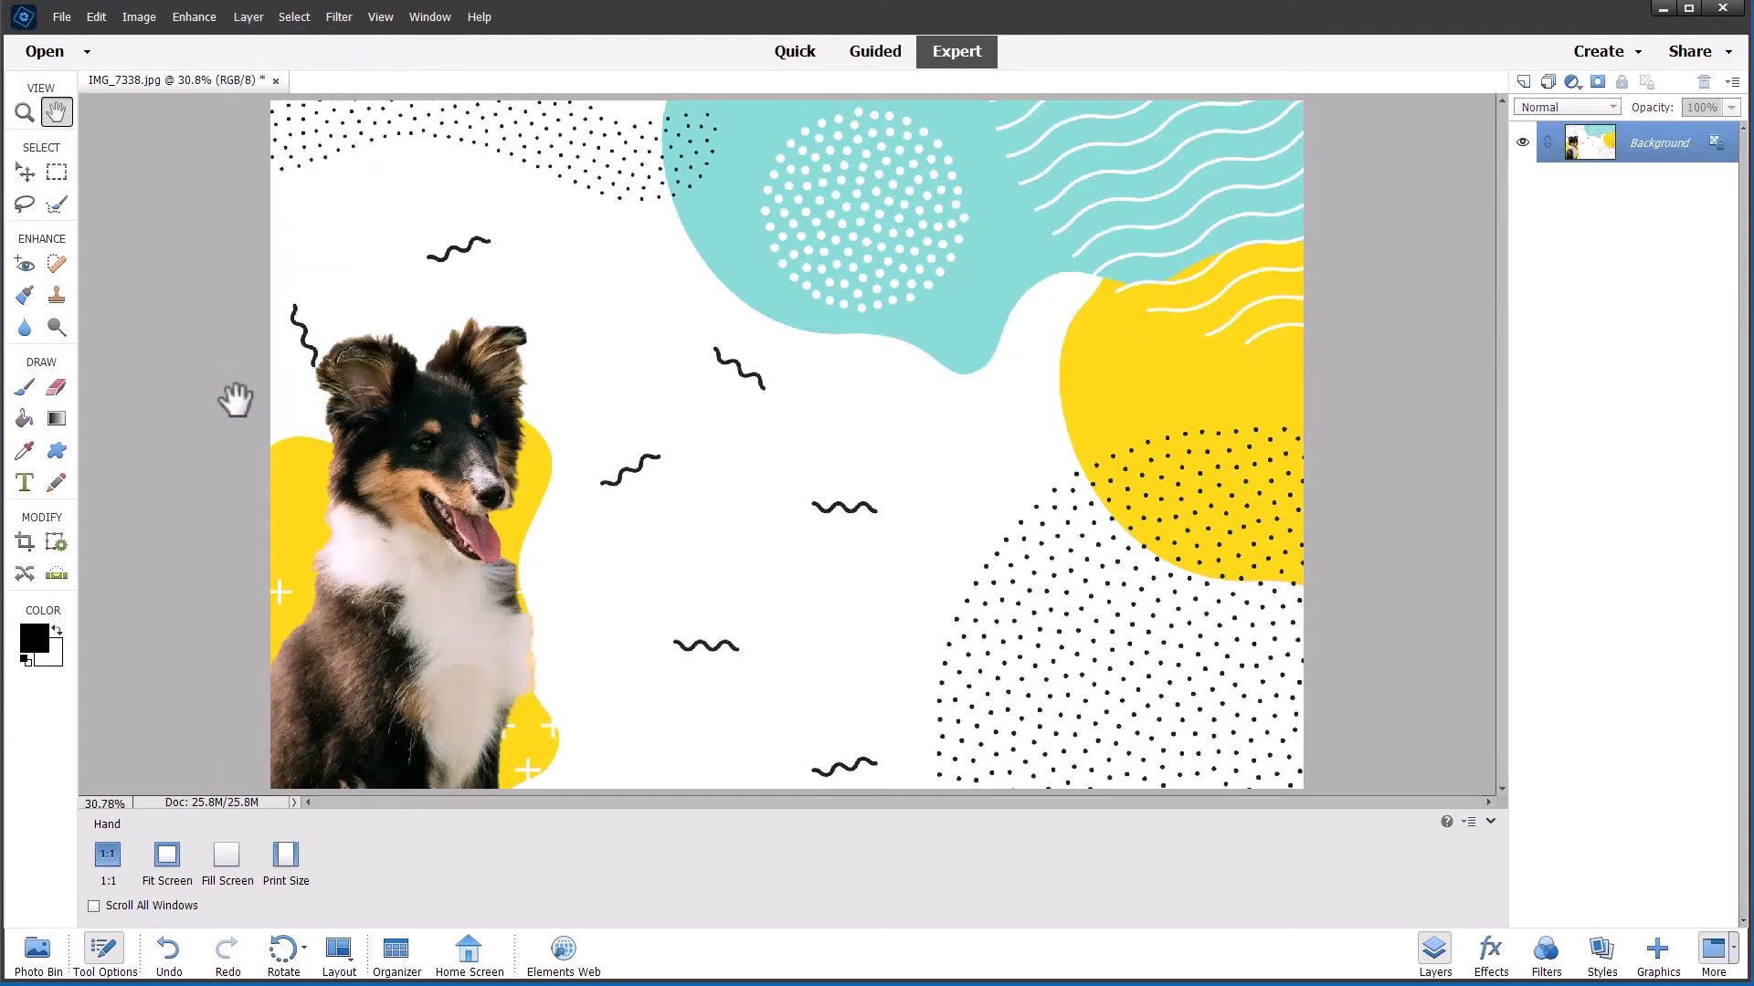
{"action": "mouse_move", "coordinate": [226, 333]}
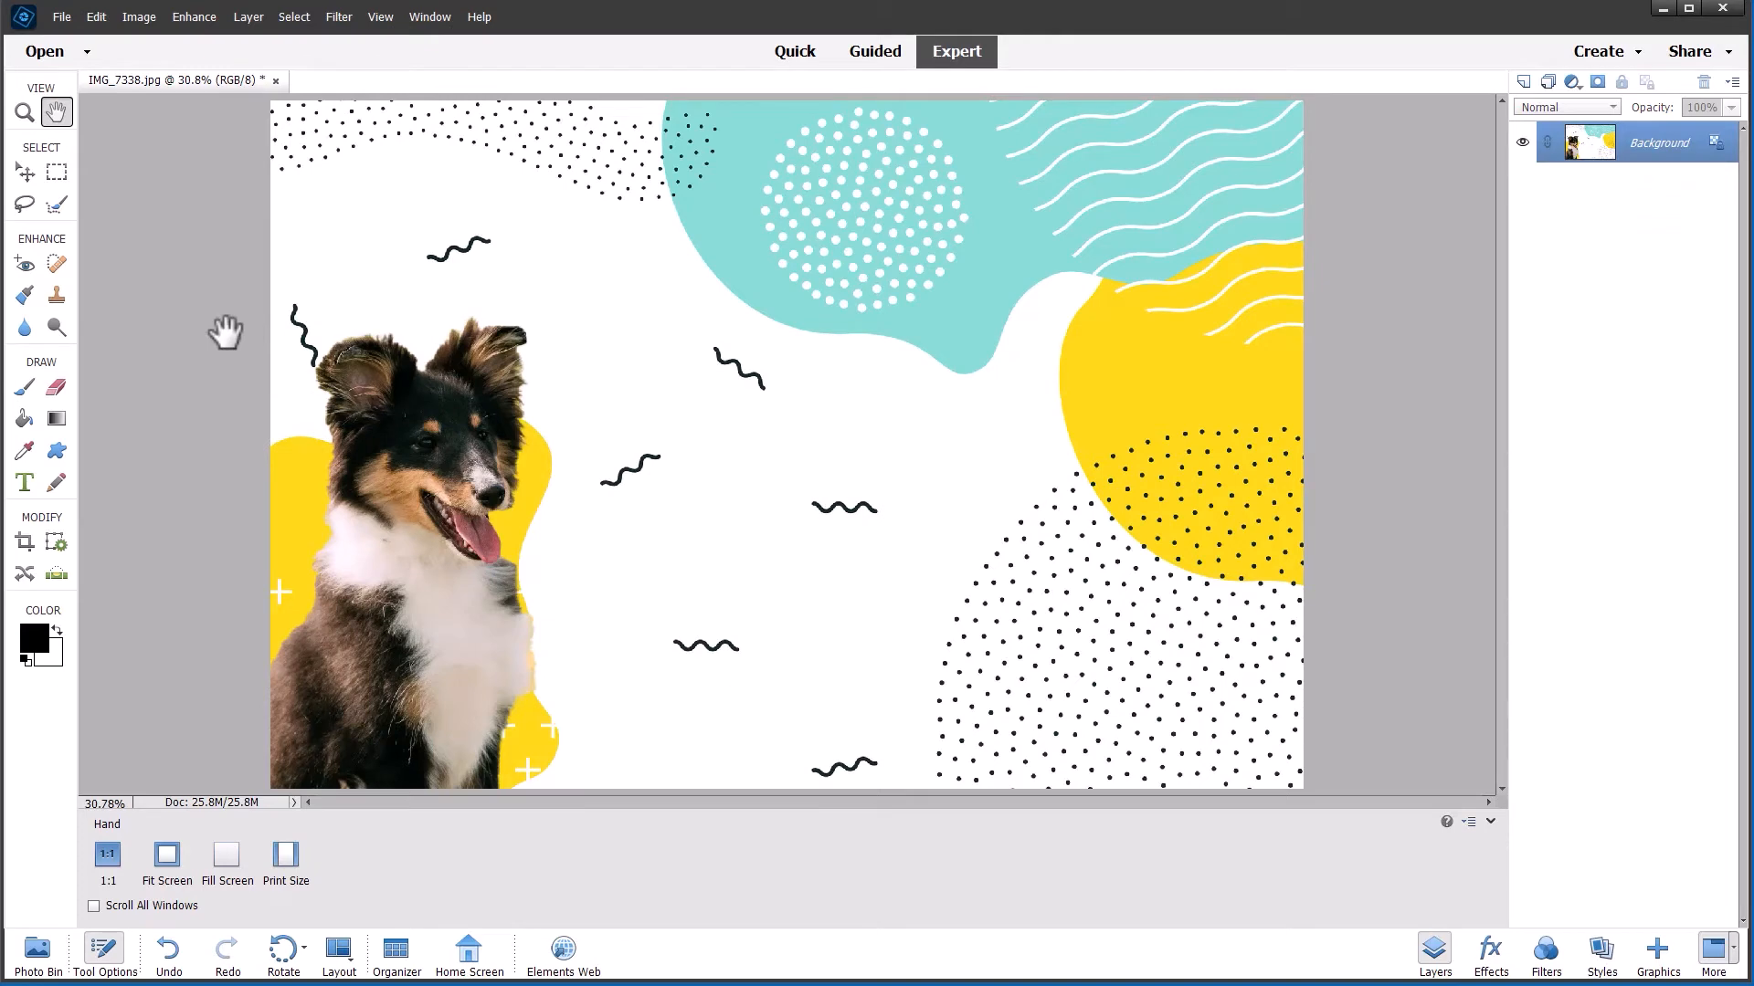
{"action": "mouse_move", "coordinate": [201, 410]}
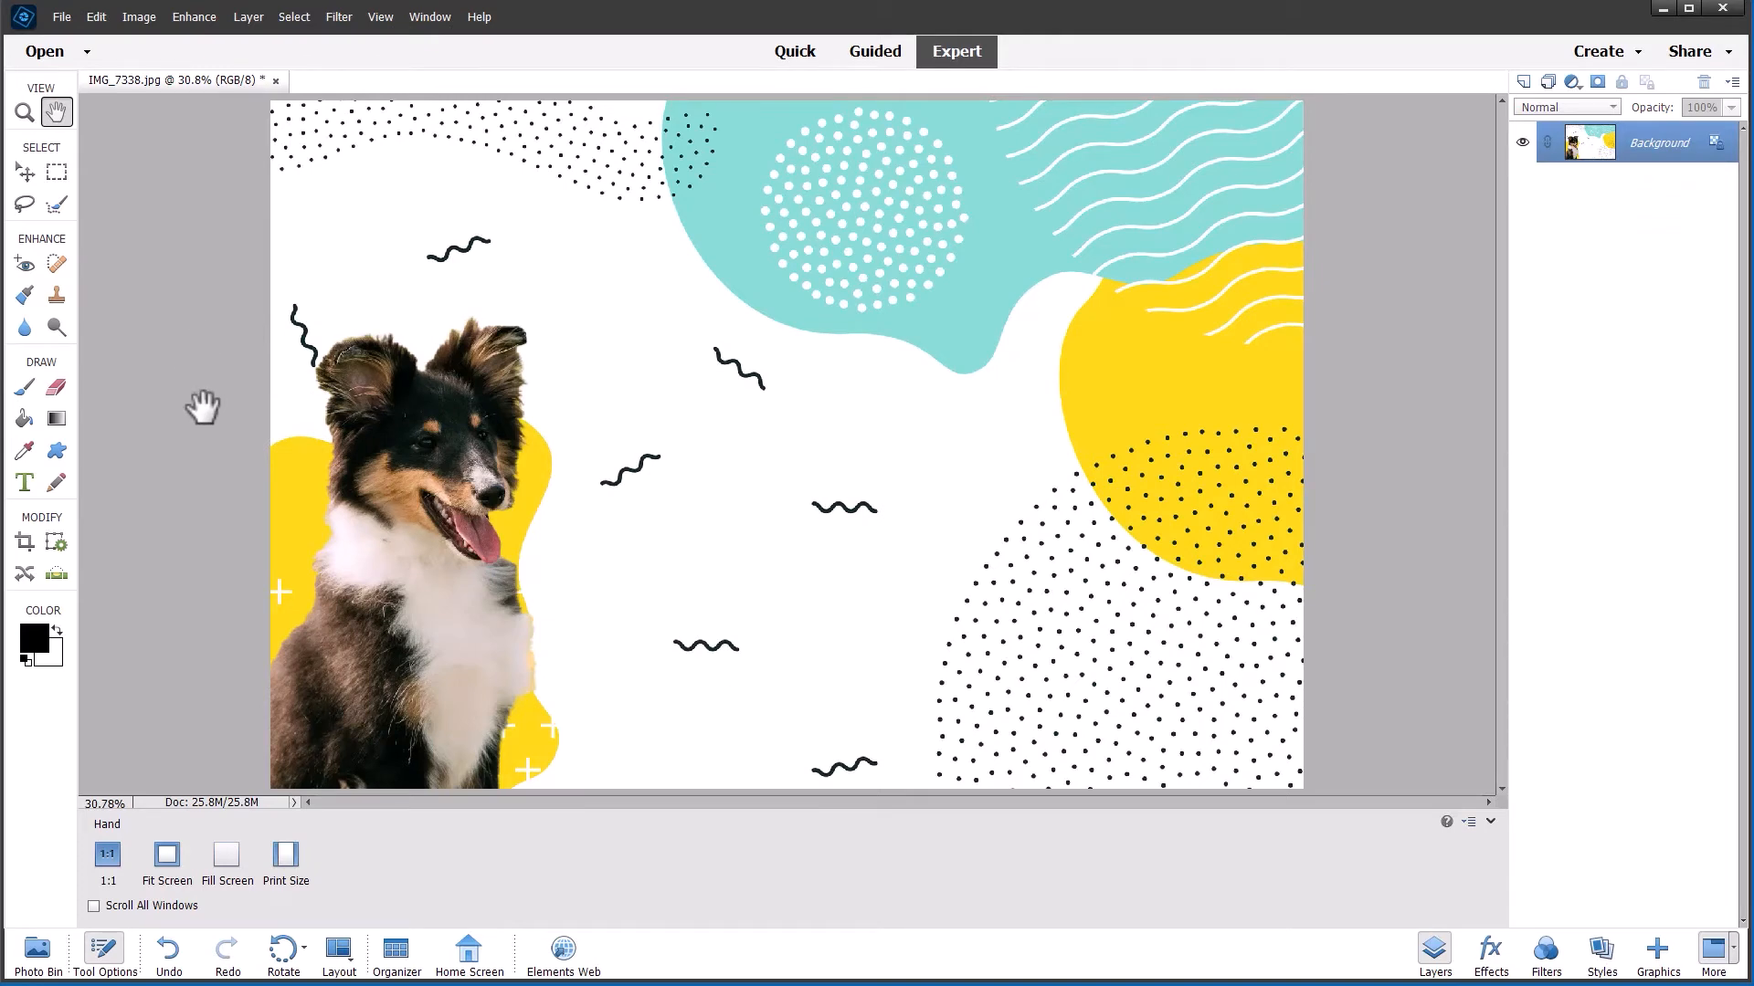
{"action": "left_click", "coordinate": [55, 325]}
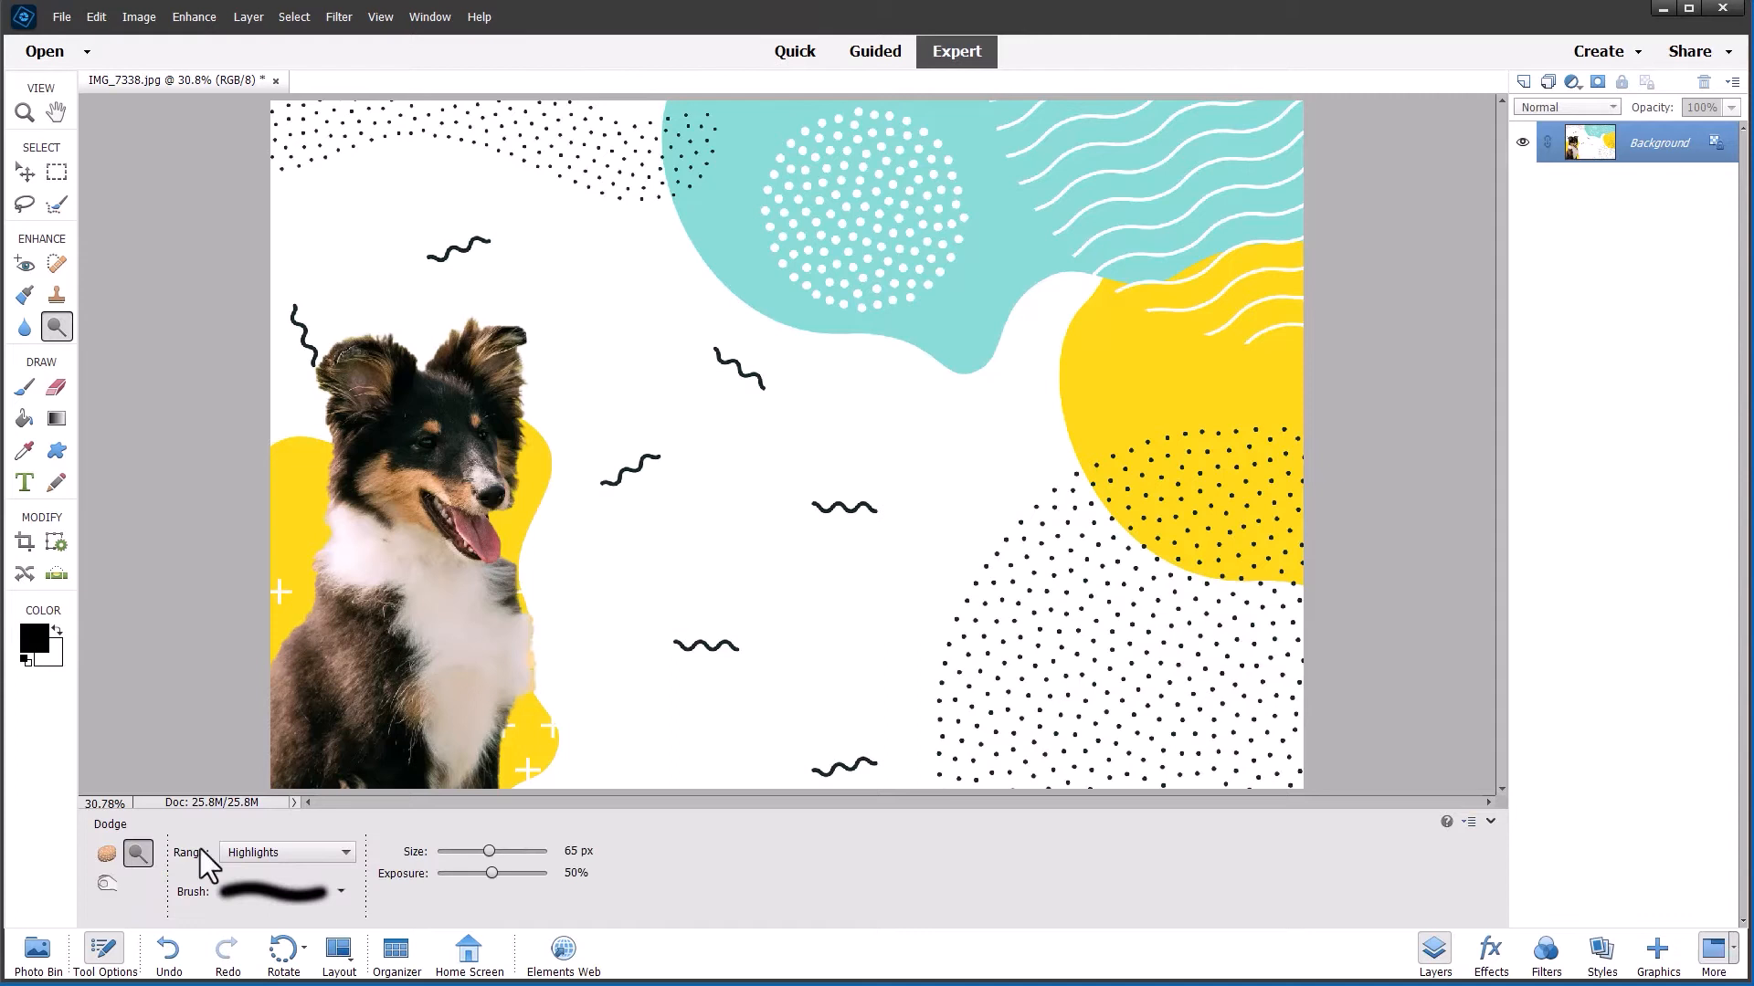
{"action": "left_click", "coordinate": [400, 497]}
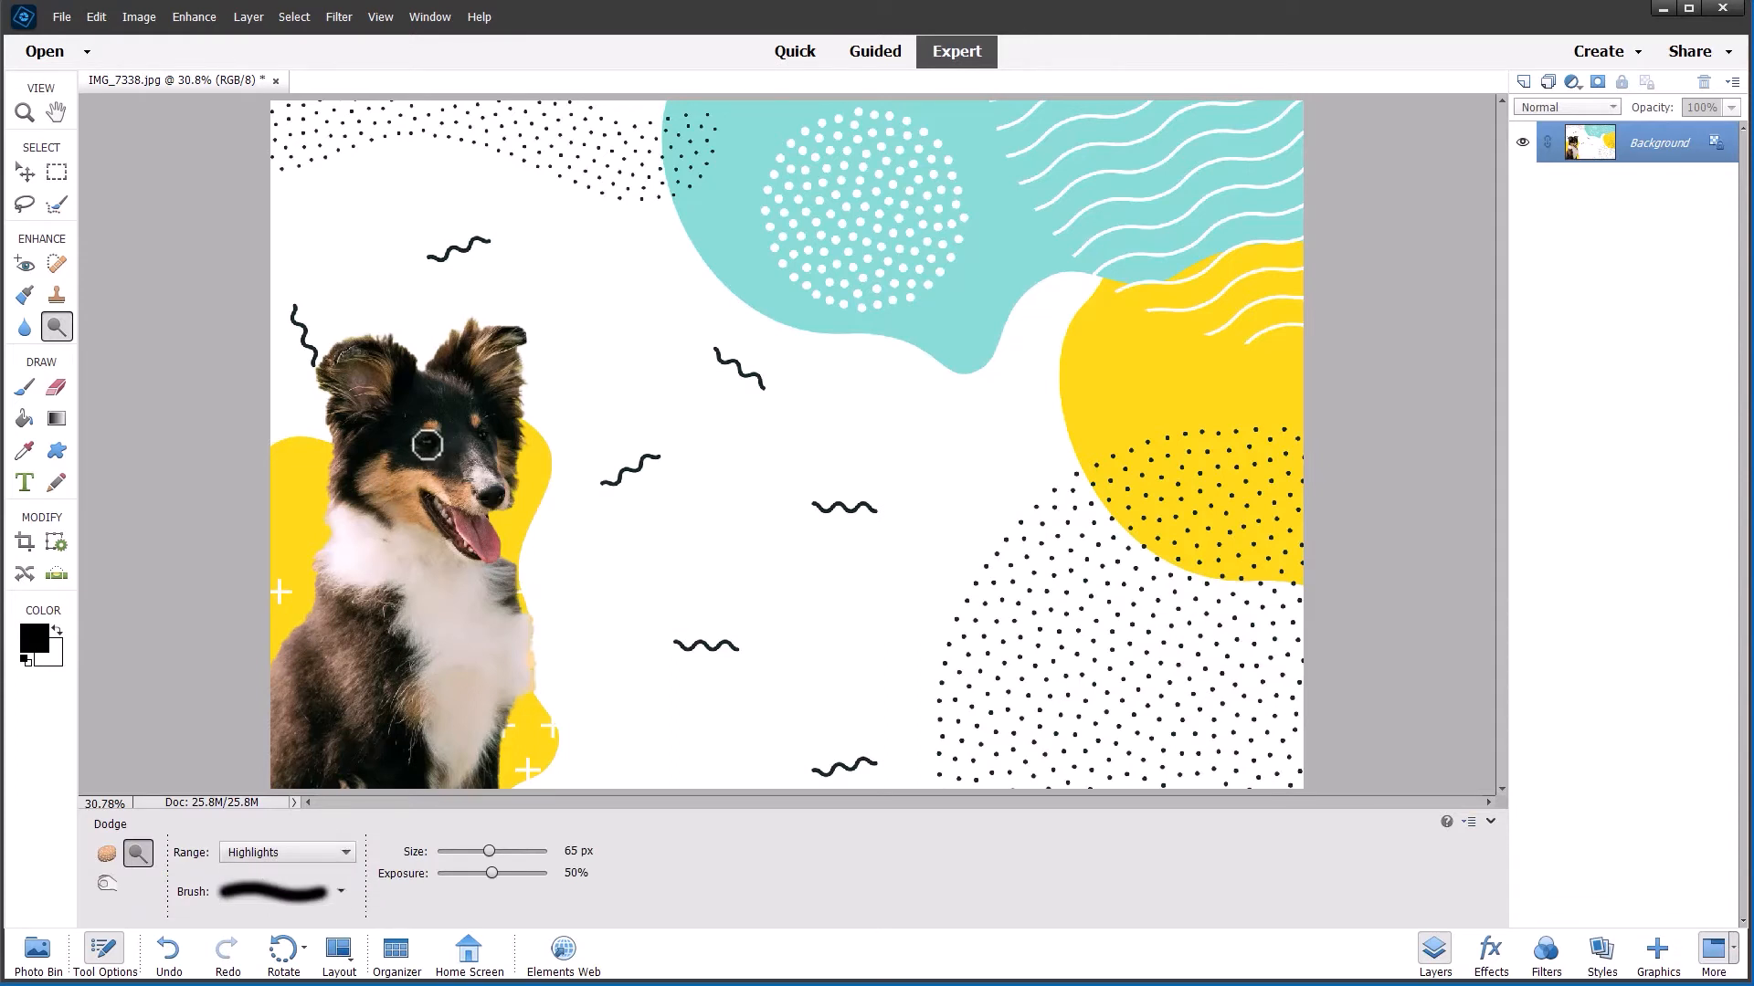
{"action": "left_click_drag", "start_coordinate": [427, 446], "coordinate": [486, 435]}
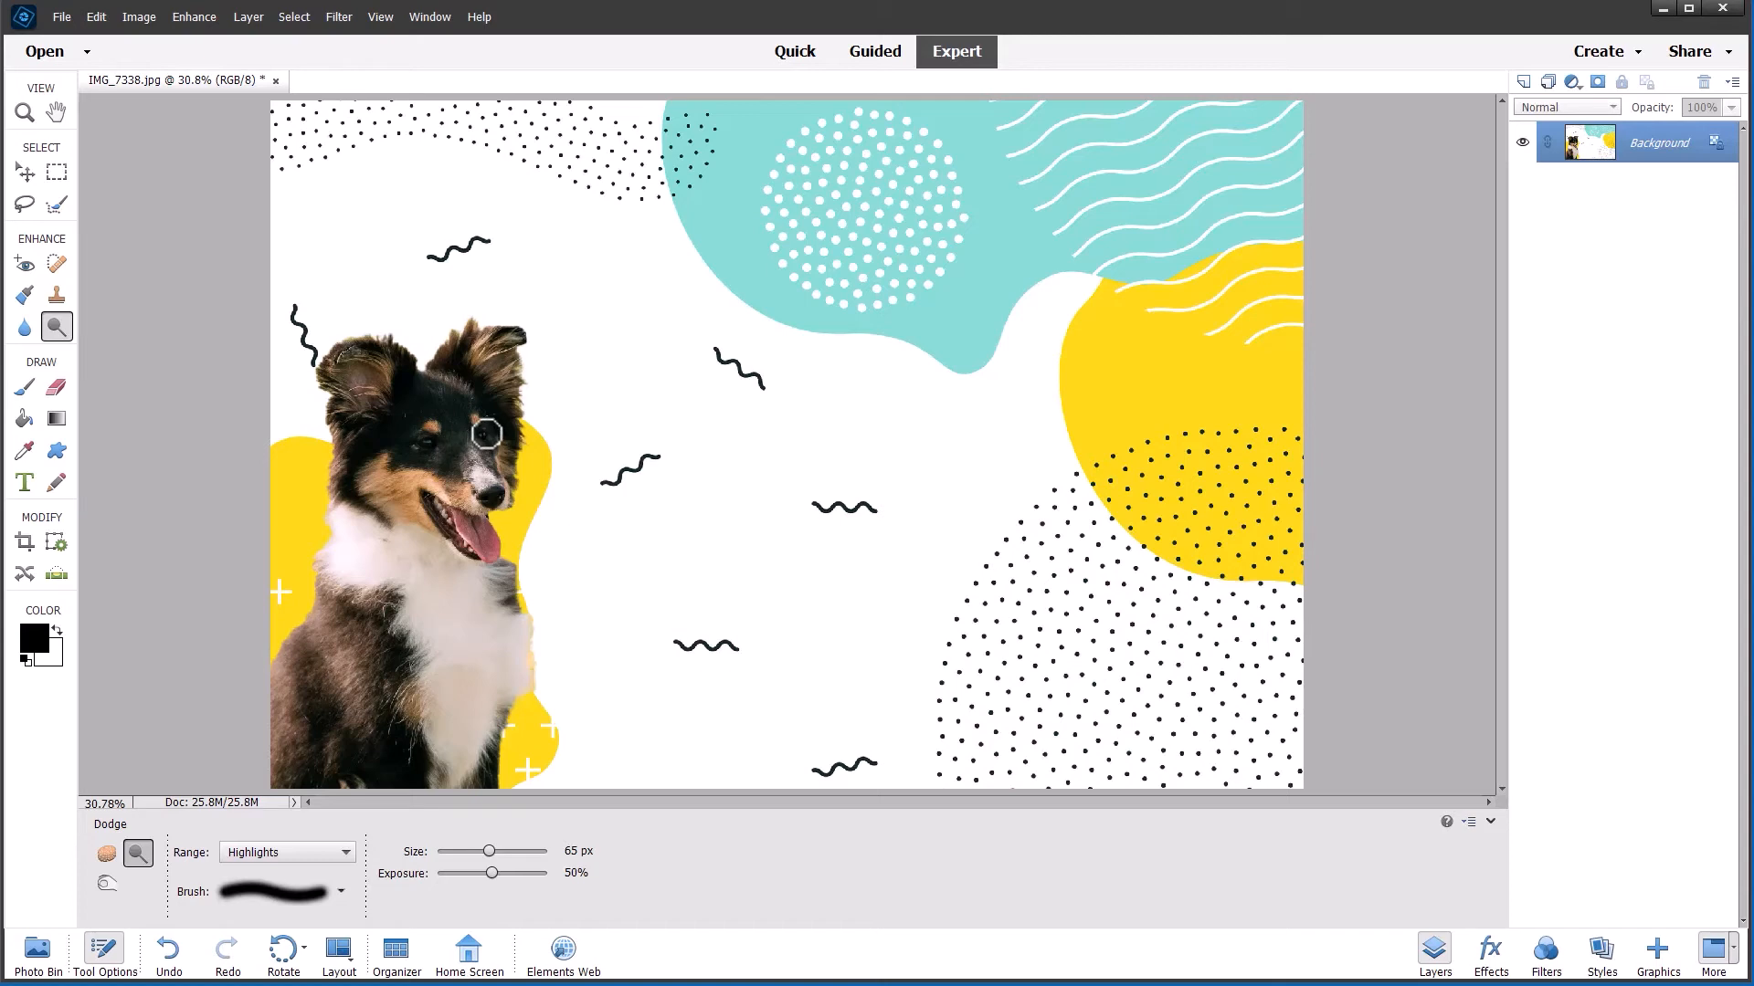
{"action": "mouse_move", "coordinate": [428, 446]}
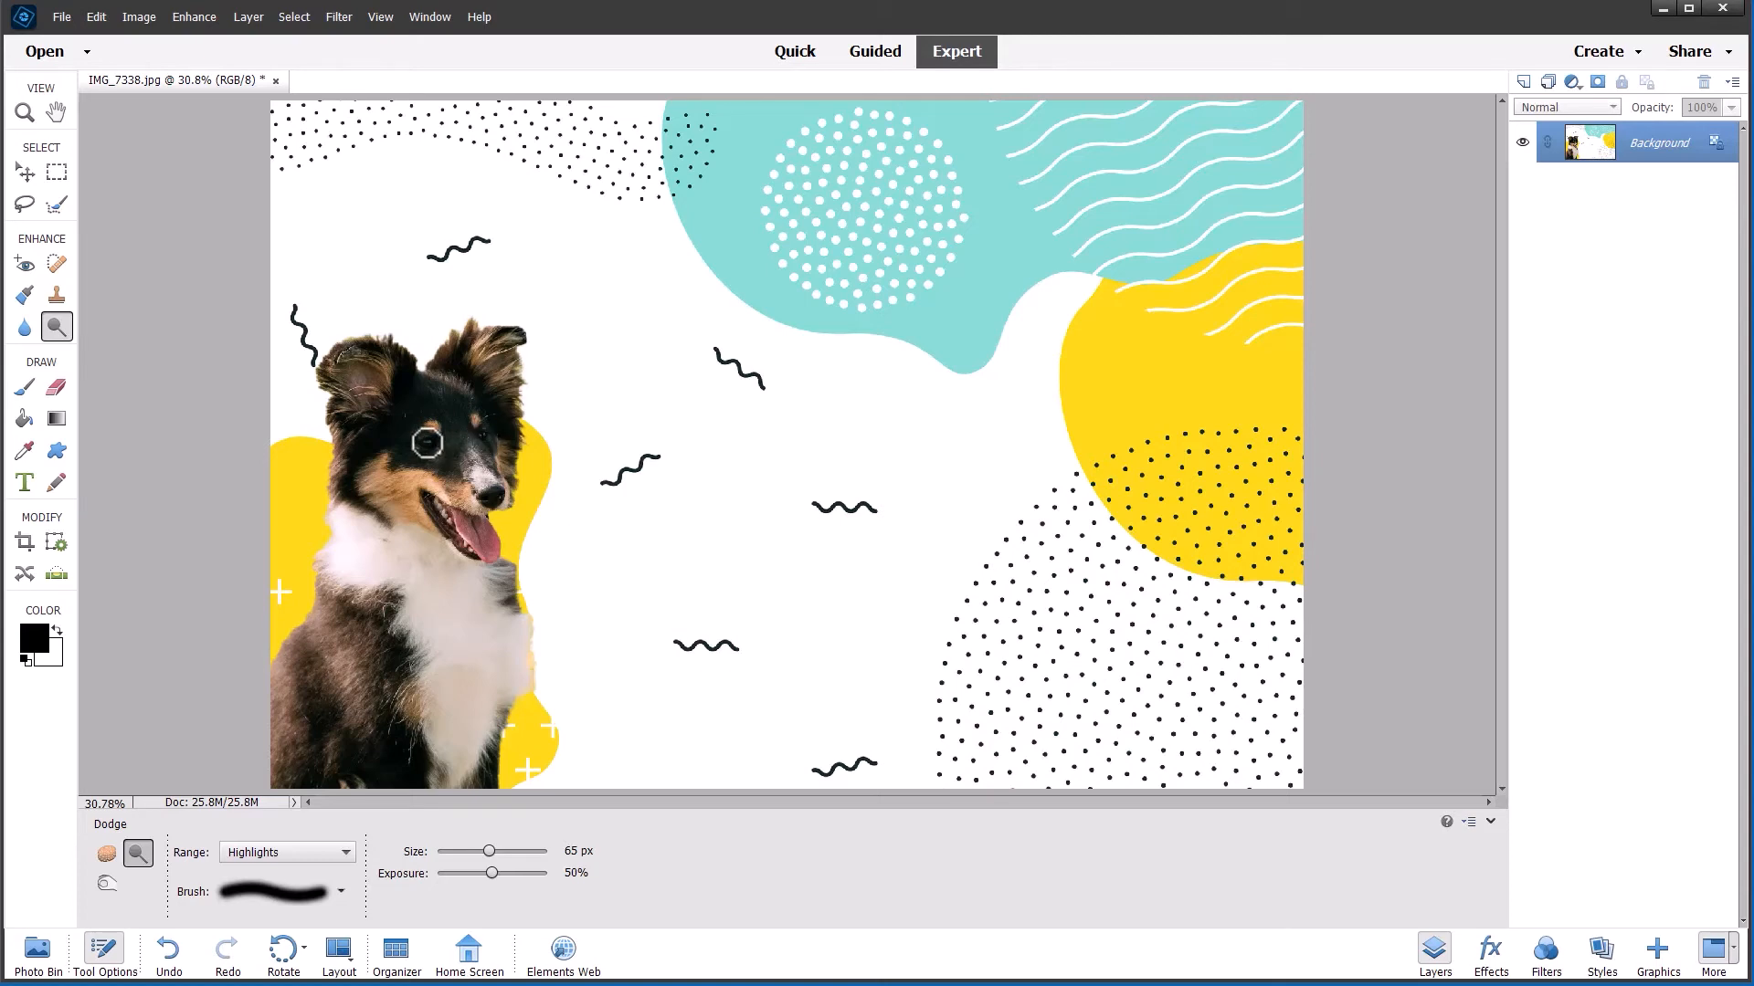
{"action": "mouse_move", "coordinate": [482, 438]}
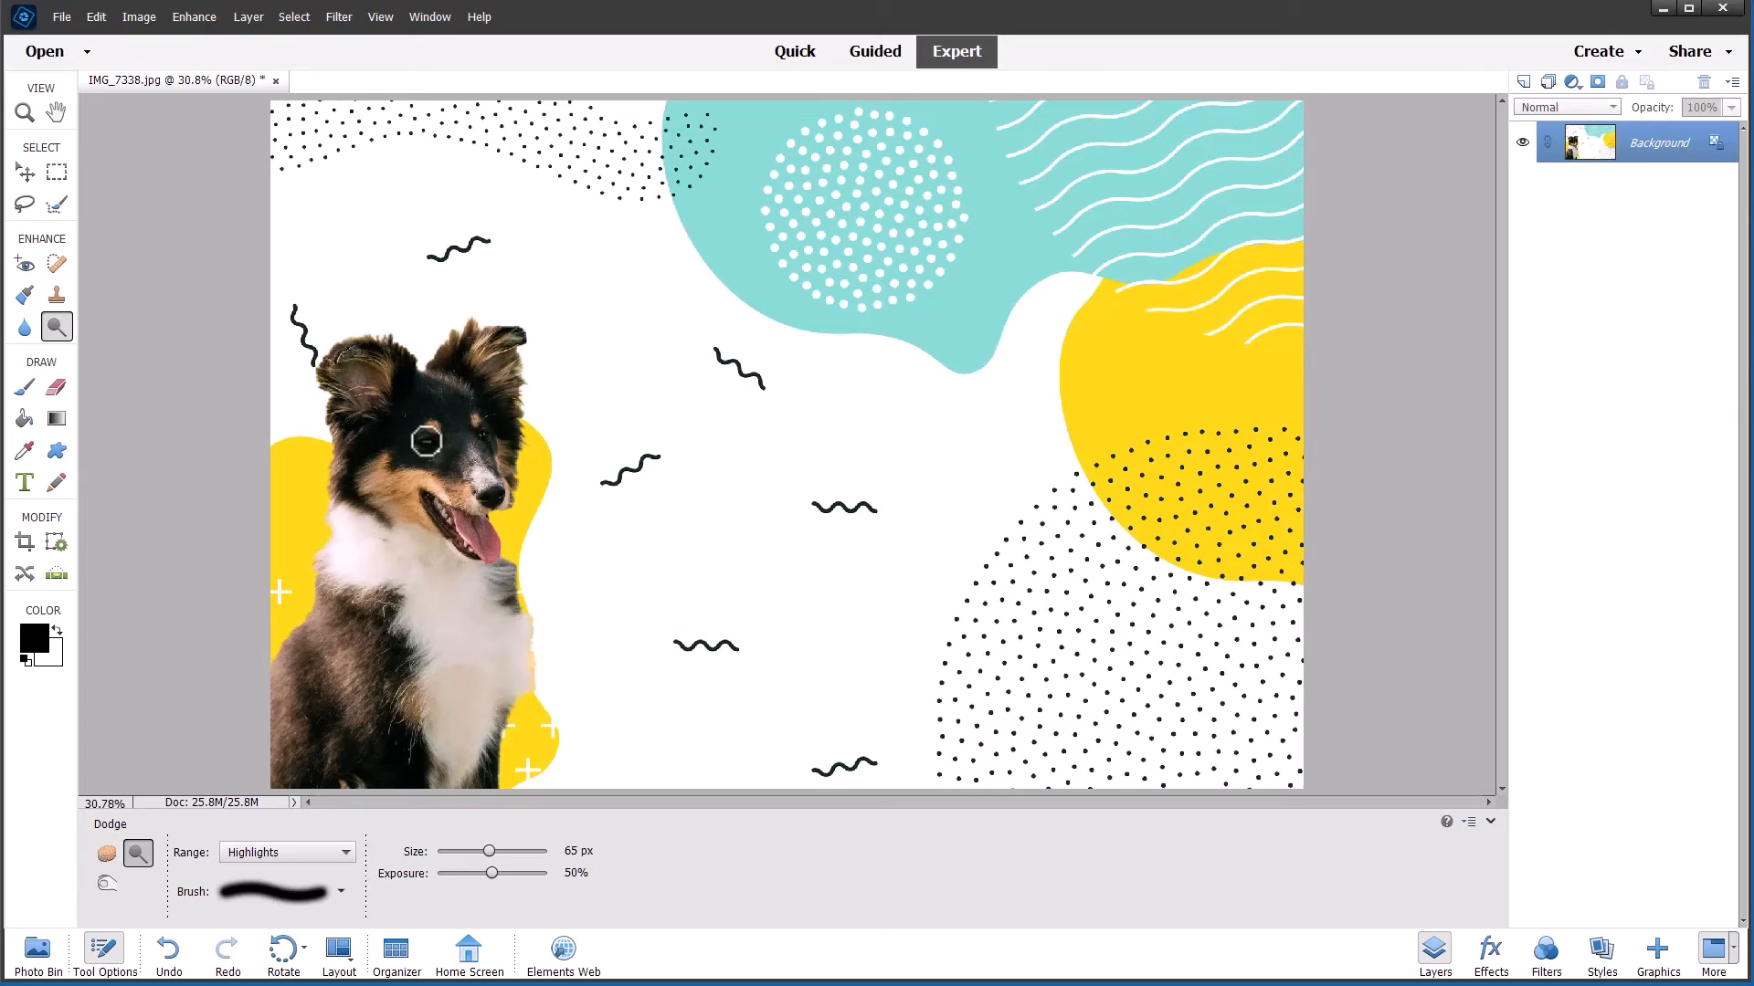
{"action": "mouse_move", "coordinate": [691, 515]}
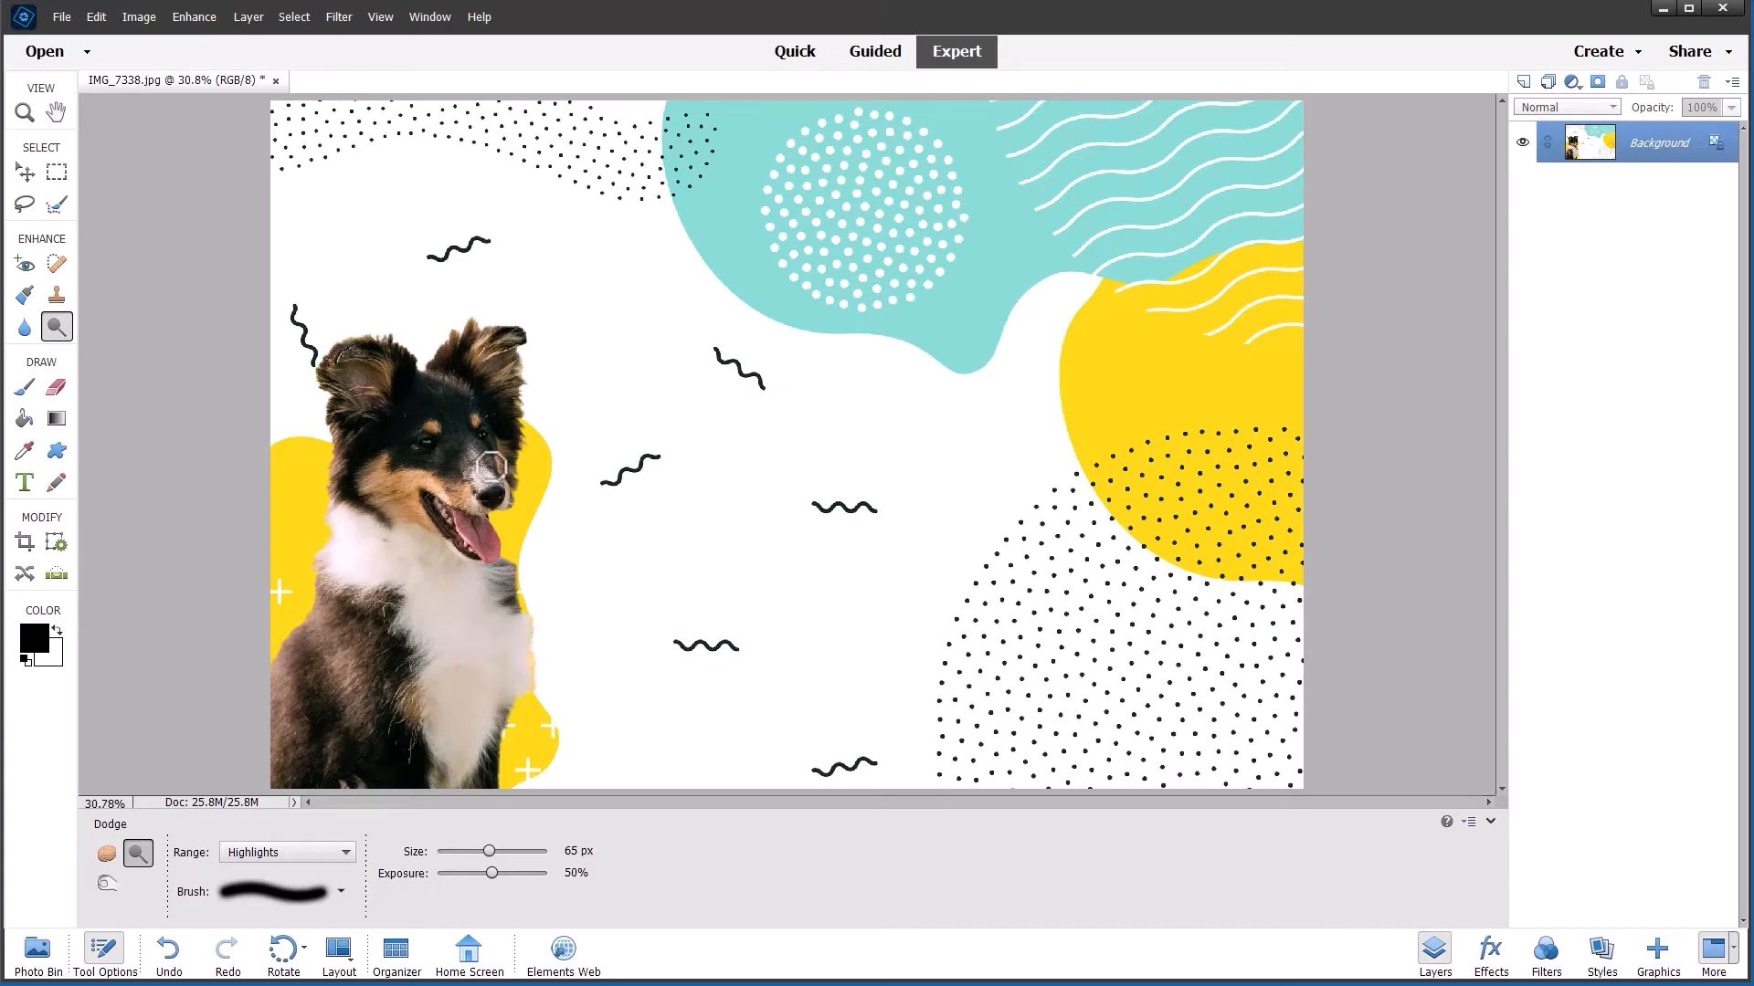
{"action": "left_click", "coordinate": [491, 480]}
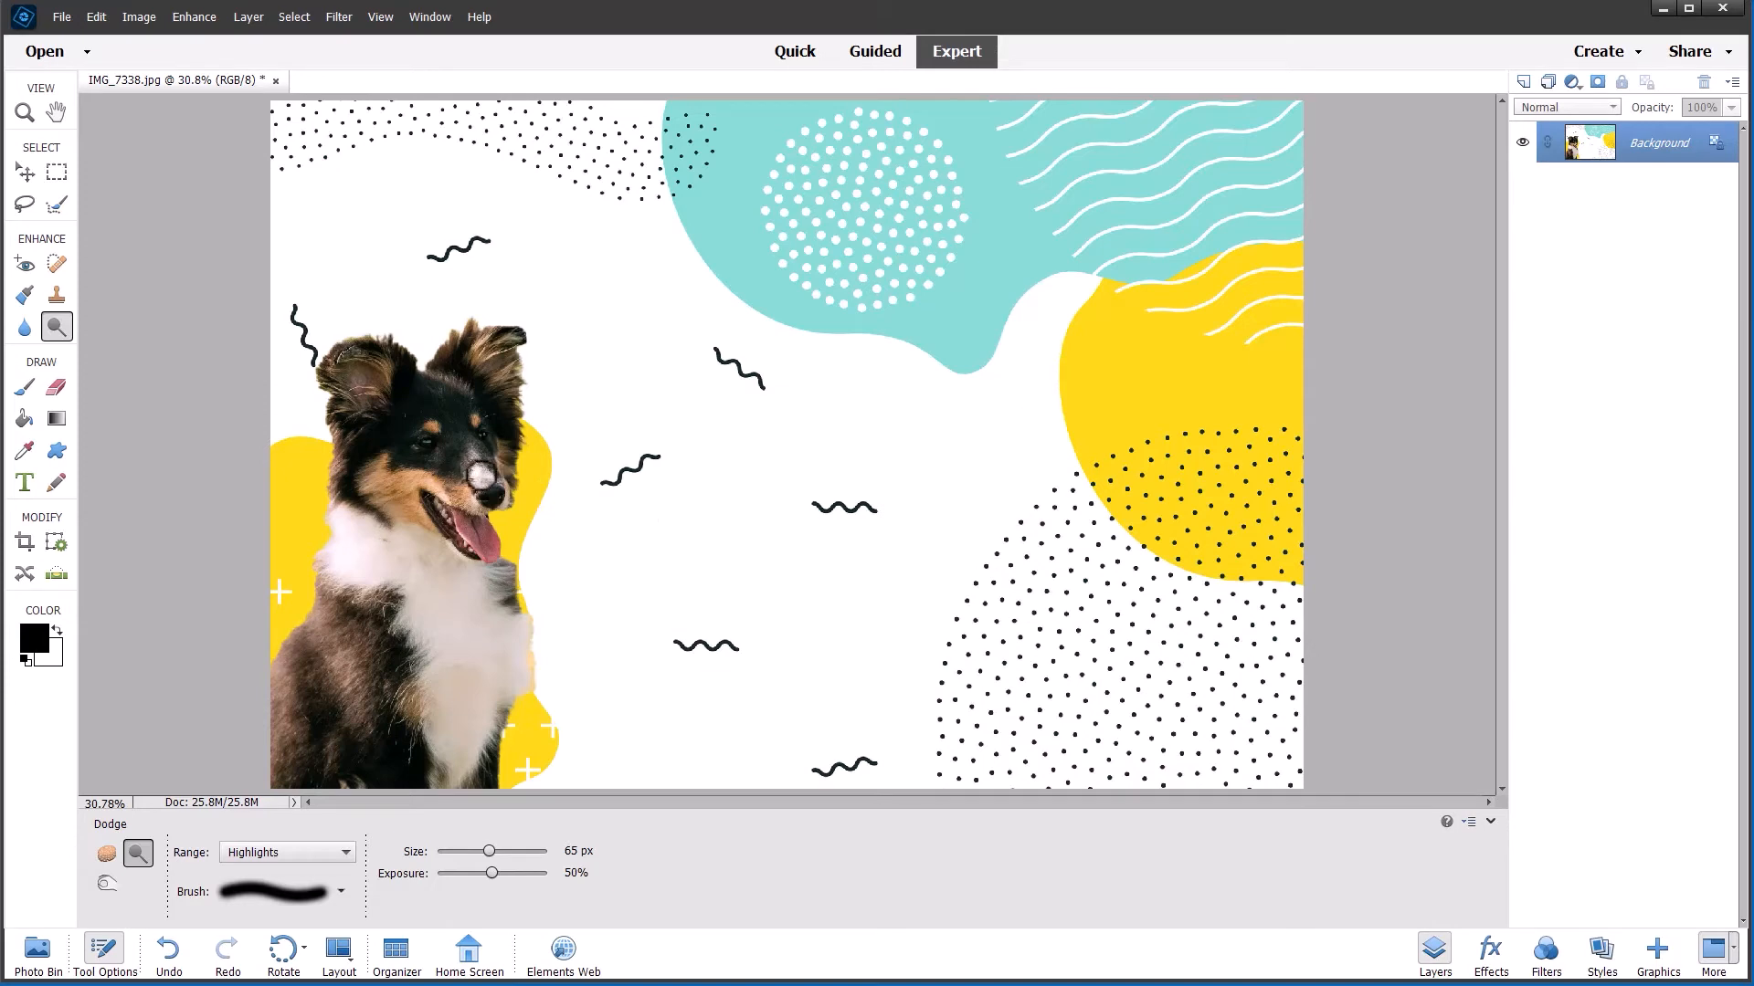
{"action": "mouse_move", "coordinate": [771, 585]}
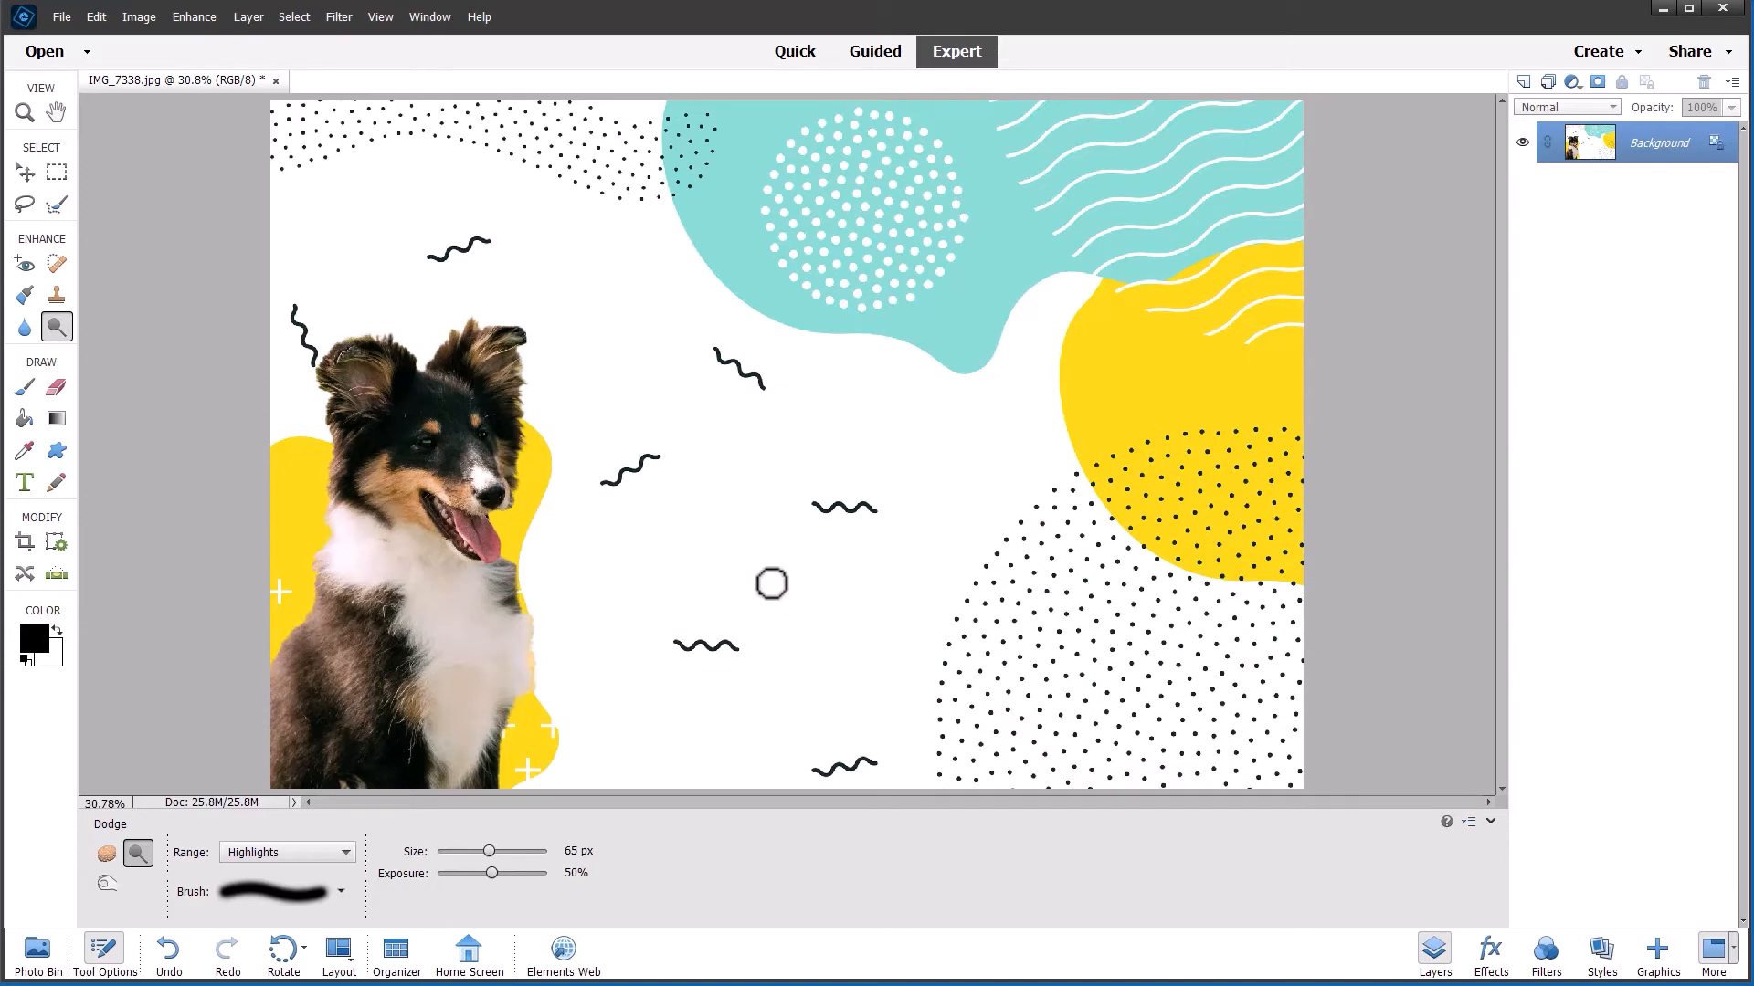
{"action": "mouse_move", "coordinate": [603, 547]}
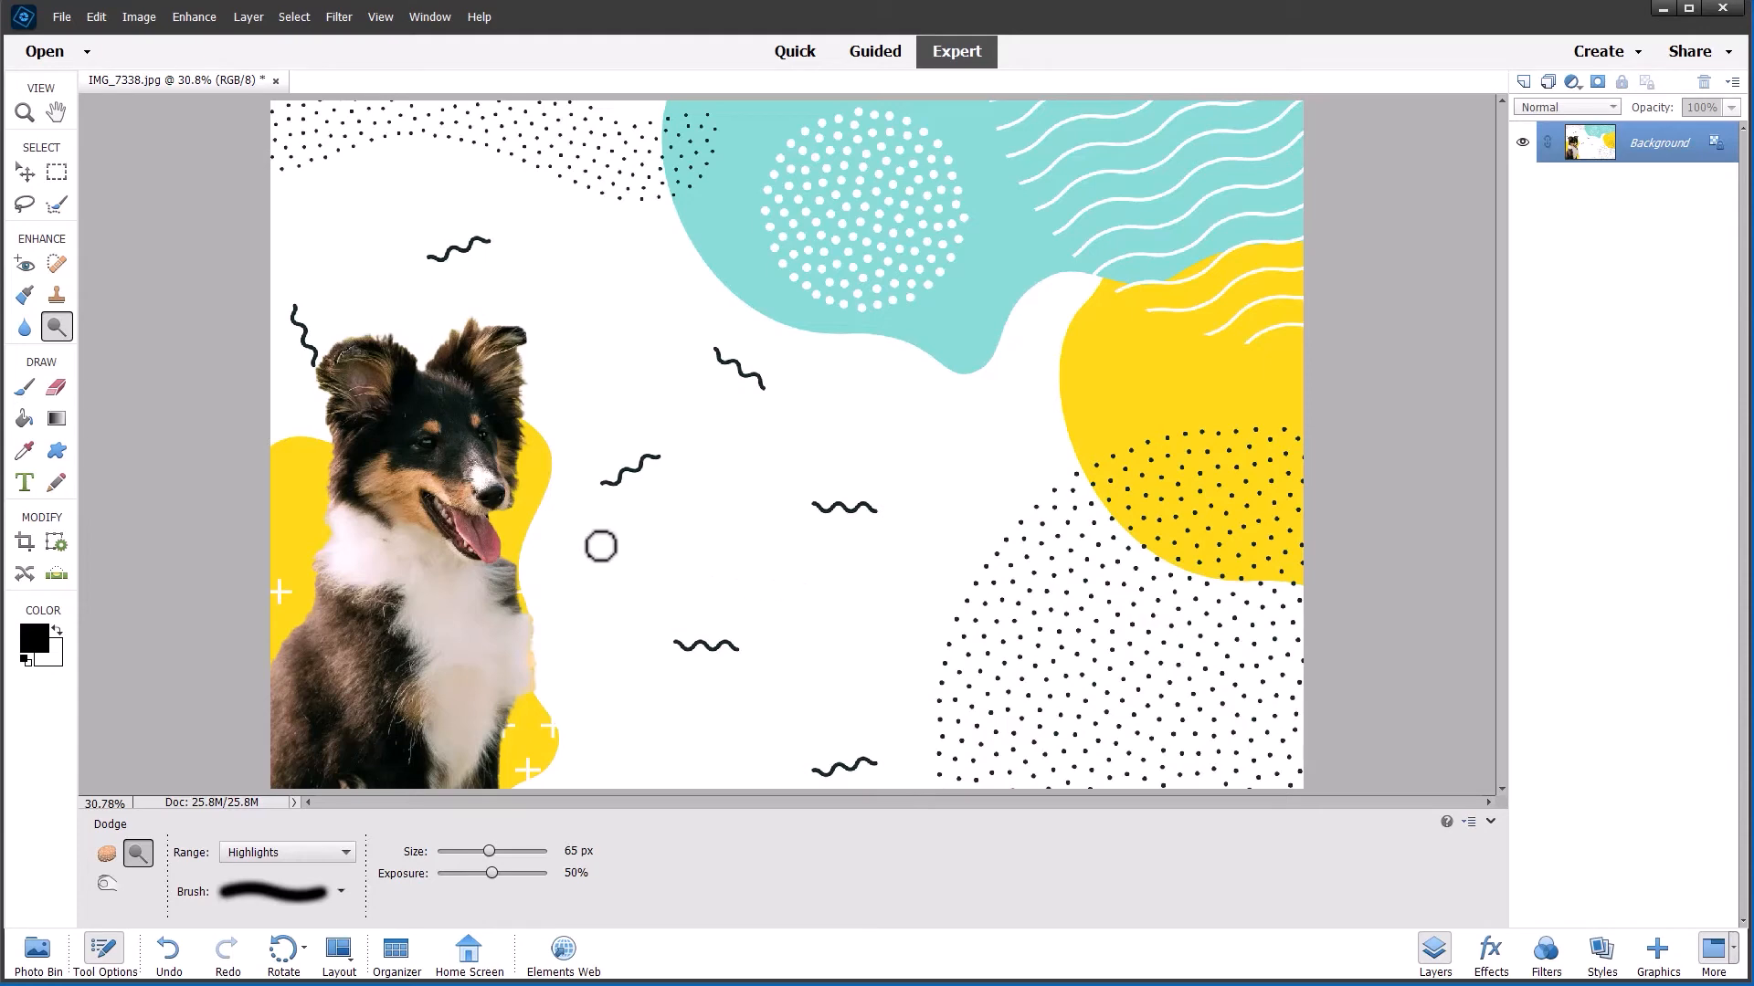
{"action": "left_click", "coordinate": [482, 479]}
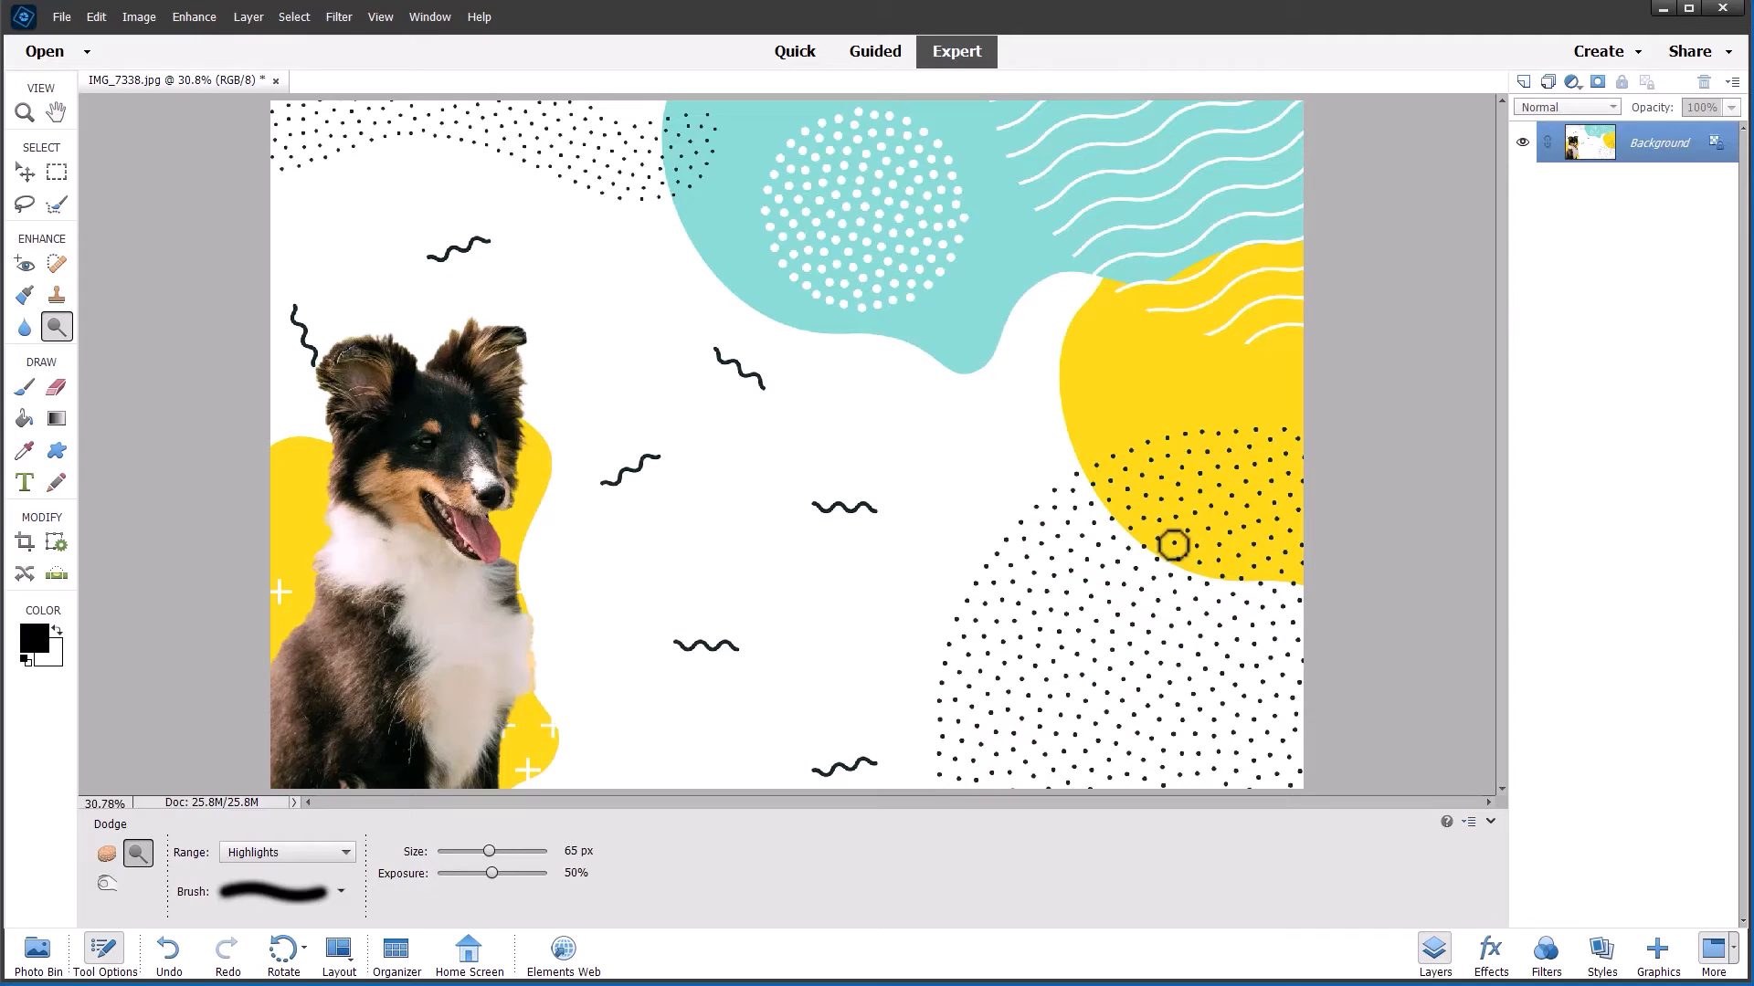
{"action": "mouse_move", "coordinate": [116, 479]}
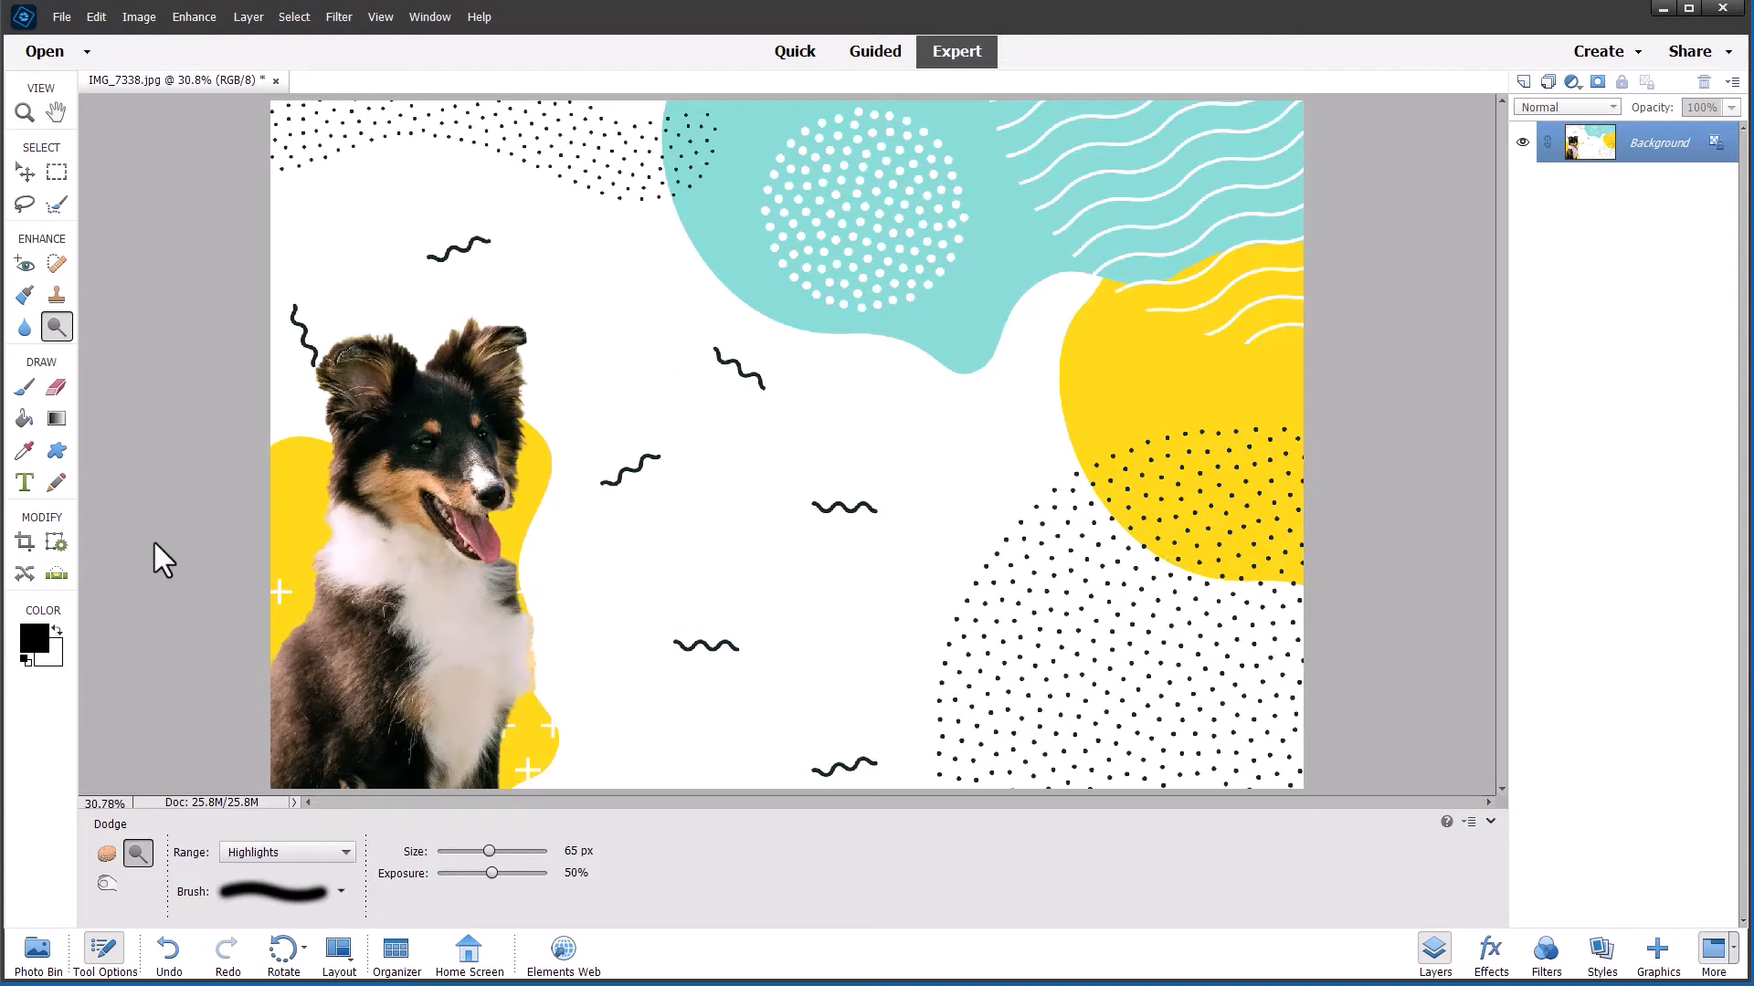
Step: Set the Type tool colour to teal sampled from the background shape
{"action": "left_click", "coordinate": [23, 483]}
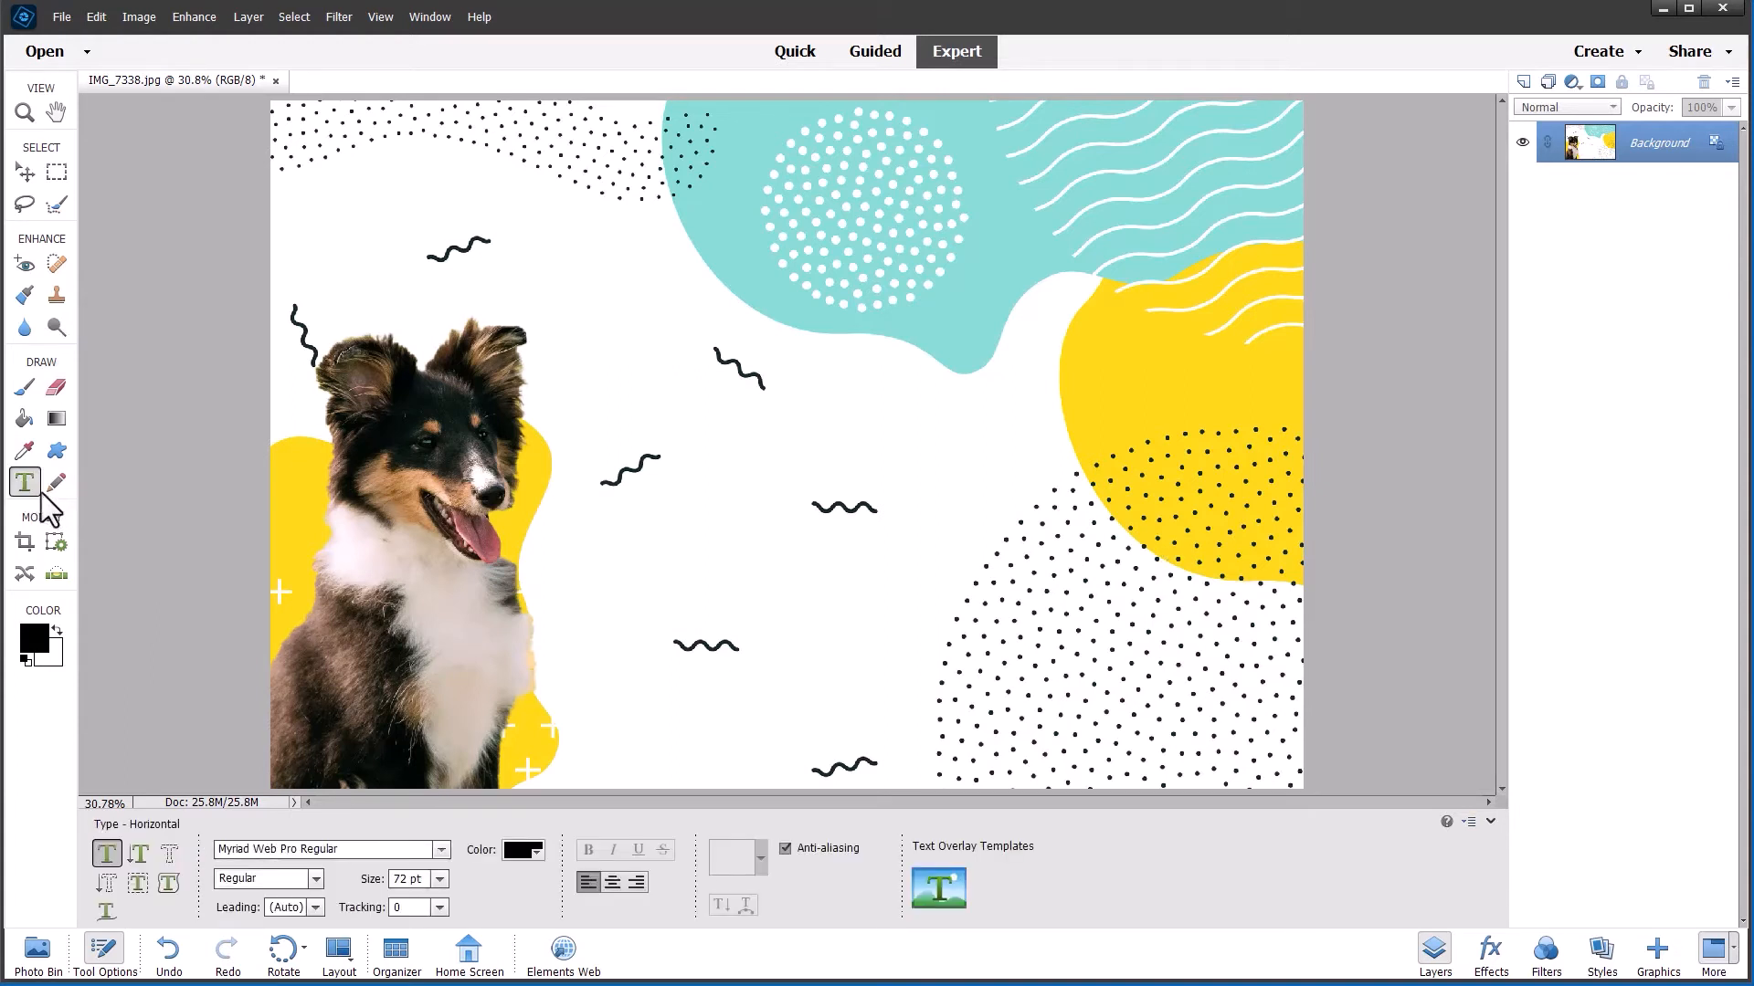
{"action": "left_click", "coordinate": [522, 849]}
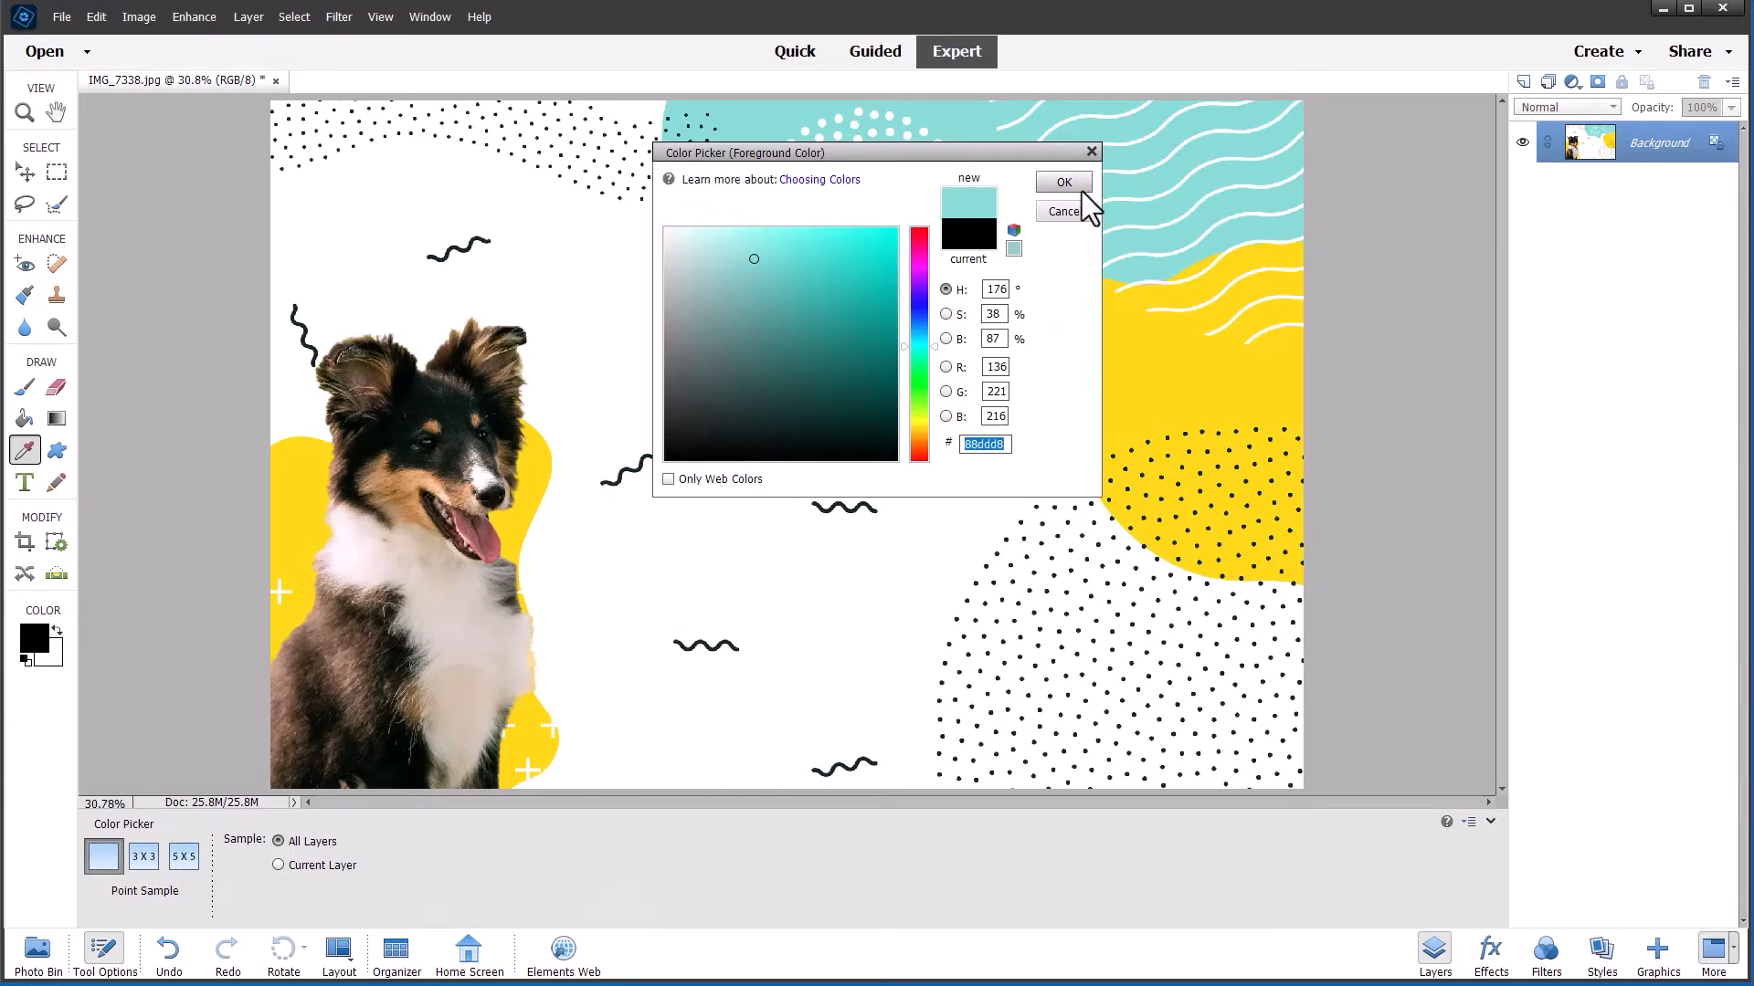
{"action": "left_click", "coordinate": [1063, 181]}
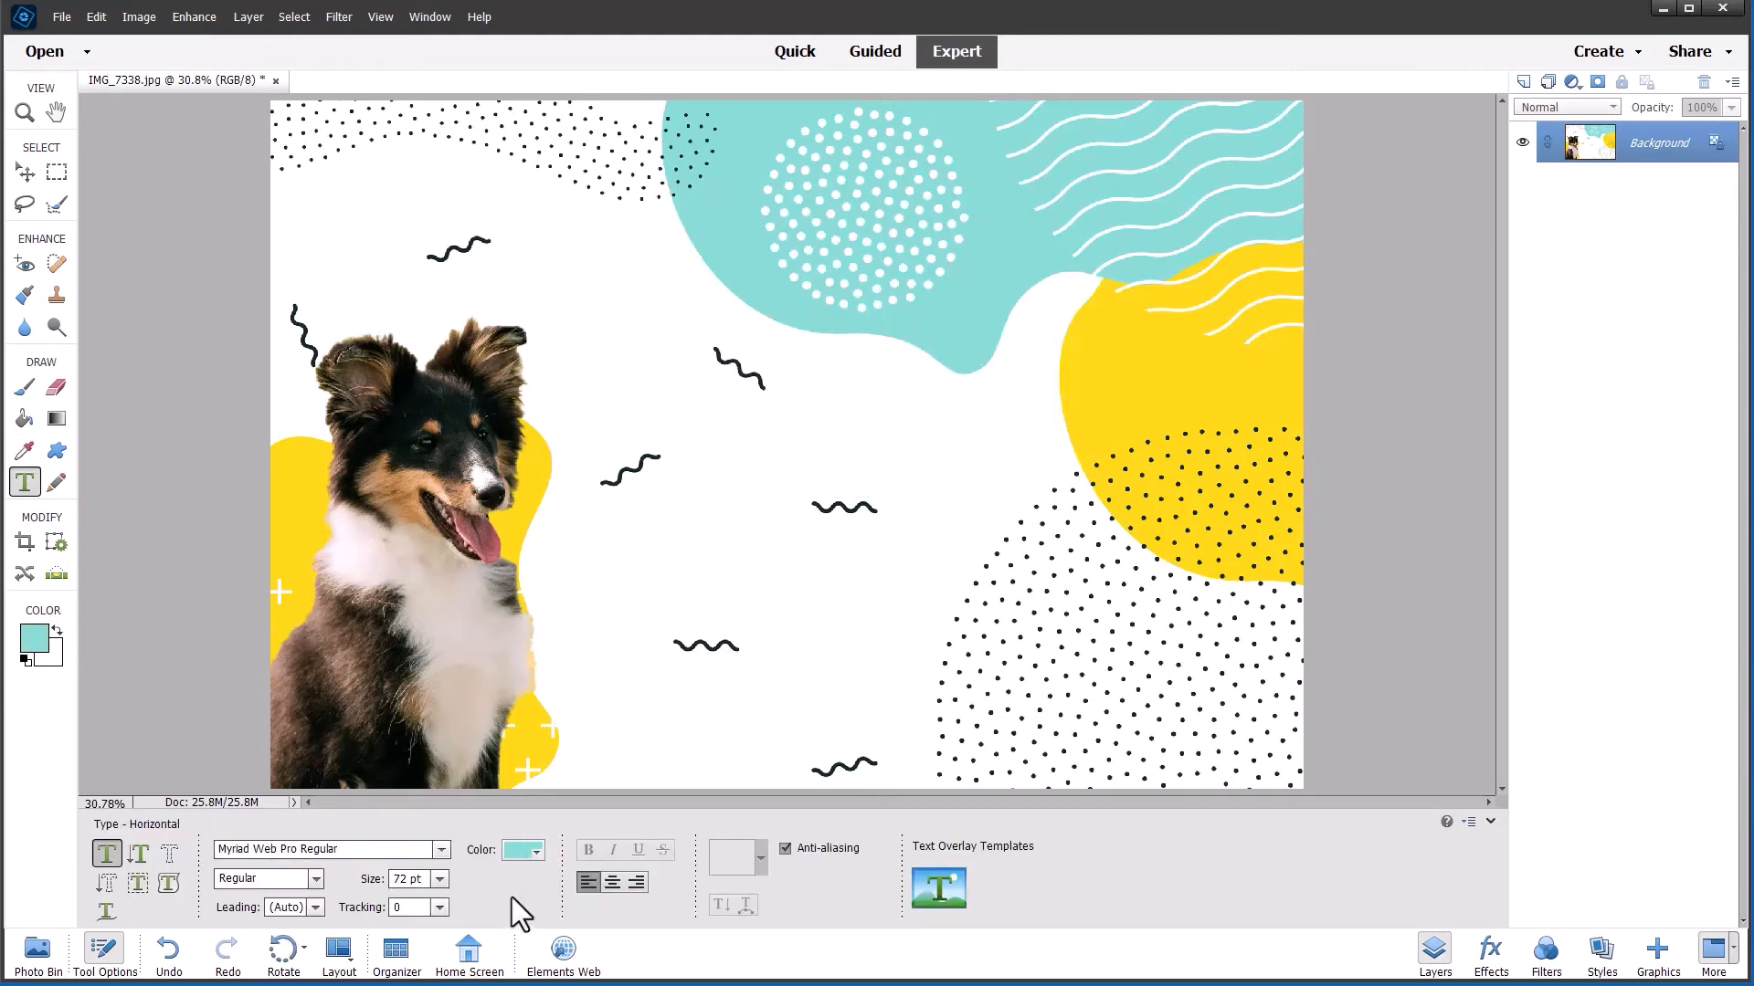
Step: Add the text 'Monty' in the middle of the picture beside the dog and commit it
{"action": "left_click", "coordinate": [669, 560]}
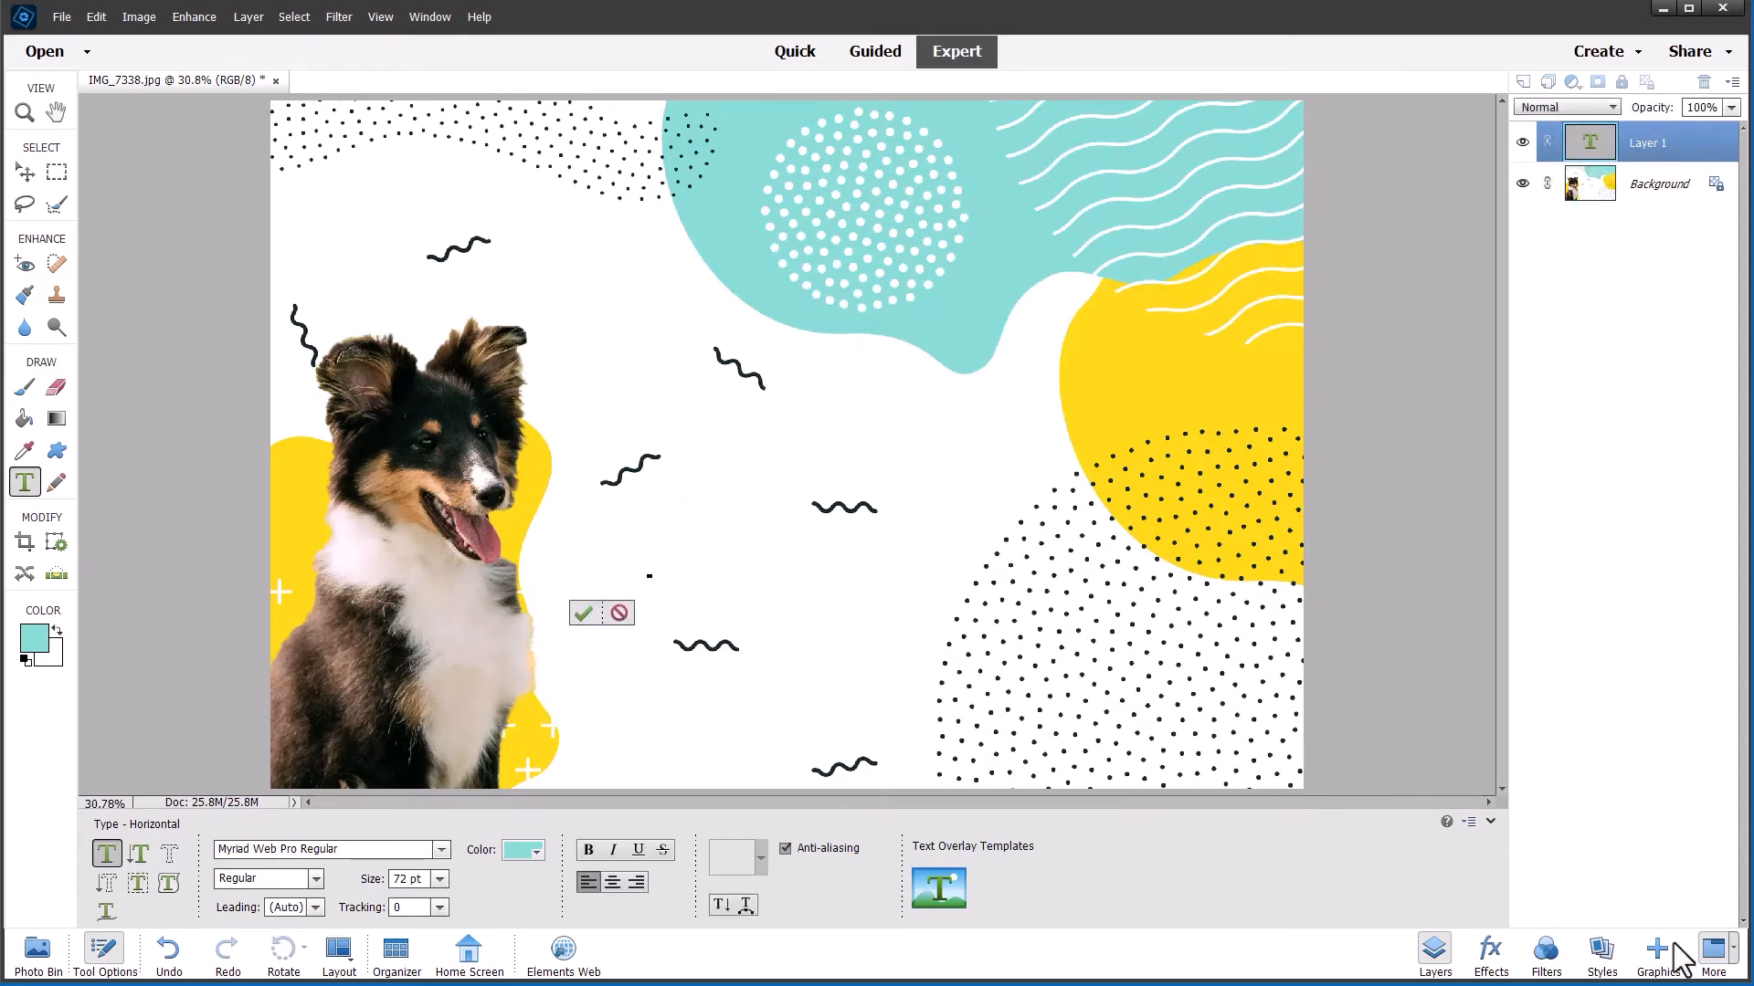
{"action": "type", "text": "Mont"}
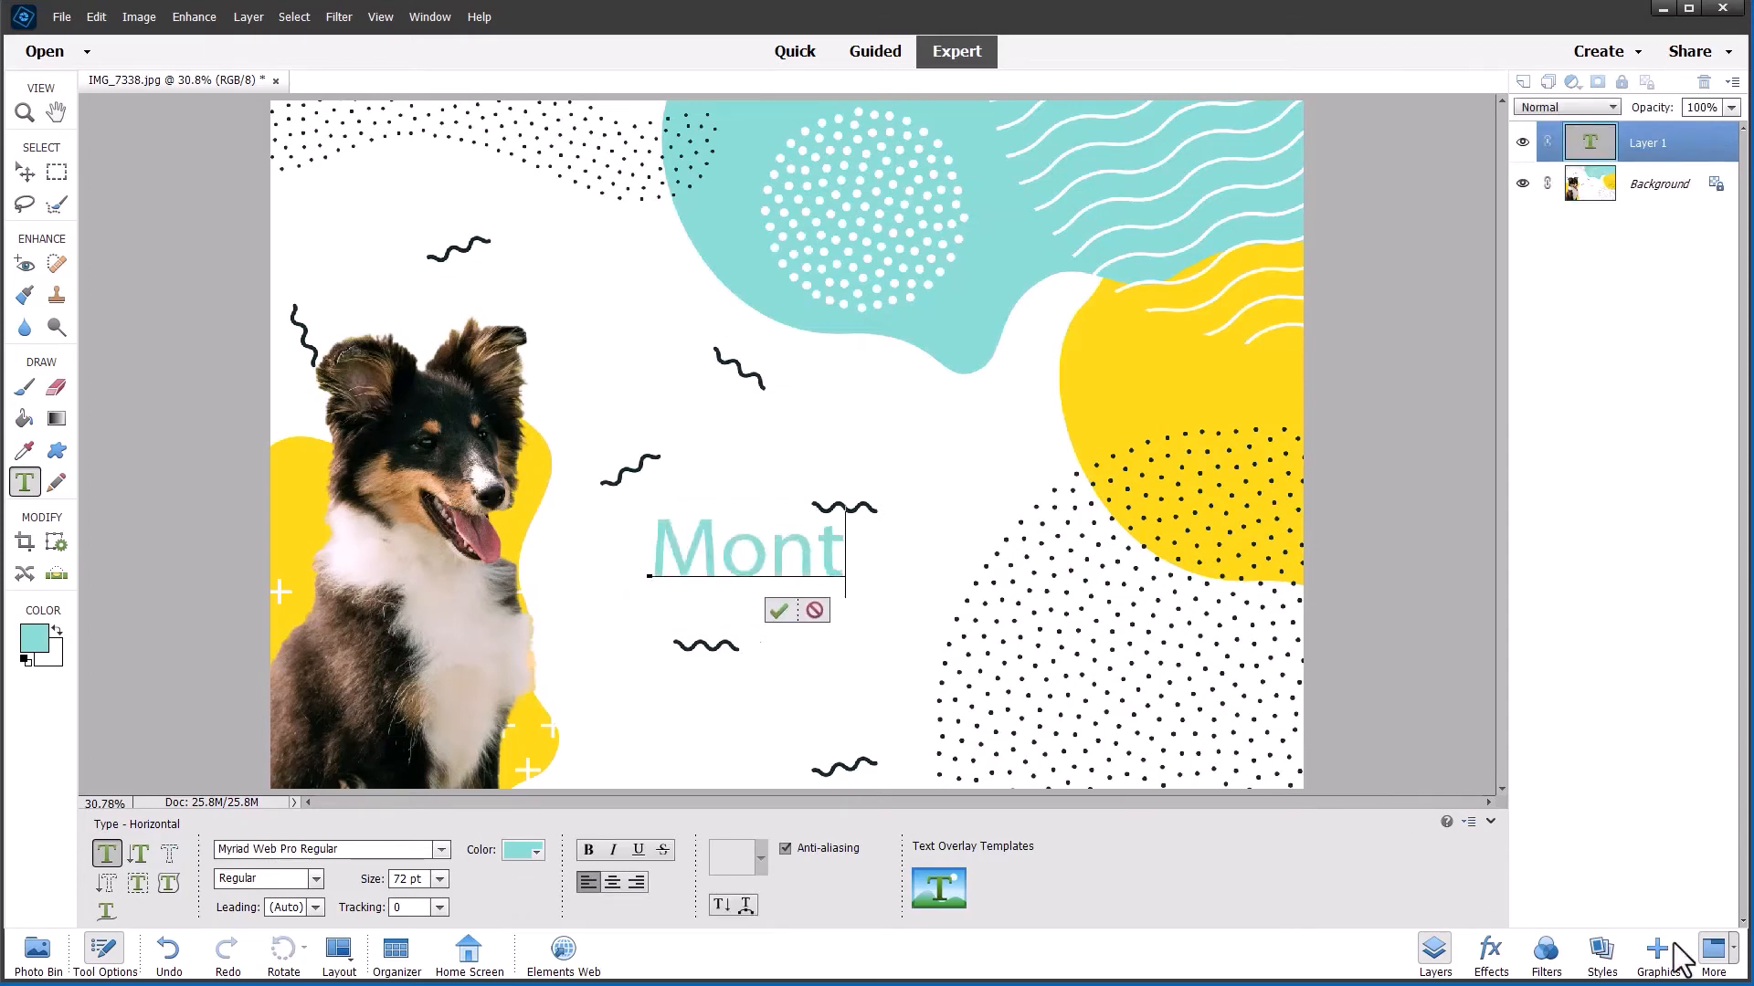
{"action": "type", "text": "y"}
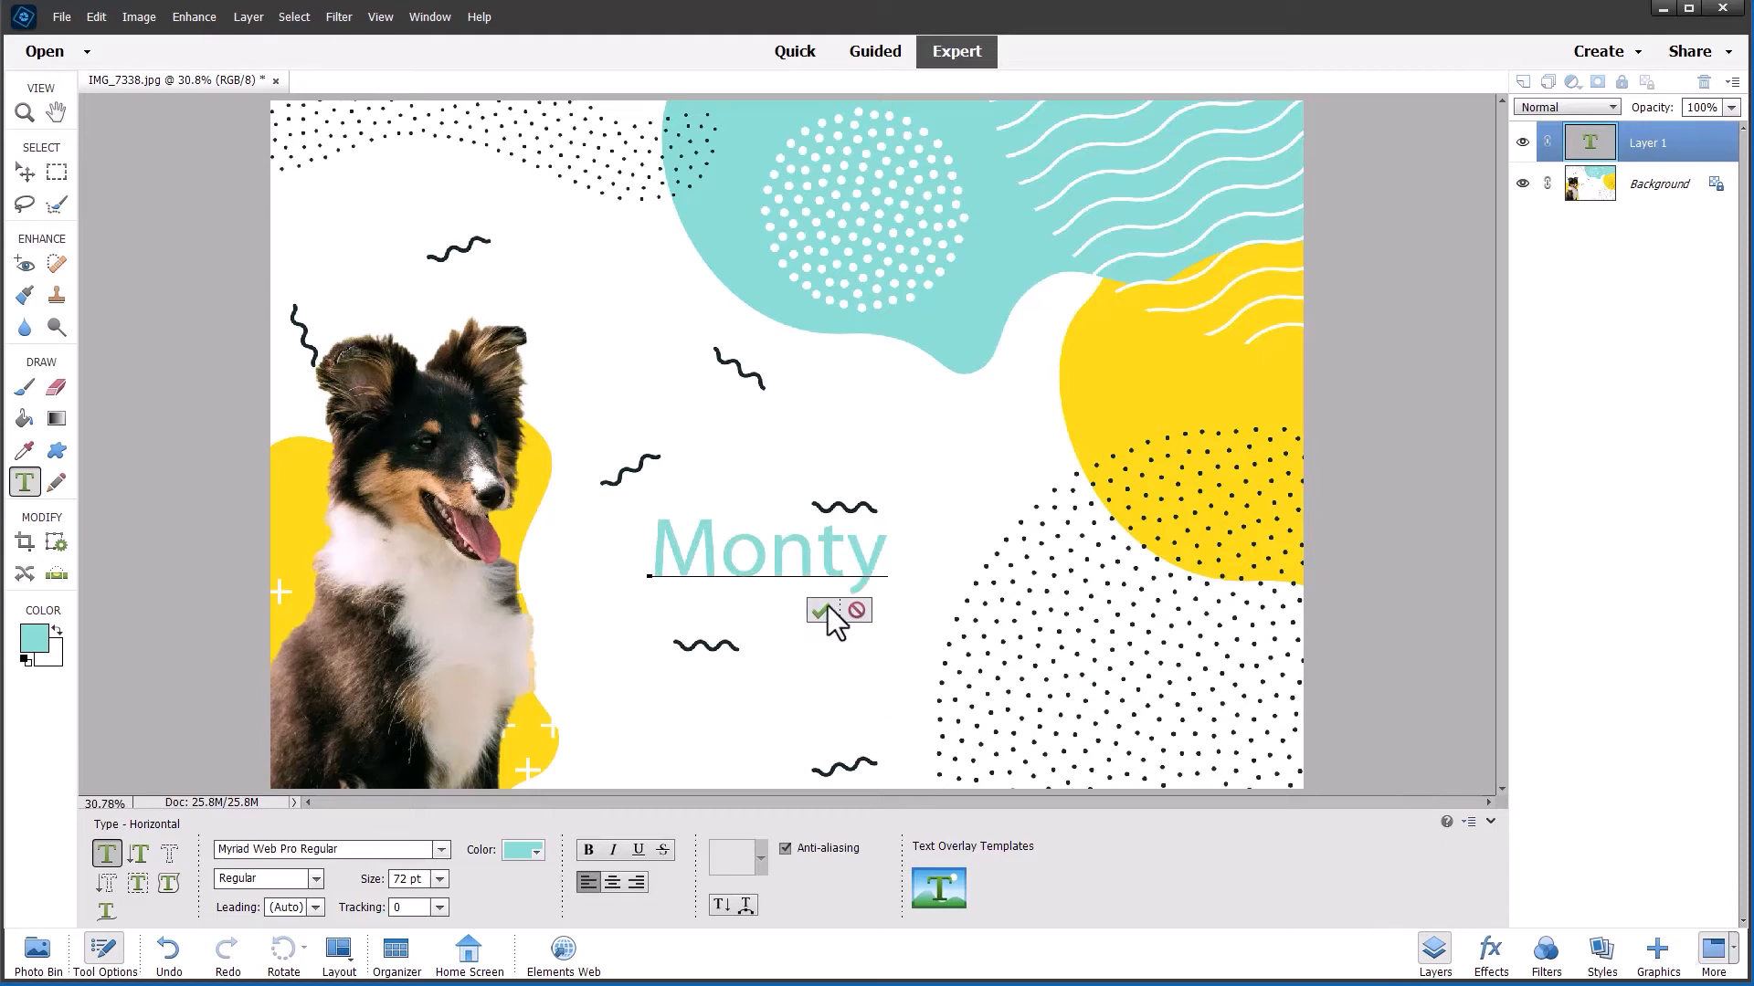
{"action": "left_click", "coordinate": [818, 610]}
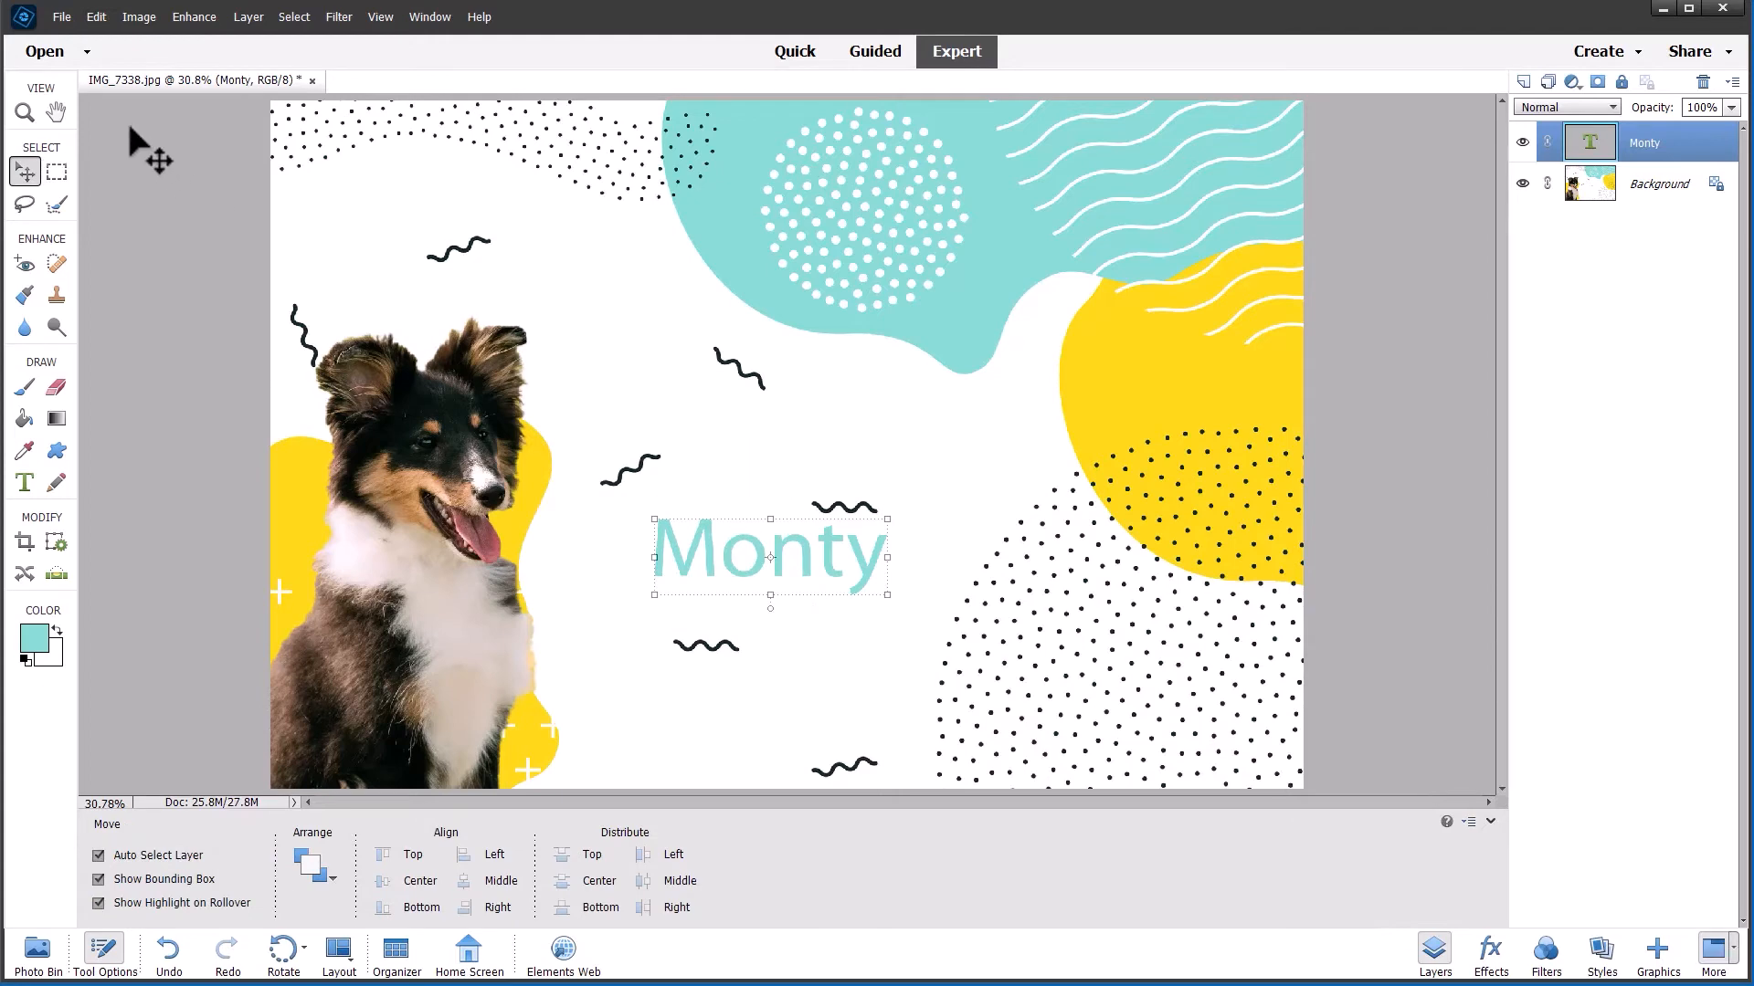
{"action": "left_click", "coordinate": [56, 111]}
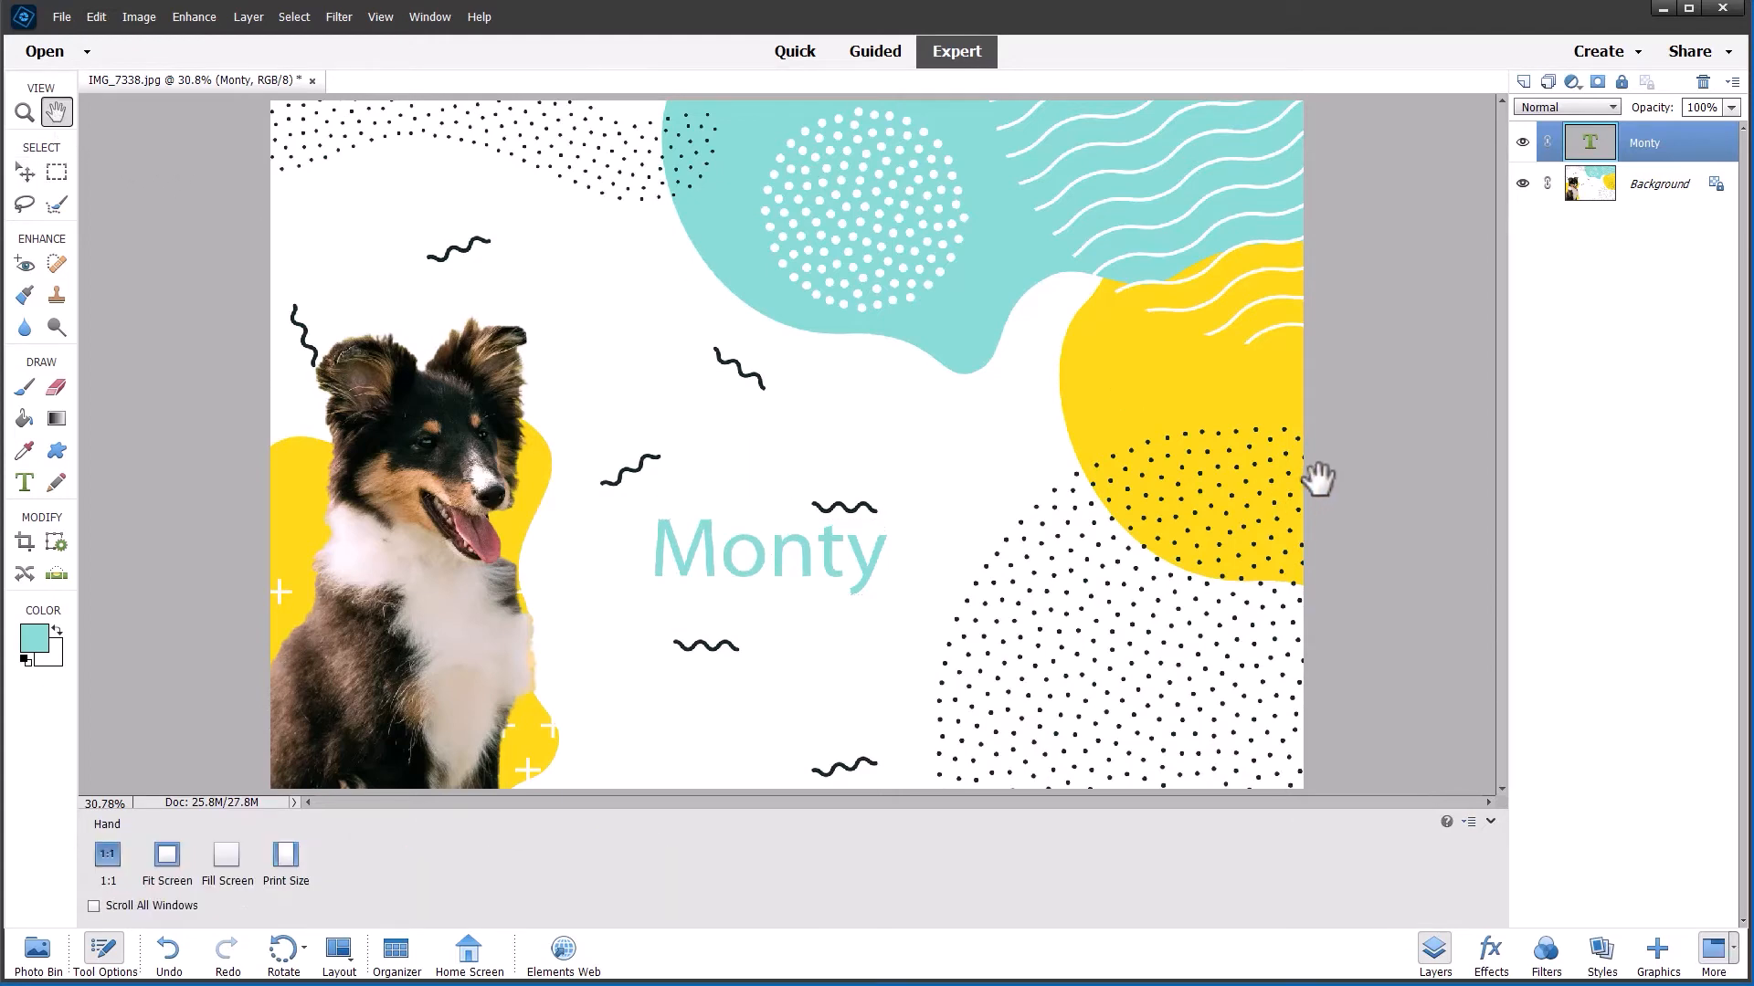
{"action": "mouse_move", "coordinate": [1487, 530]}
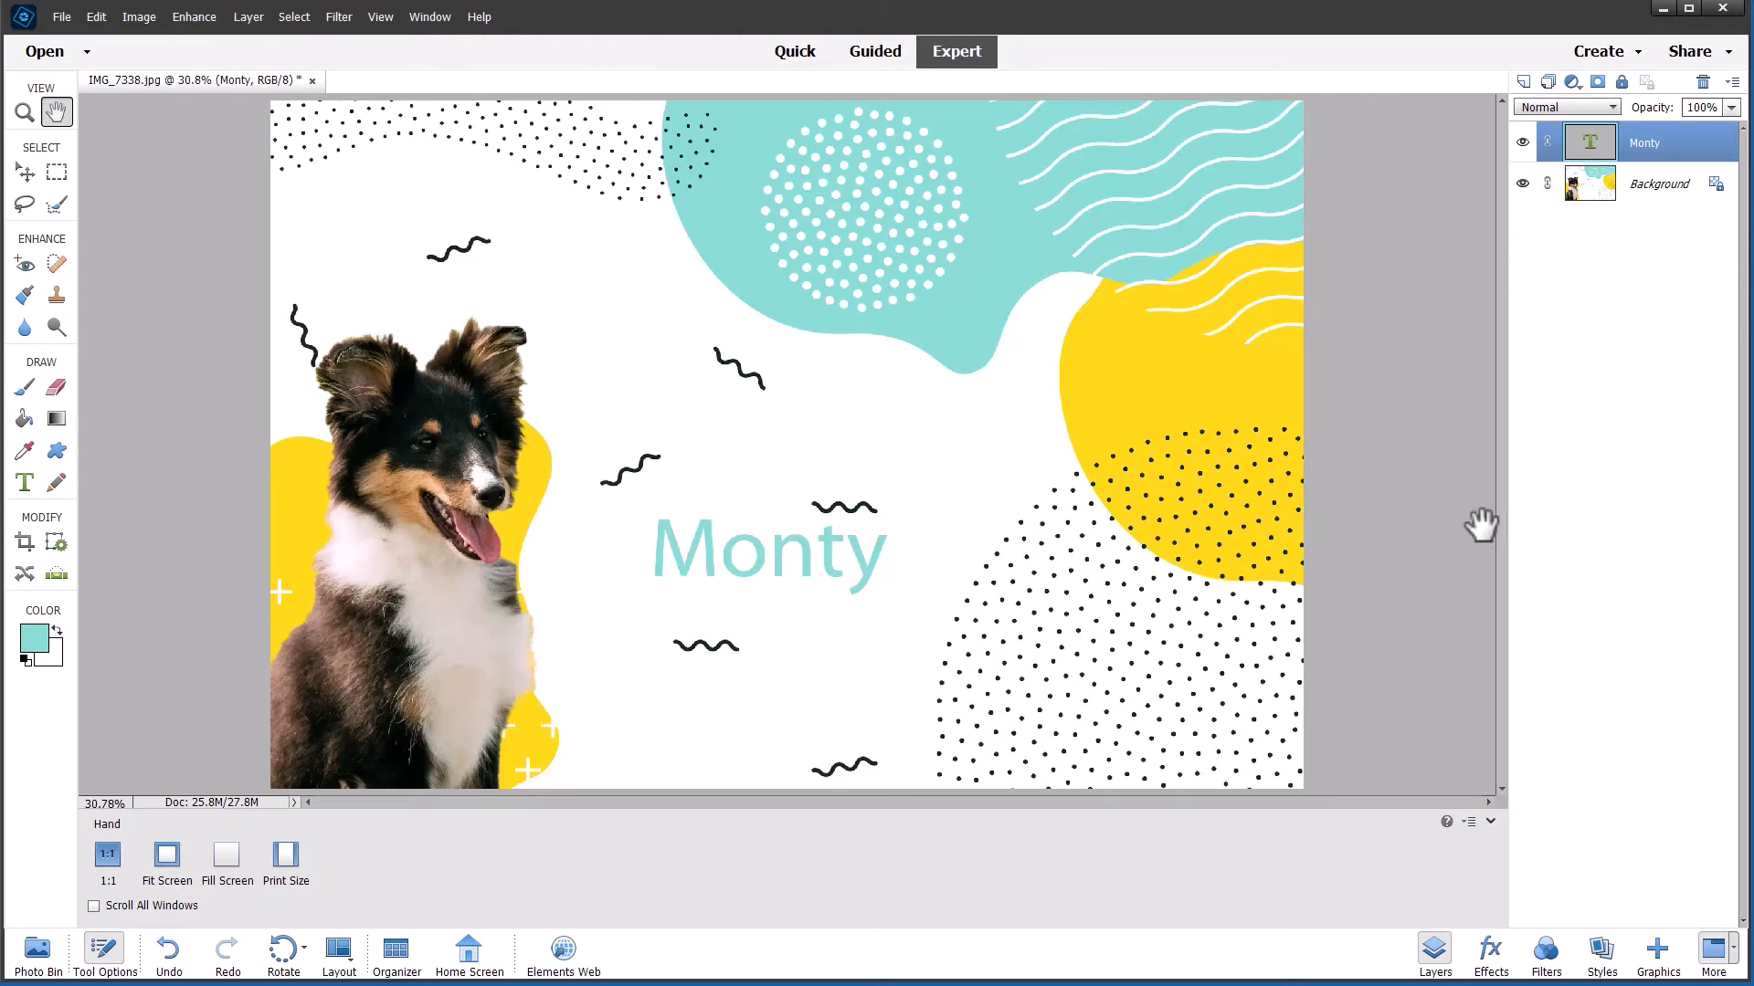
Step: Start Guided Replace Background on the beach photo and auto-select both men as subject
{"action": "left_click", "coordinate": [873, 51]}
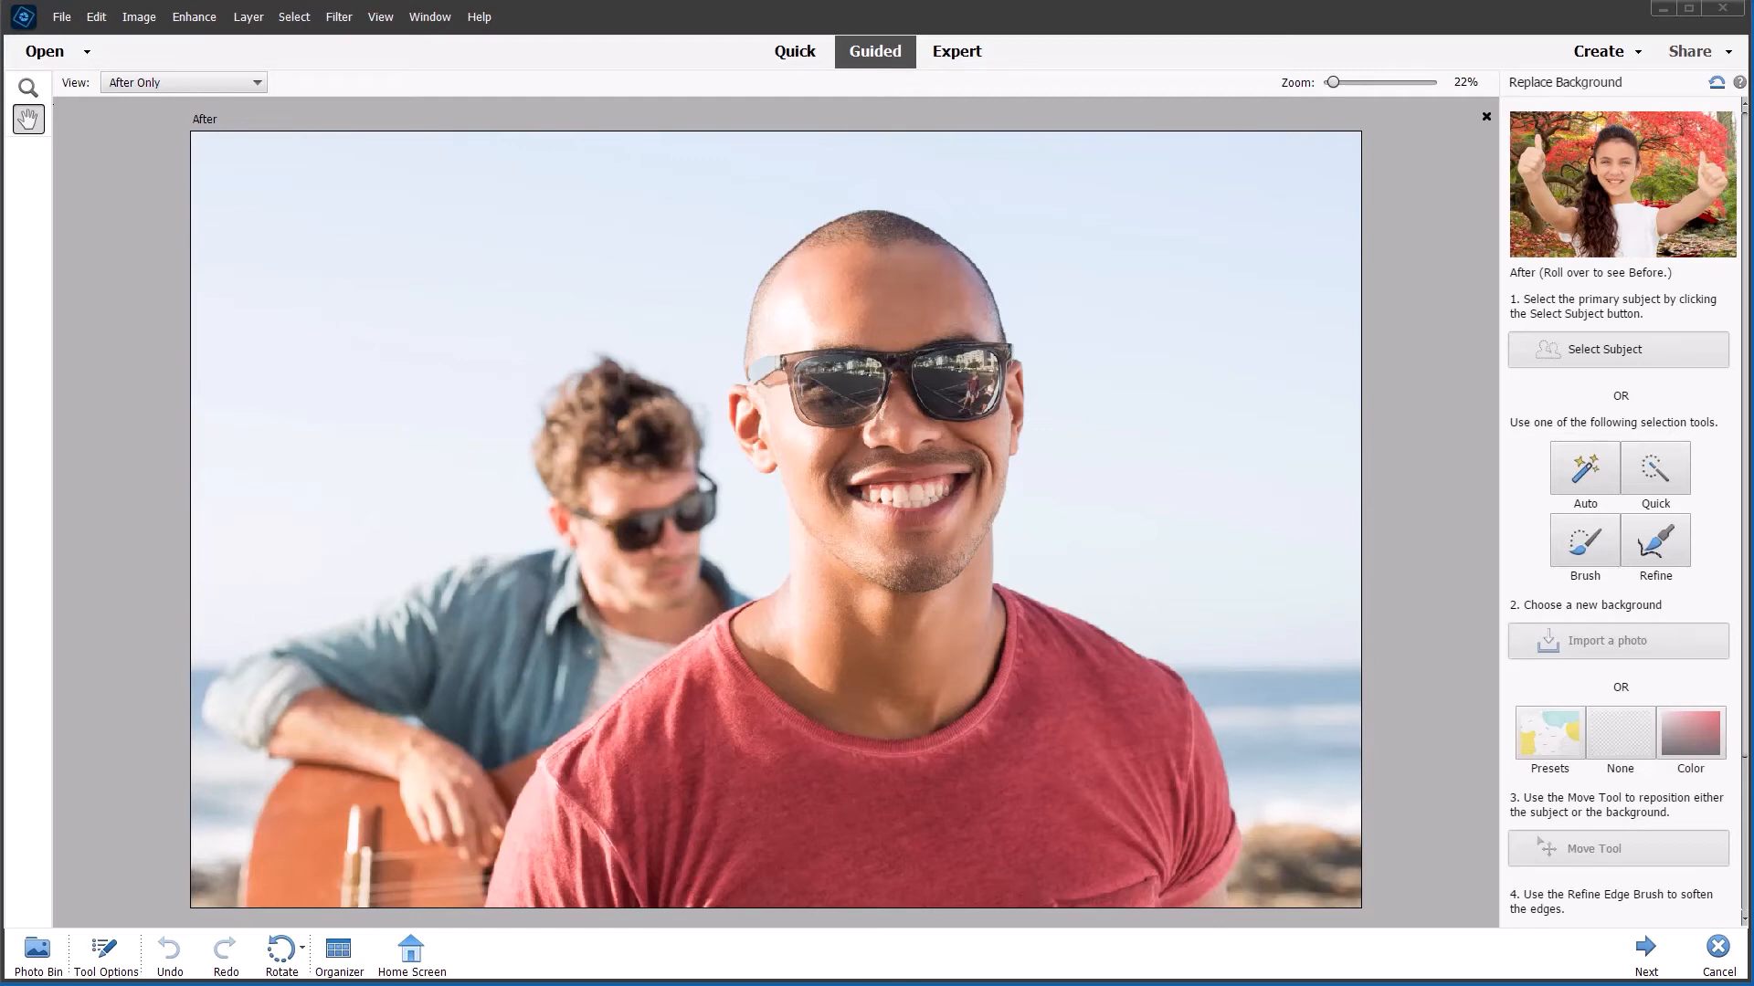
{"action": "mouse_move", "coordinate": [1523, 314]}
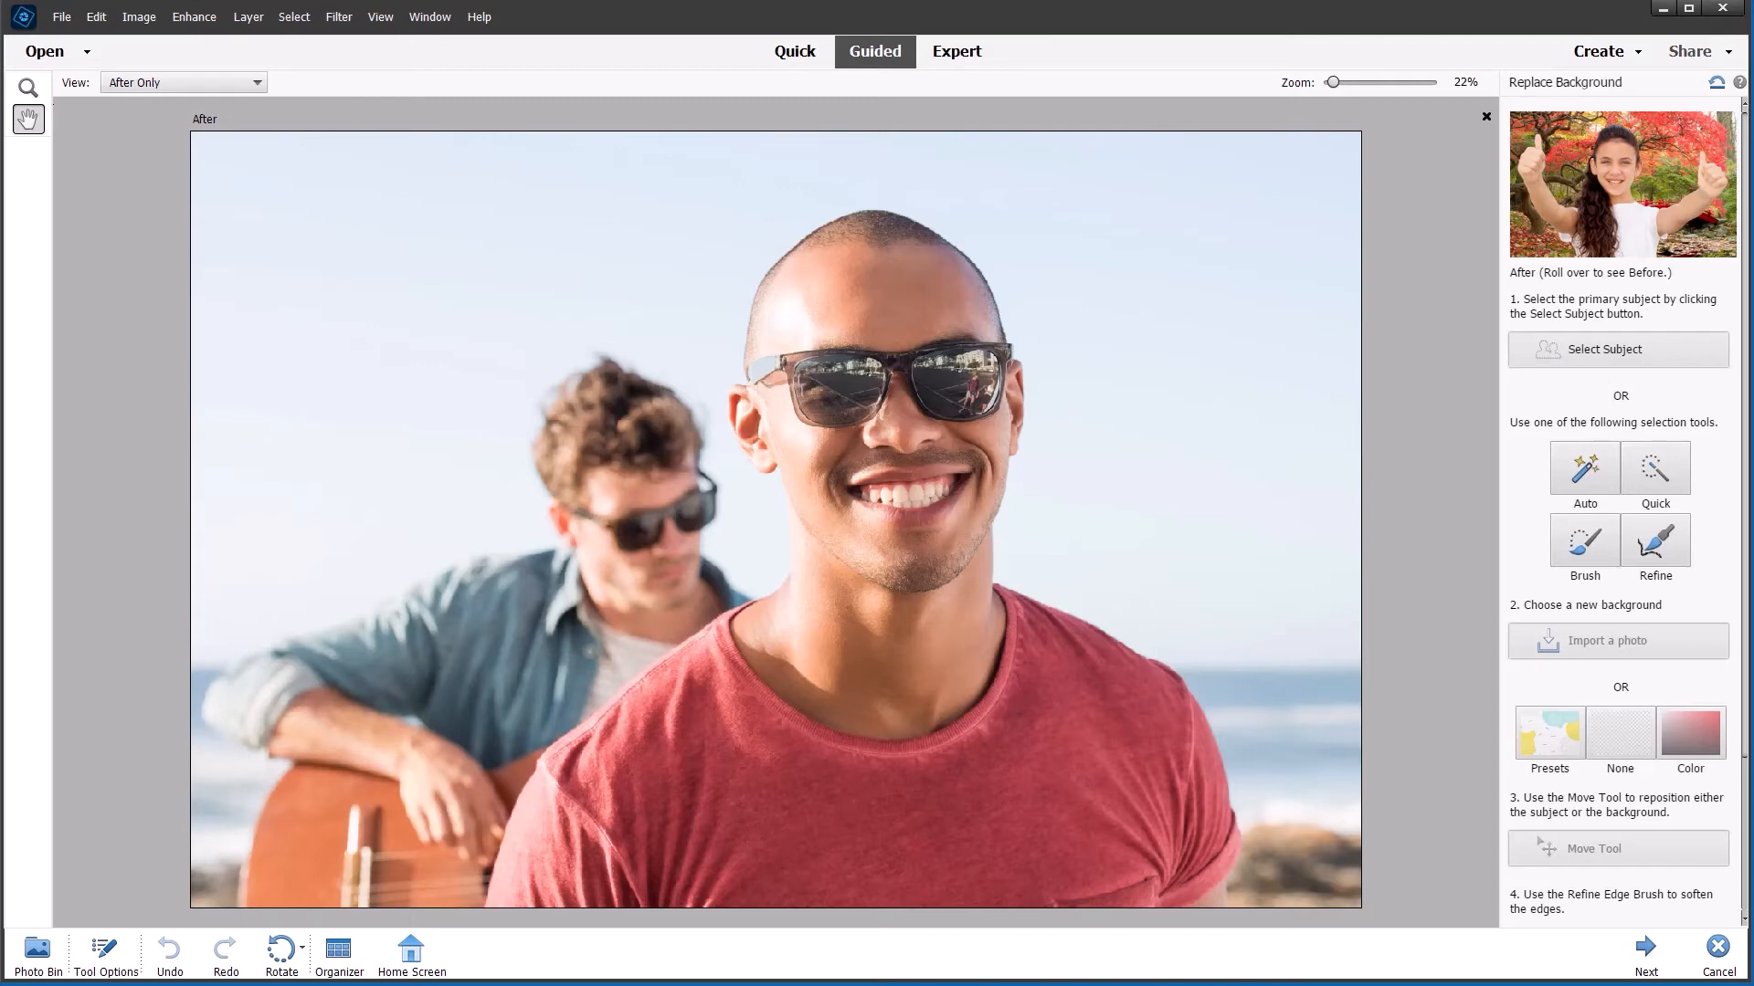
{"action": "left_click", "coordinate": [1619, 349]}
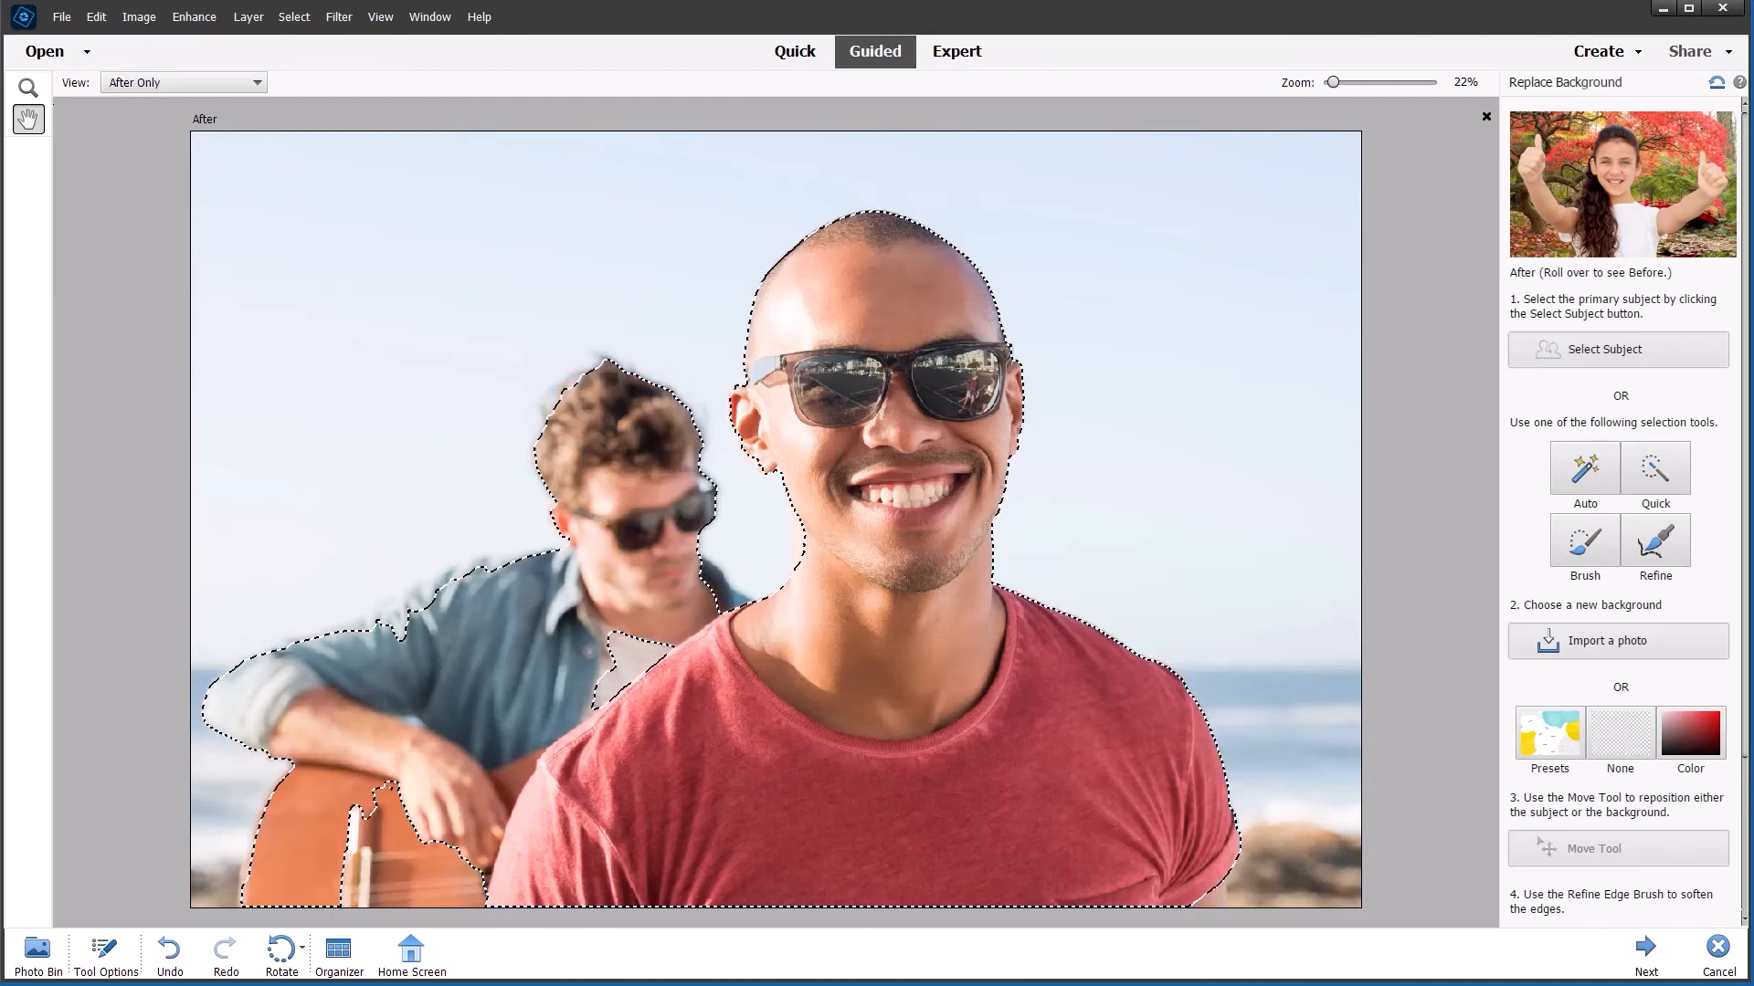
Step: Subtract the background guitarist from the selection, leaving only the man in red
{"action": "left_click", "coordinate": [1655, 467]}
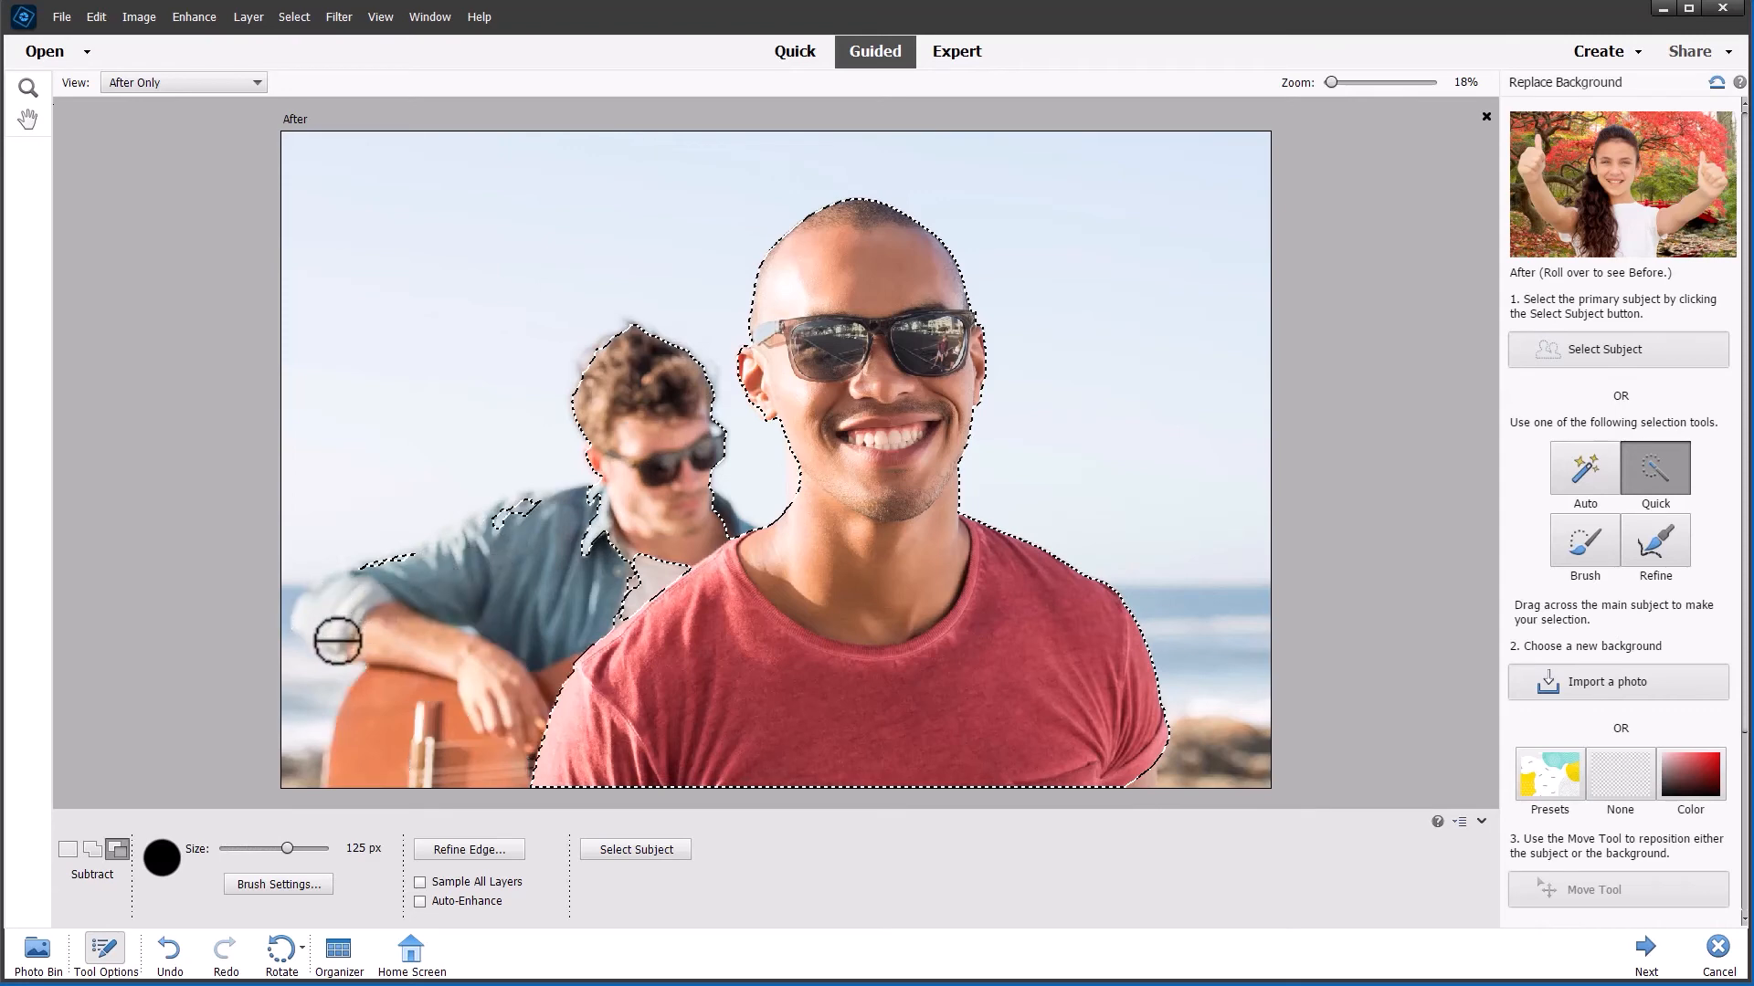
{"action": "mouse_move", "coordinate": [570, 452]}
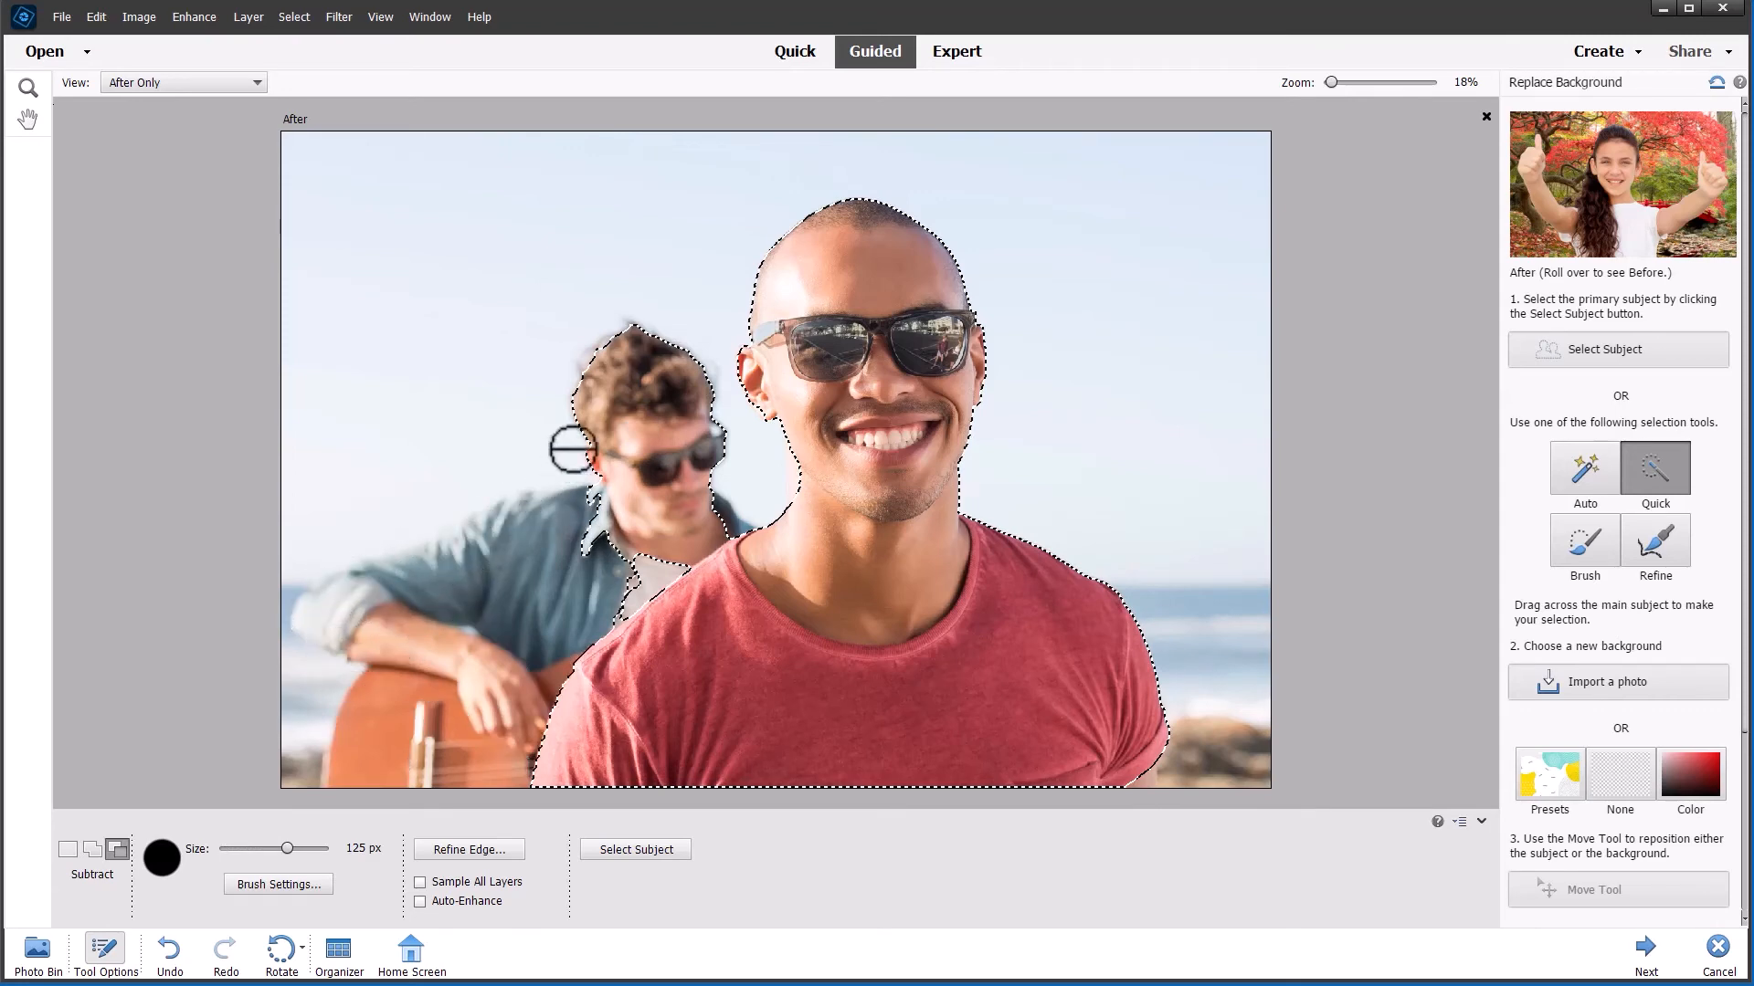
{"action": "left_click_drag", "start_coordinate": [570, 447], "coordinate": [705, 492]}
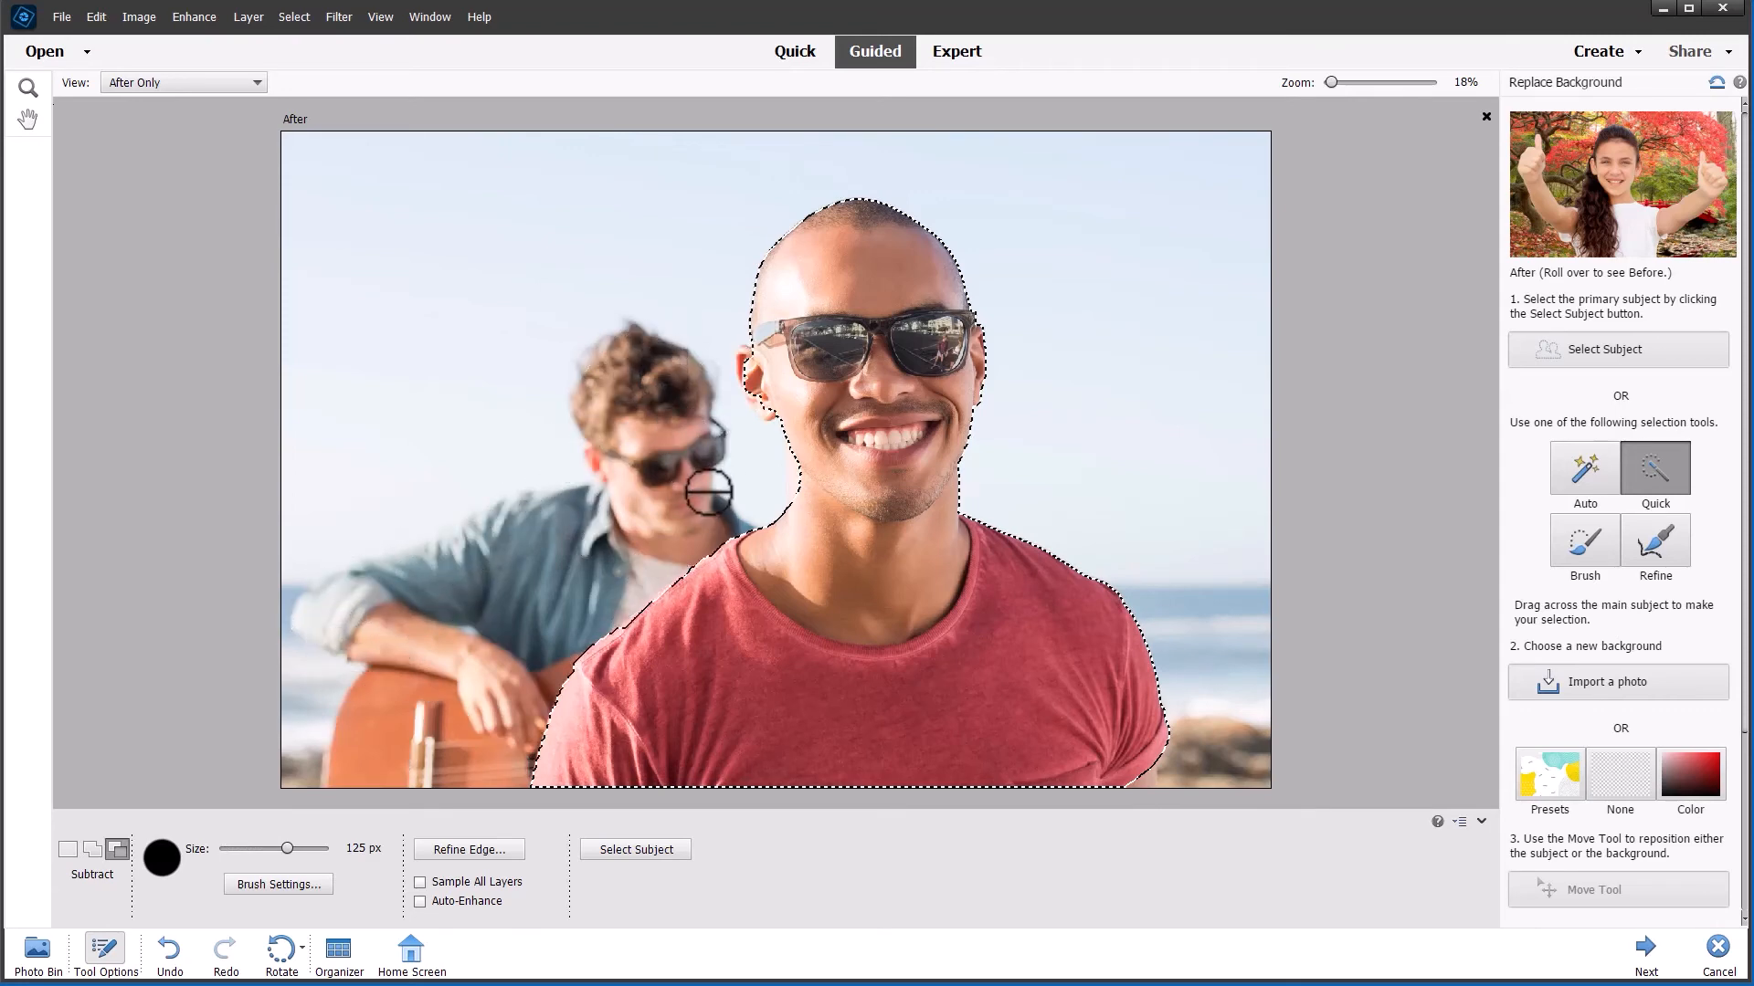
{"action": "mouse_move", "coordinate": [1465, 440]}
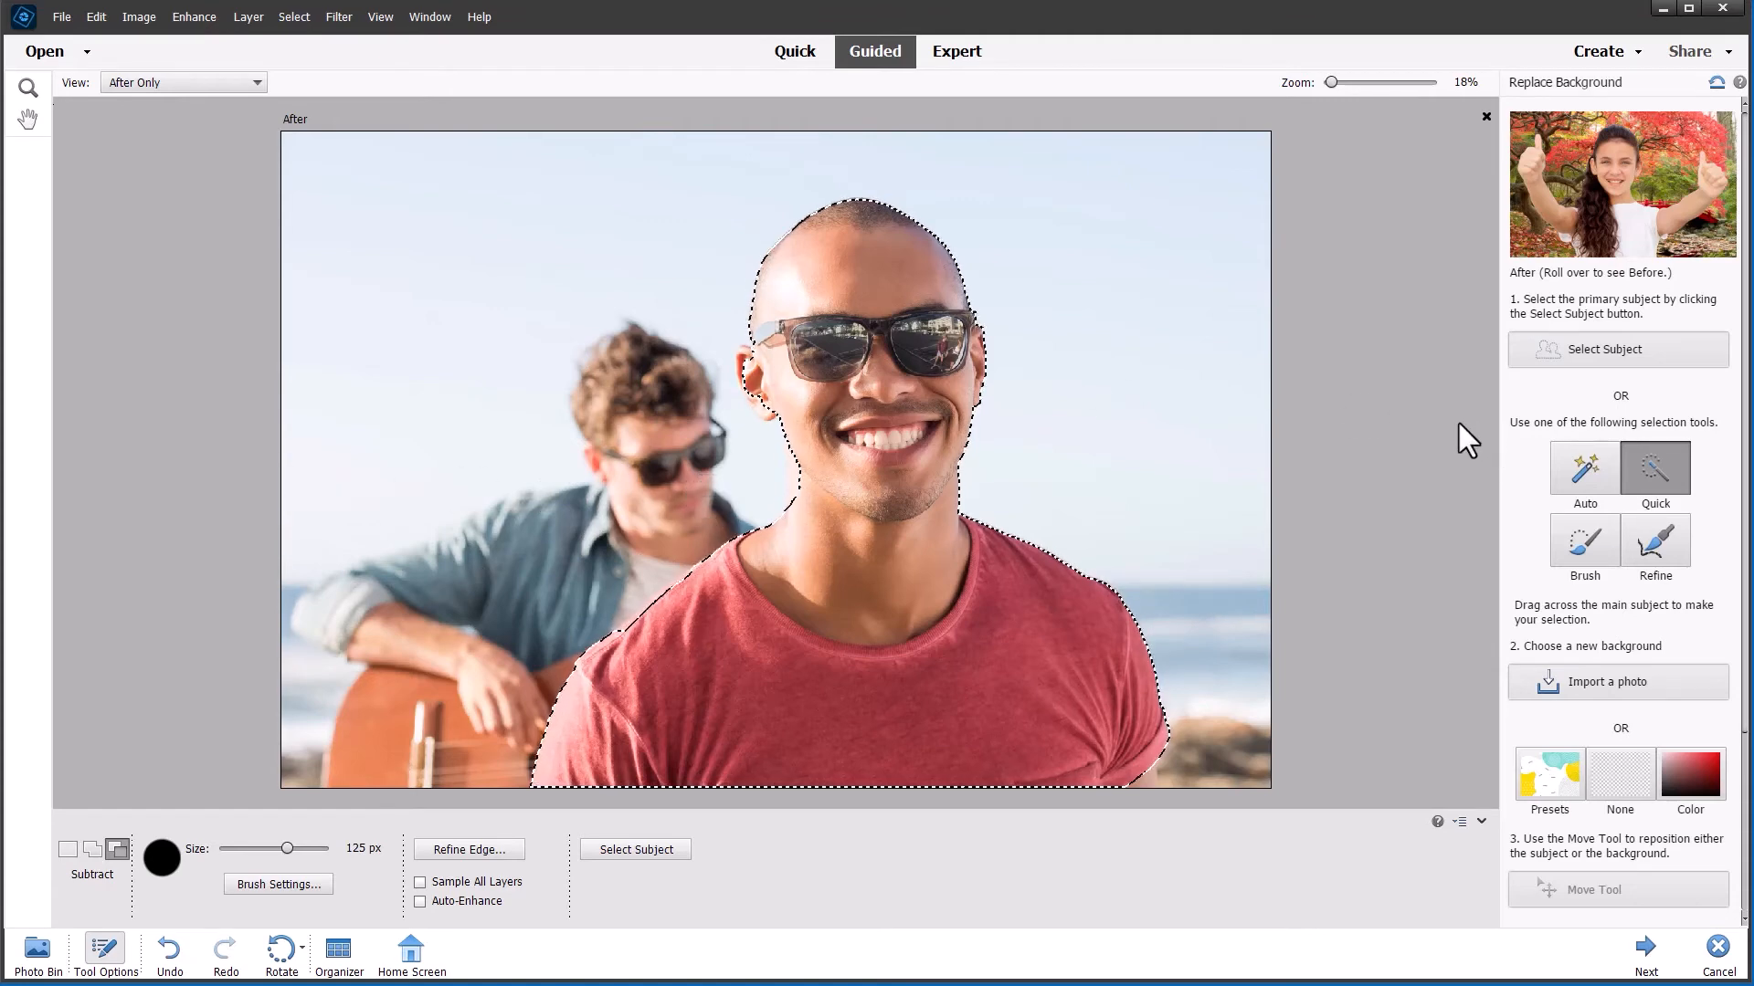
{"action": "mouse_move", "coordinate": [1516, 436]}
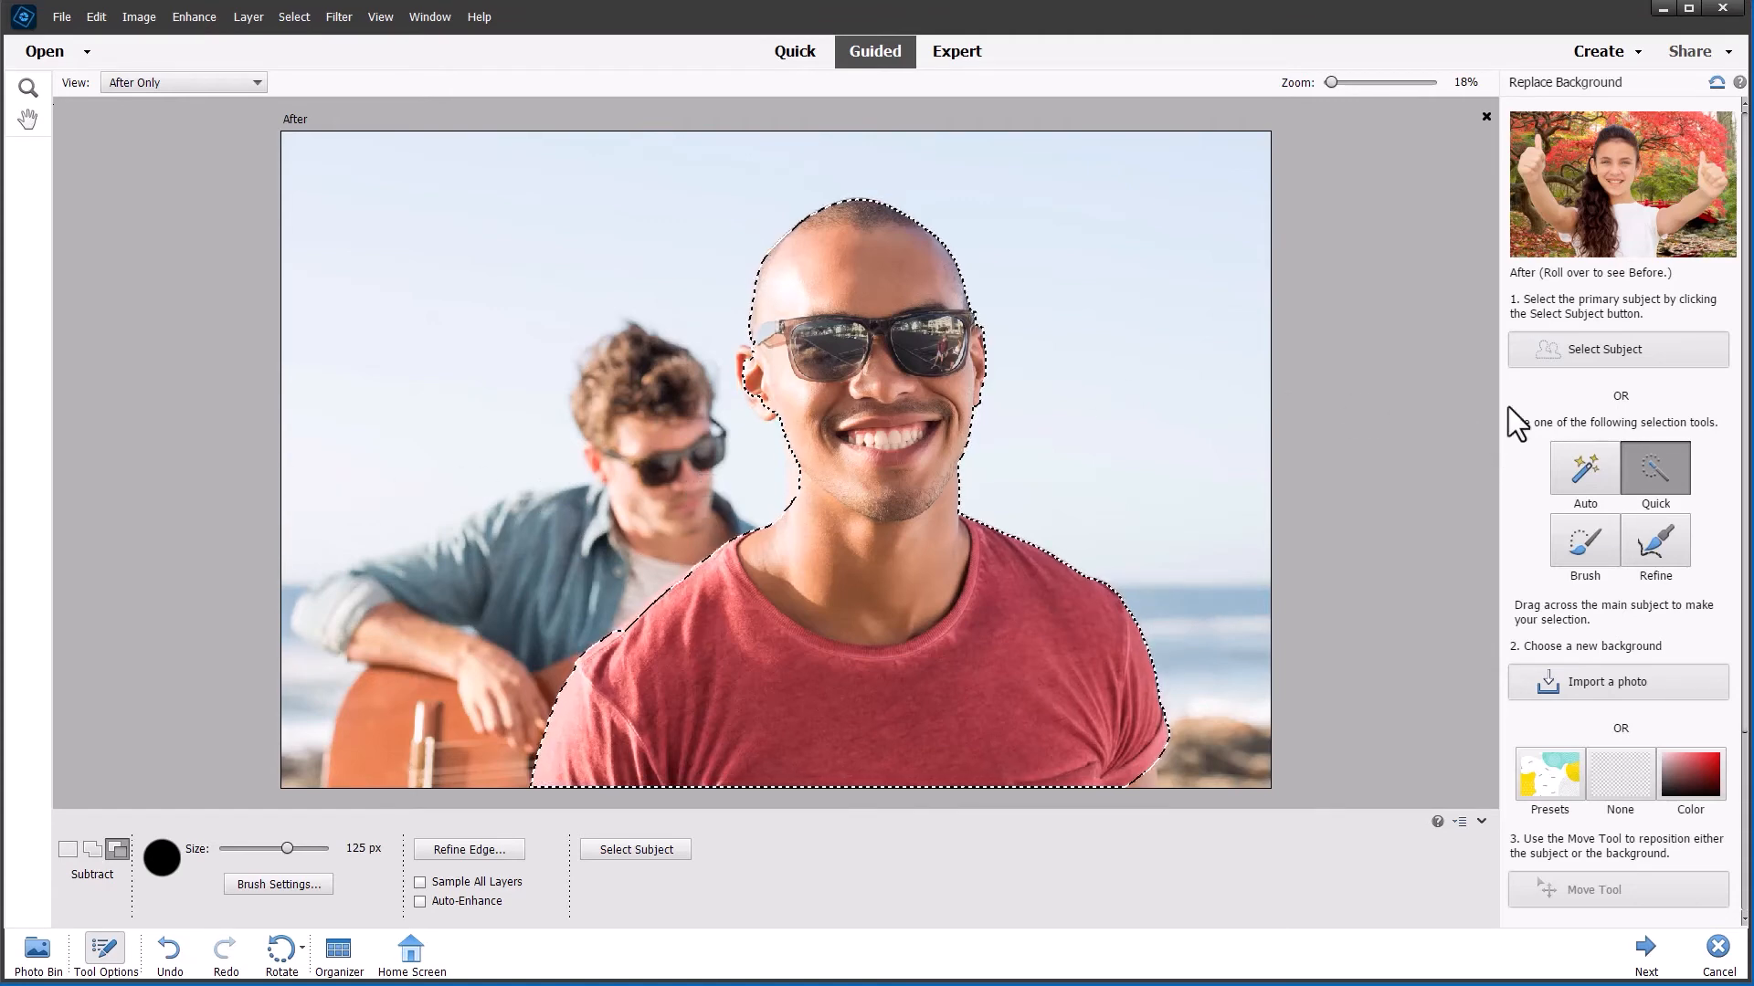
{"action": "mouse_move", "coordinate": [1465, 457]}
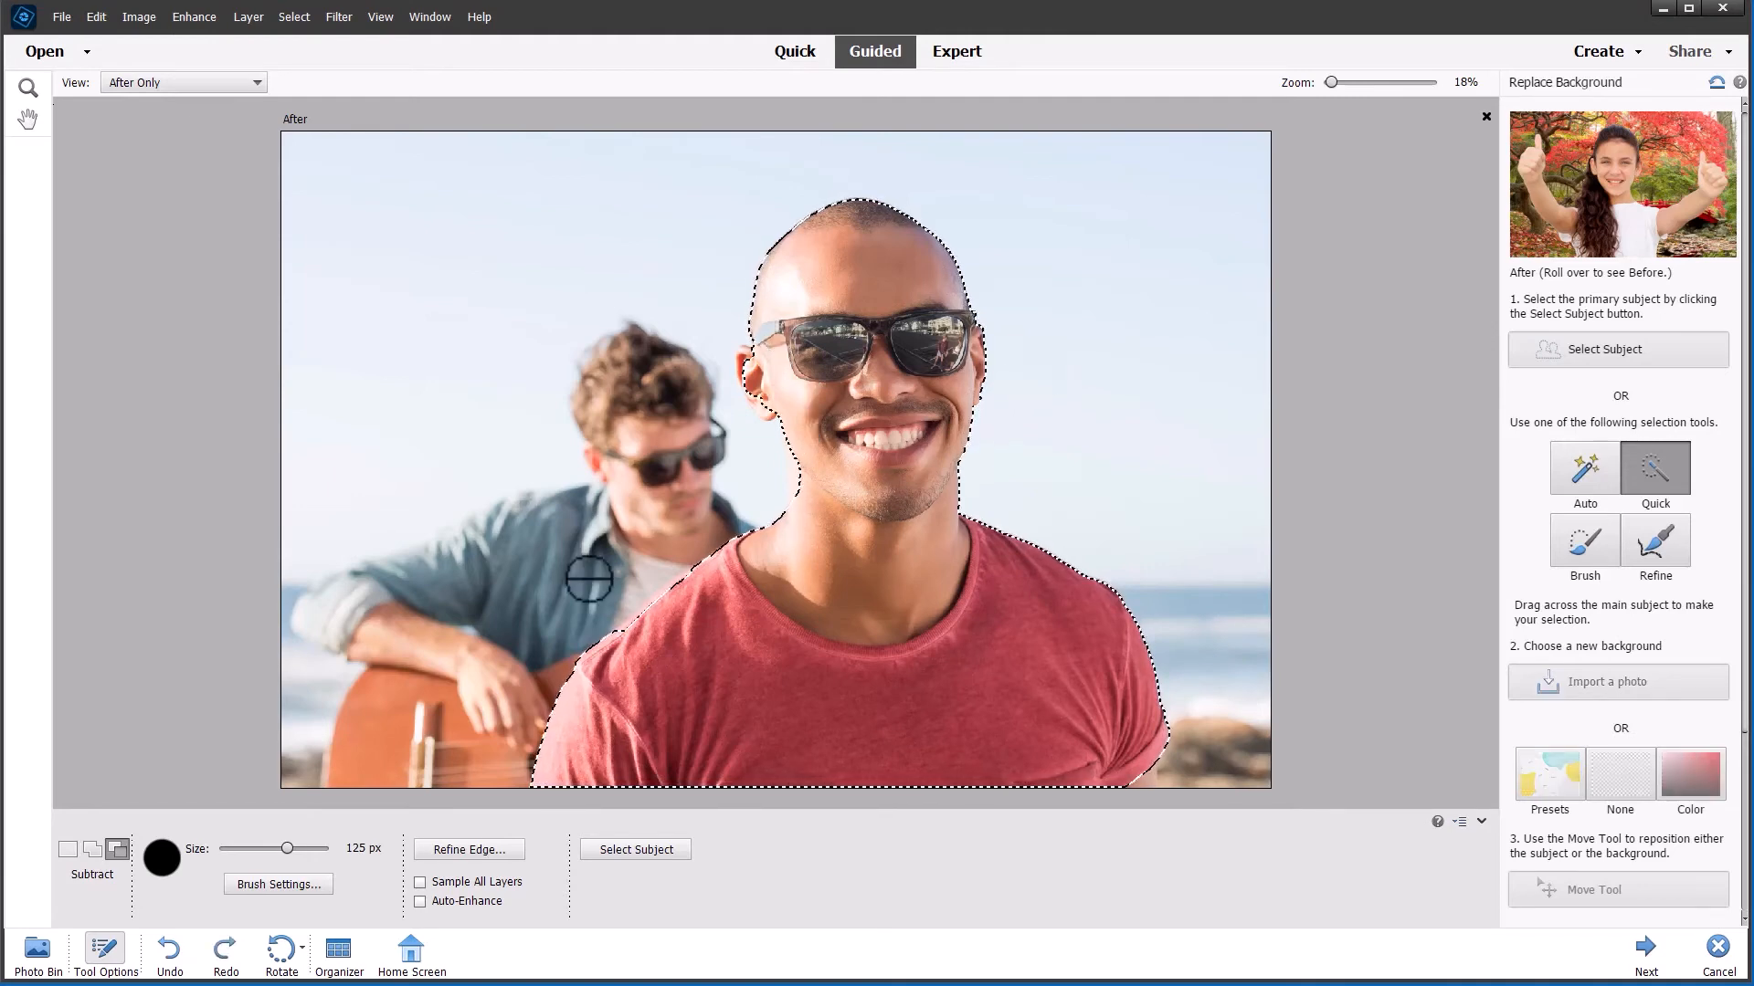
{"action": "left_click", "coordinate": [91, 850]}
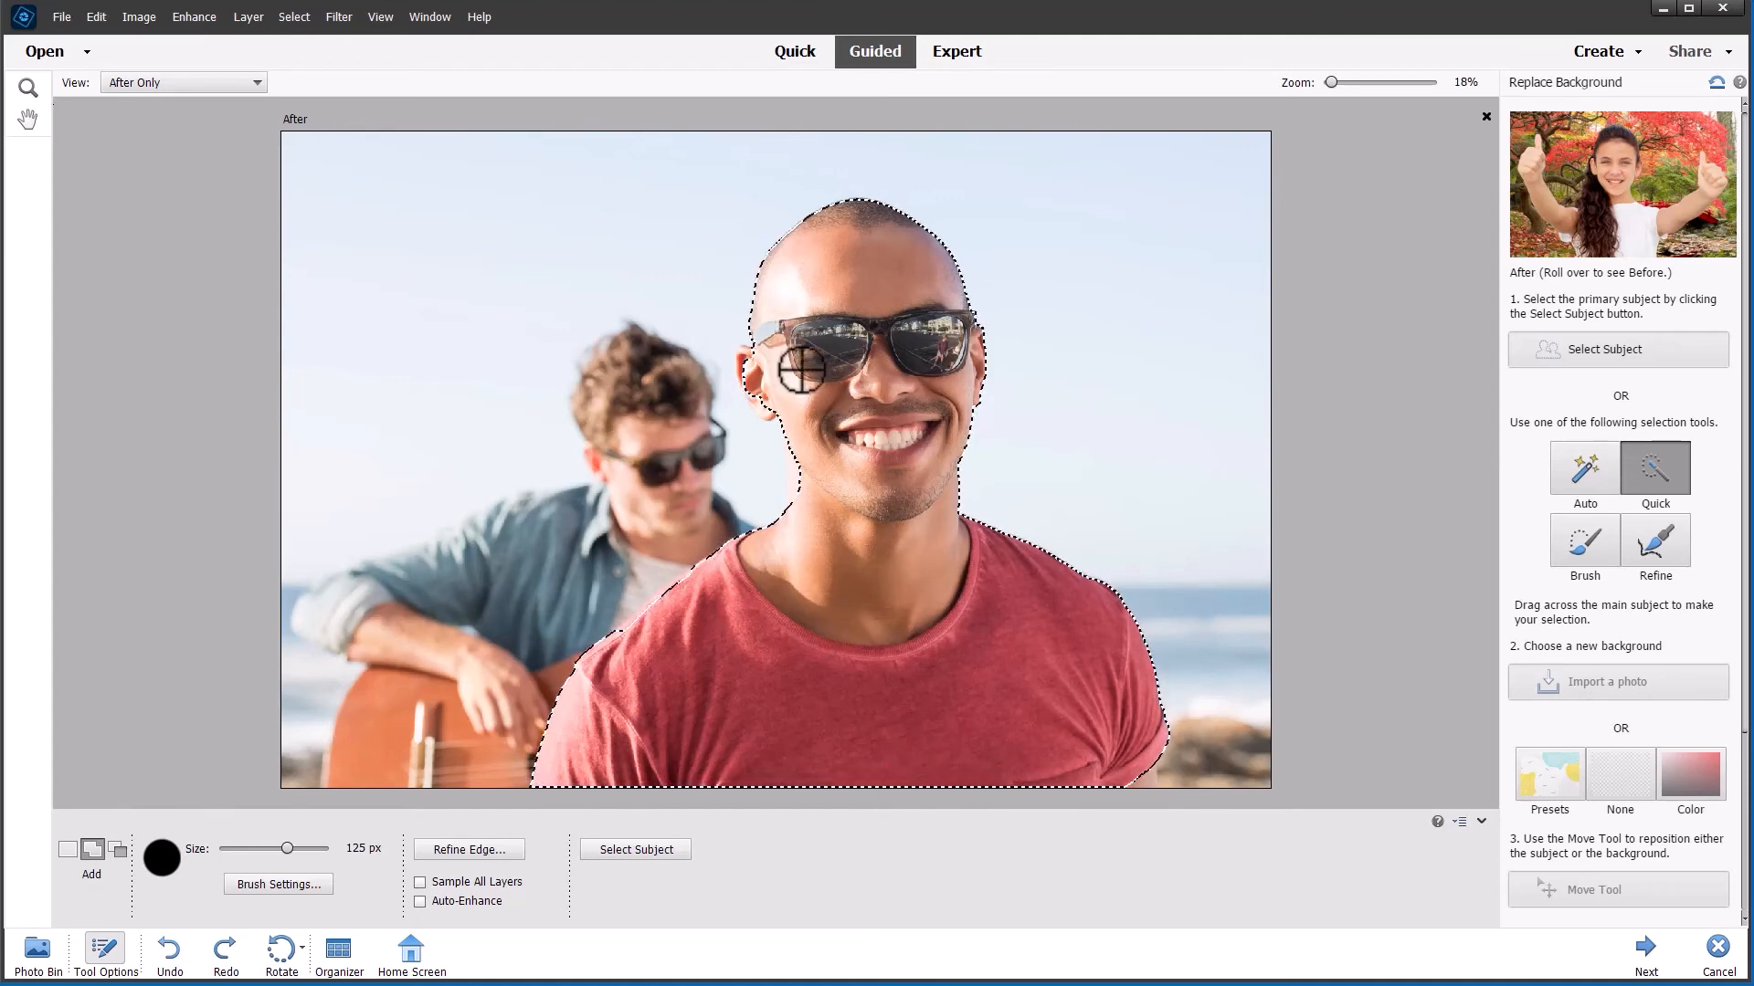
{"action": "mouse_move", "coordinate": [745, 360]}
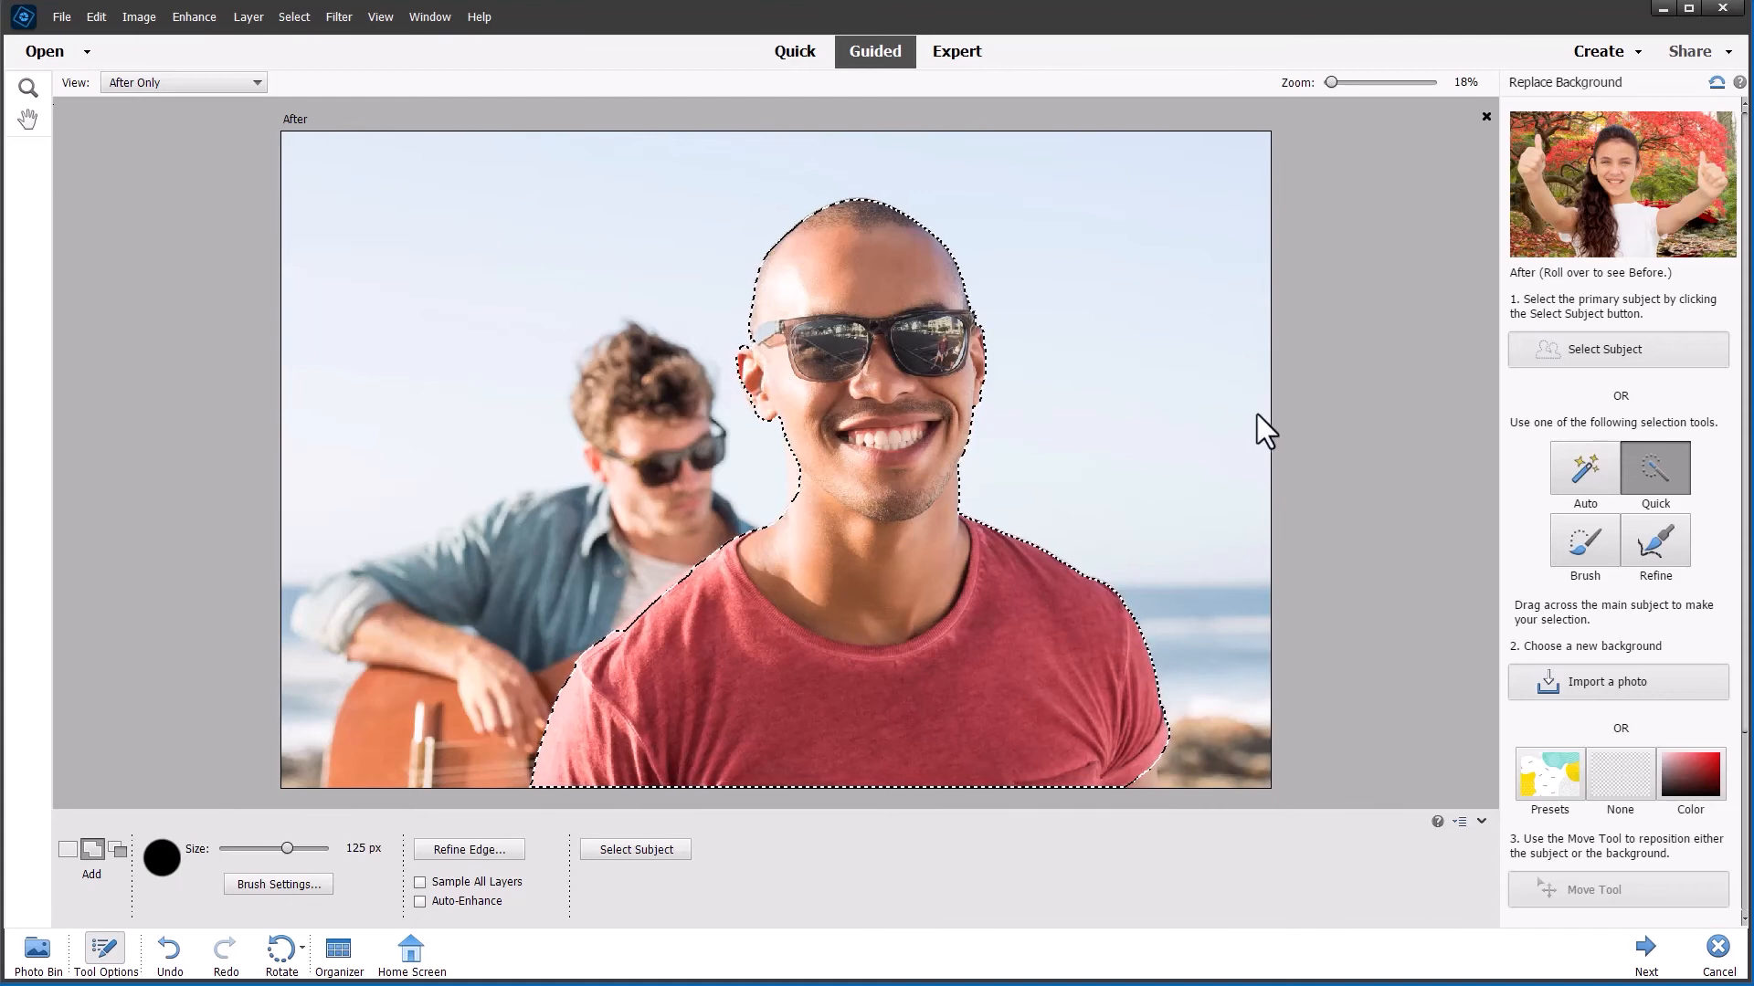
{"action": "mouse_move", "coordinate": [1293, 446]}
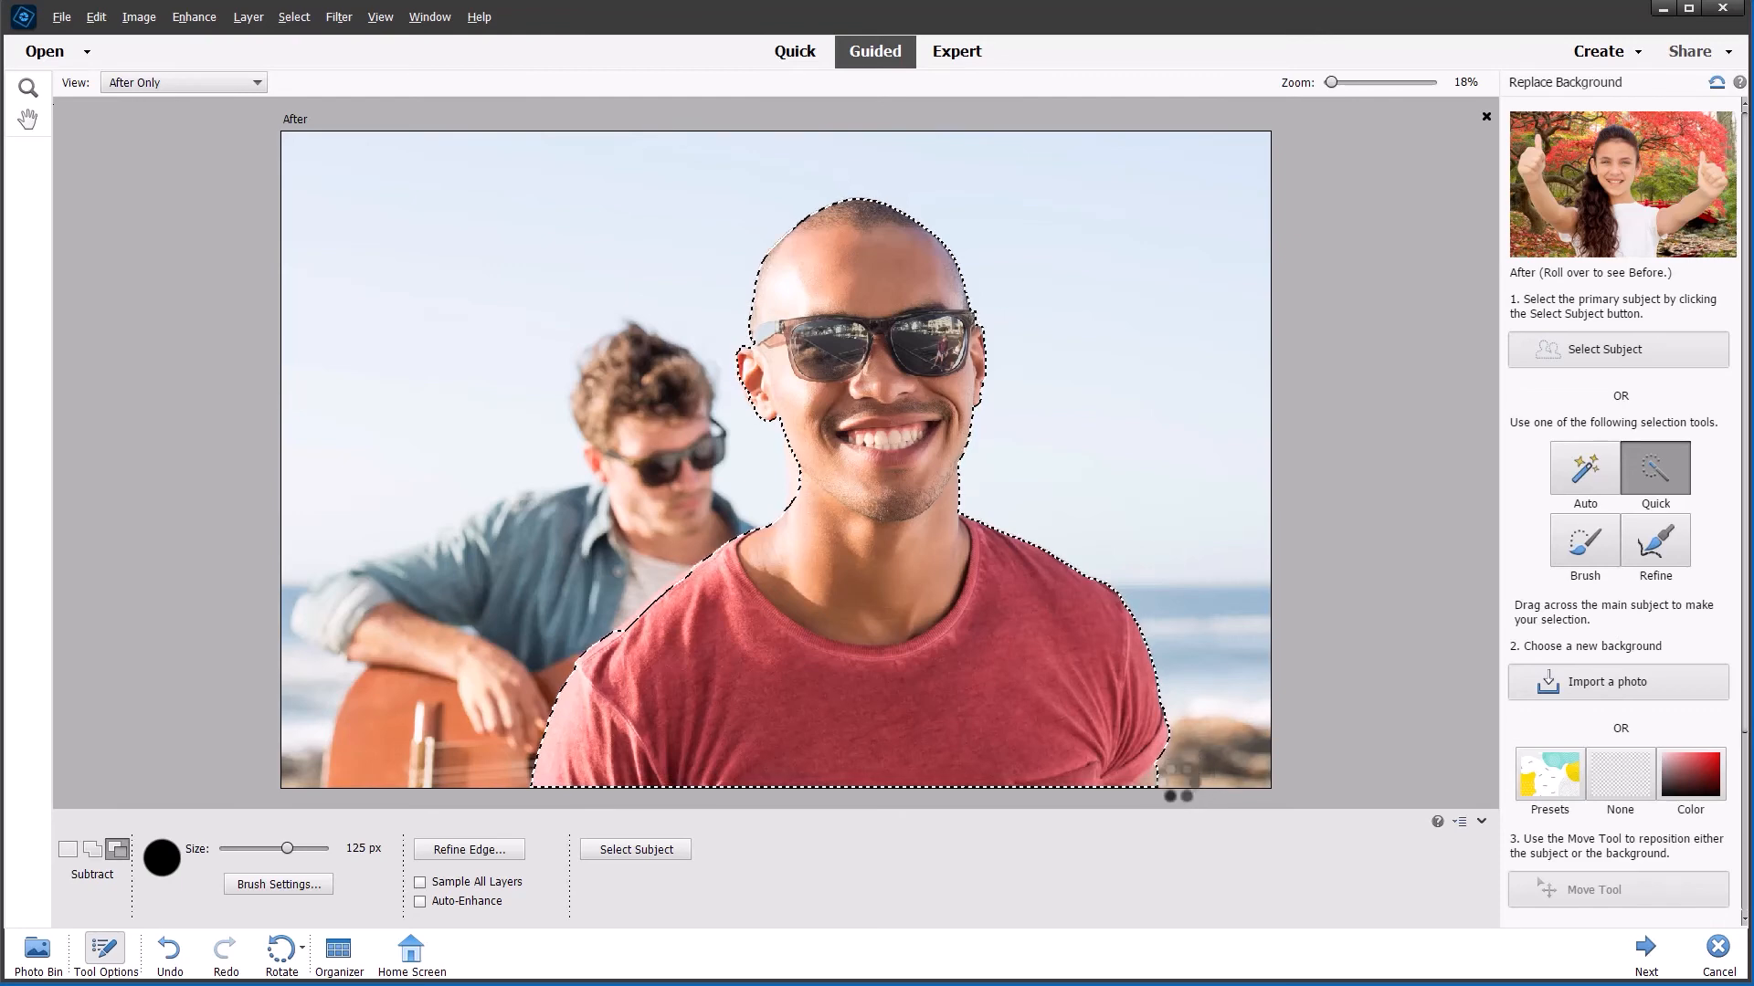
Step: Try a cyan fill behind the man, then make the background transparent instead
{"action": "left_click", "coordinate": [91, 848]}
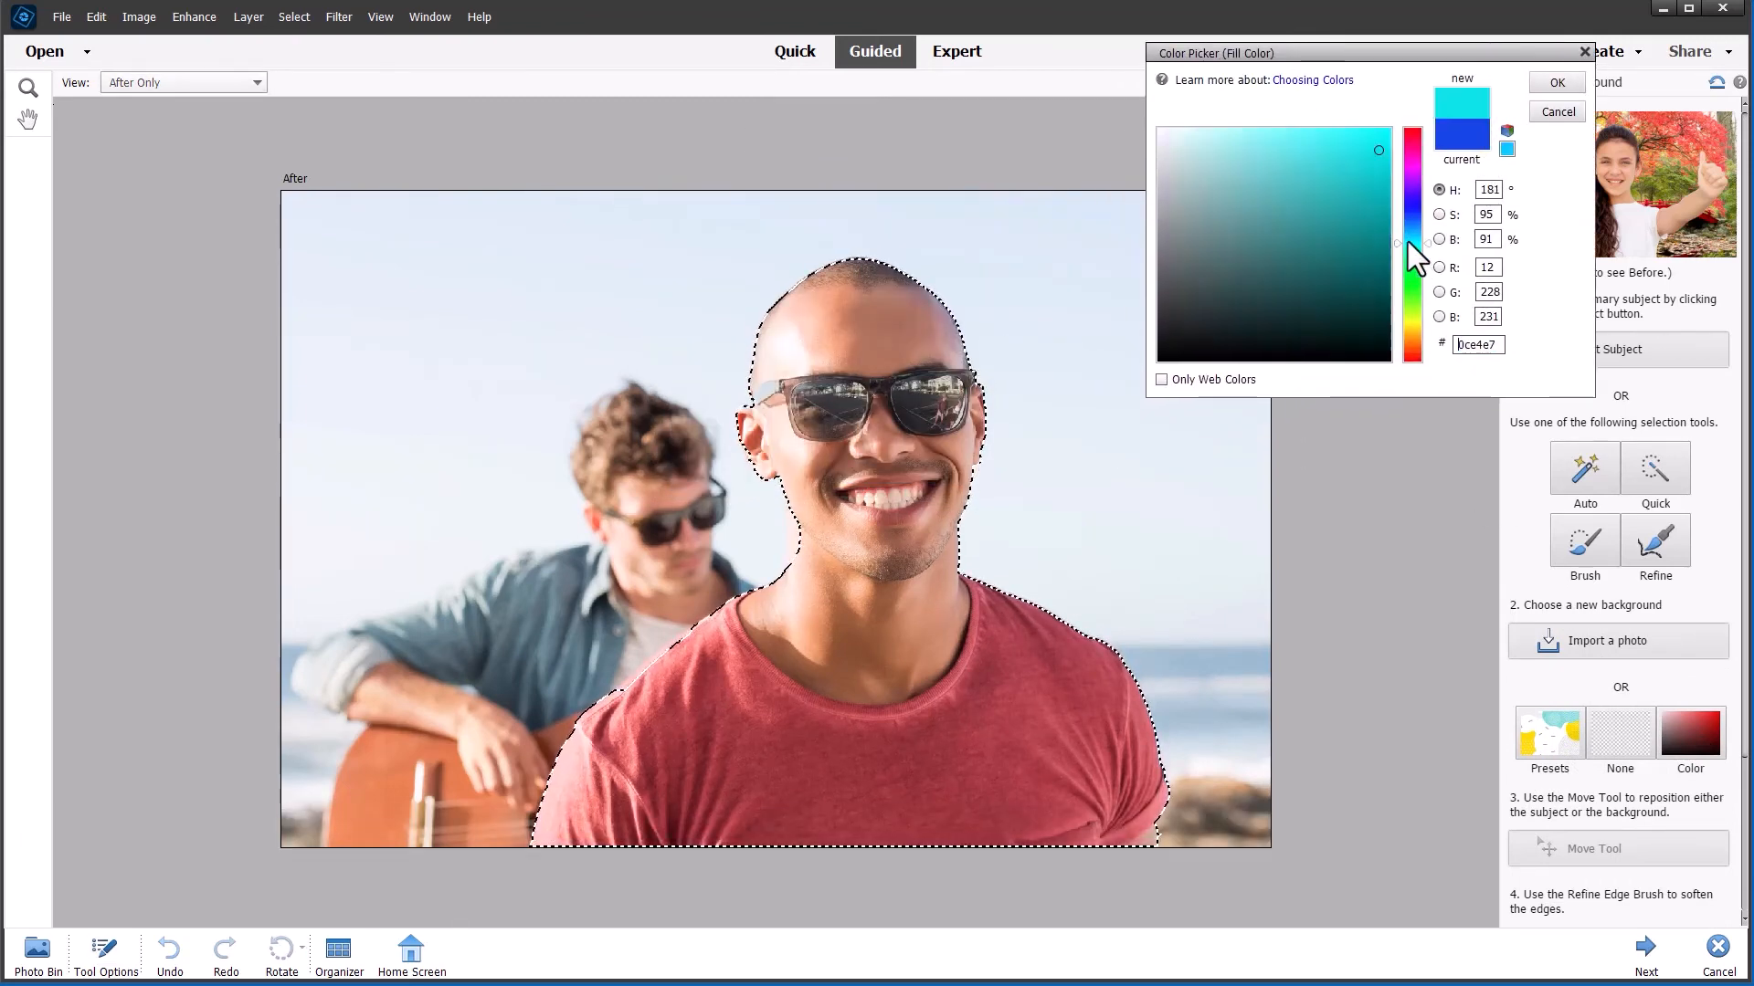
{"action": "left_click", "coordinate": [1557, 82]}
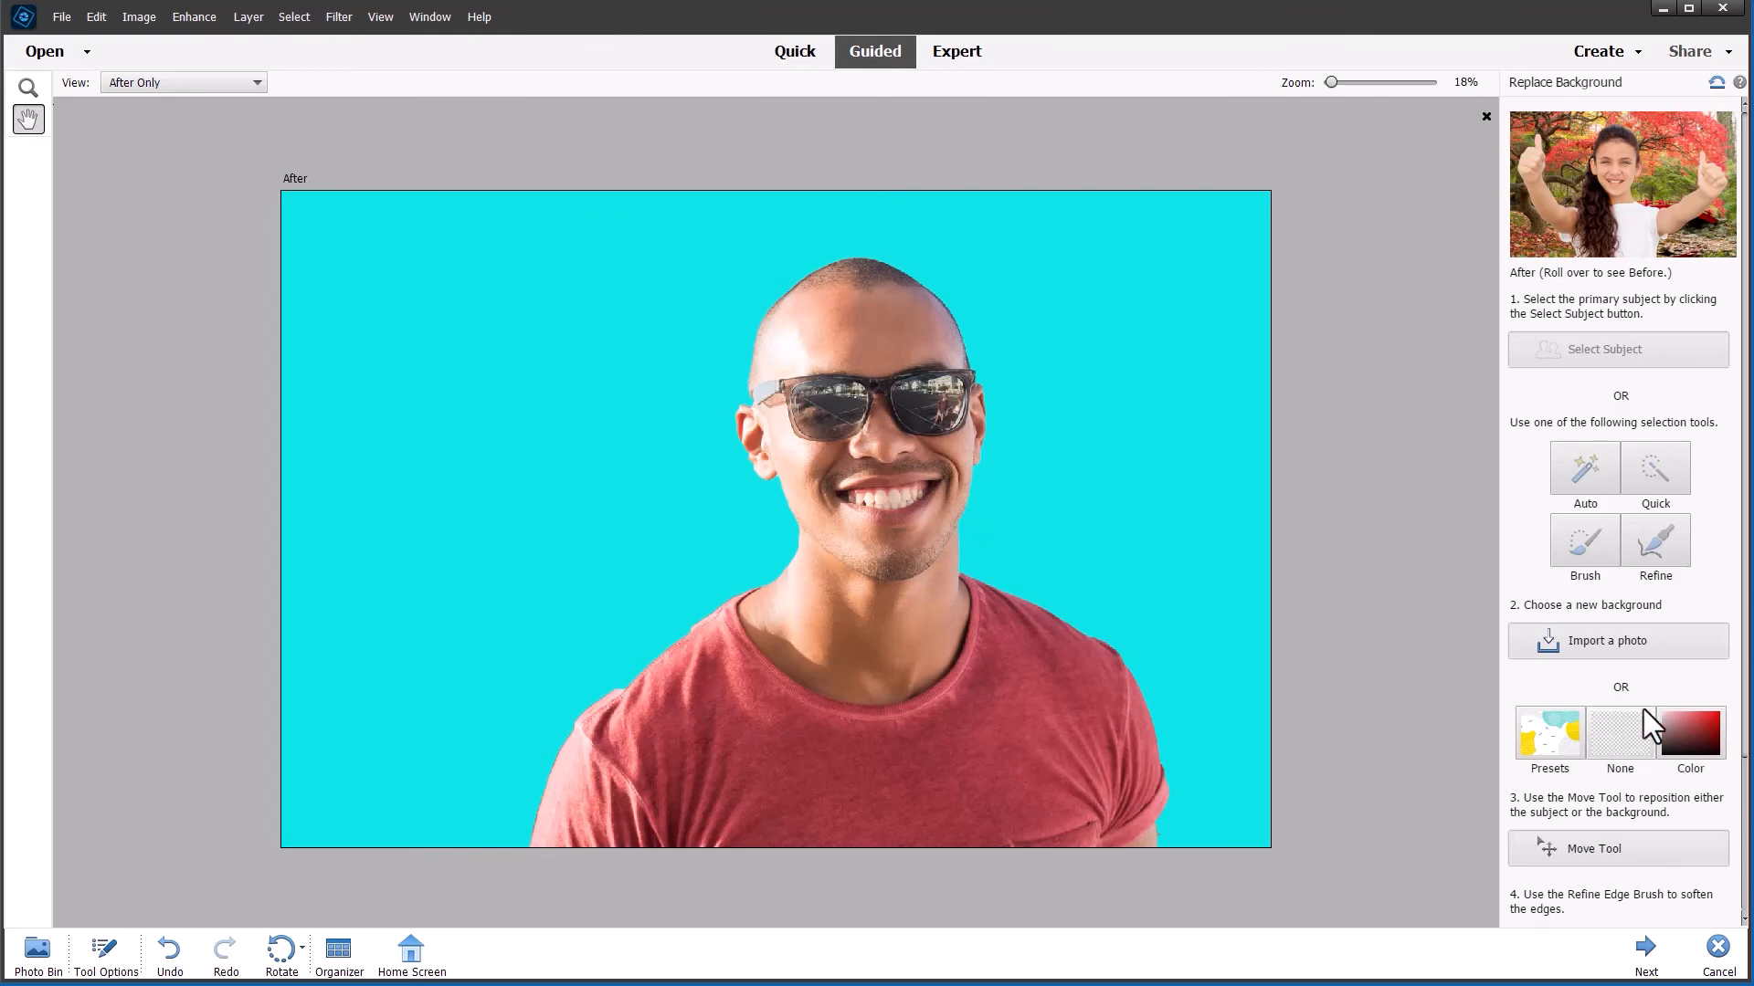
{"action": "left_click", "coordinate": [1619, 734]}
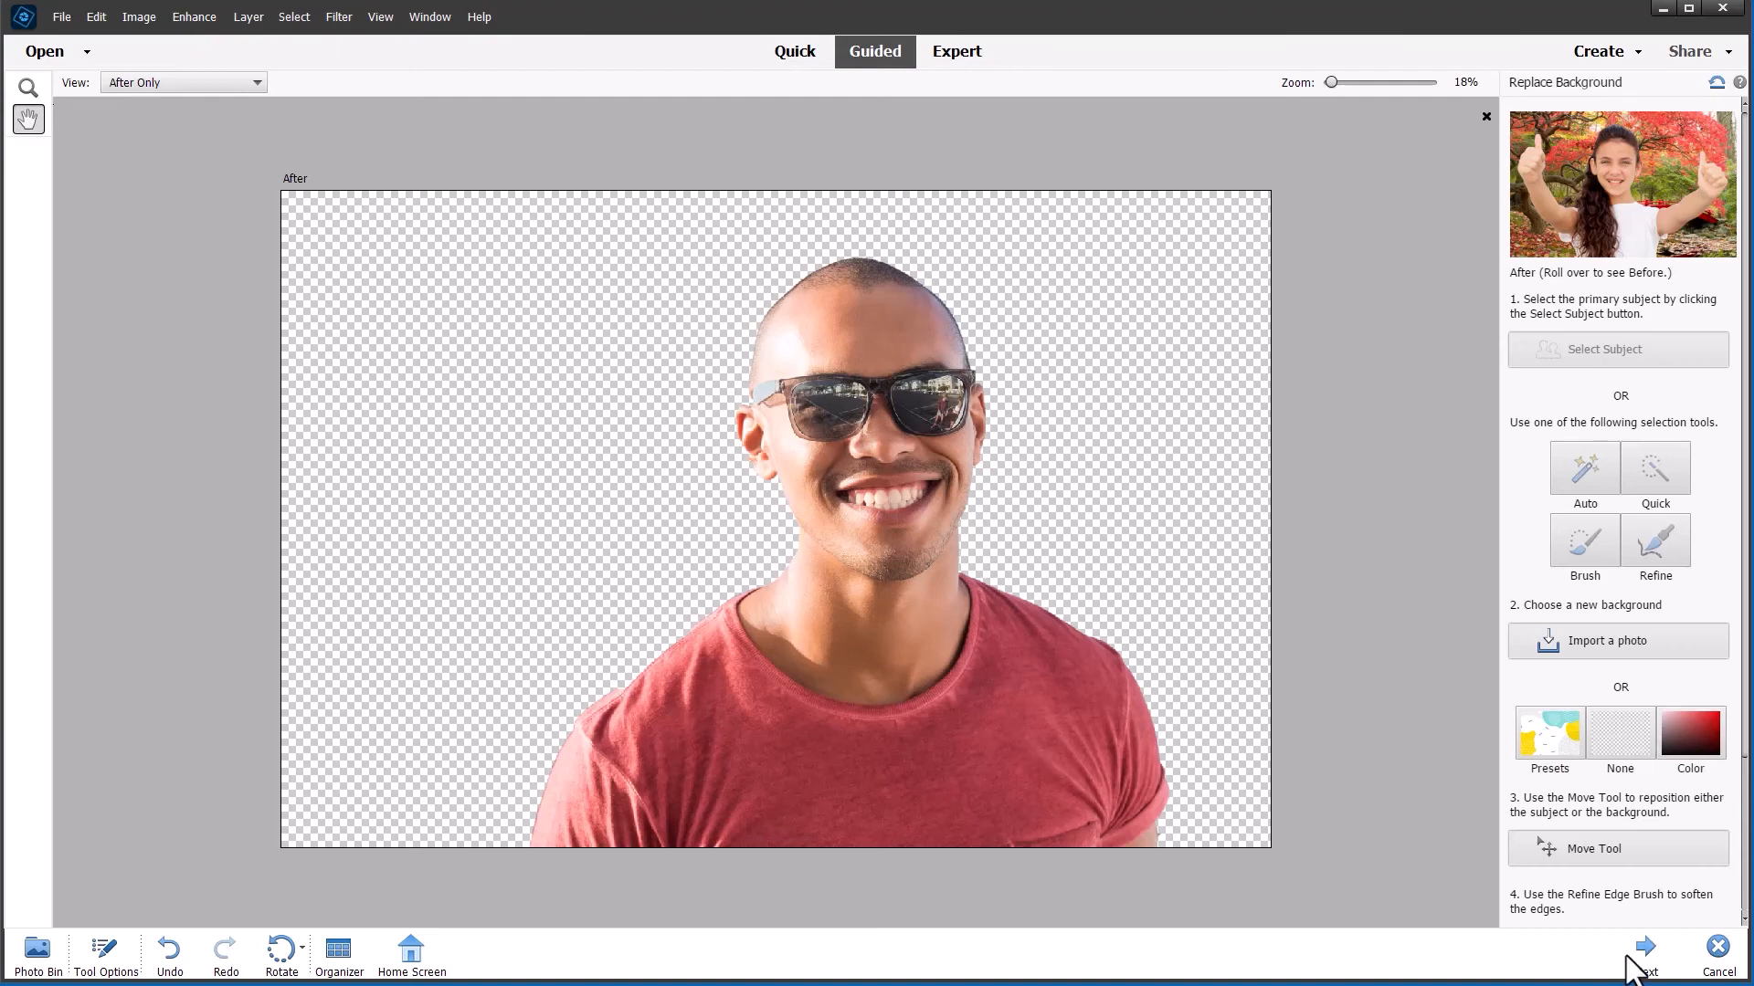
Step: Finish the guided edit into Expert mode and bring up Save for Web as PNG-24 with transparency
{"action": "left_click", "coordinate": [1646, 946]}
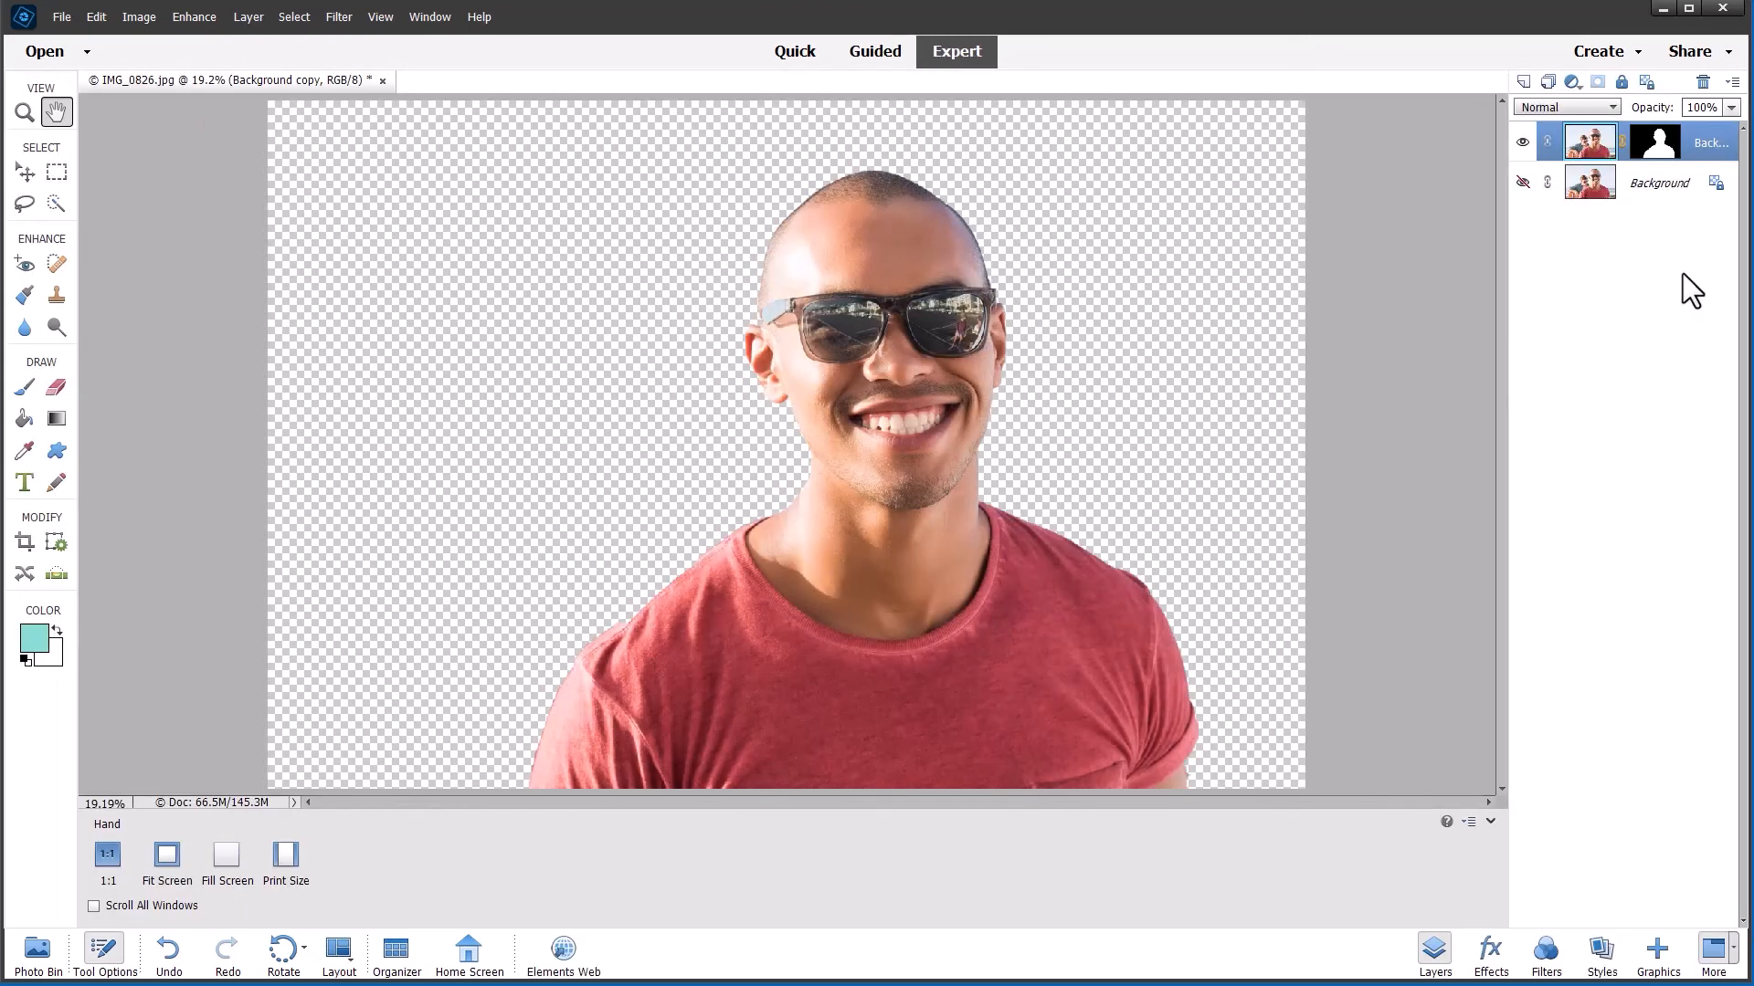
{"action": "mouse_move", "coordinate": [1600, 278]}
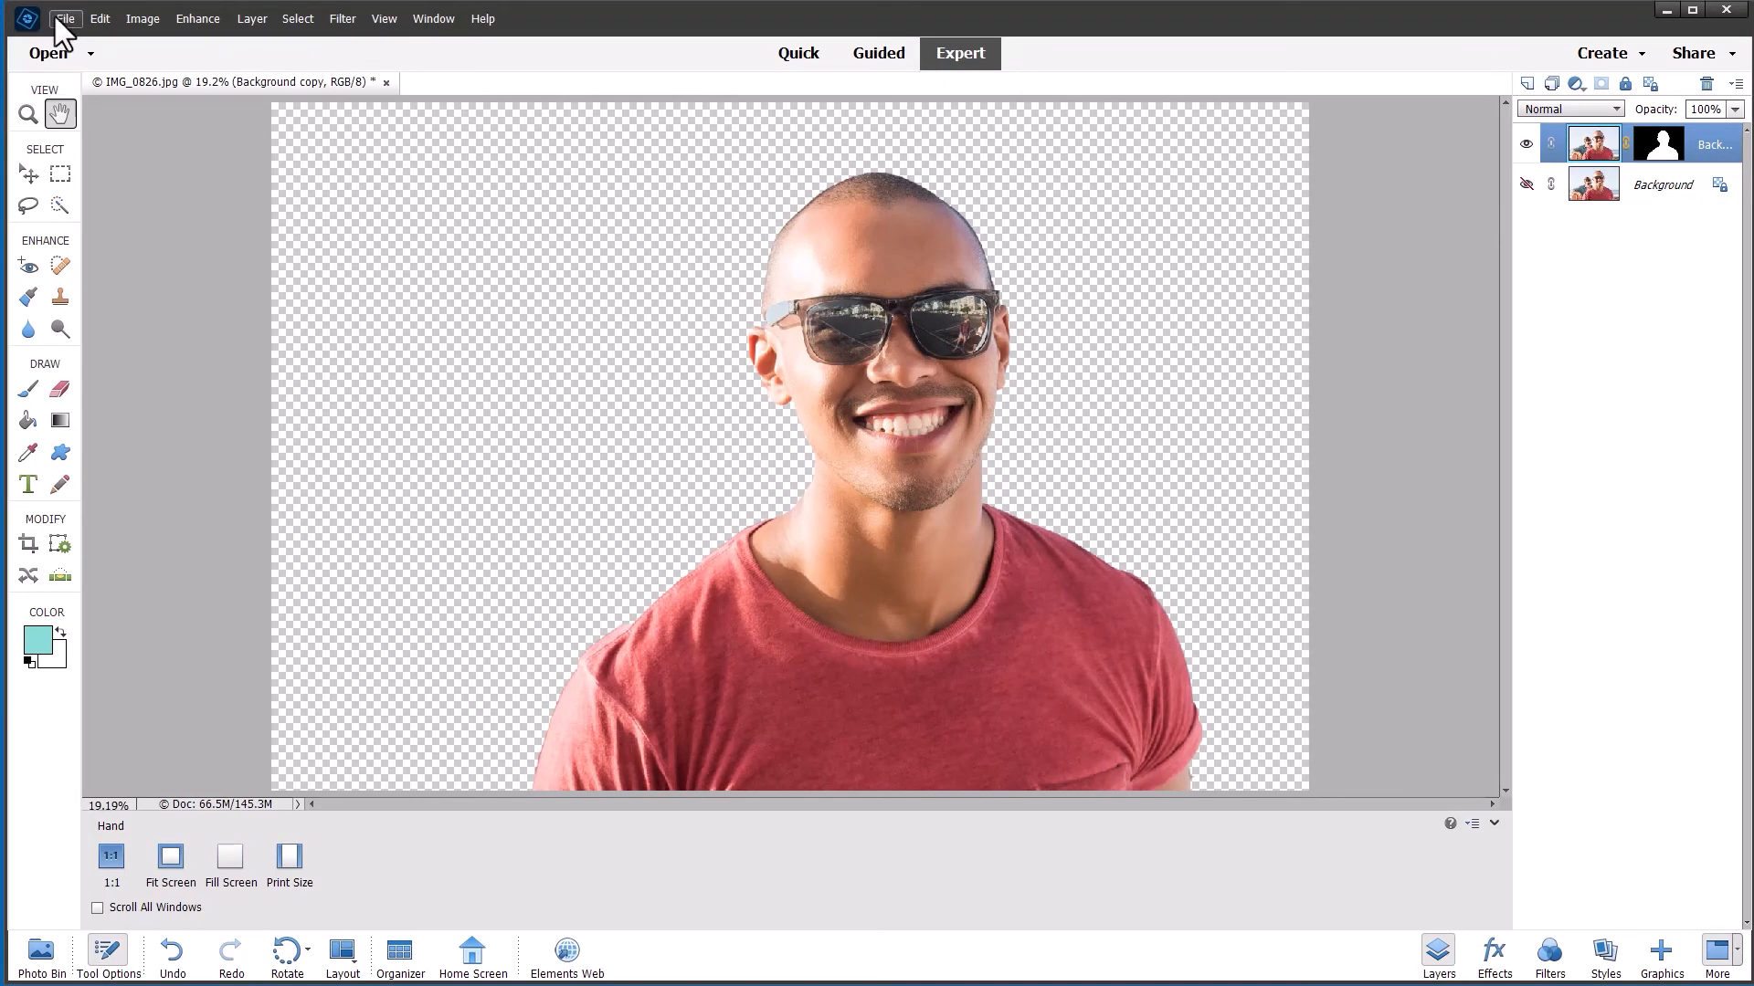
{"action": "left_click", "coordinate": [66, 18]}
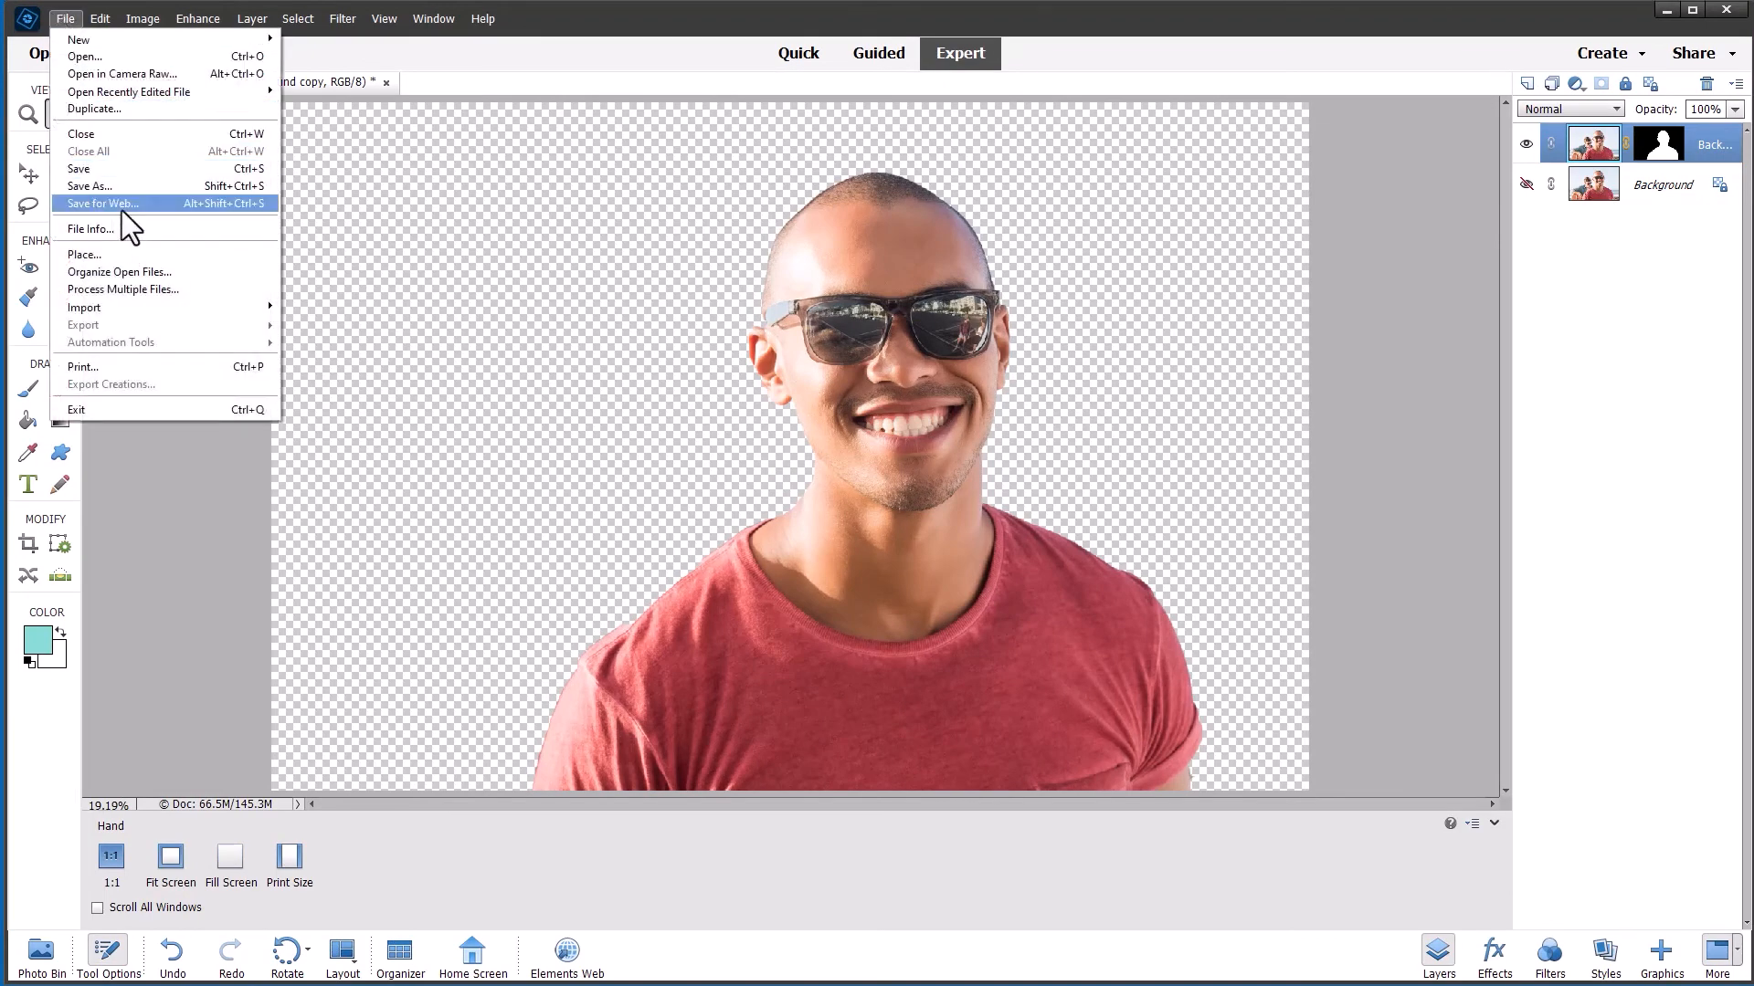
{"action": "left_click", "coordinate": [101, 203]}
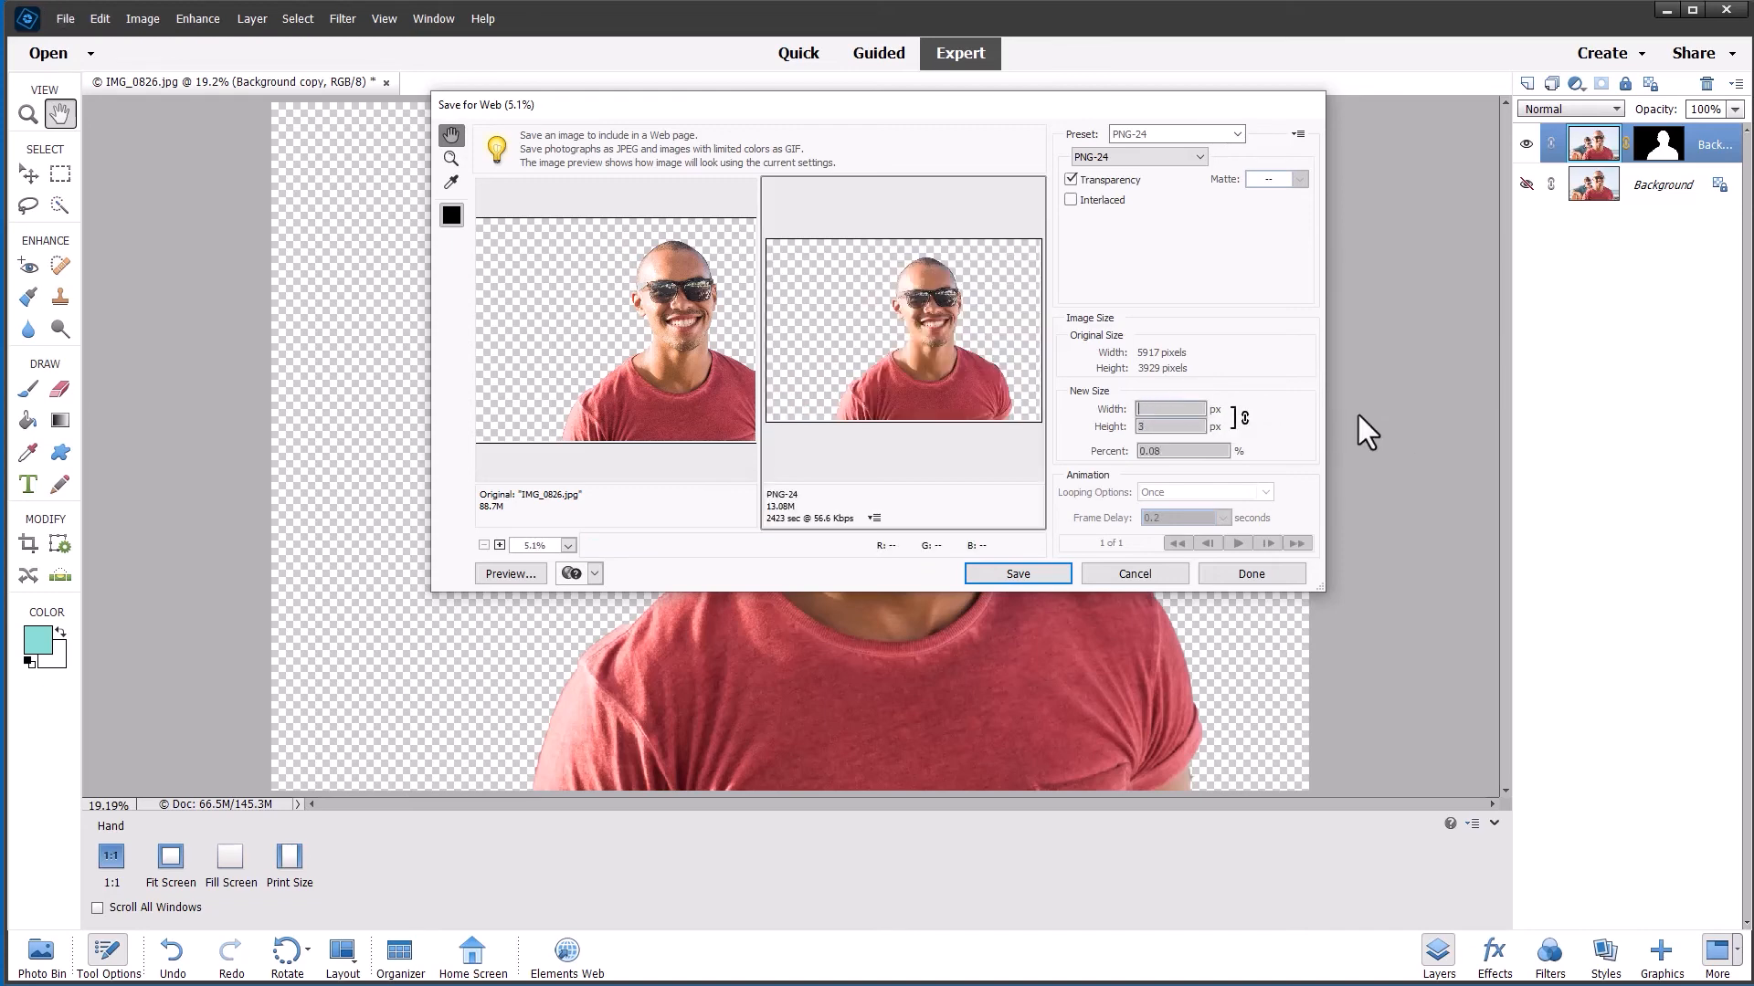
Step: Export the cut-out as a 2000-pixel-wide PNG-24 into Documents and close the dialog
{"action": "type", "text": "200"}
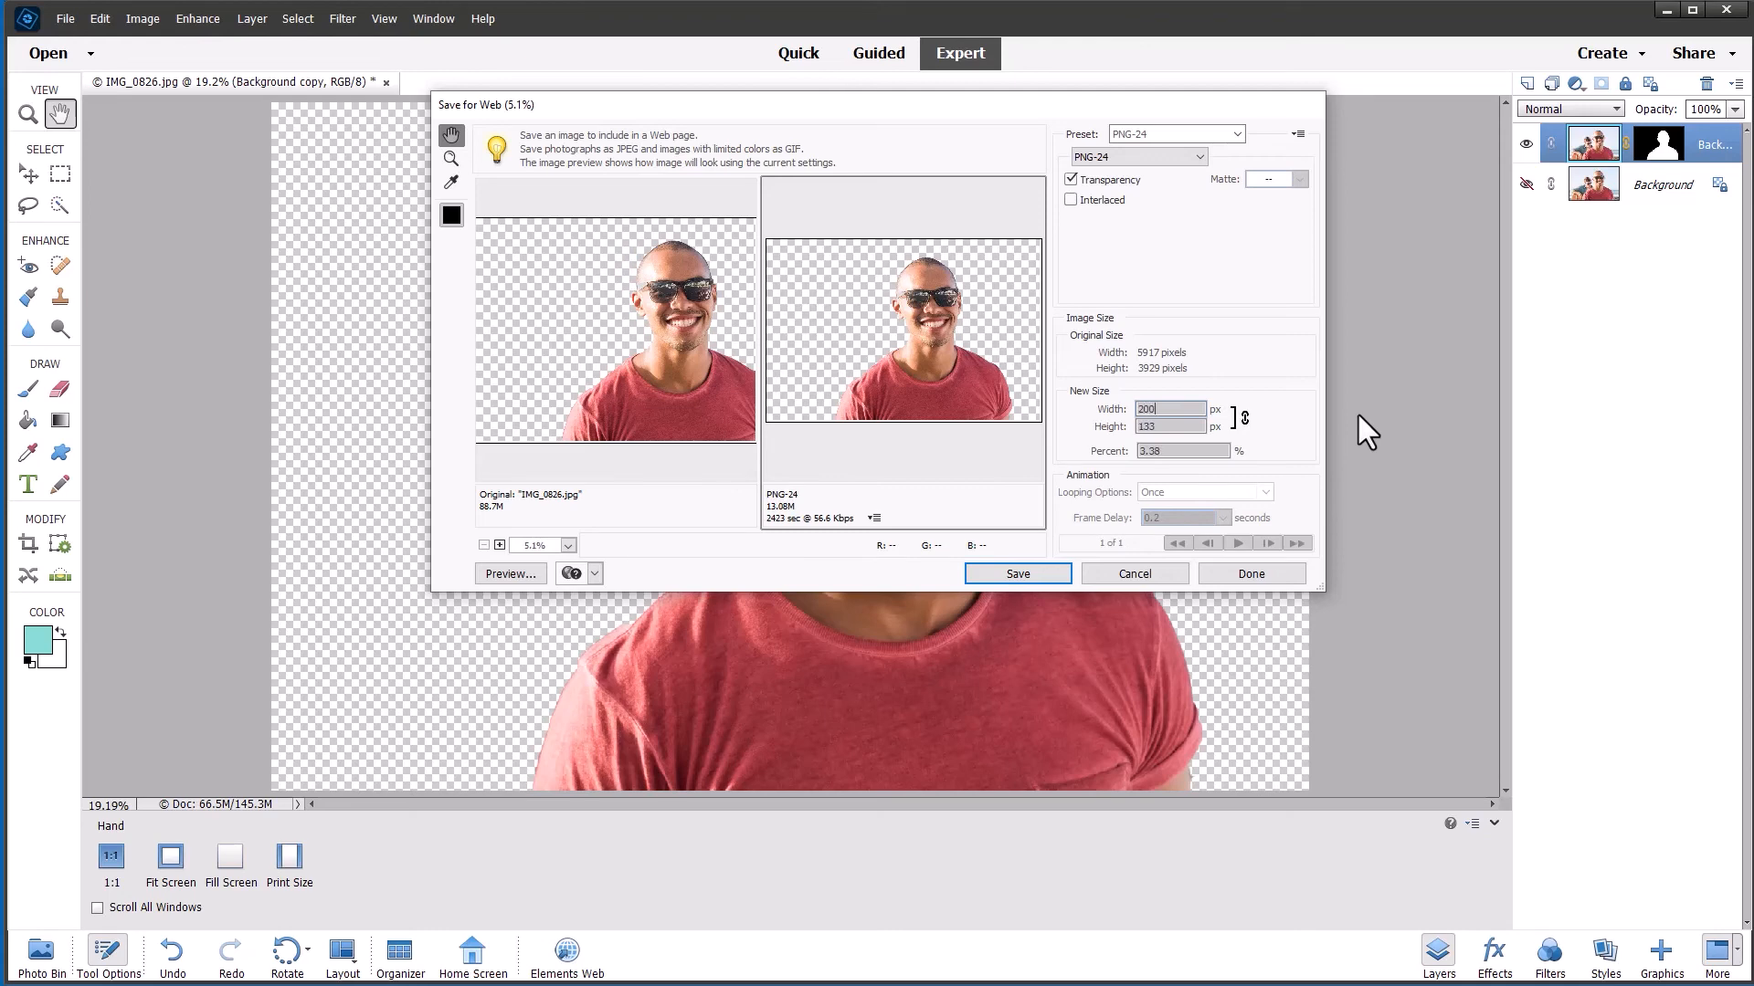
{"action": "type", "text": "2000"}
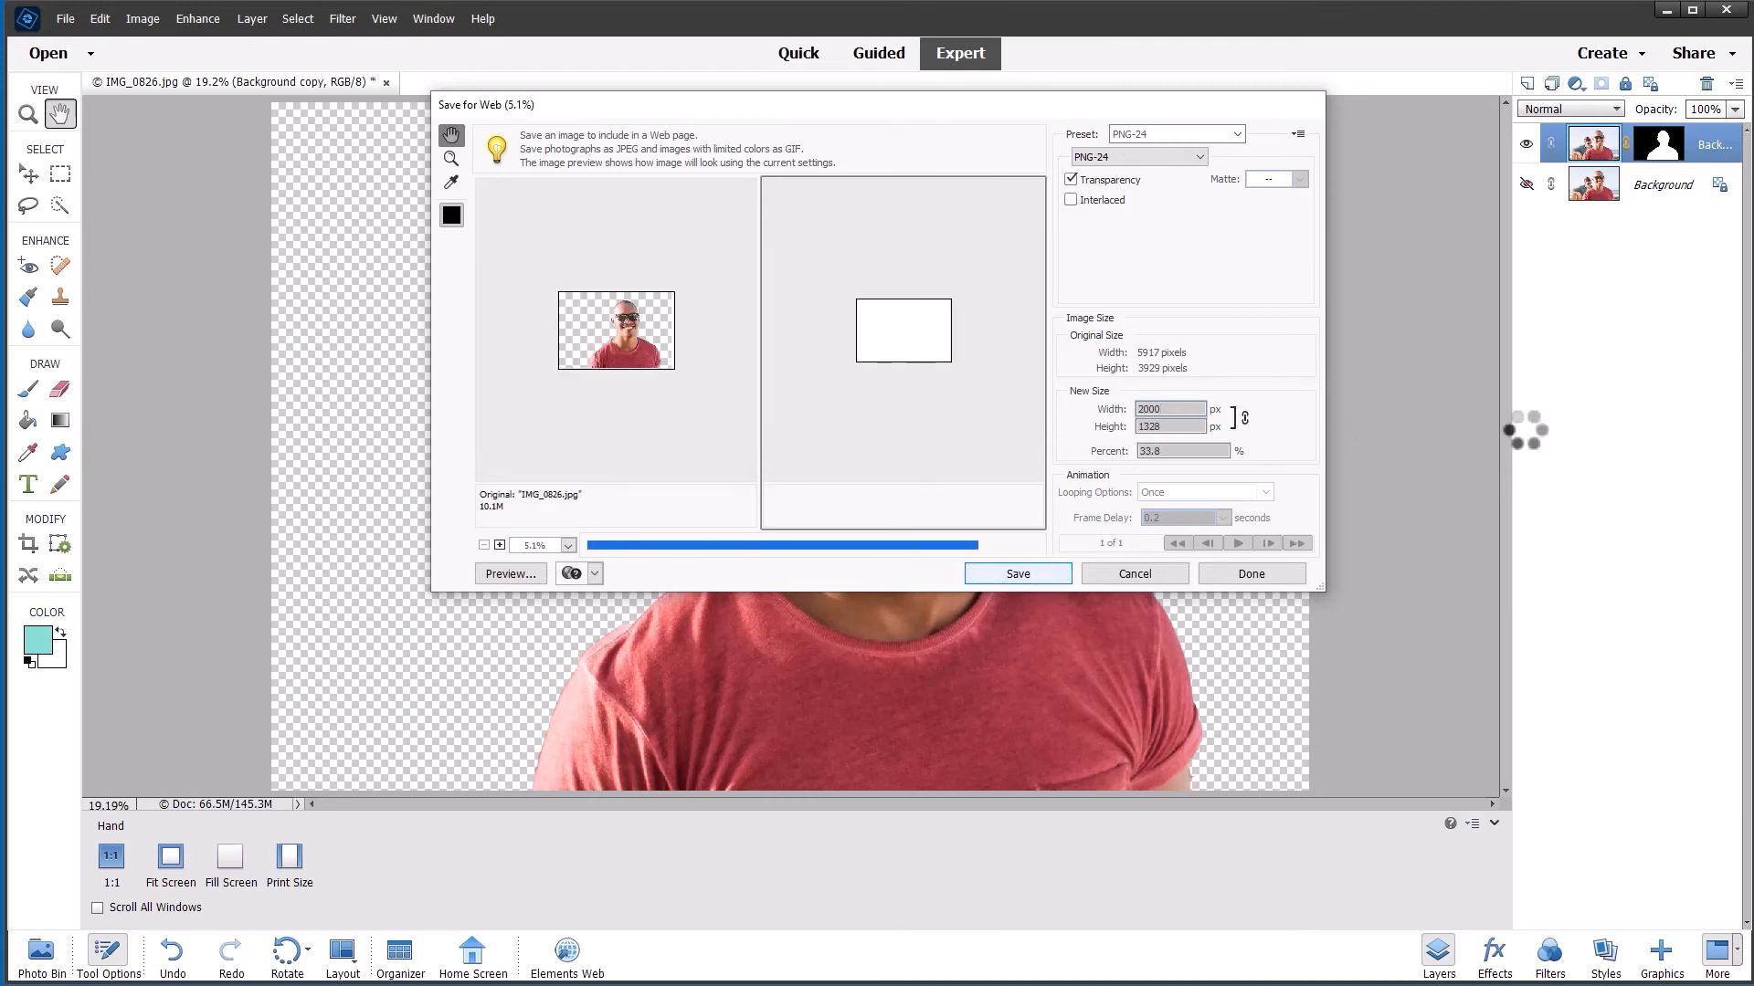
{"action": "left_click", "coordinate": [1018, 574]}
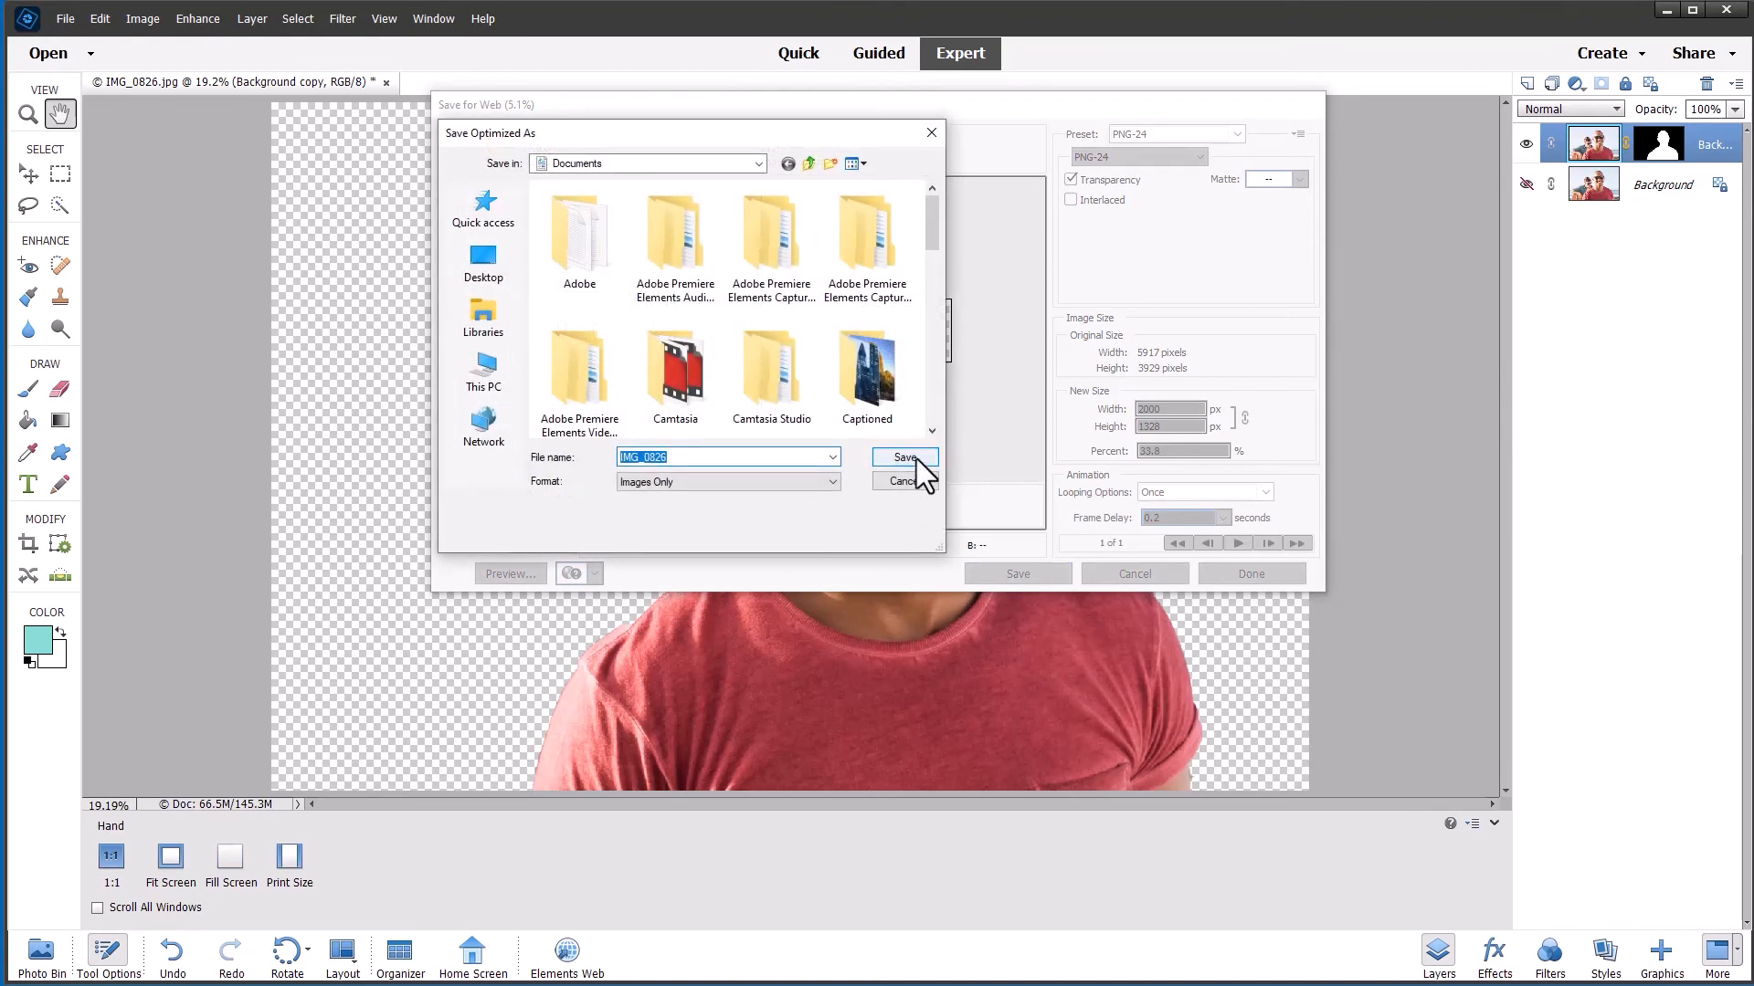
{"action": "left_click", "coordinate": [902, 456]}
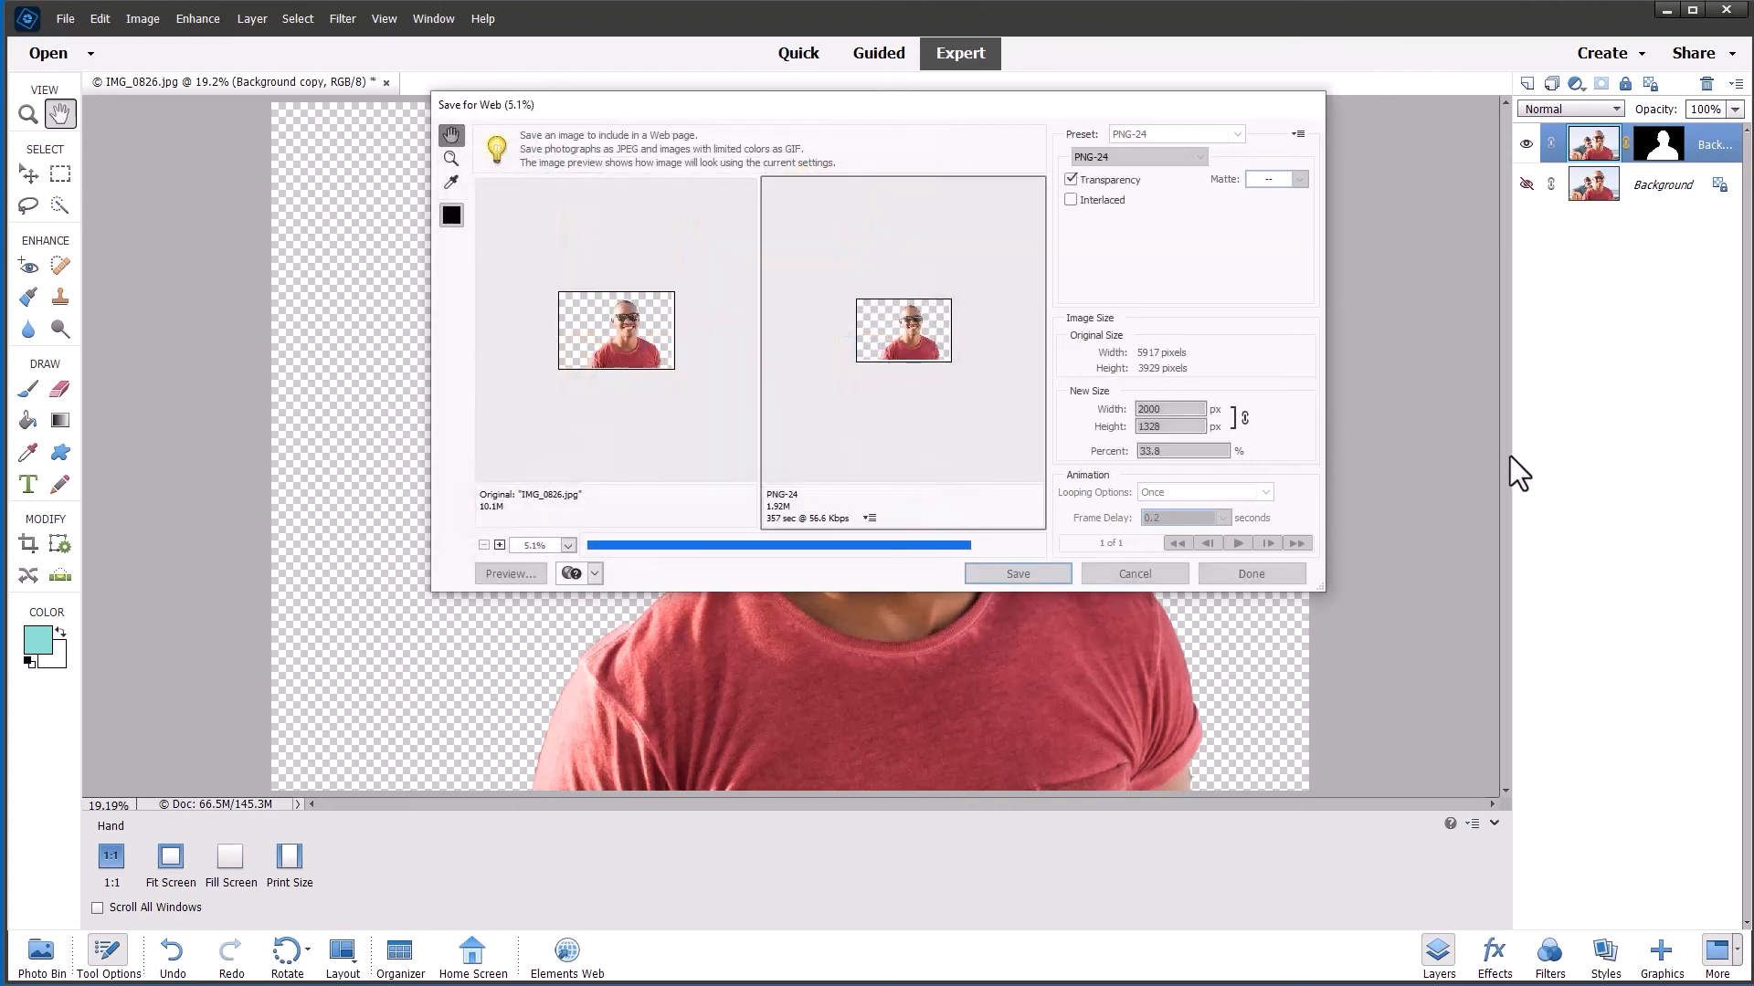
{"action": "left_click", "coordinate": [1134, 574]}
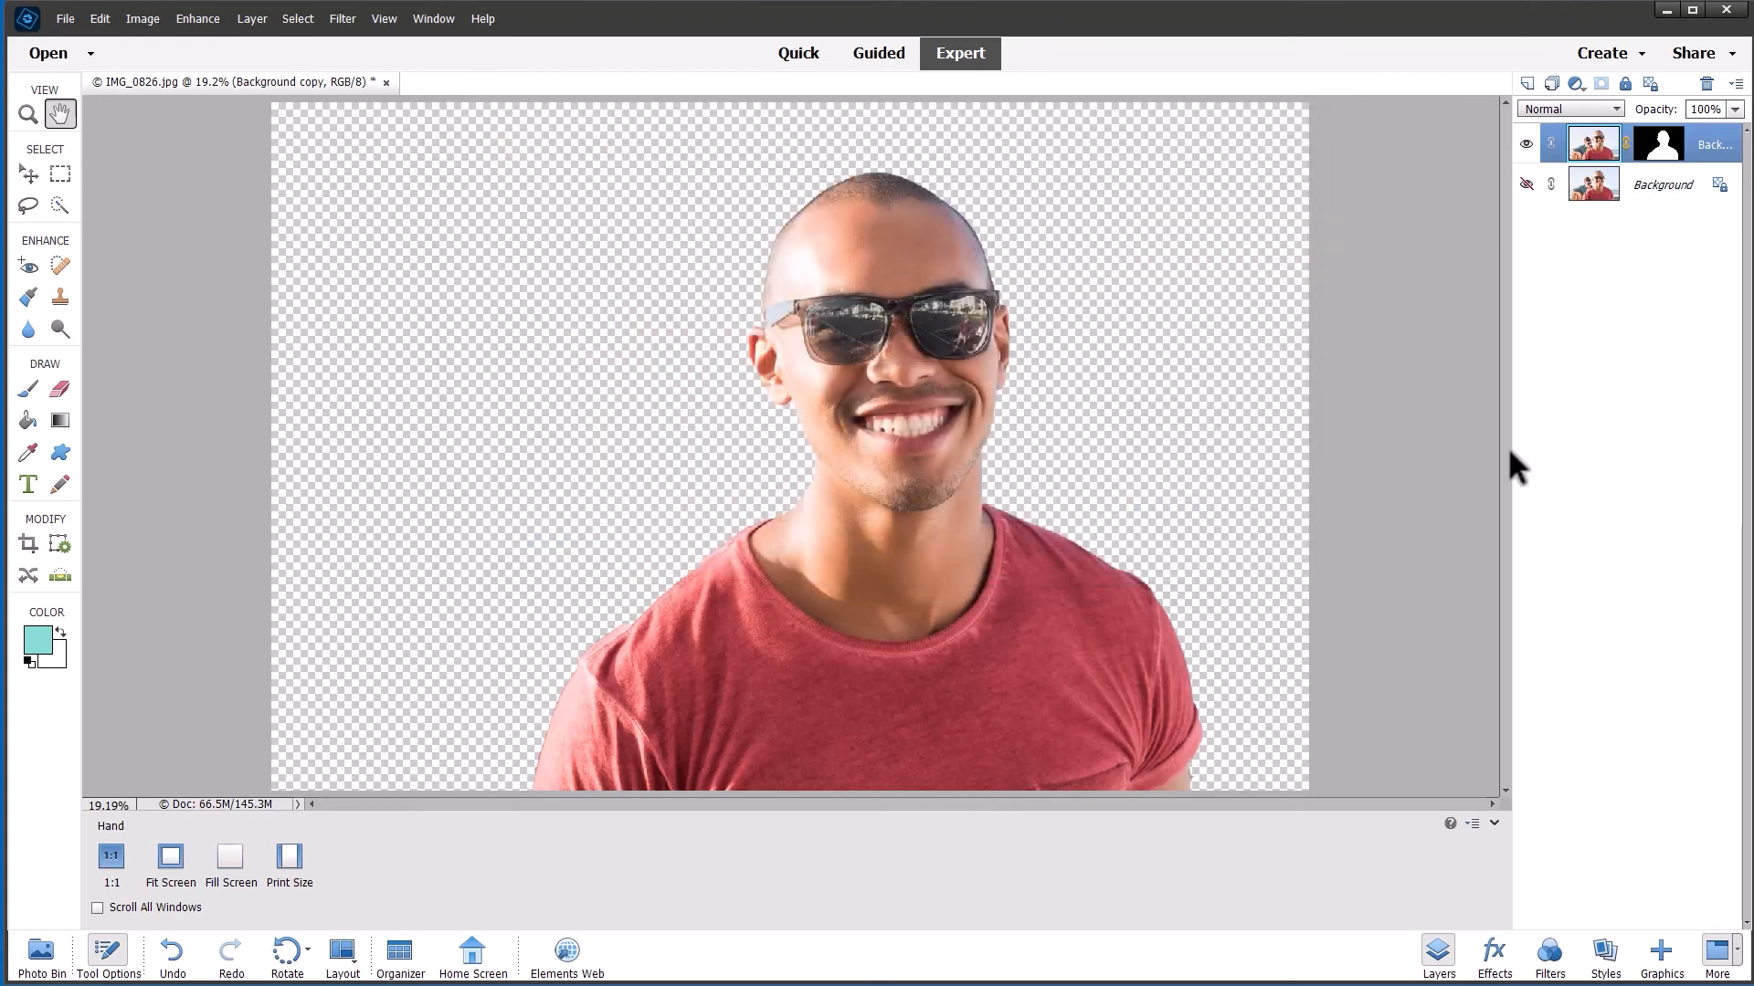
Step: Return to the Guided Replace Background view of the man on transparency
{"action": "left_click", "coordinate": [876, 53]}
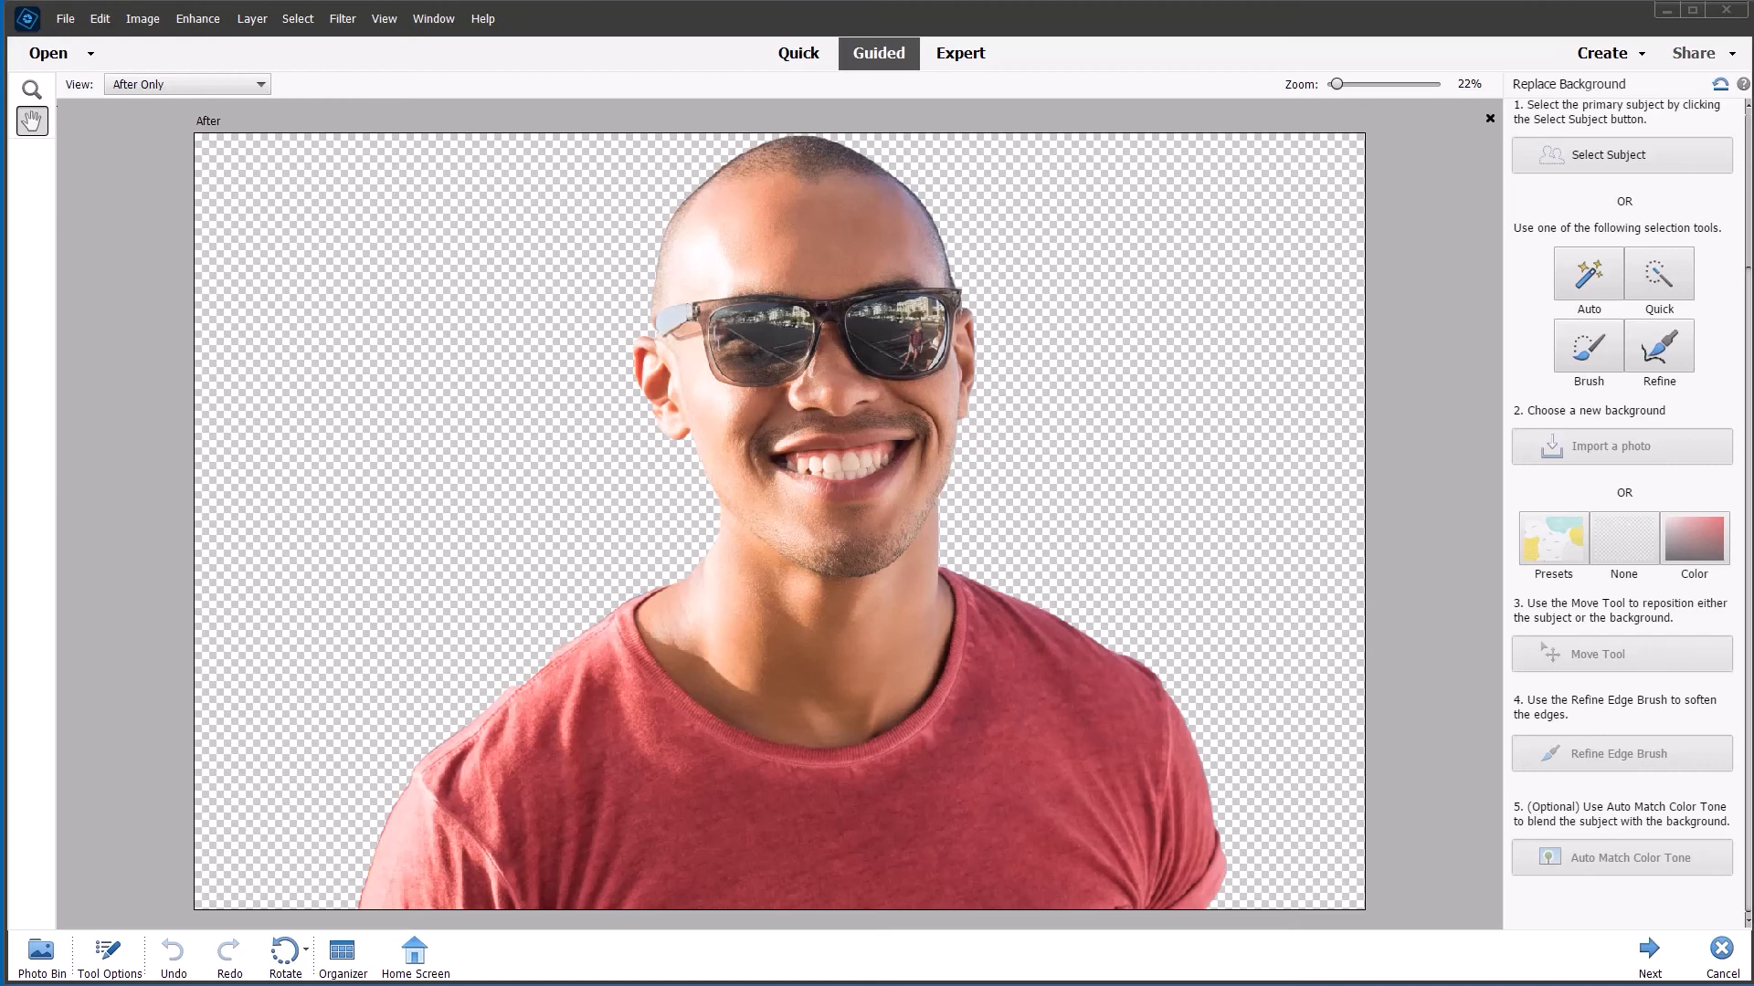
{"action": "mouse_move", "coordinate": [1622, 767]}
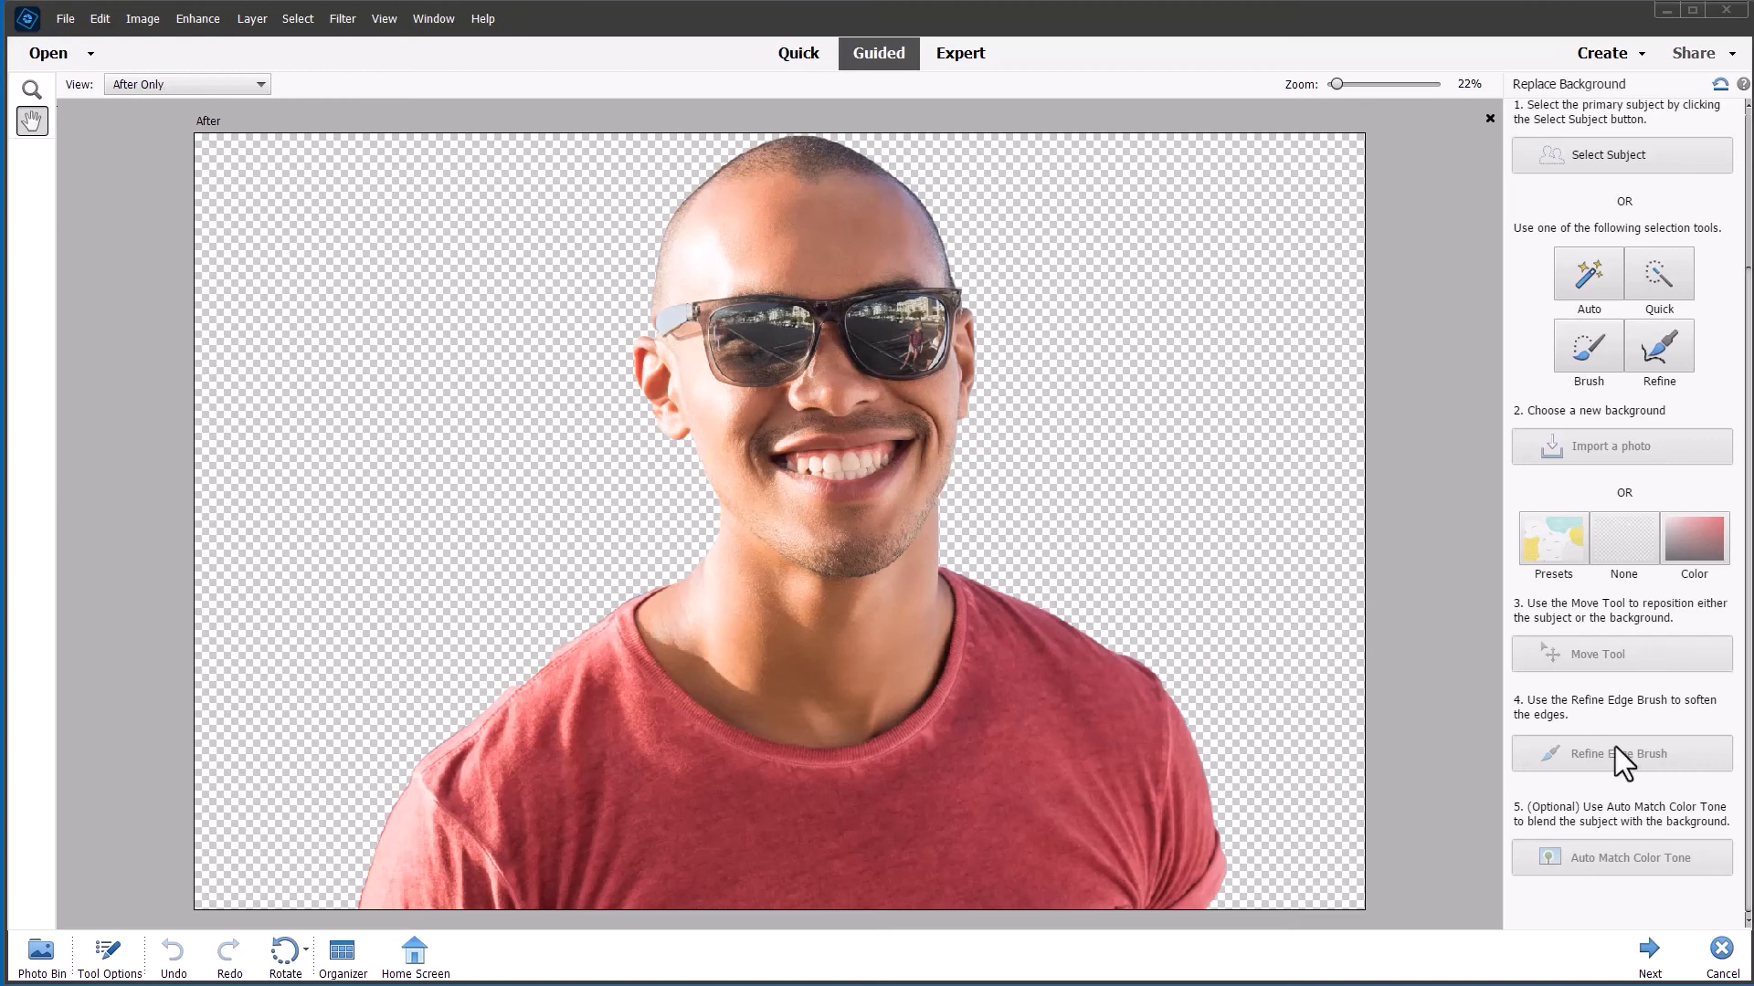